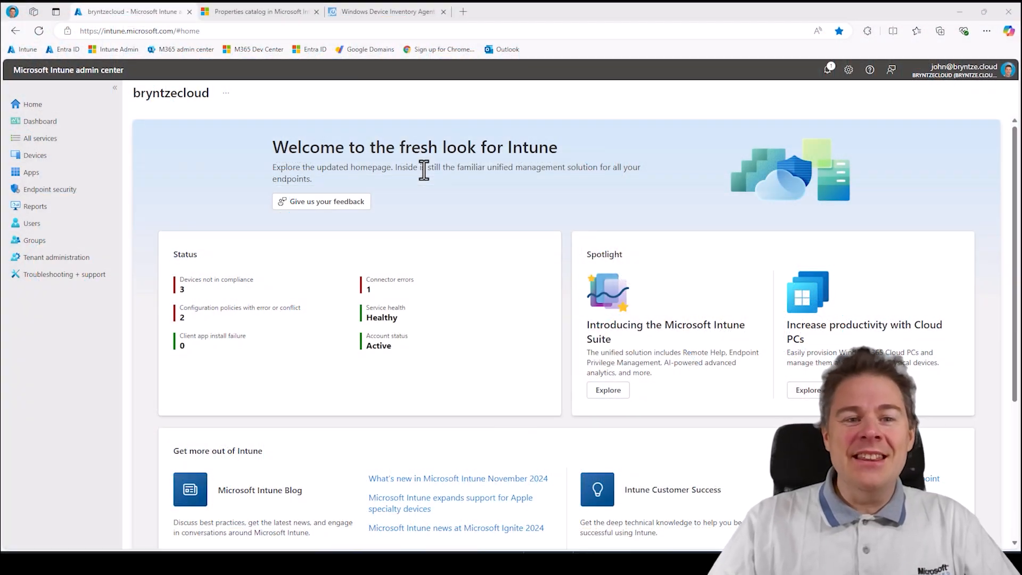
mouse_move(394, 130)
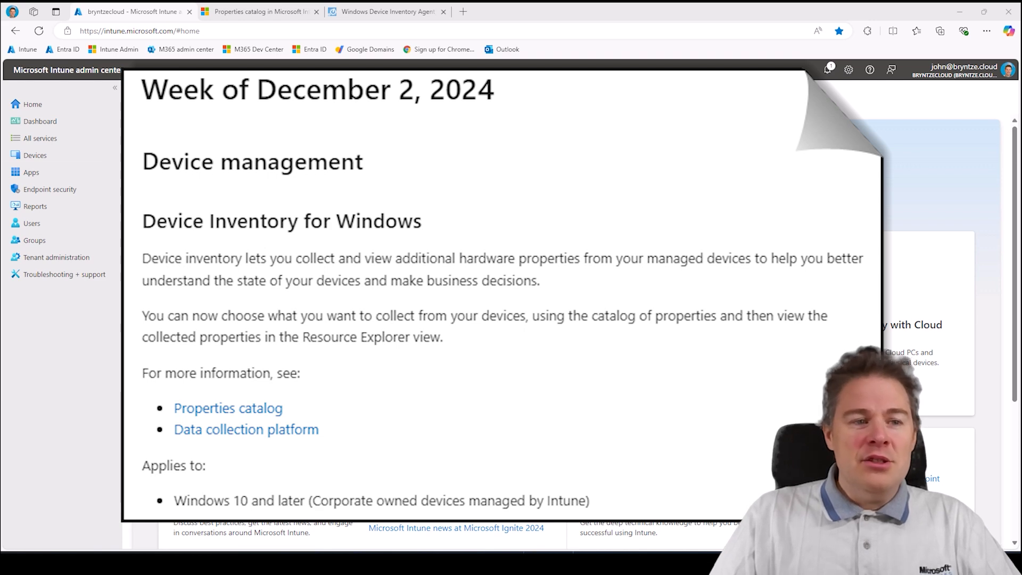
click(34, 155)
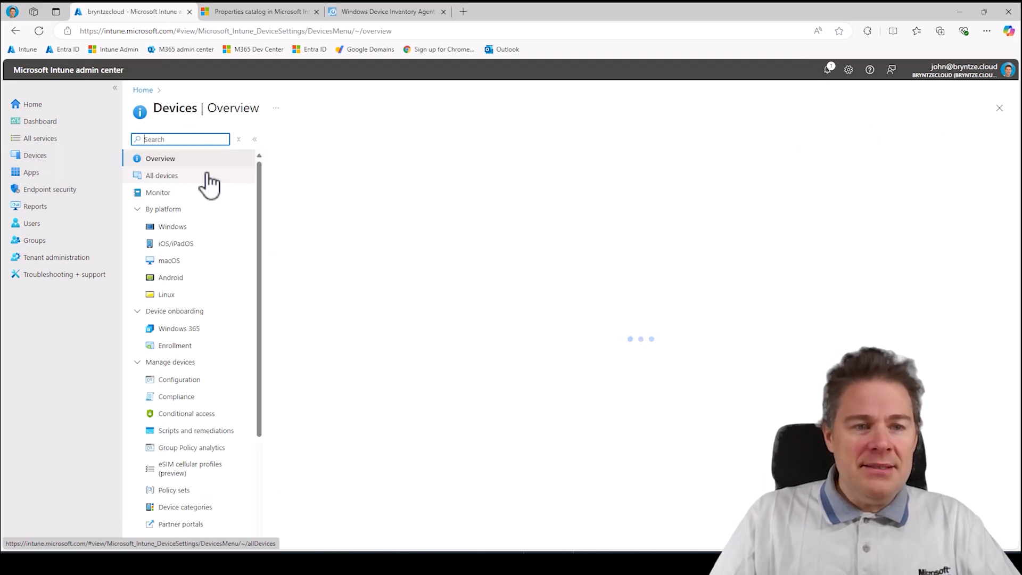
click(173, 226)
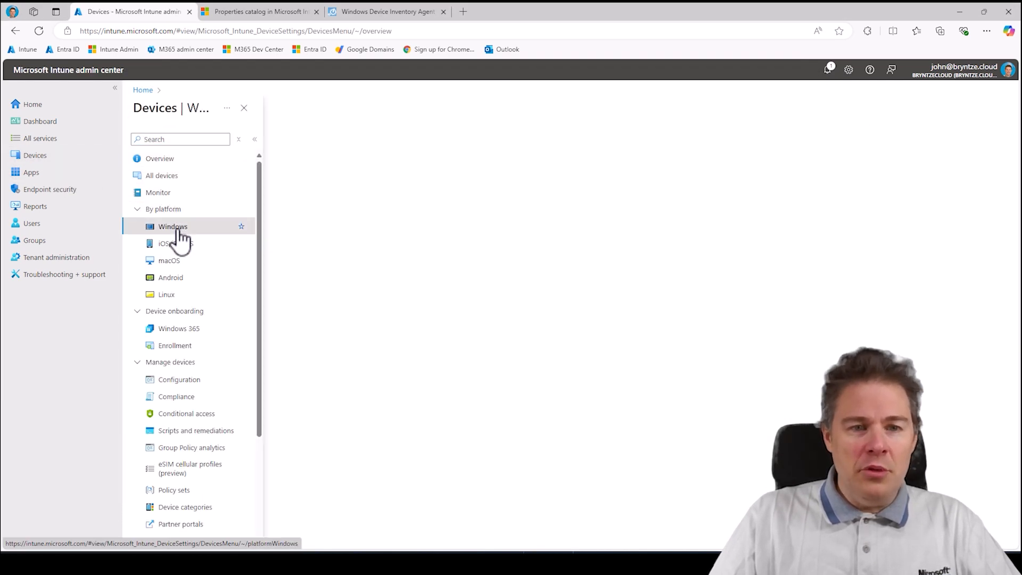
click(173, 226)
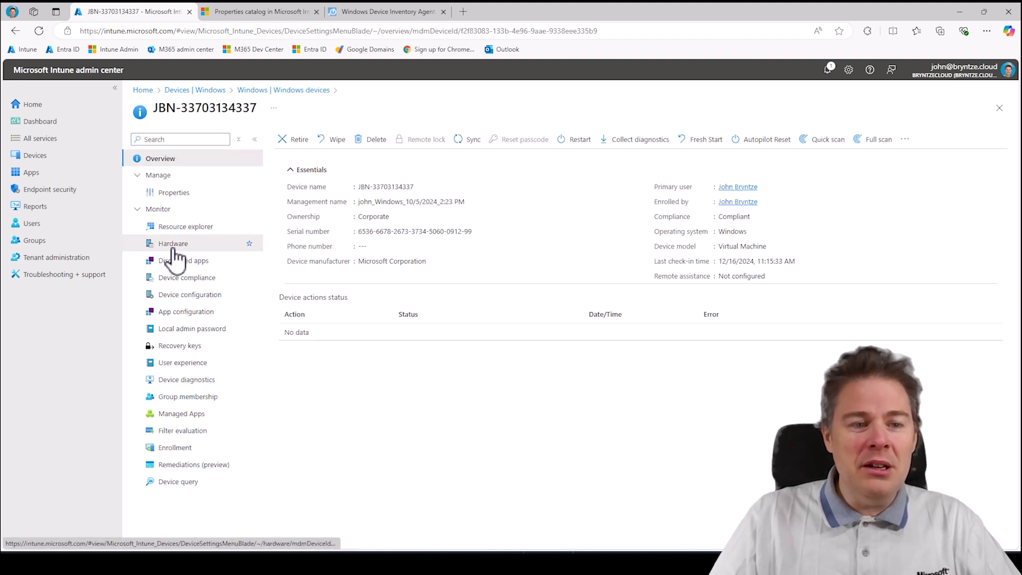
click(173, 243)
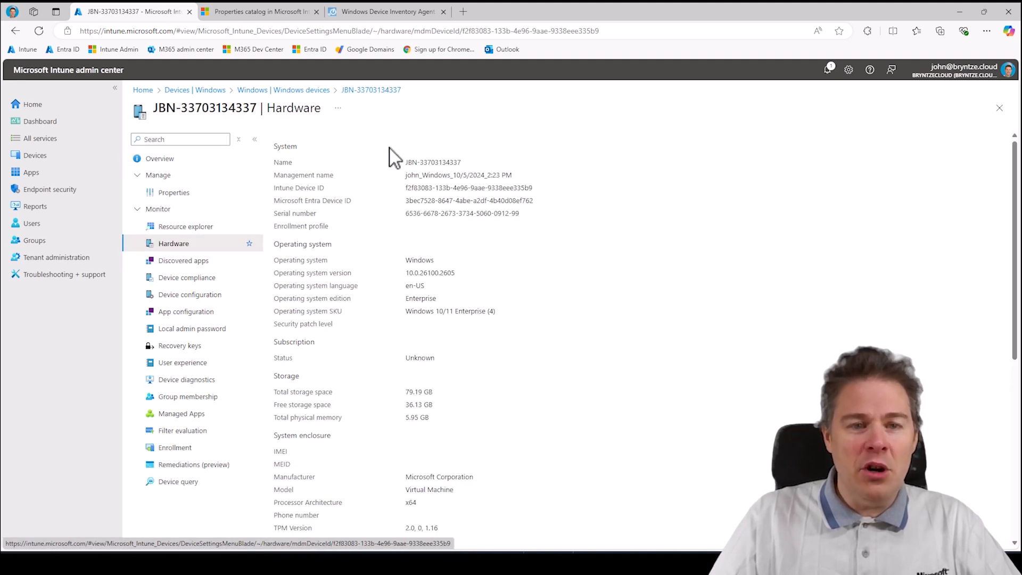
mouse_move(345, 261)
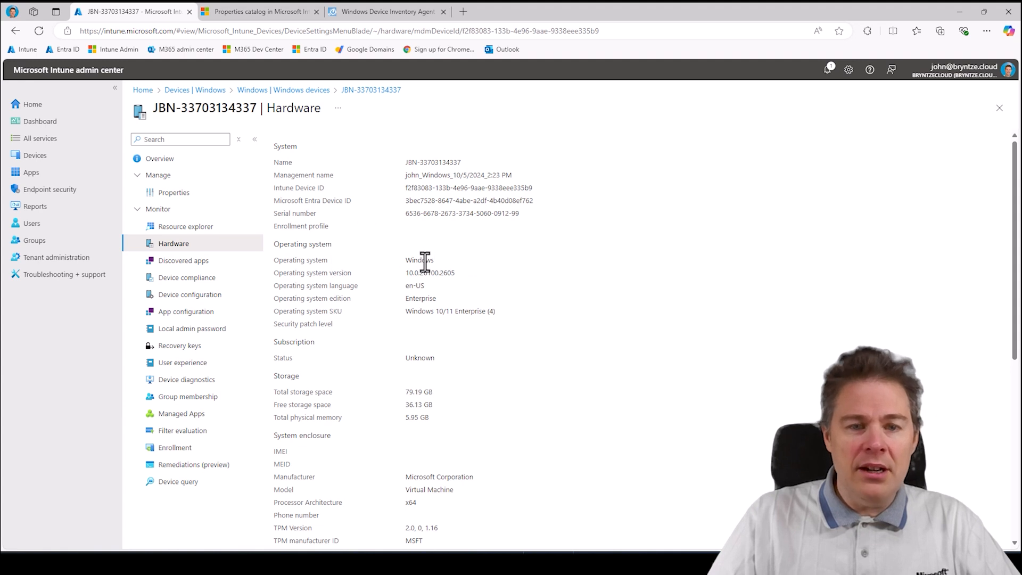
mouse_move(339, 368)
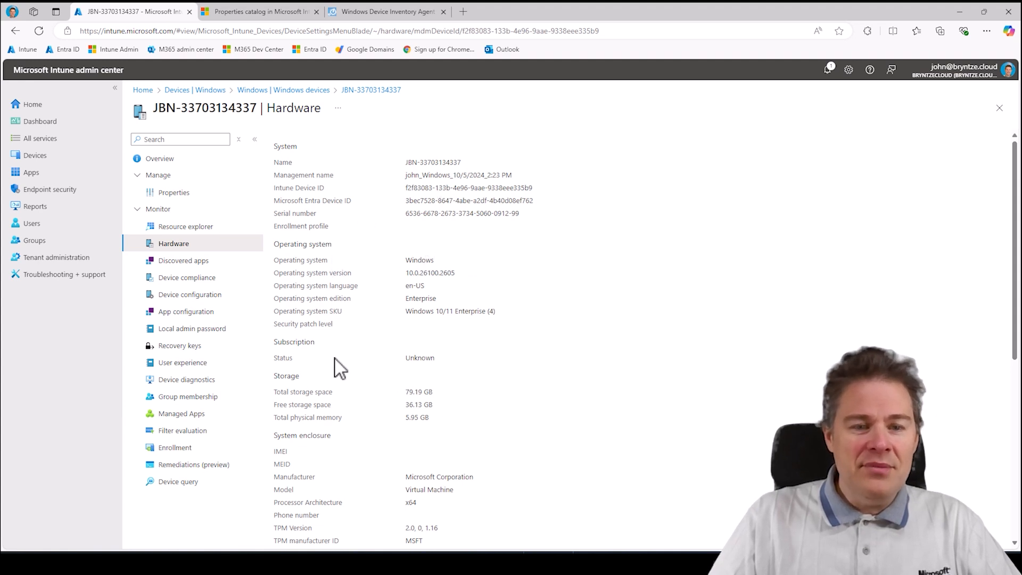
scroll(down, 3)
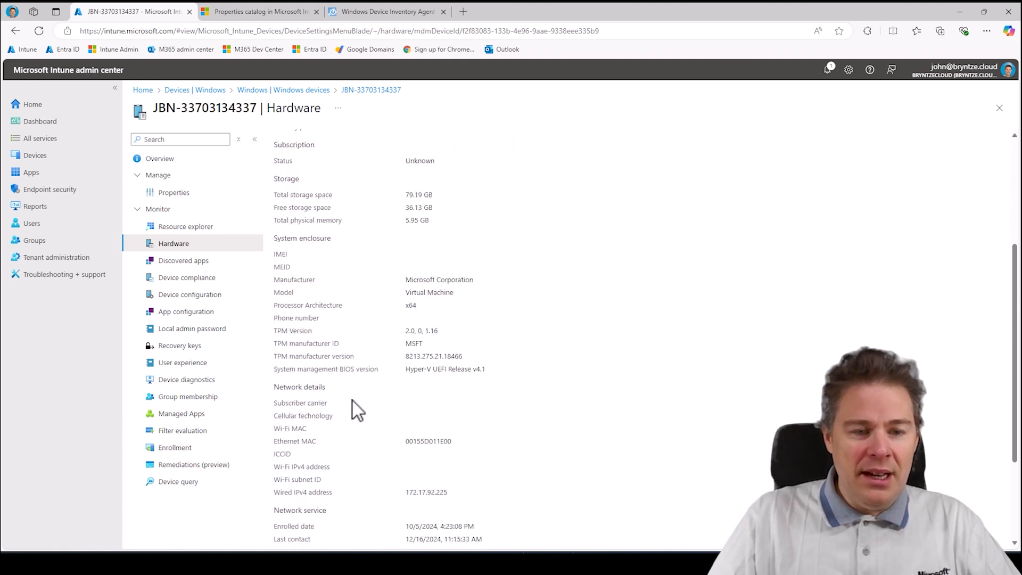
scroll(down, 3)
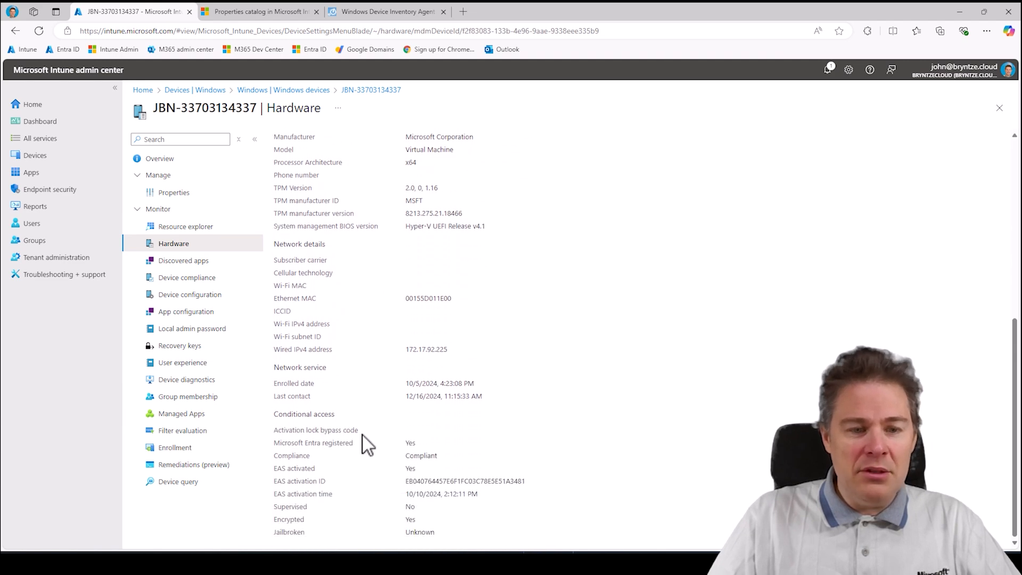
scroll(up, 3)
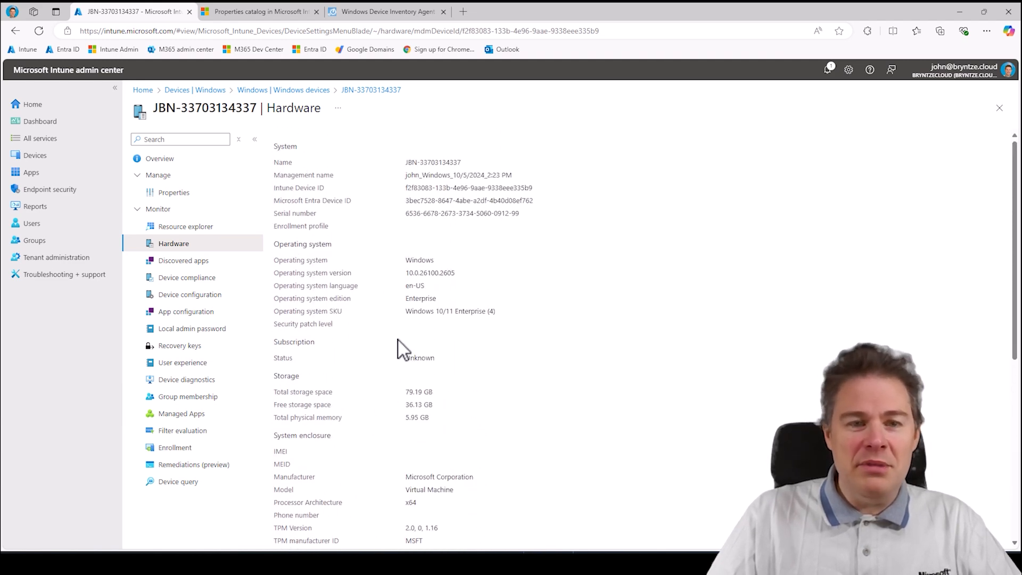
mouse_move(405, 179)
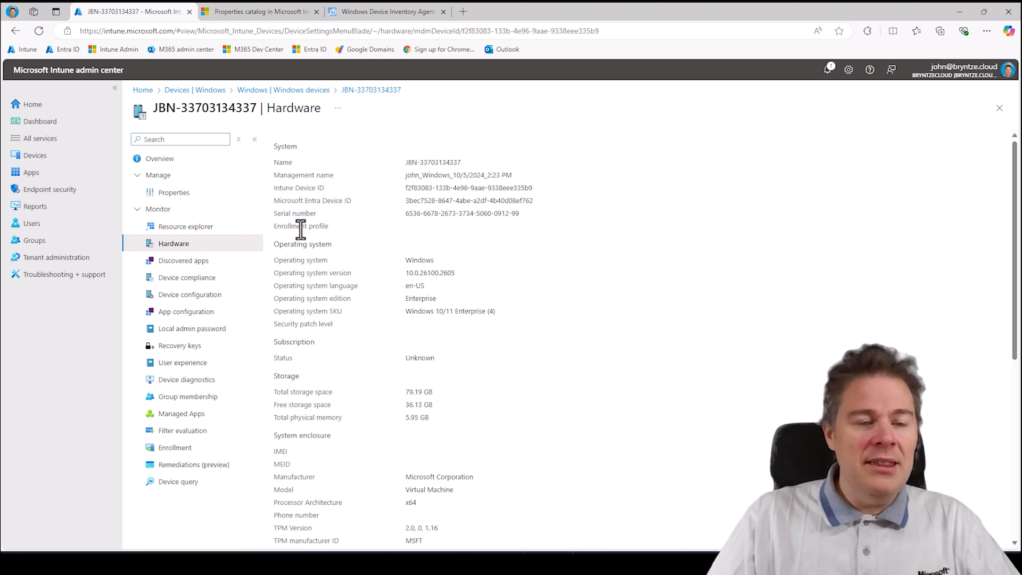
mouse_move(185, 226)
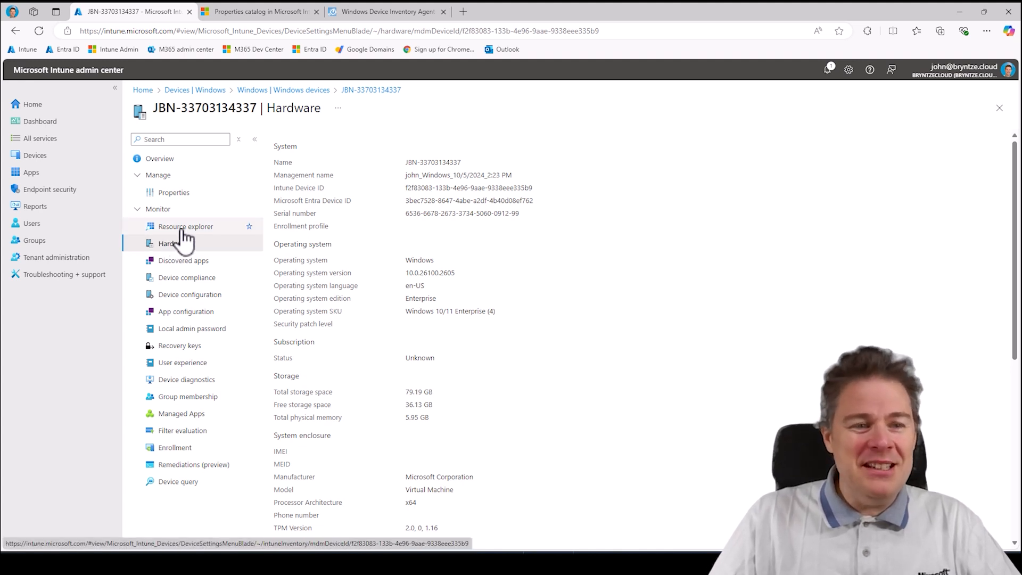
Check the Battery, Disk Drive and Encryptable Volume categories in the device's Resource explorer.
click(185, 226)
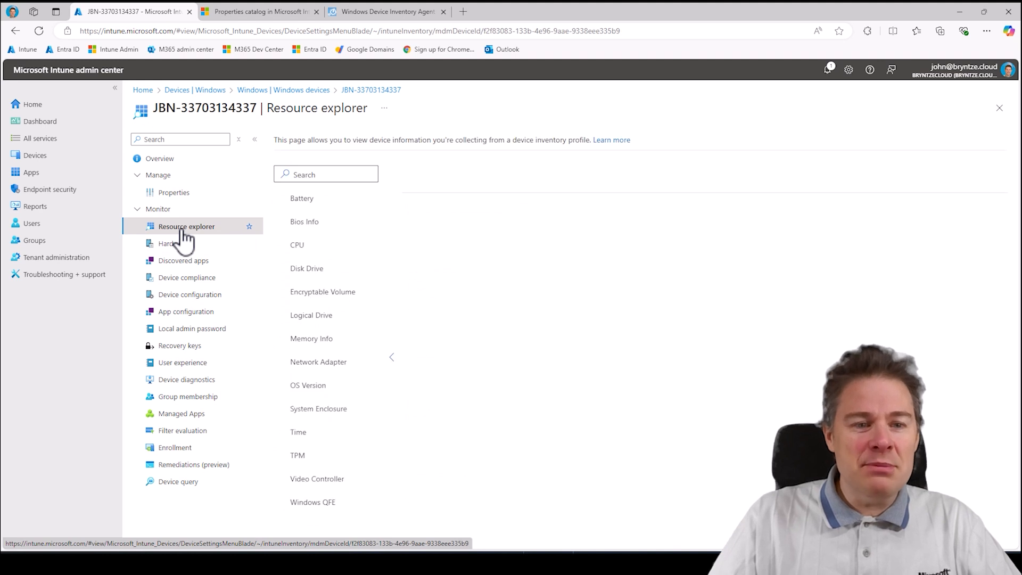
click(301, 198)
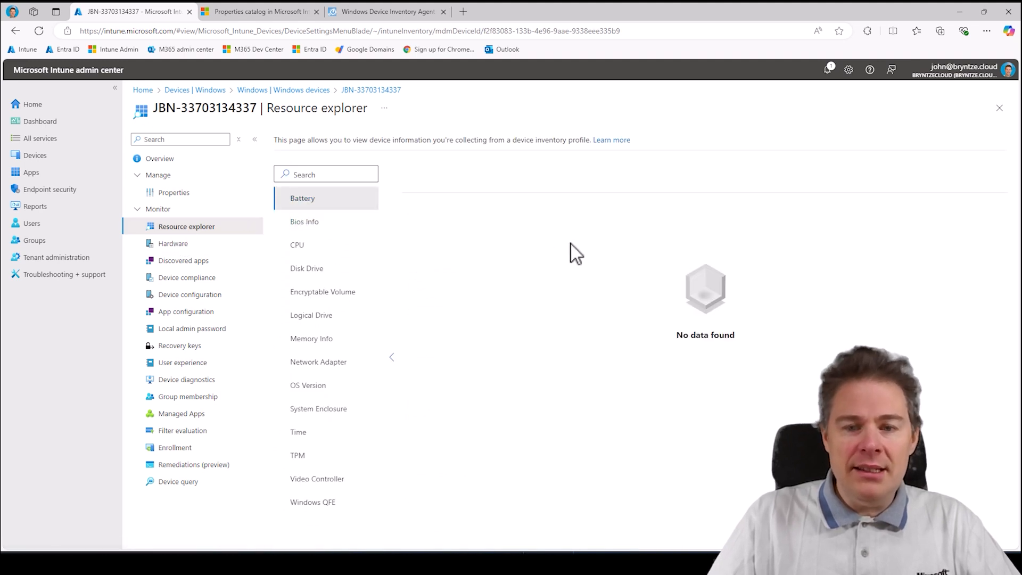
click(297, 245)
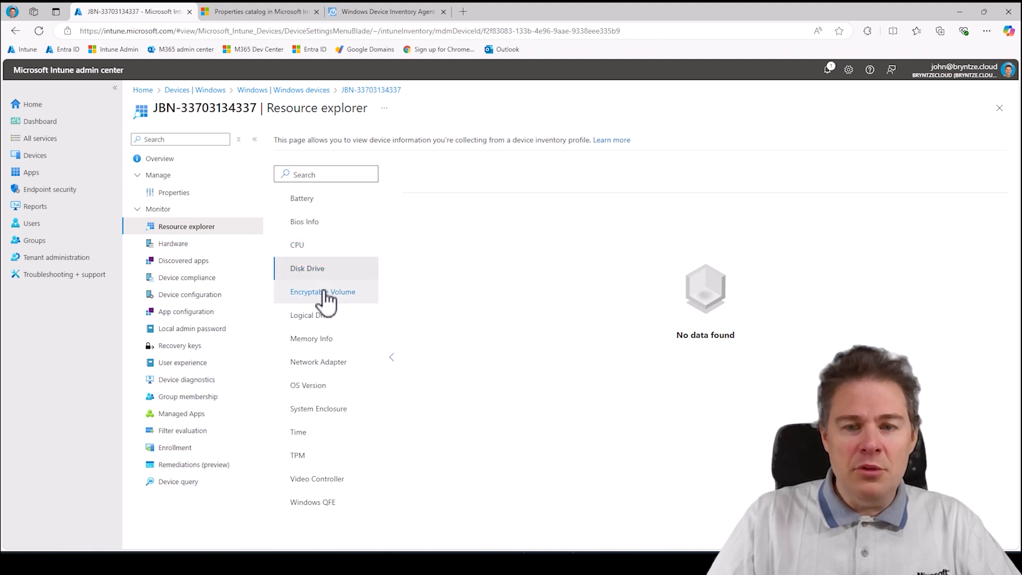
click(324, 292)
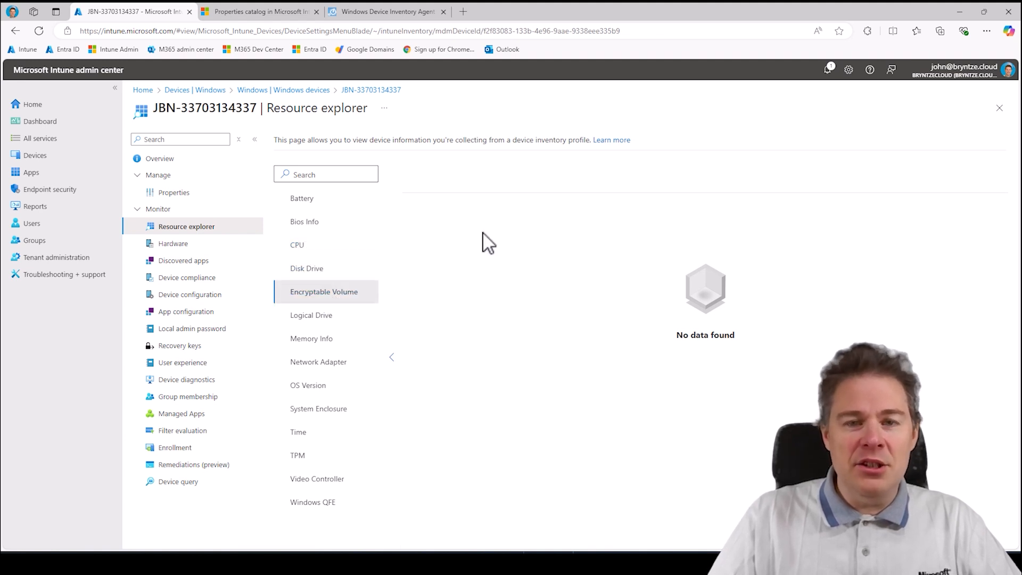
mouse_move(612, 139)
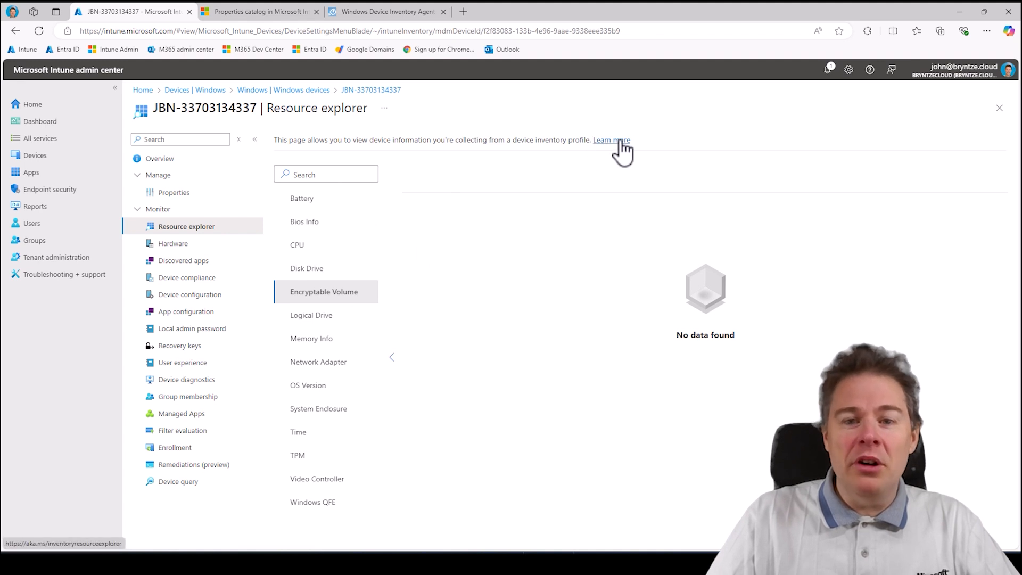
mouse_move(587, 157)
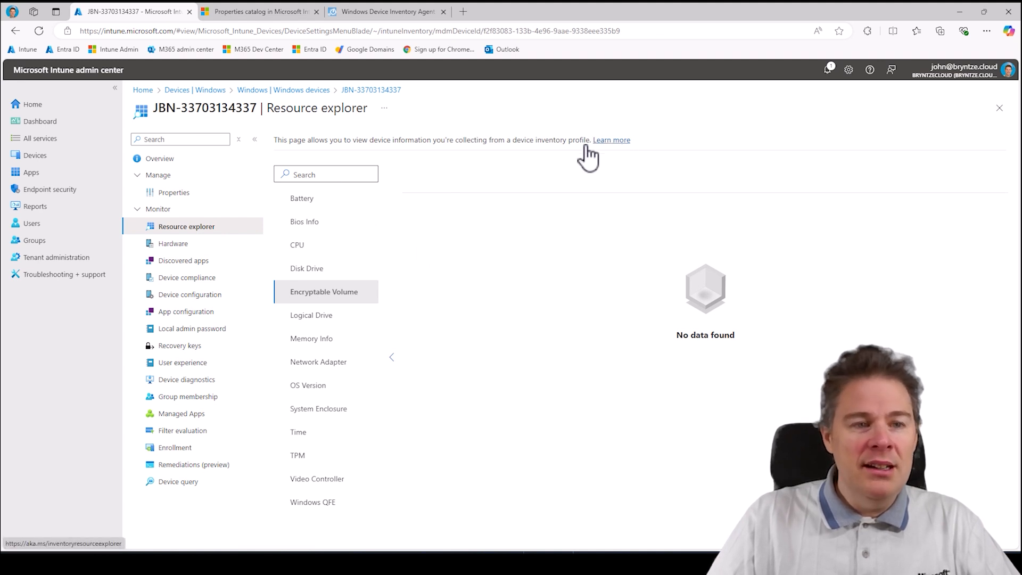
mouse_move(283, 90)
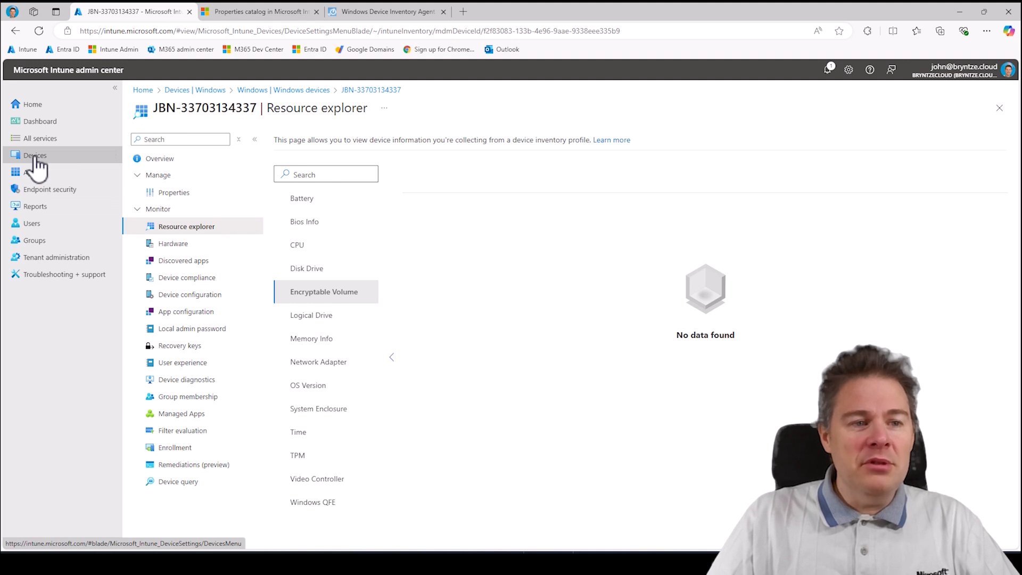
Show the Windows Configuration policies list under Devices.
click(34, 155)
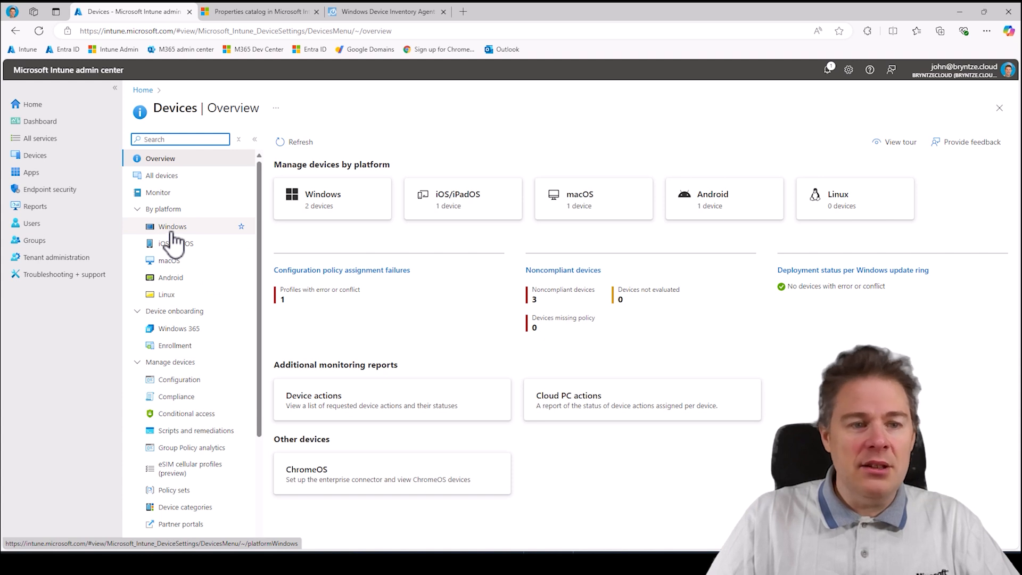
click(172, 226)
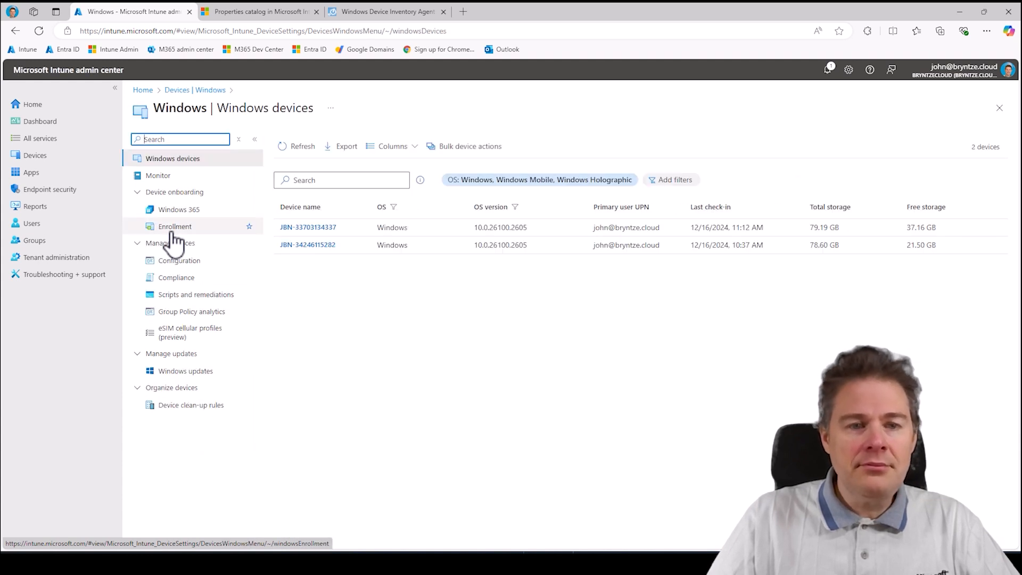
click(180, 260)
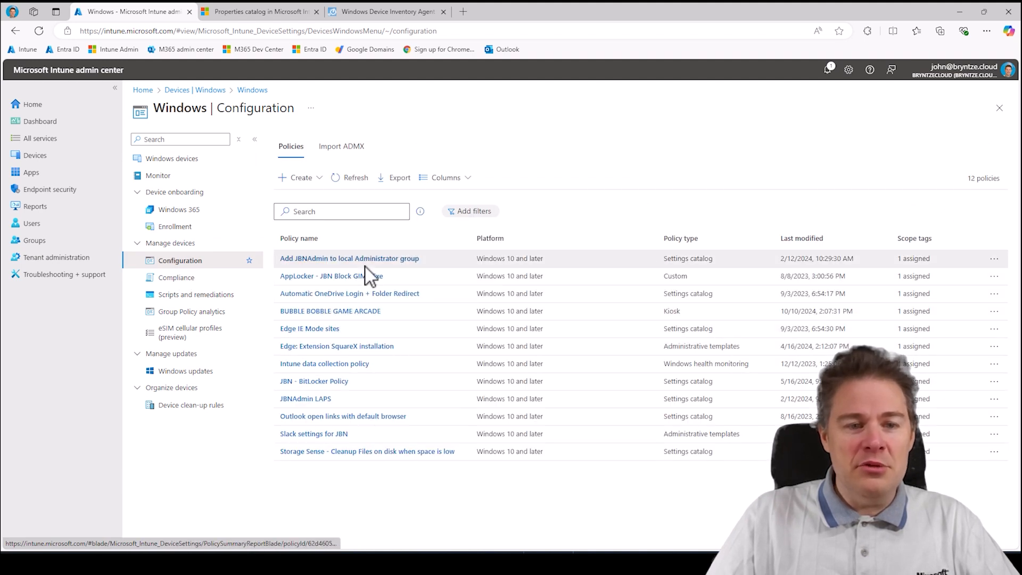
mouse_move(300, 178)
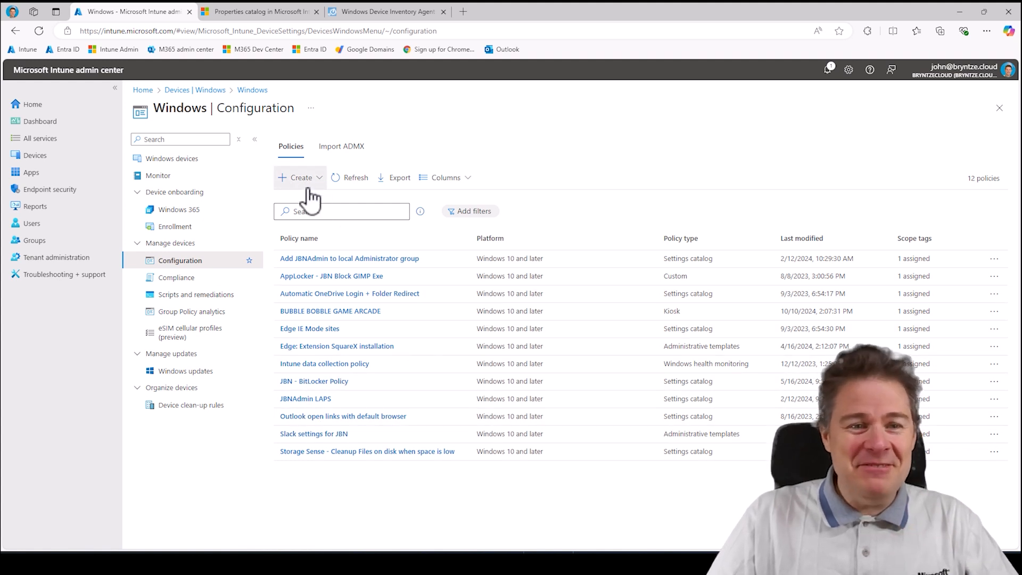
Start a new policy for Windows 10 and later with Properties catalog as the profile type.
click(300, 177)
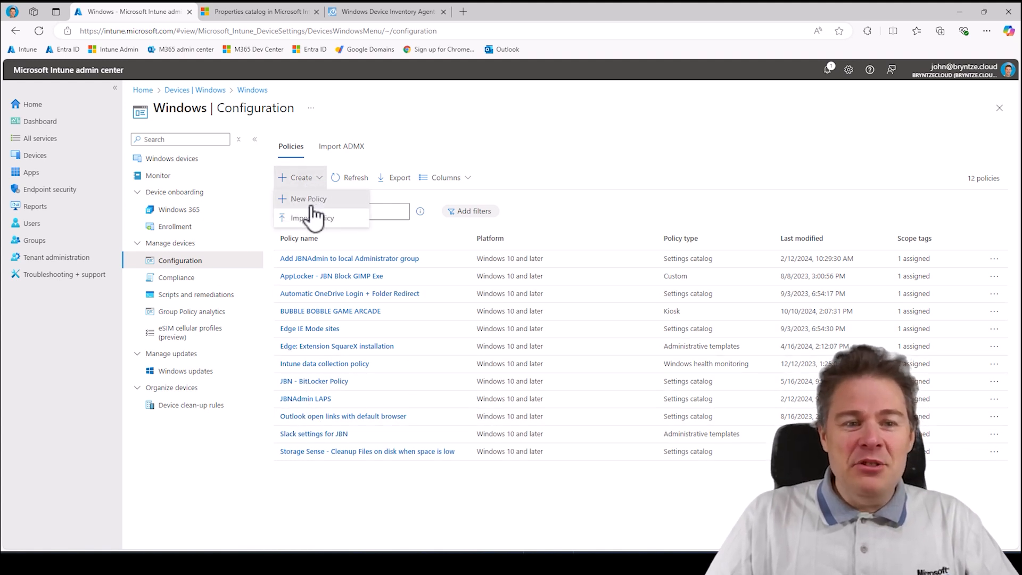
click(307, 199)
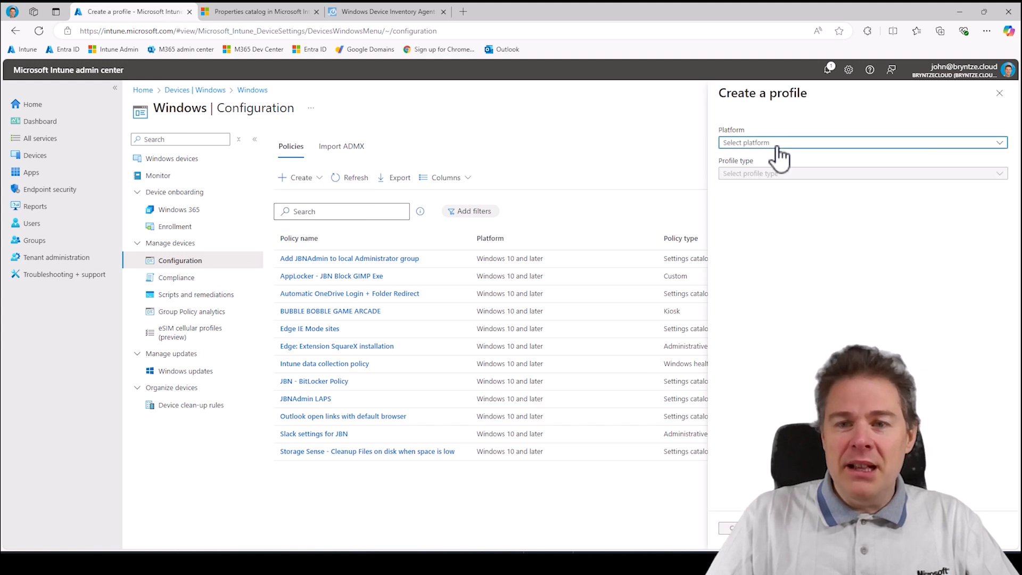
click(860, 142)
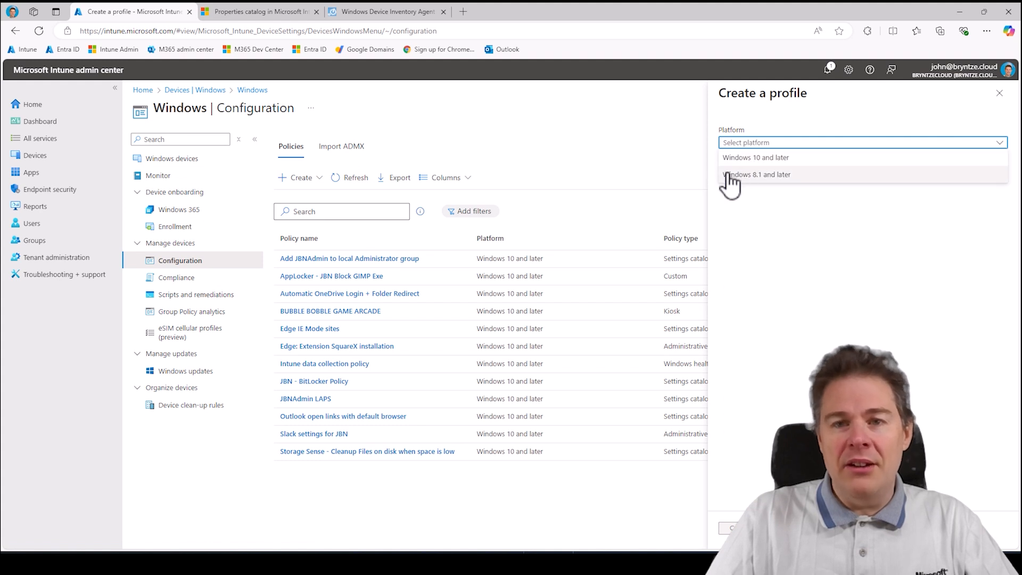
mouse_move(746, 185)
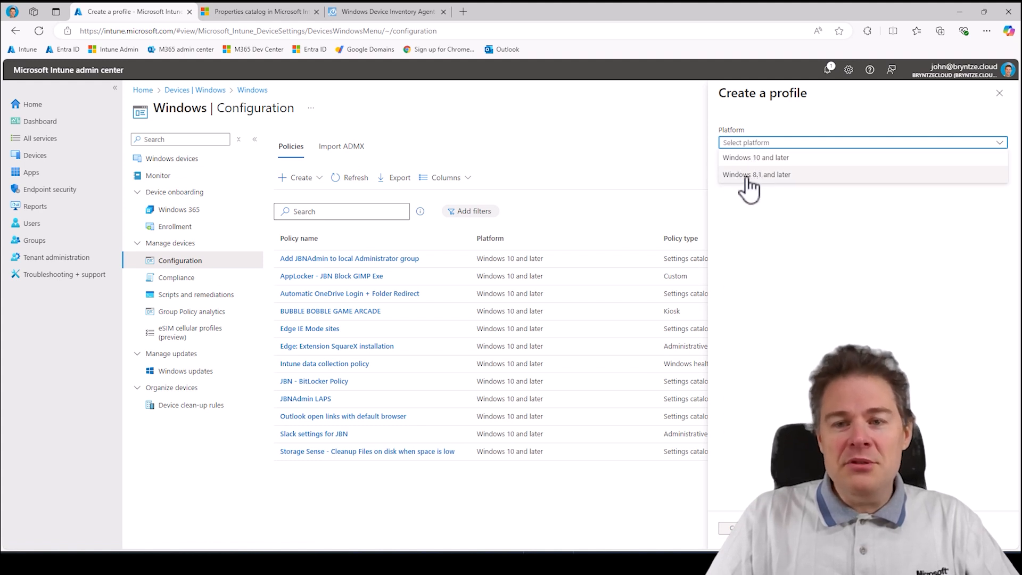
mouse_move(777, 182)
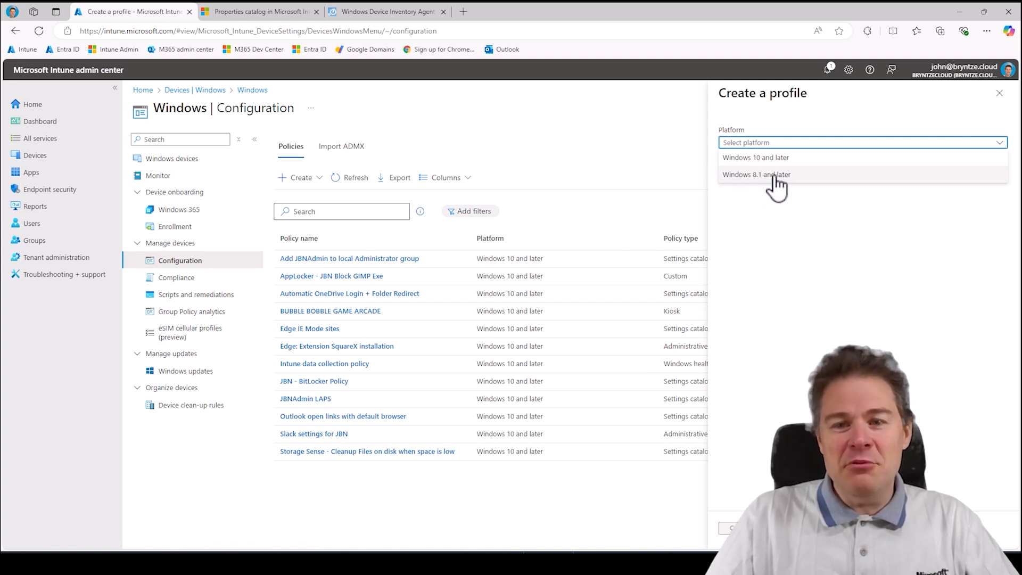
mouse_move(753, 185)
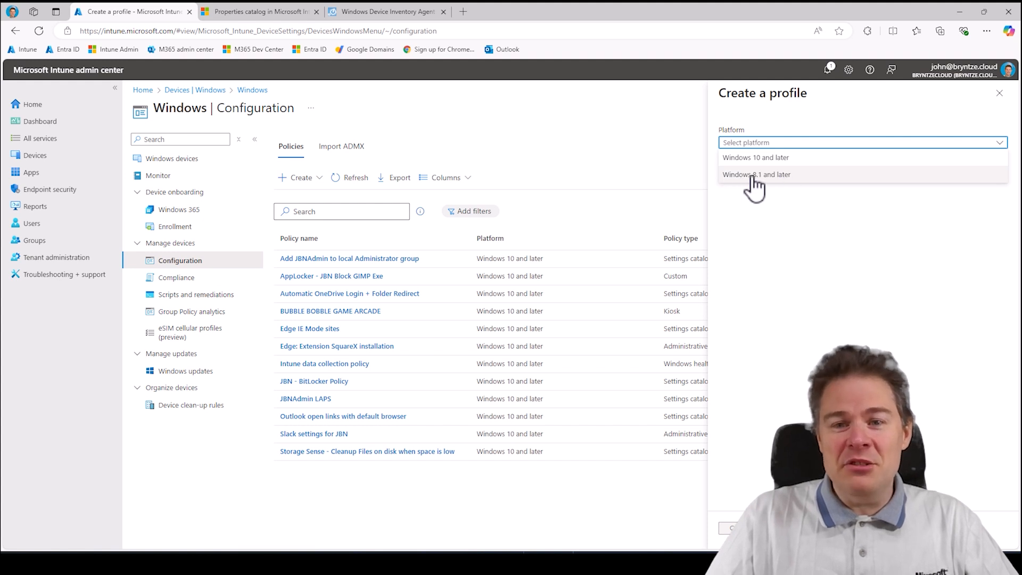
mouse_move(755, 157)
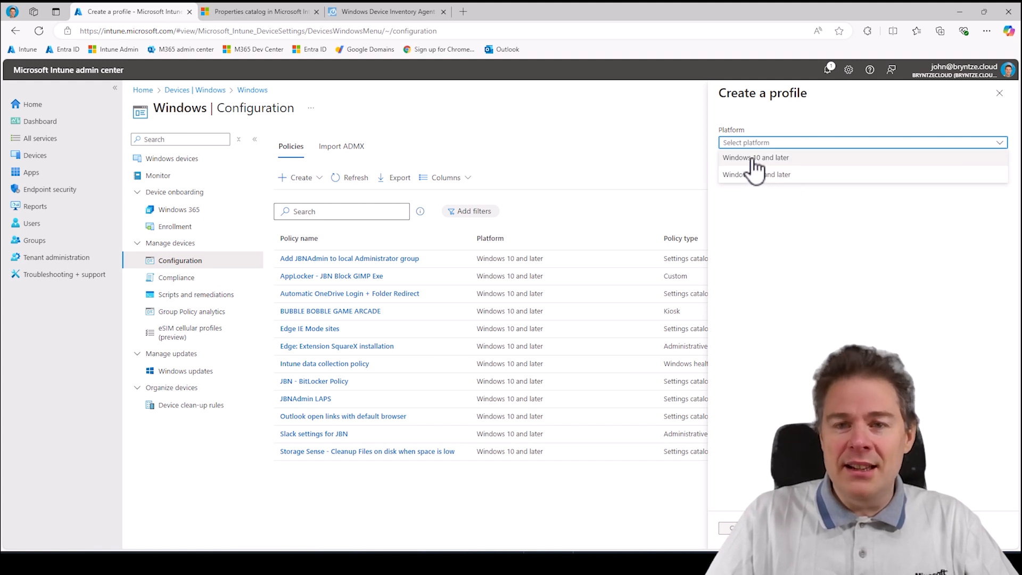
click(755, 158)
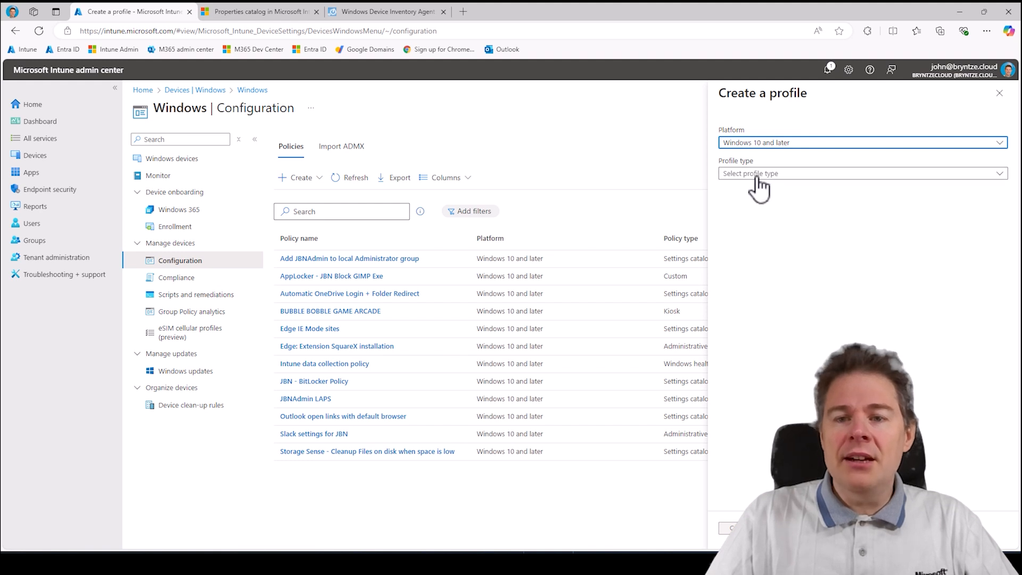
click(861, 173)
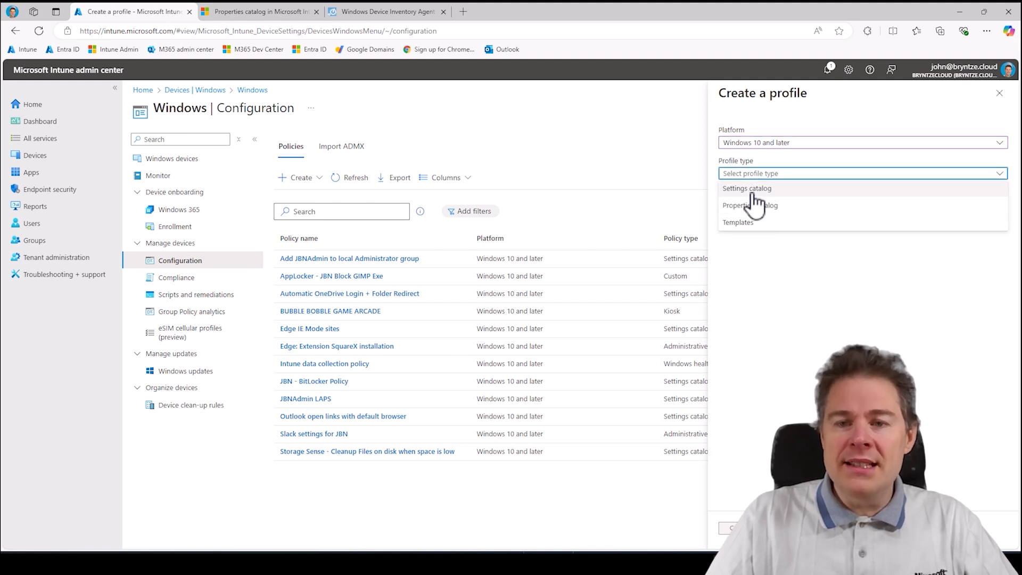
mouse_move(792, 225)
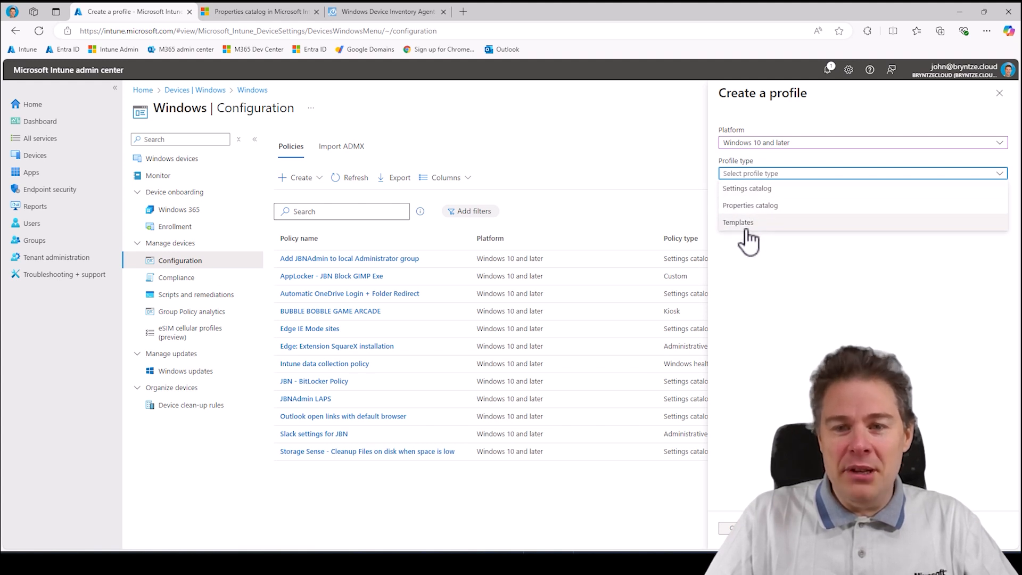
mouse_move(750, 210)
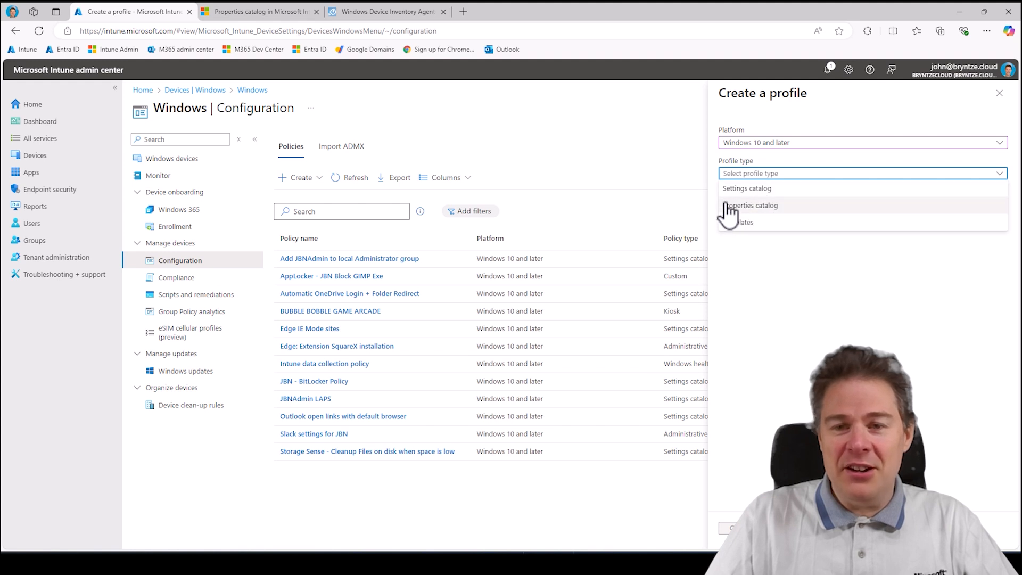
mouse_move(735, 215)
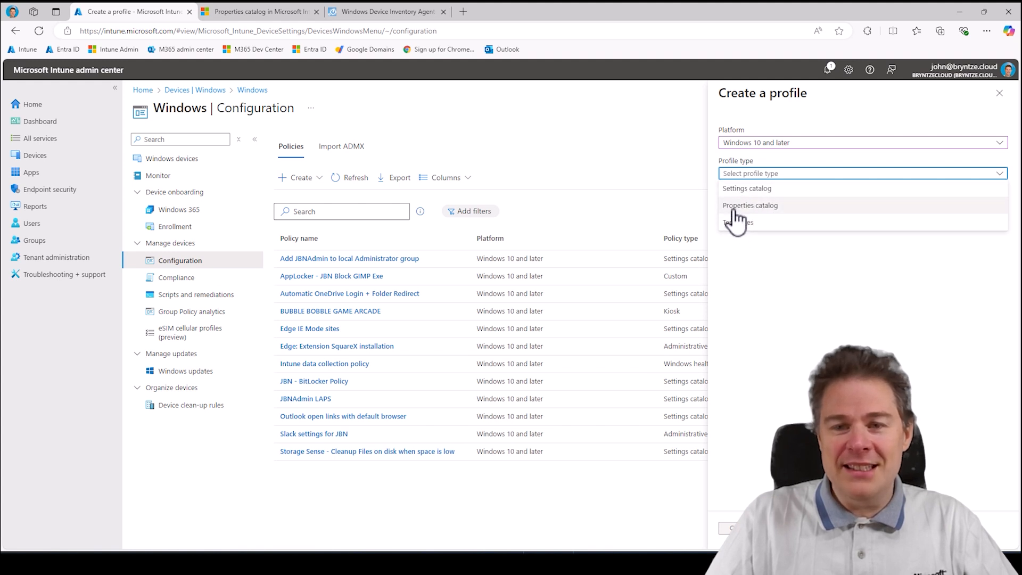
mouse_move(753, 193)
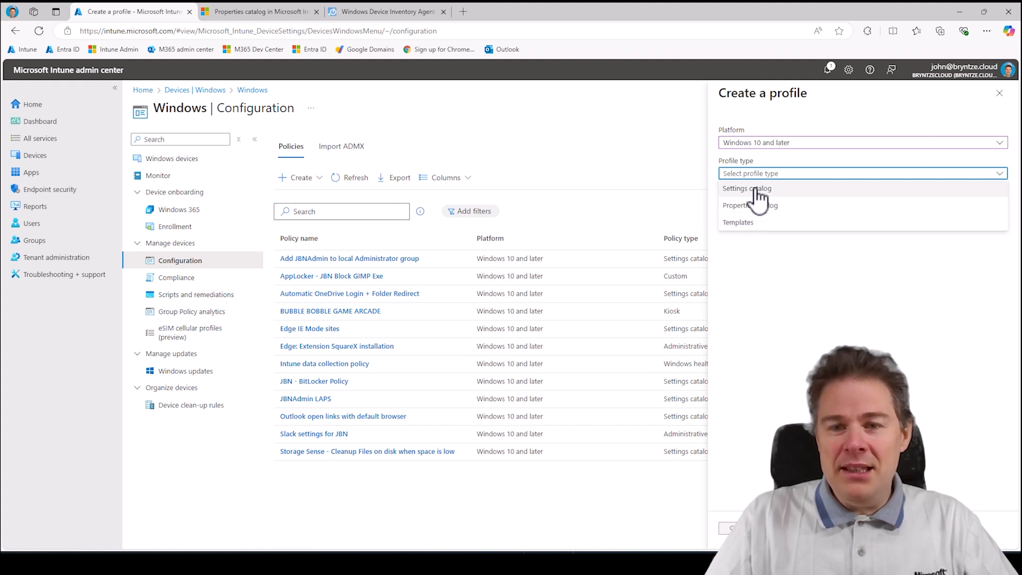
mouse_move(738, 221)
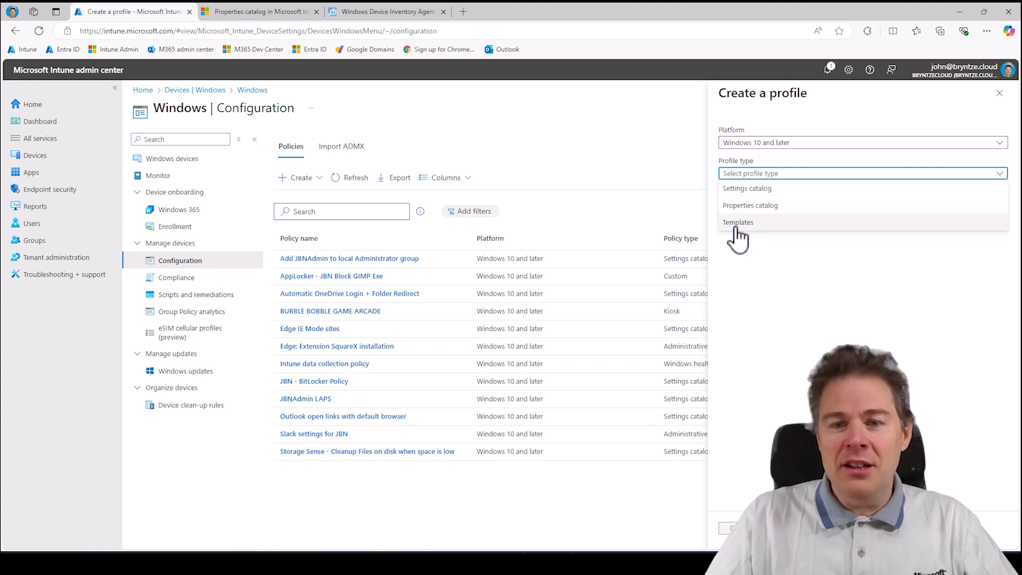
mouse_move(750, 204)
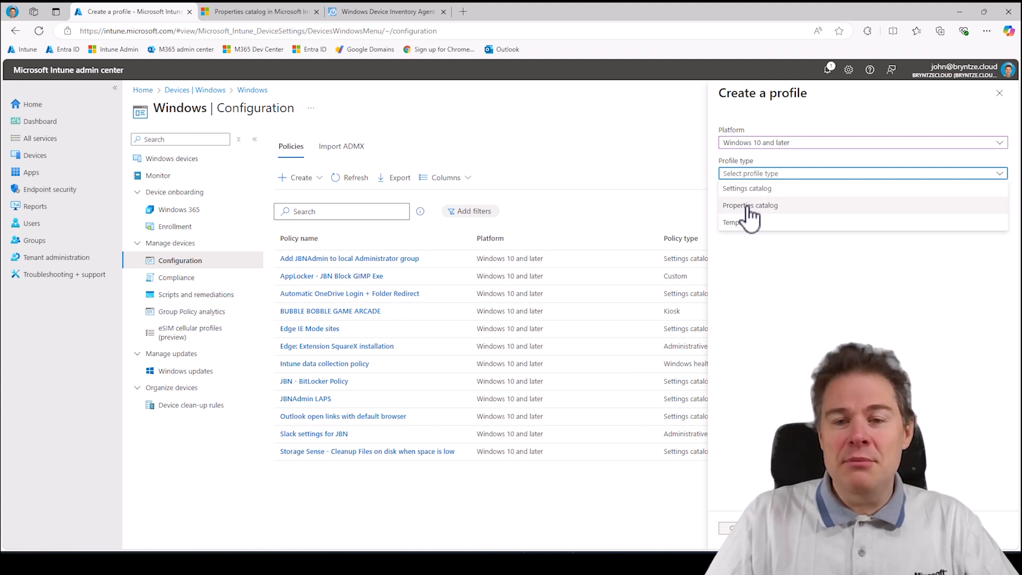
click(751, 204)
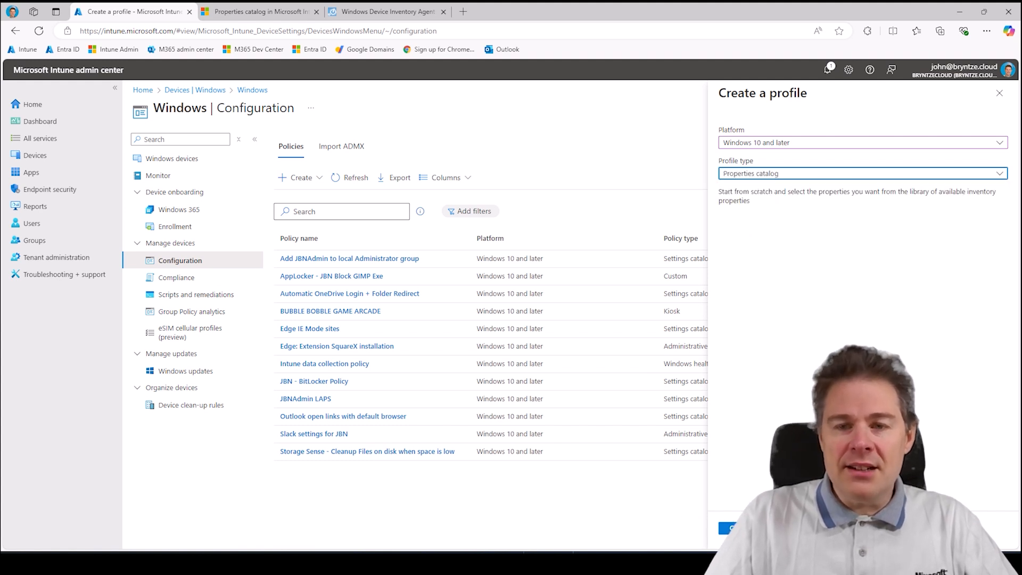
Name the profile 'All Properties' with a description about inventory of Windows devices and continue.
click(731, 528)
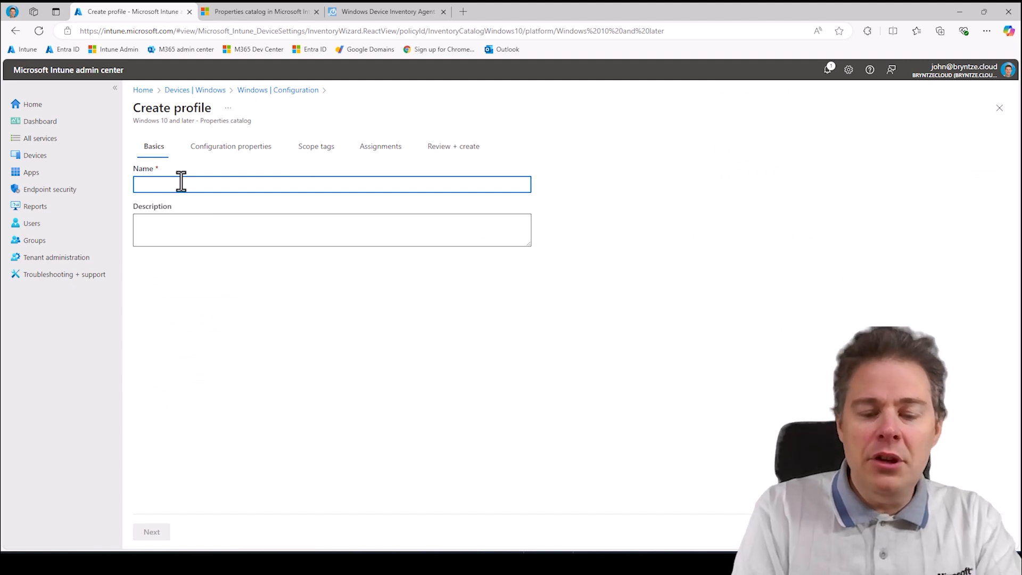
text(All P)
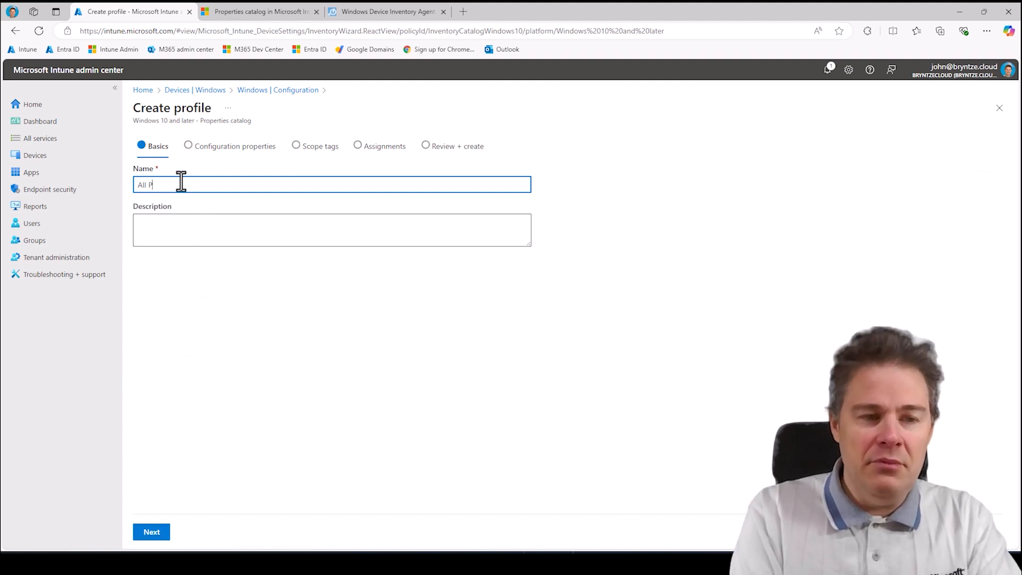
text(rope)
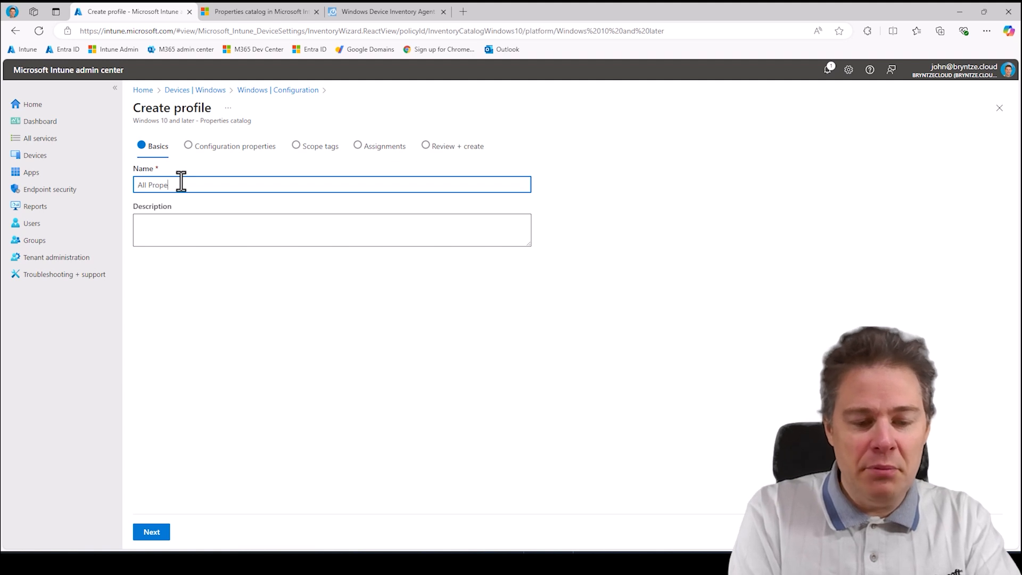
text(rties)
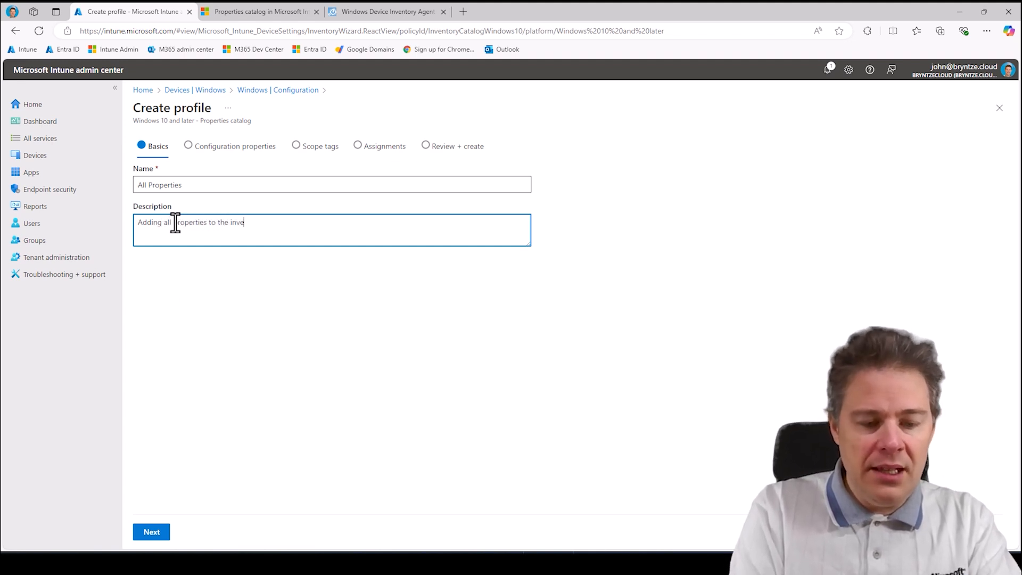
text(ntory of t)
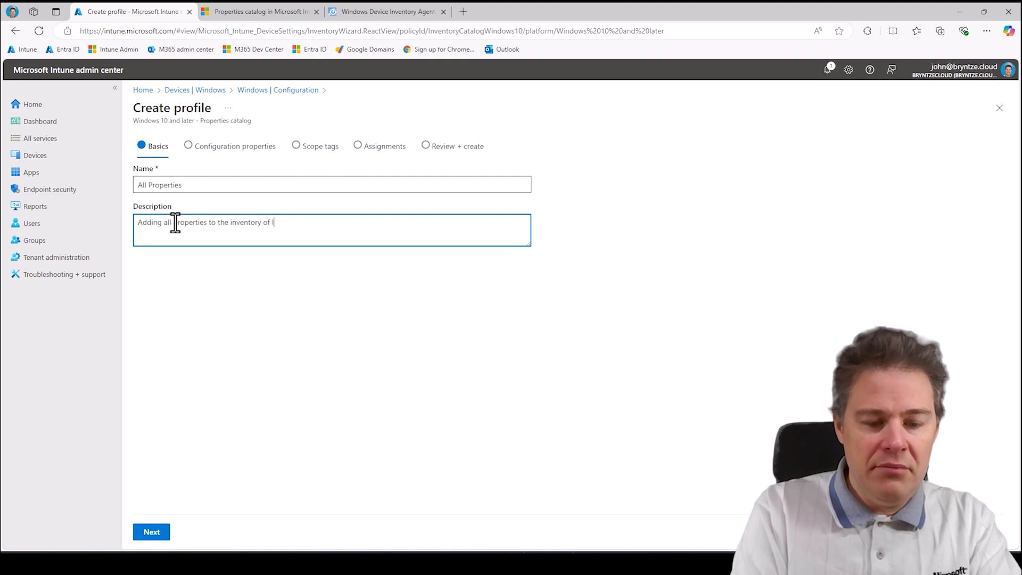
text(ntune for Windows)
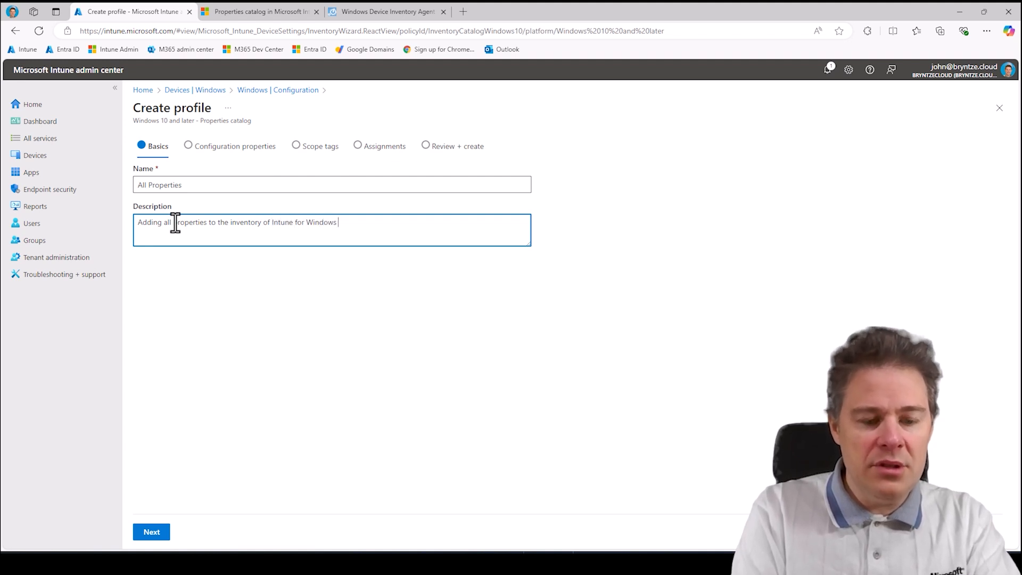
text(devices)
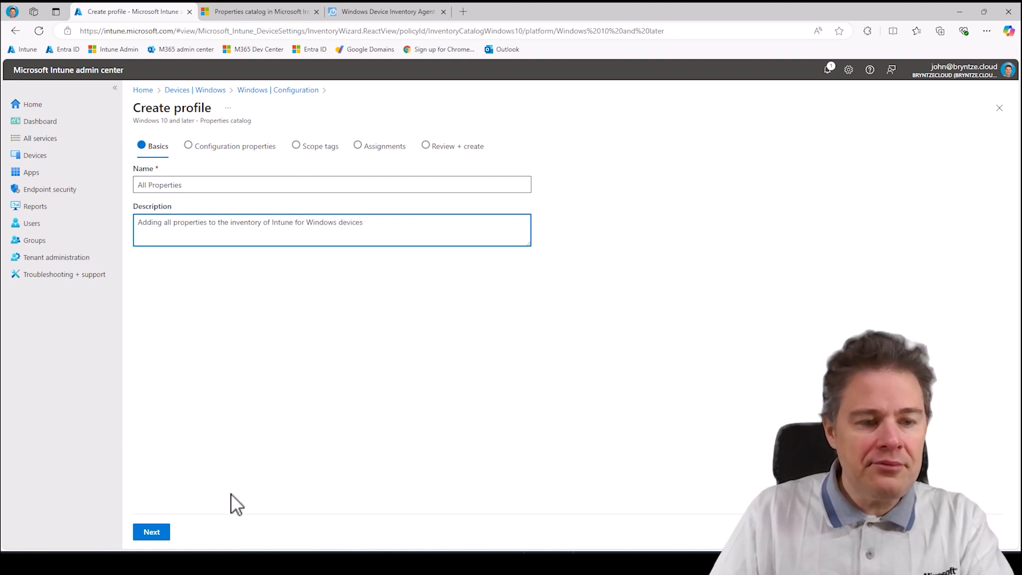
click(152, 531)
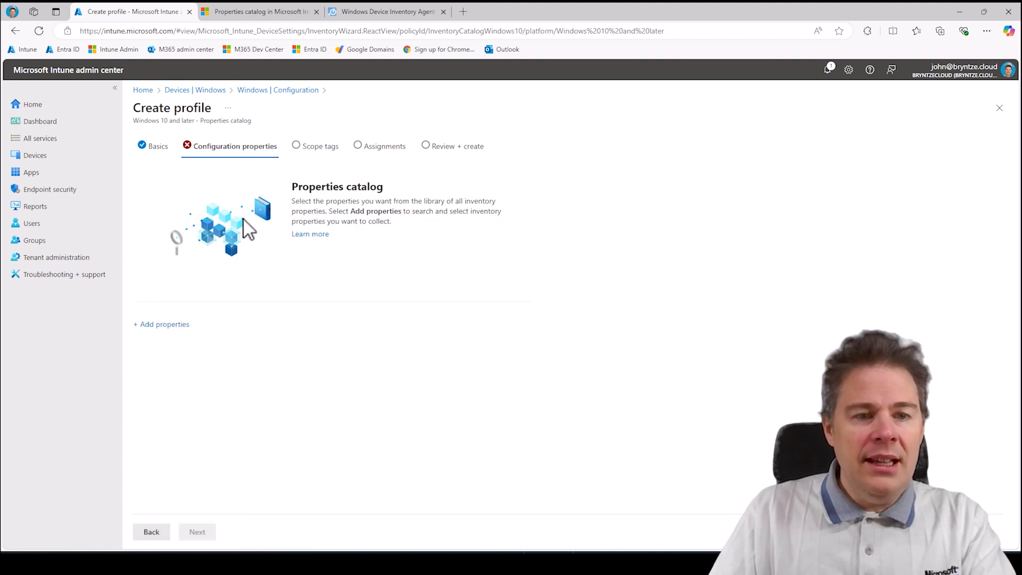
mouse_move(306, 281)
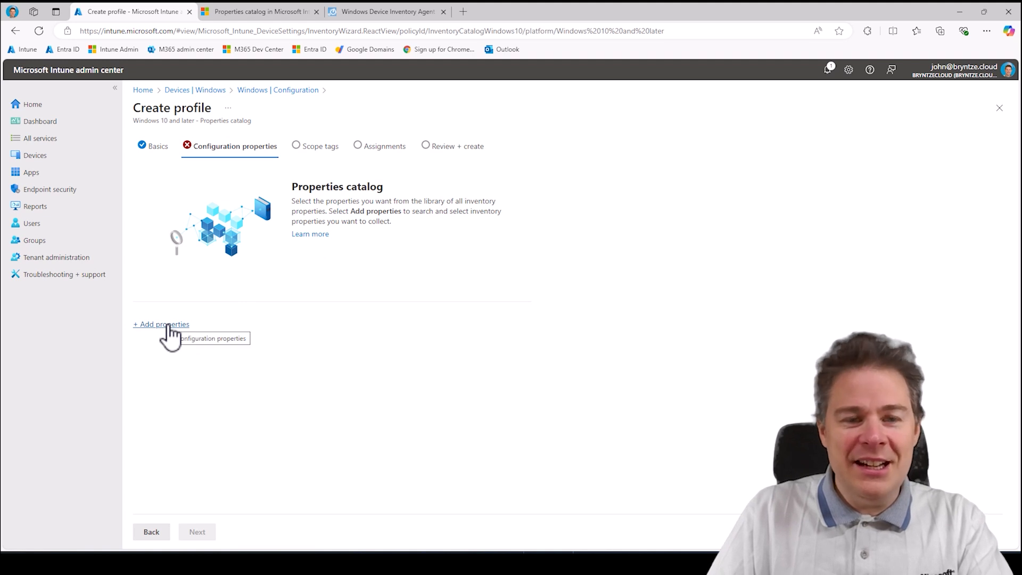
In the CPU group, choose Architecture, Logical Processor Count and Processor Id, dropping Model.
click(161, 324)
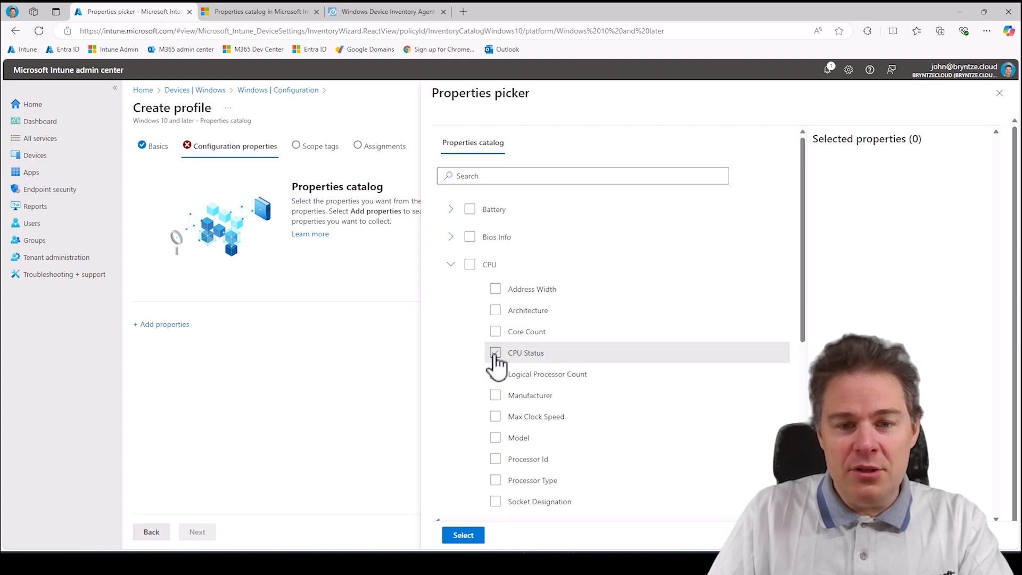
scroll(down, 3)
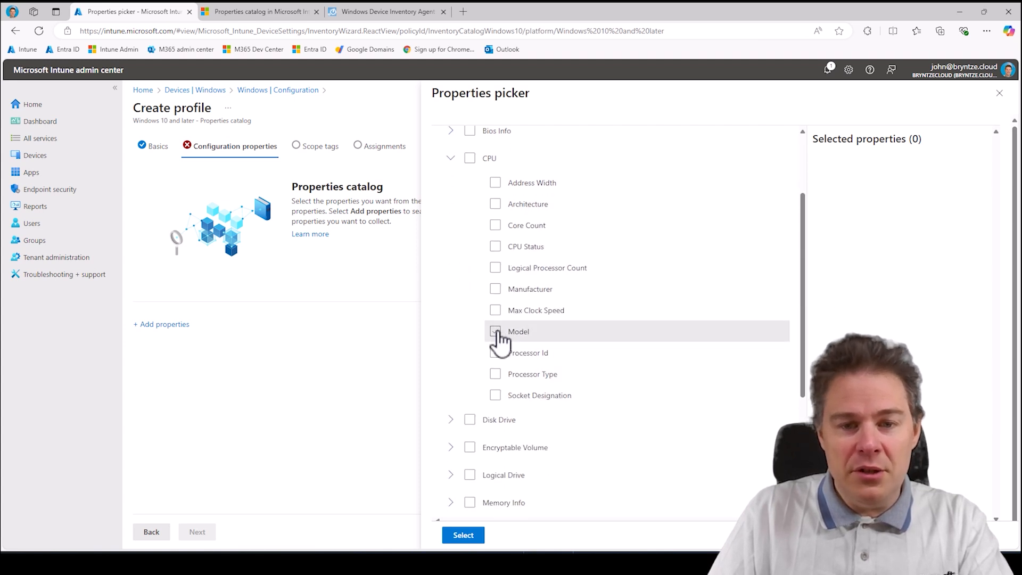
click(495, 331)
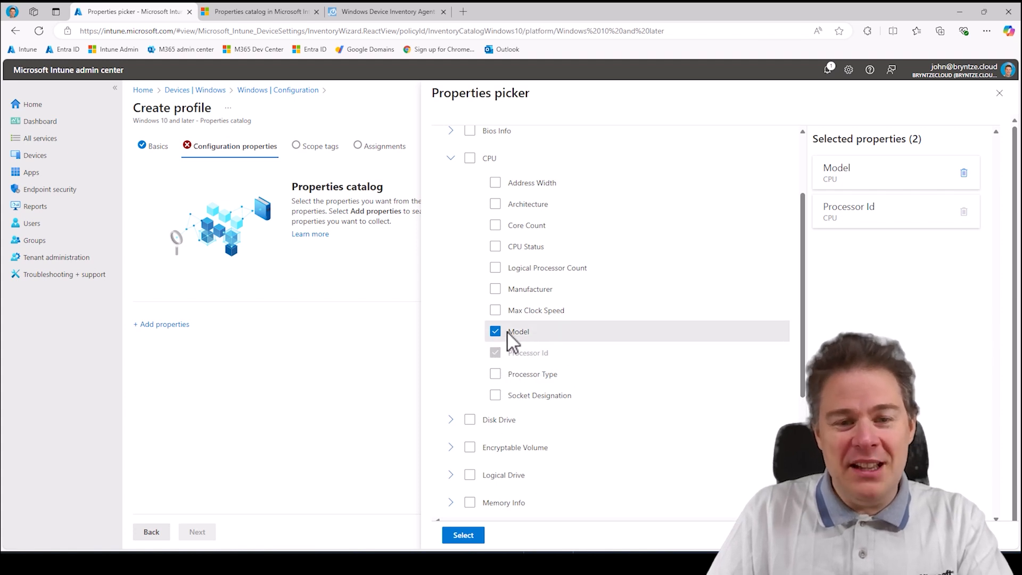
click(495, 331)
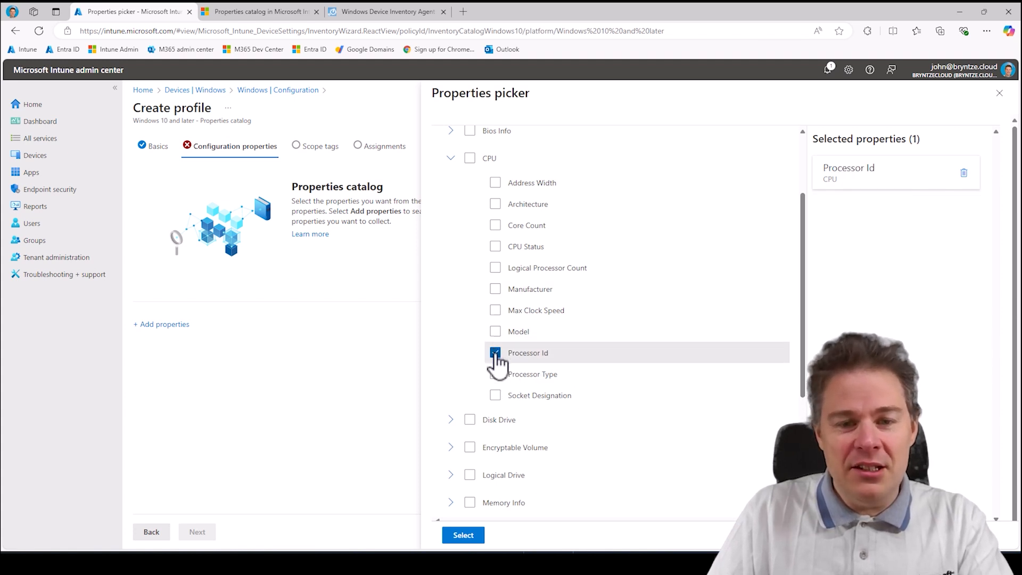
click(495, 268)
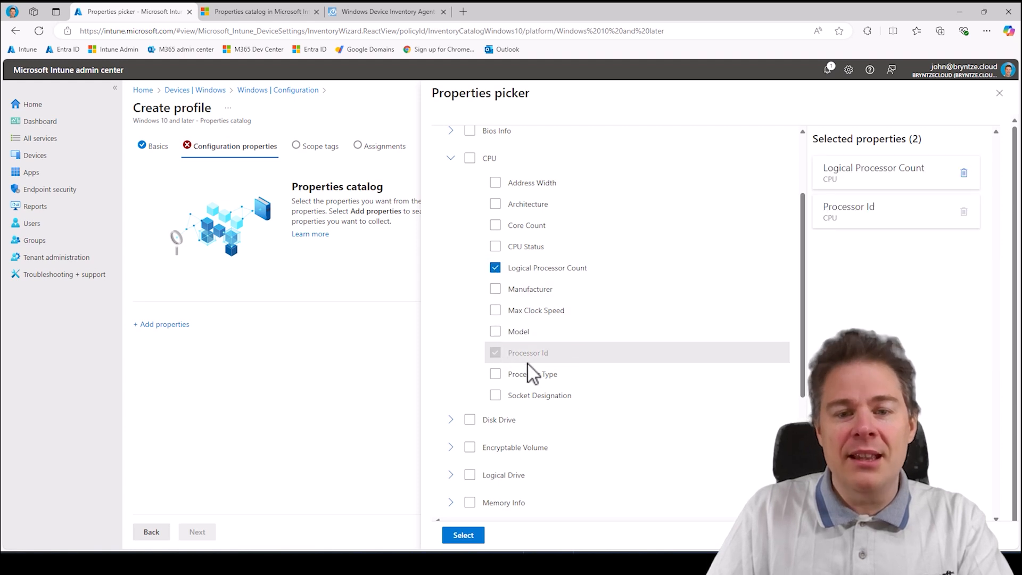
click(495, 246)
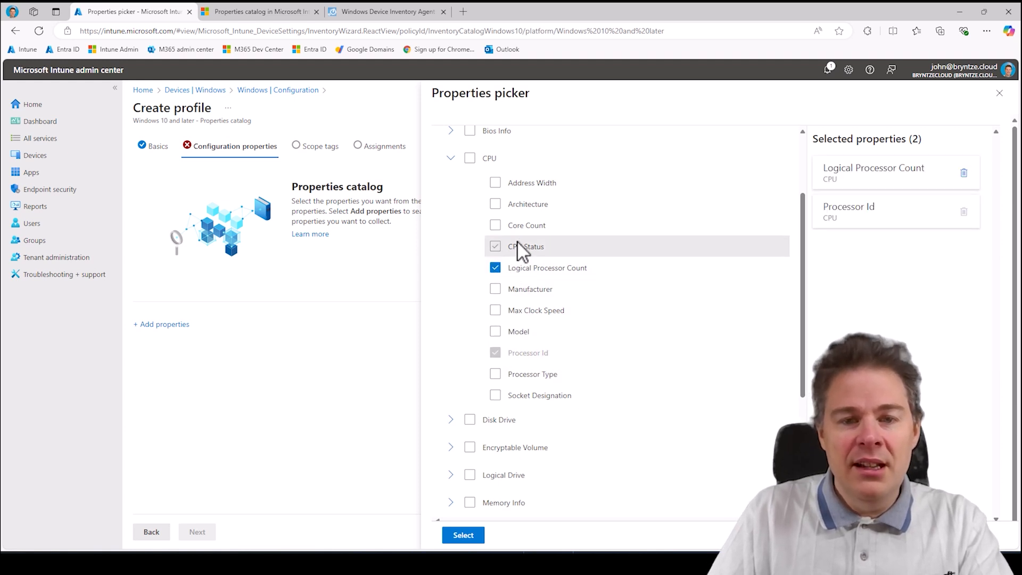
click(495, 203)
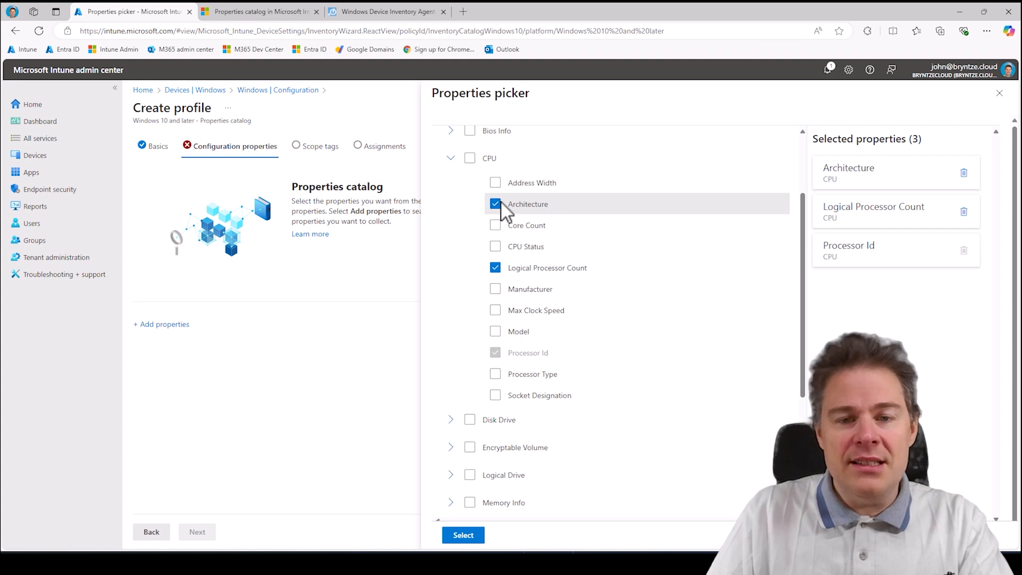
mouse_move(574, 267)
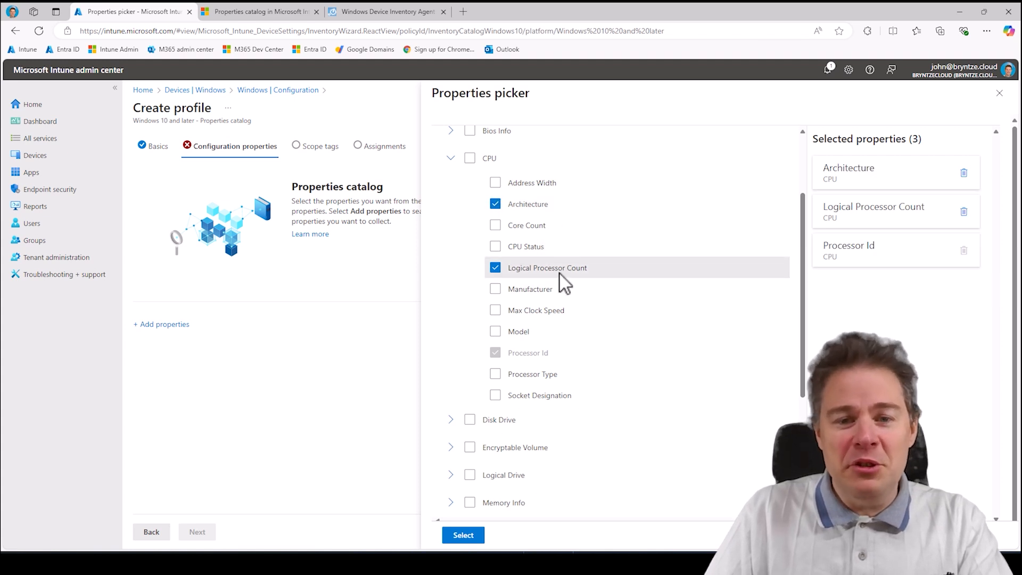
Collapse the CPU group and toggle a few other hardware category checkboxes in the picker.
scroll(up, 3)
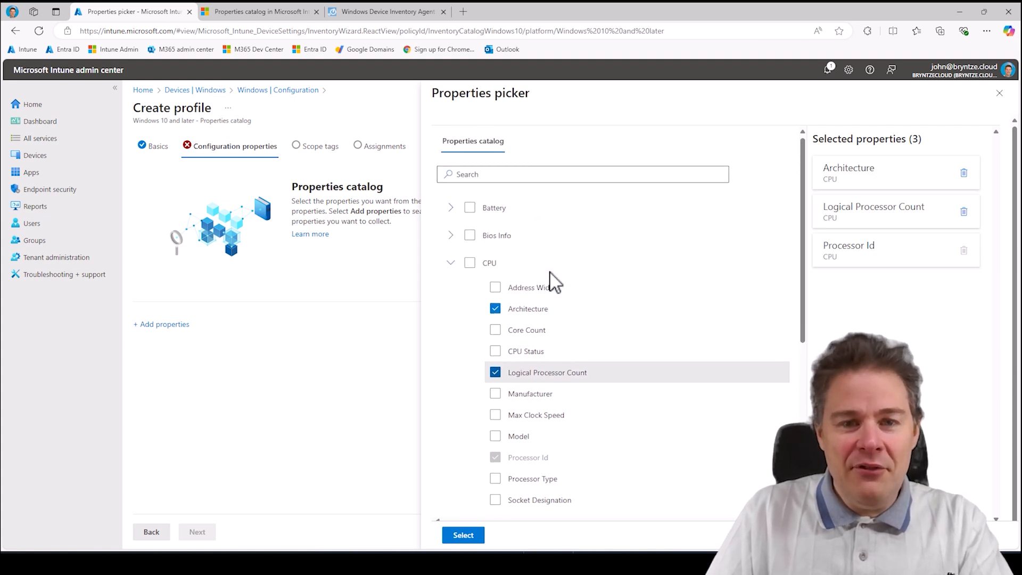
click(470, 264)
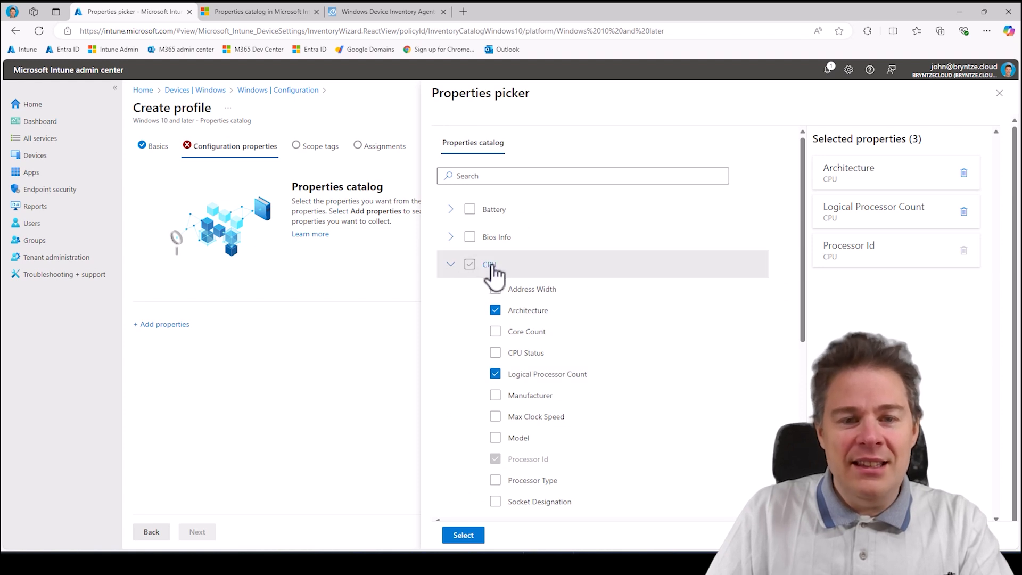
mouse_move(487, 272)
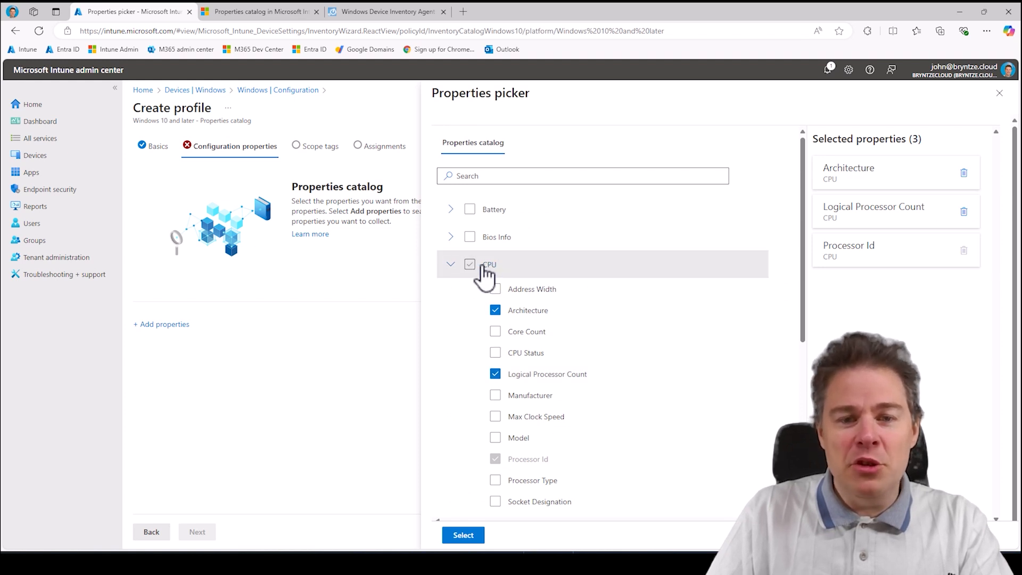
mouse_move(490, 277)
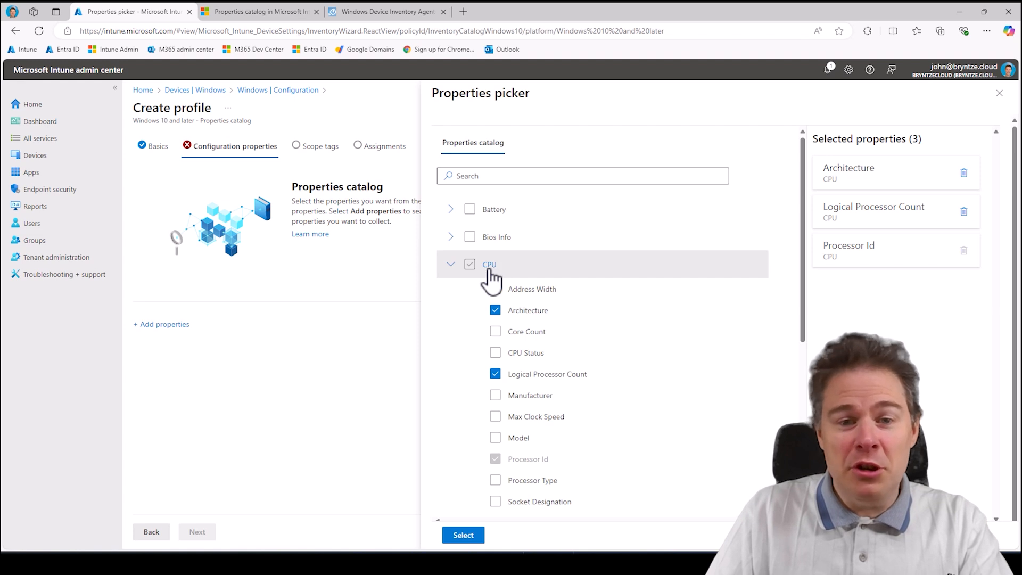
click(470, 264)
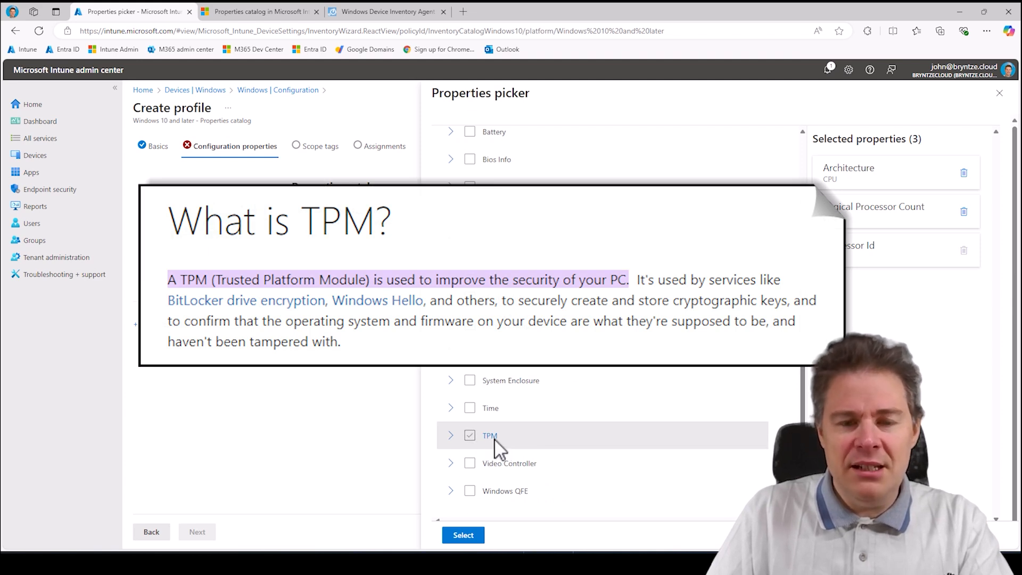
click(470, 435)
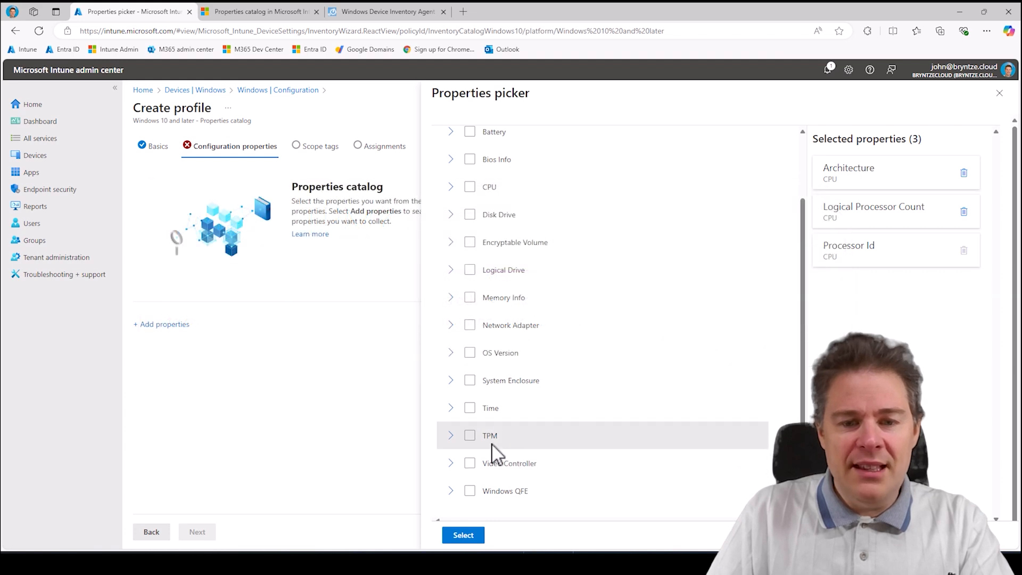
click(469, 491)
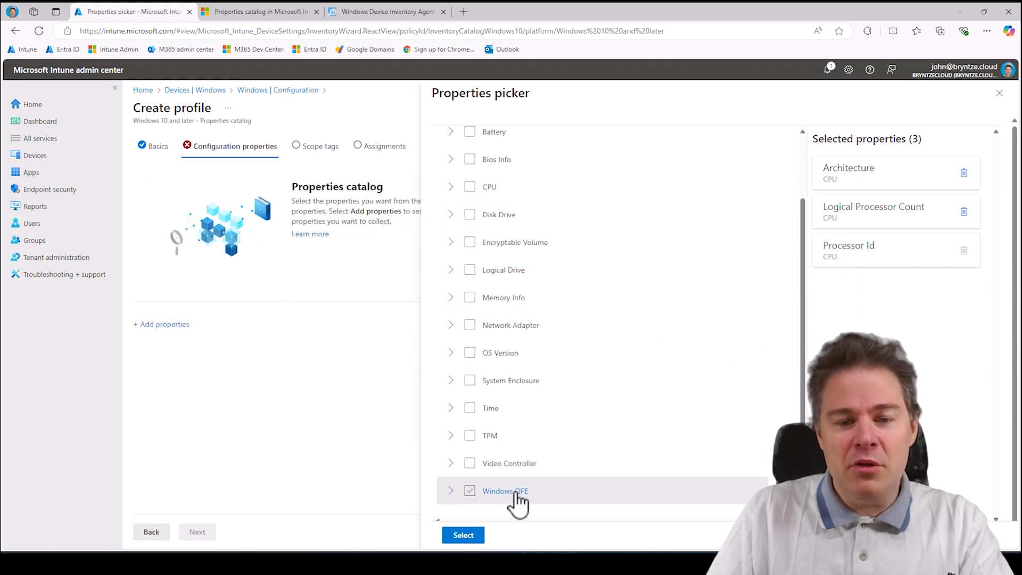
click(469, 491)
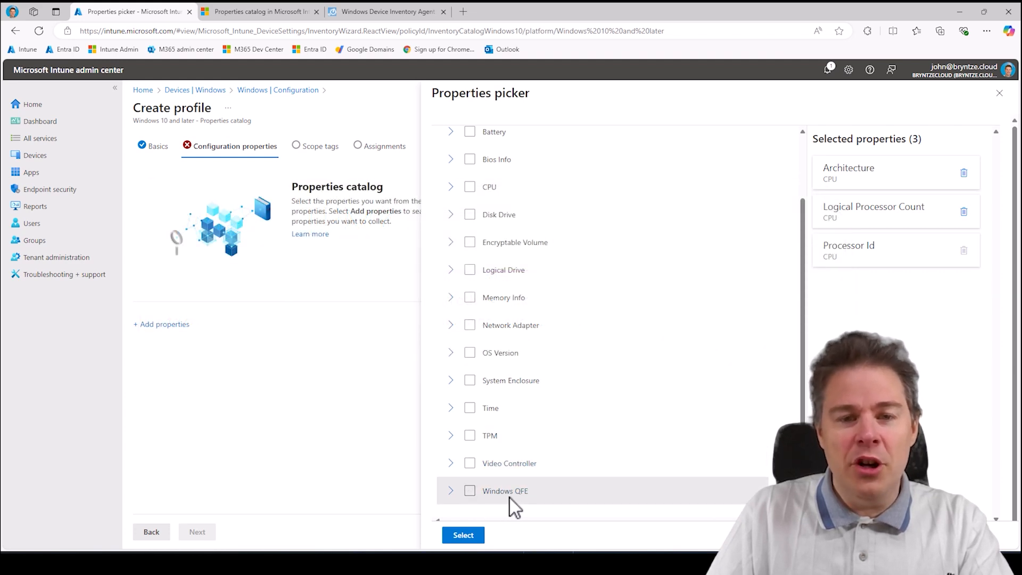
Review the Microsoft Learn Properties catalog article's required and supported properties sections.
click(258, 11)
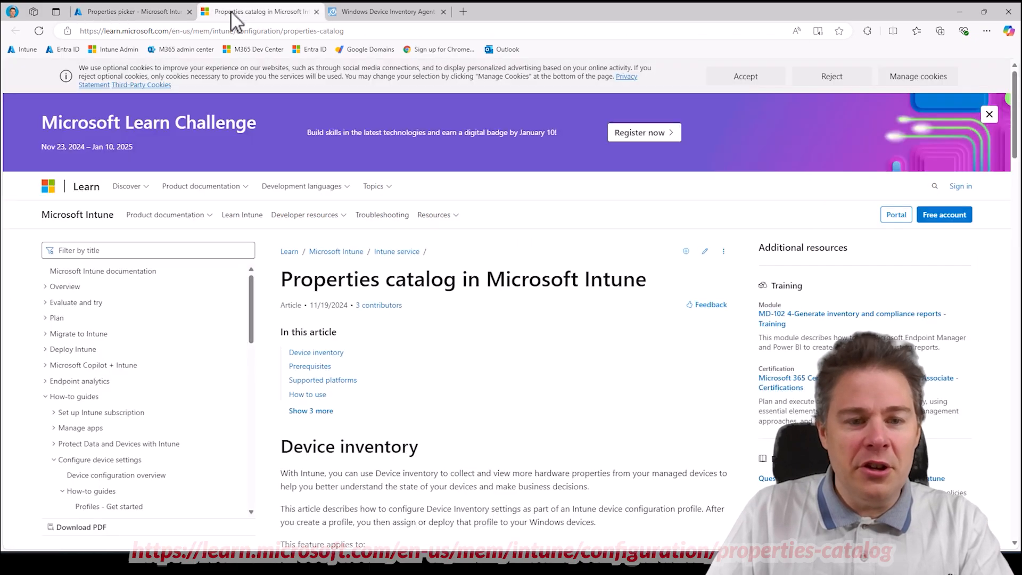
scroll(down, 3)
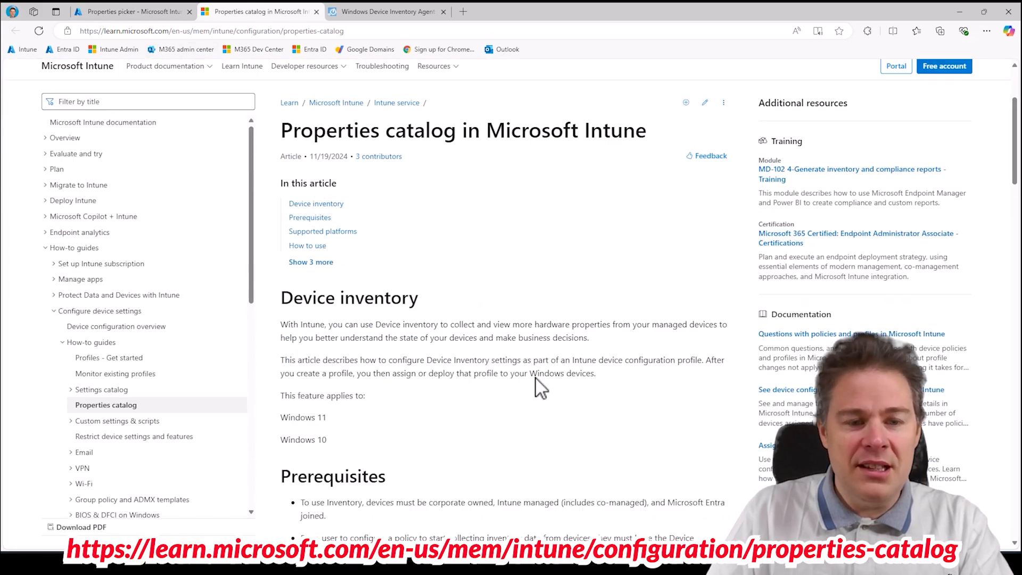
scroll(down, 3)
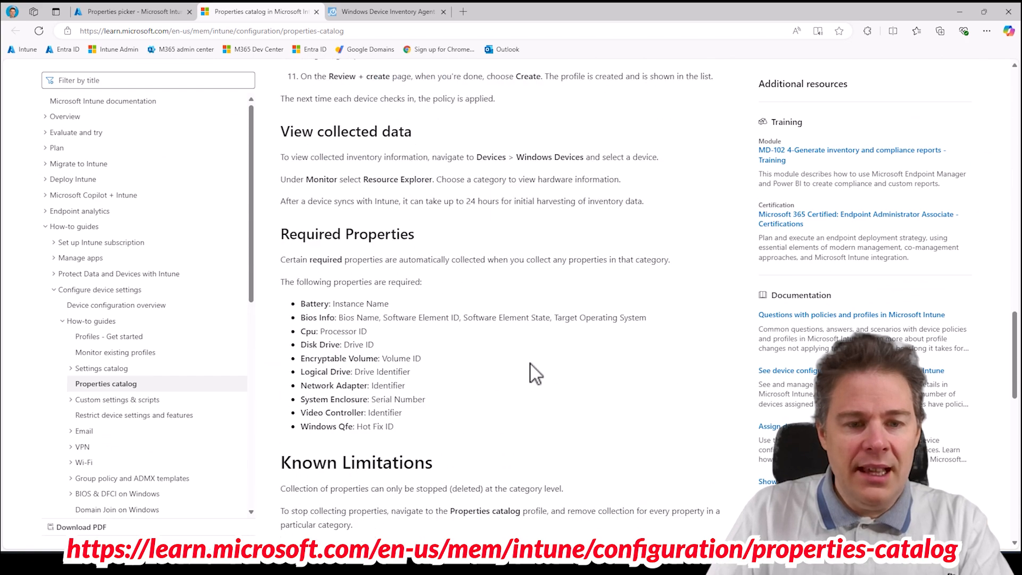
scroll(down, 3)
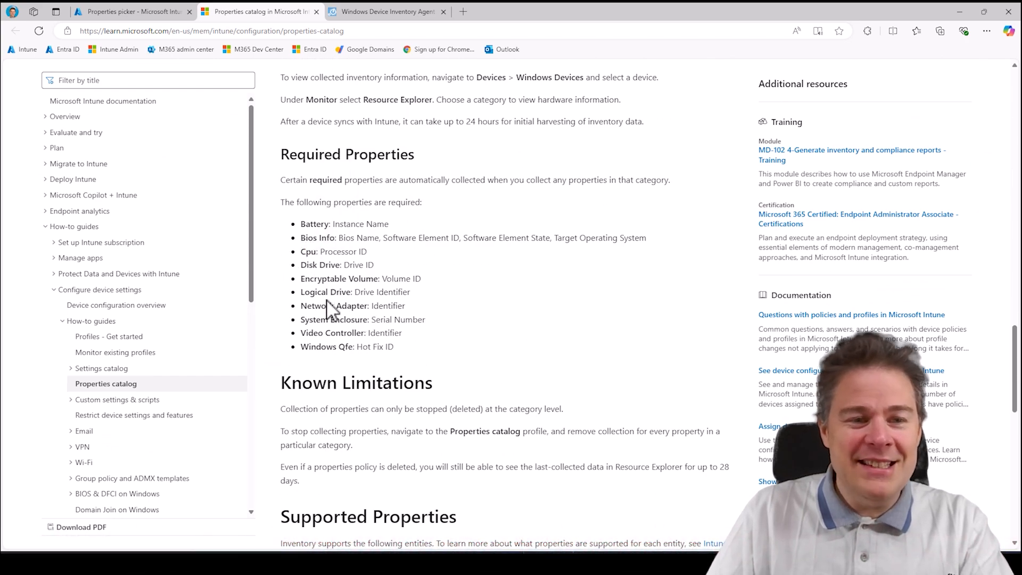
mouse_move(316, 265)
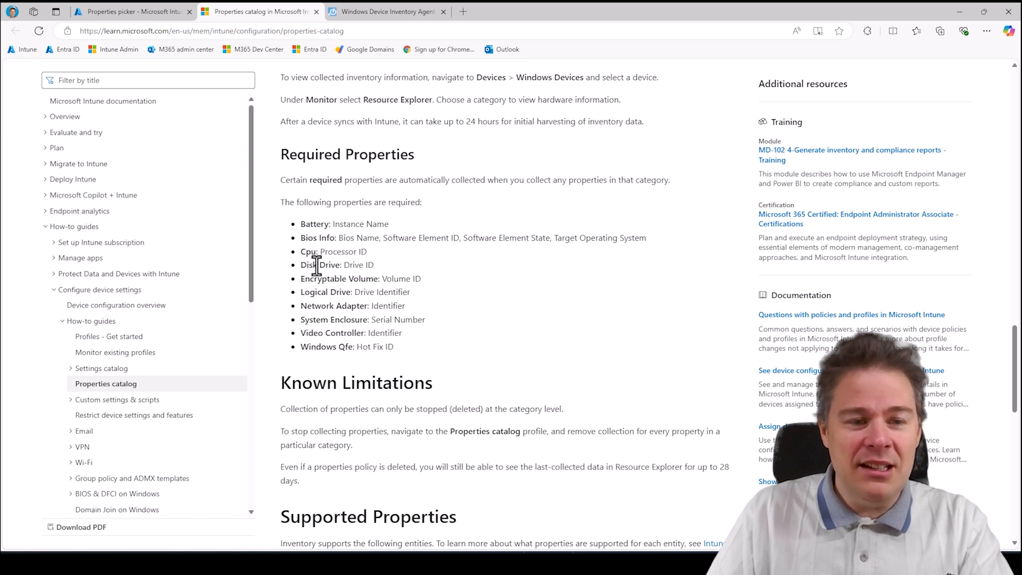
mouse_move(375, 338)
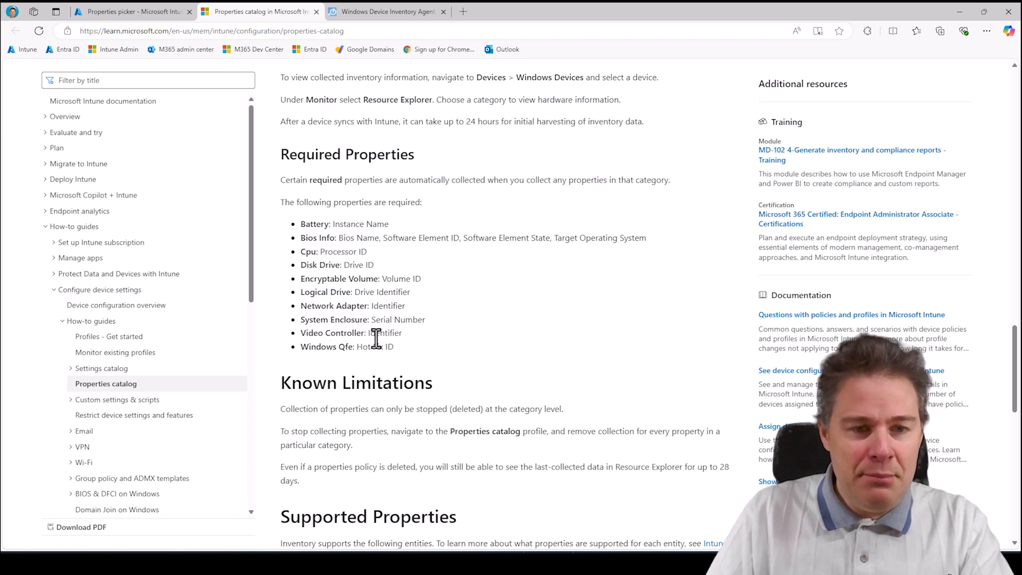
mouse_move(307, 310)
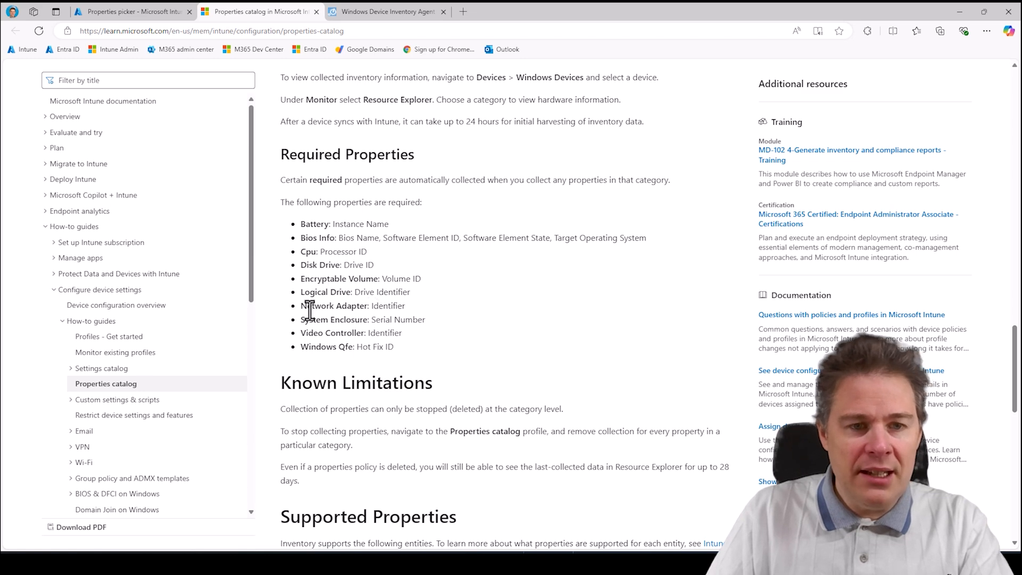
scroll(down, 3)
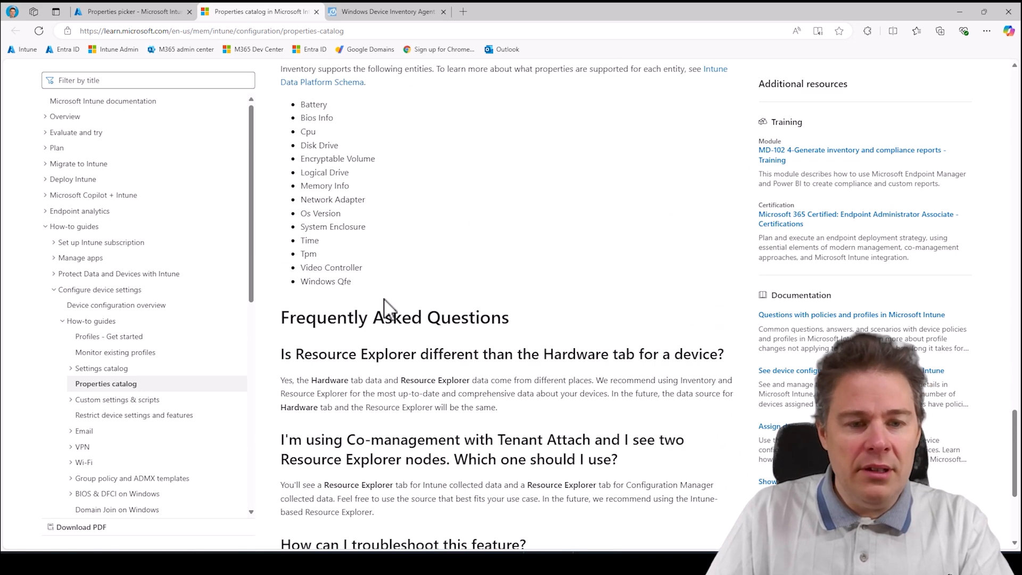
scroll(up, 3)
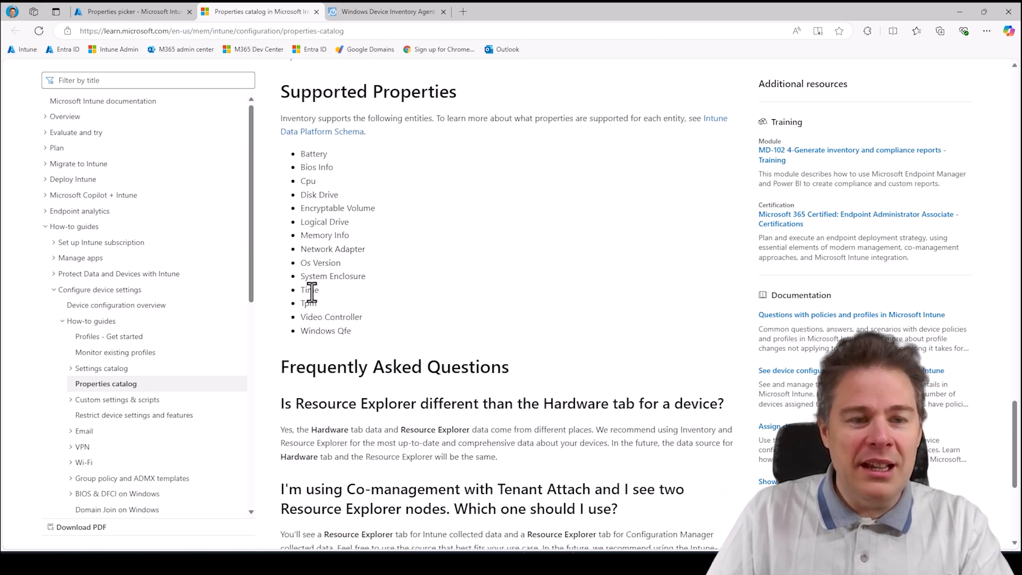
mouse_move(307, 186)
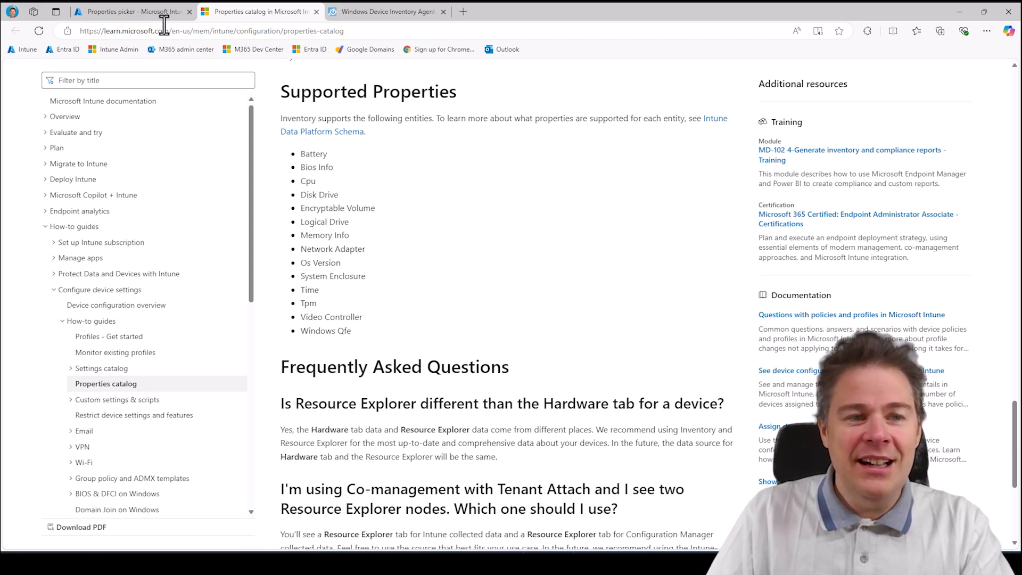
Back in Intune, check every hardware category including Video Controller, totalling 97 properties.
click(130, 11)
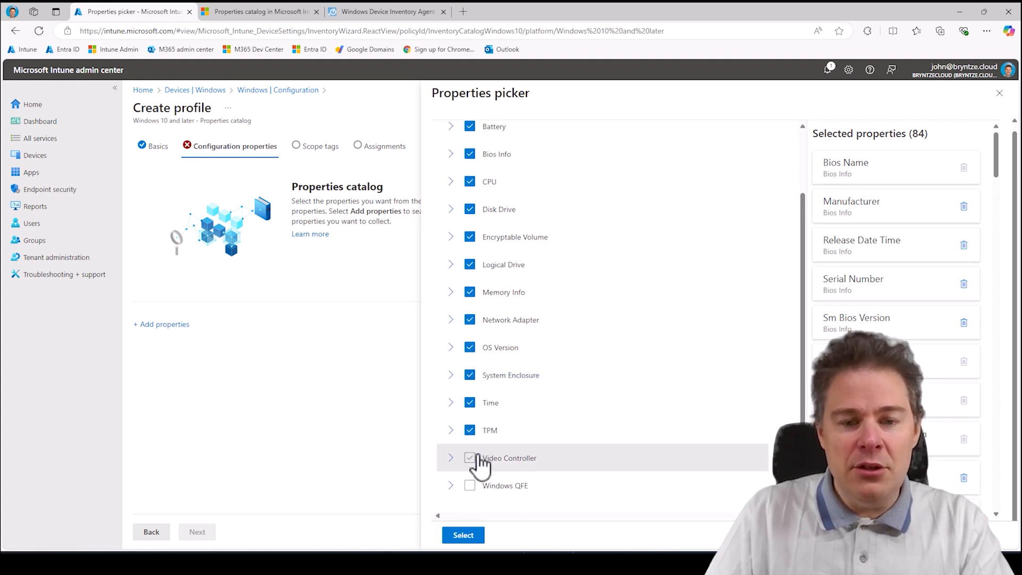
click(469, 486)
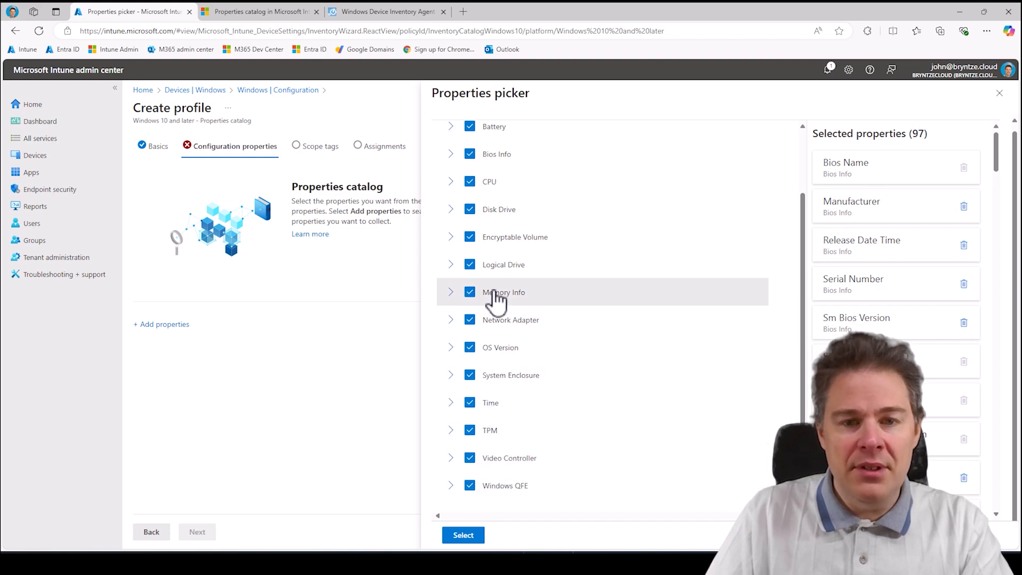
Confirm the 97 selected properties into the profile and proceed to Scope tags.
click(463, 534)
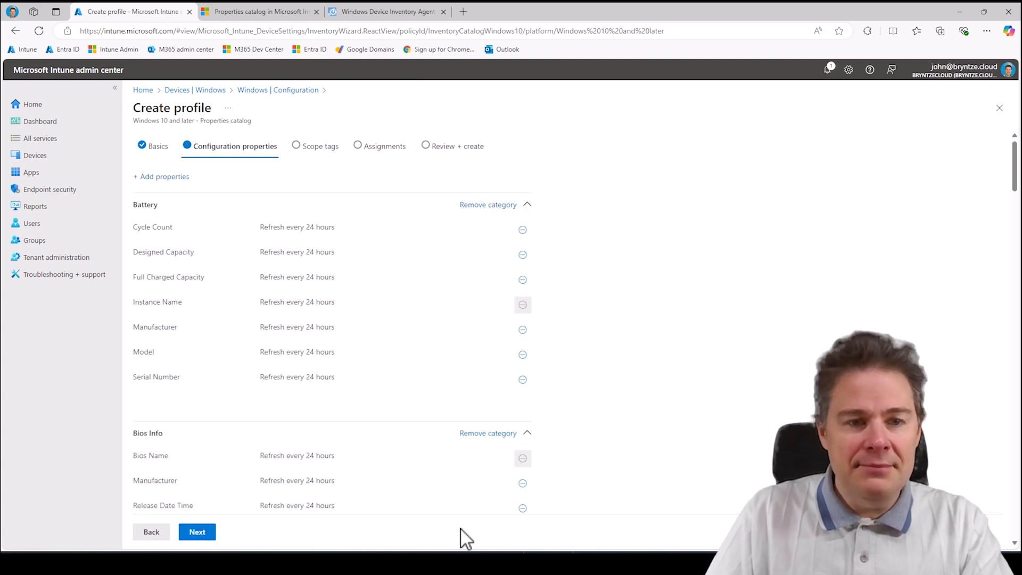
mouse_move(193, 235)
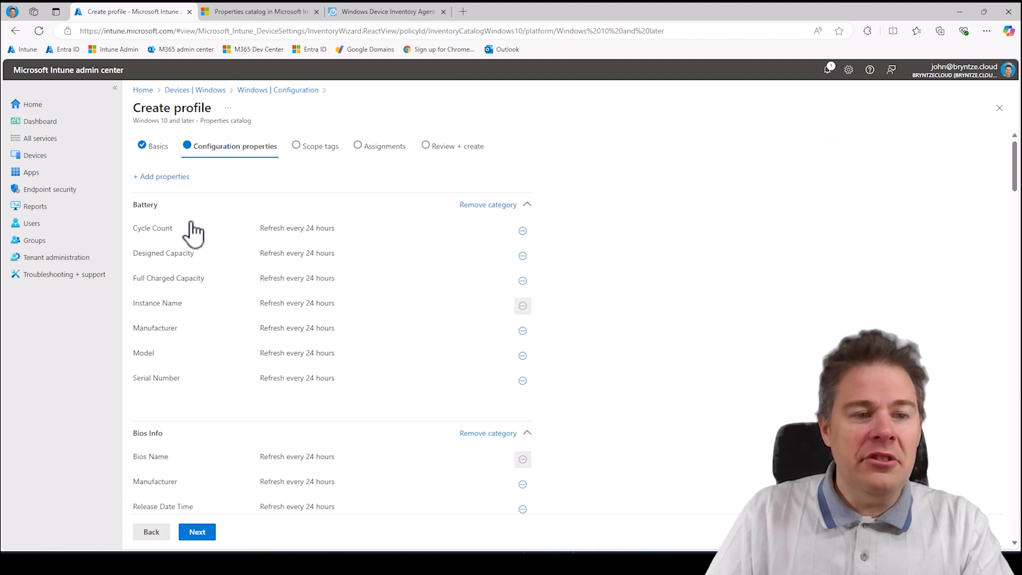
mouse_move(404, 233)
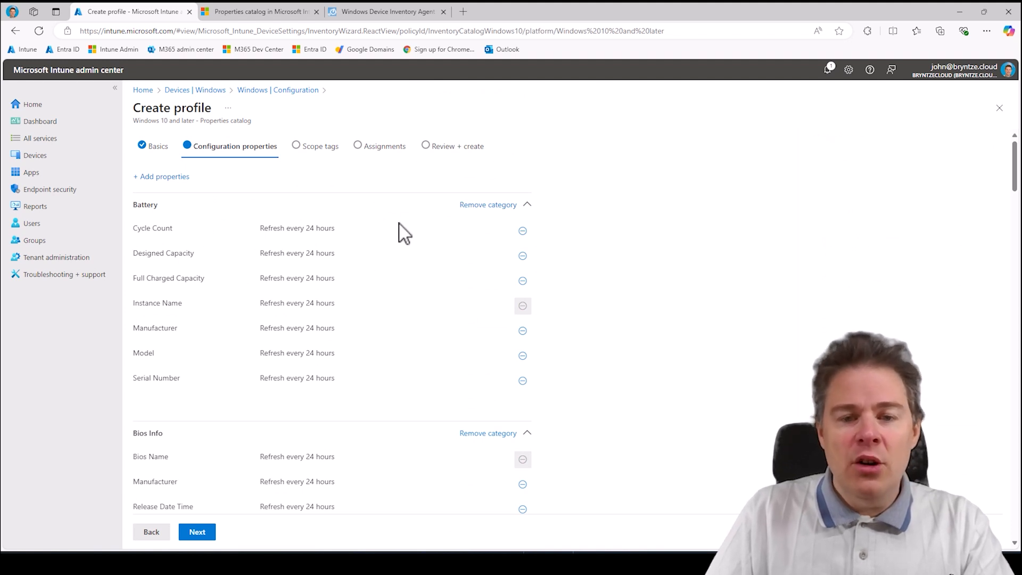
mouse_move(421, 313)
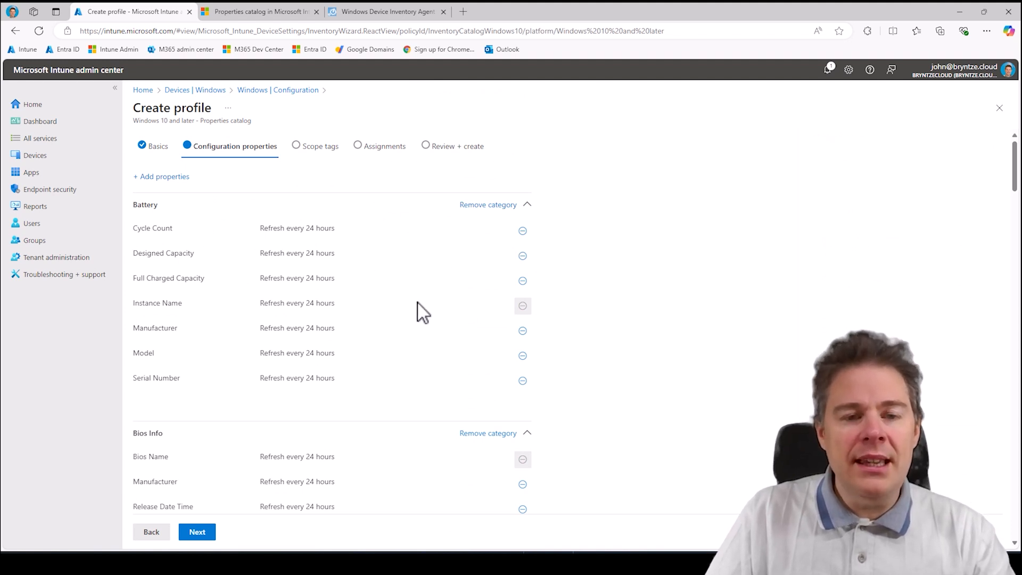
mouse_move(279, 233)
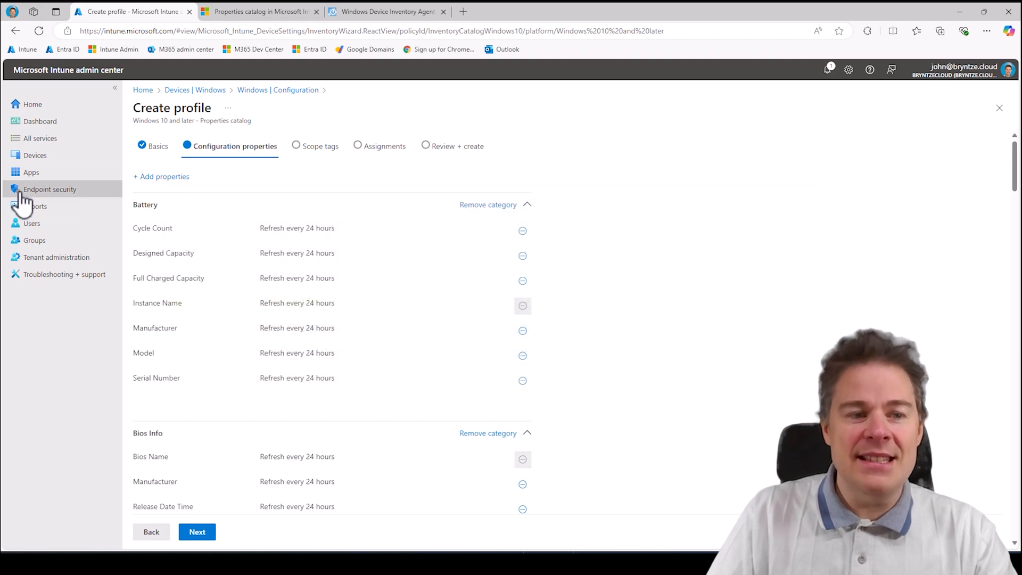
scroll(down, 3)
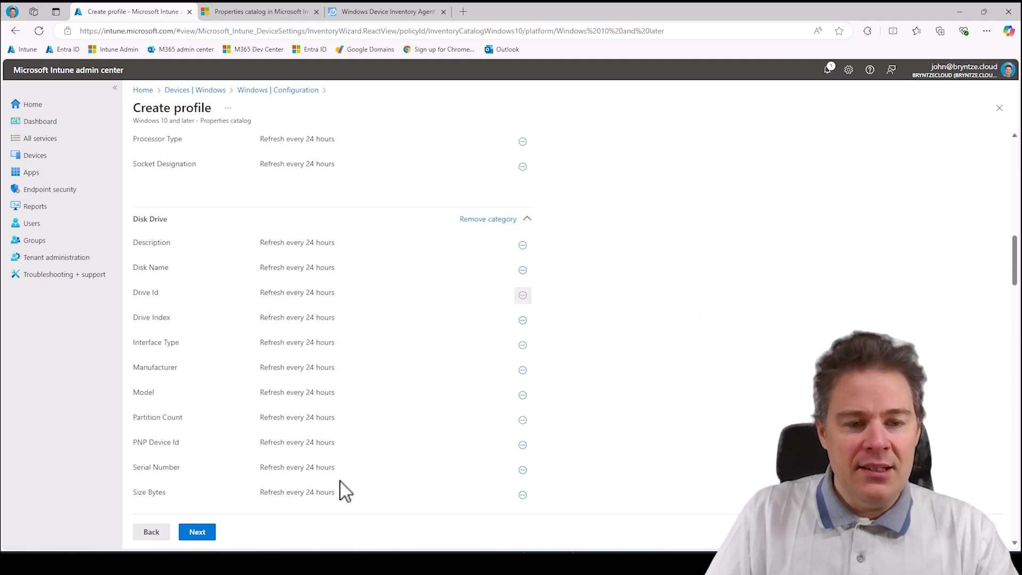
scroll(down, 3)
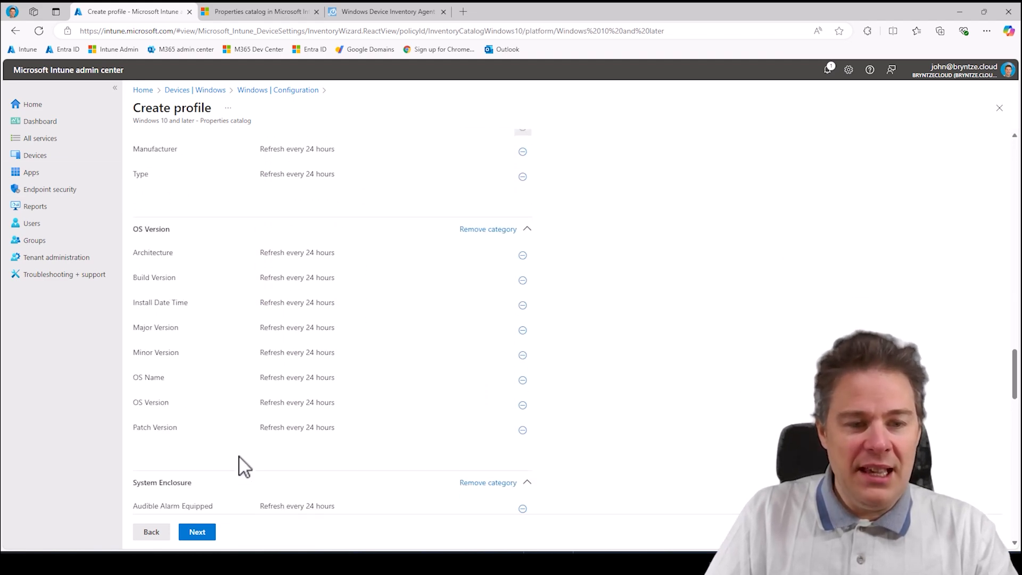
scroll(down, 3)
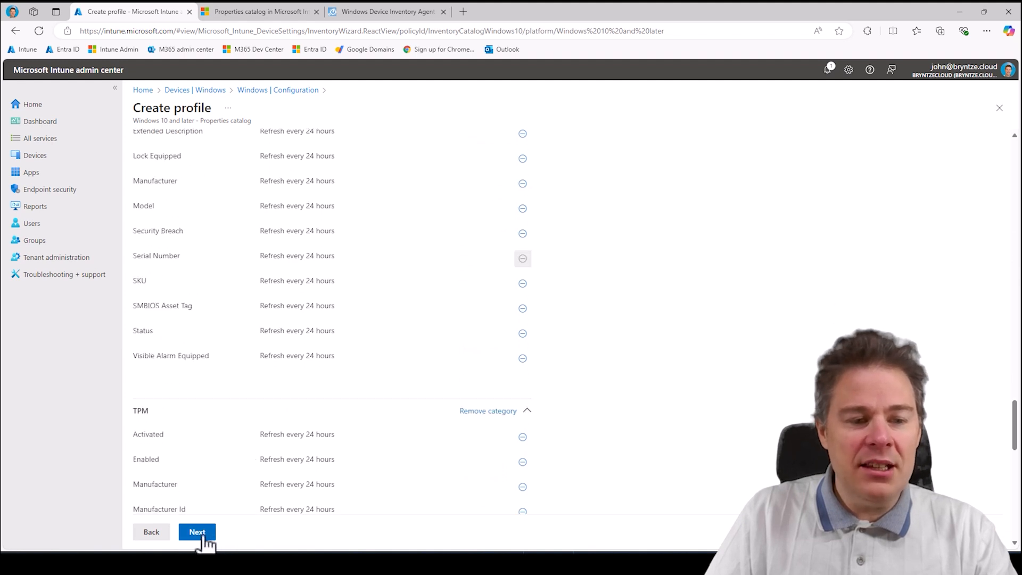
click(197, 532)
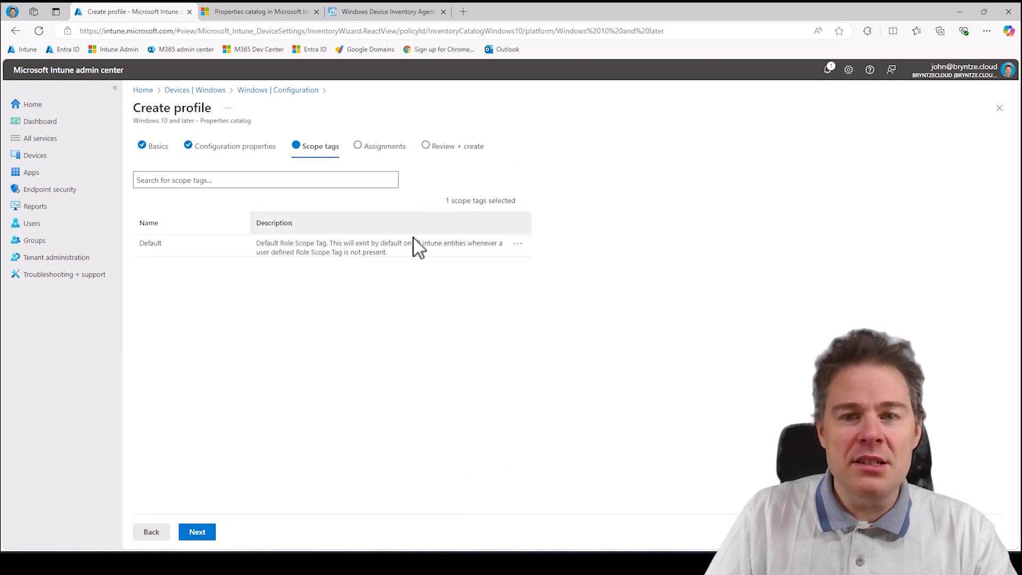
mouse_move(243, 290)
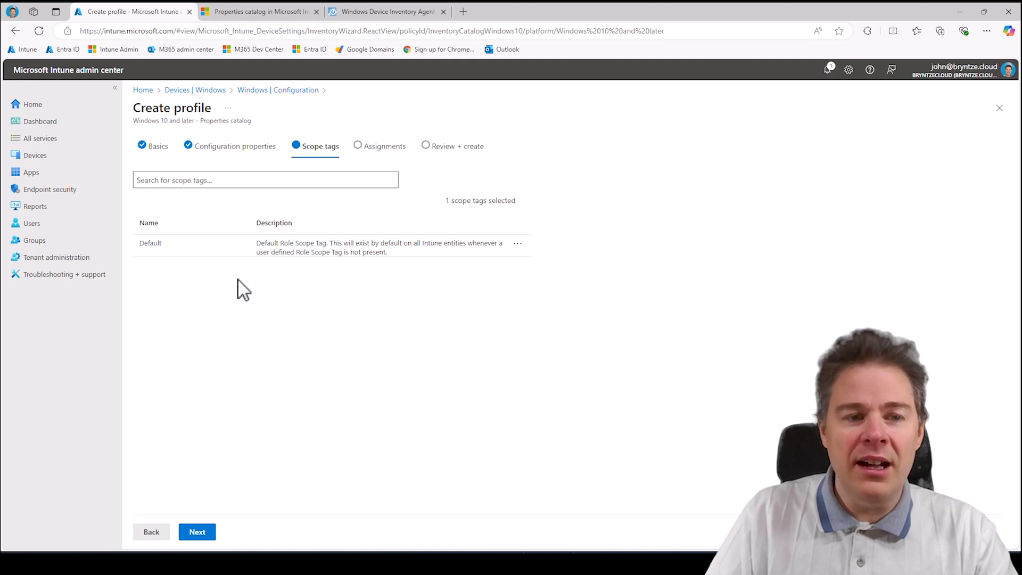
mouse_move(260, 476)
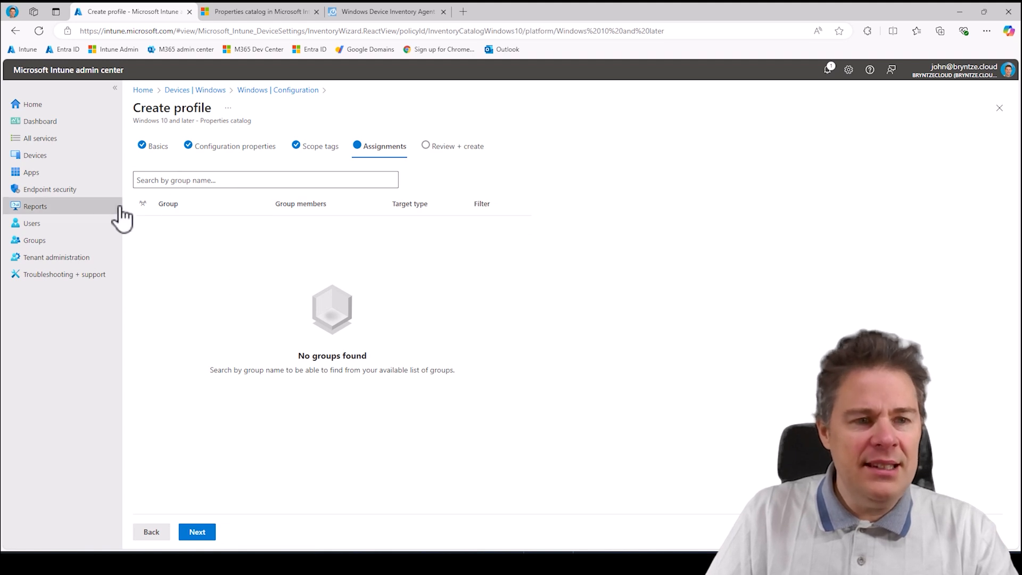
mouse_move(182, 204)
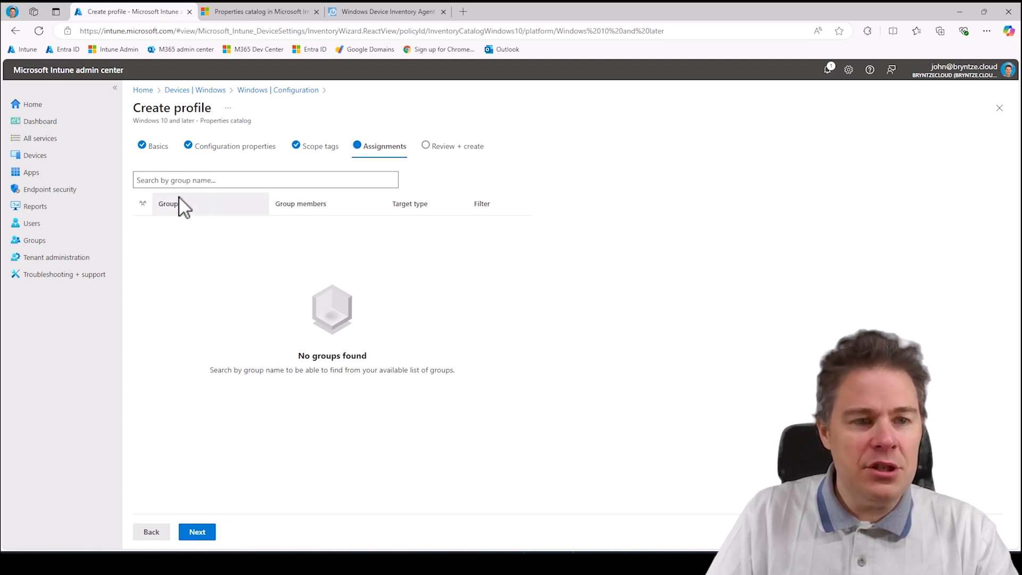
mouse_move(233, 252)
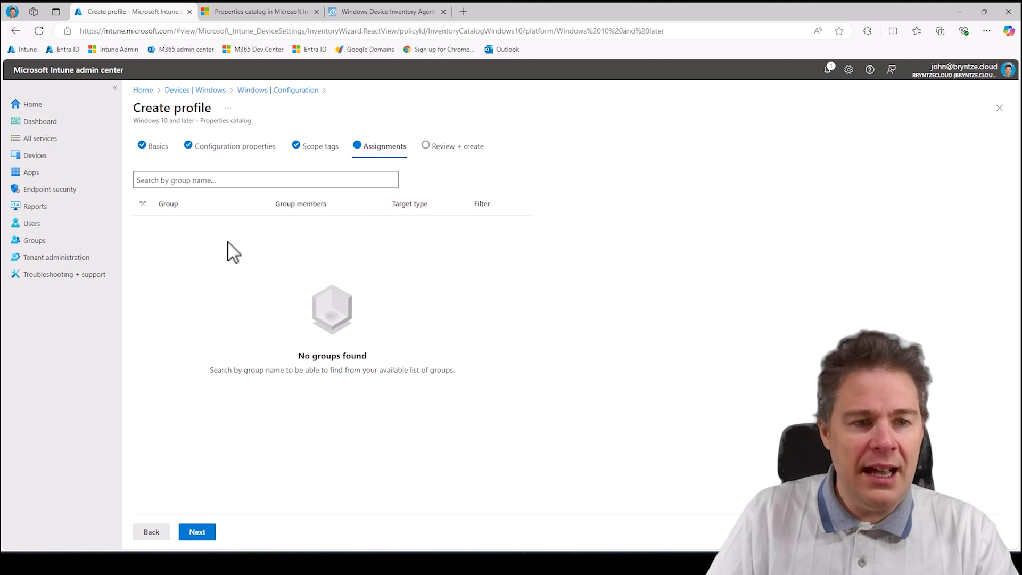
Assign the profile to JBN - All Windows Devices and add JBN Script Test as an excluded group.
click(266, 180)
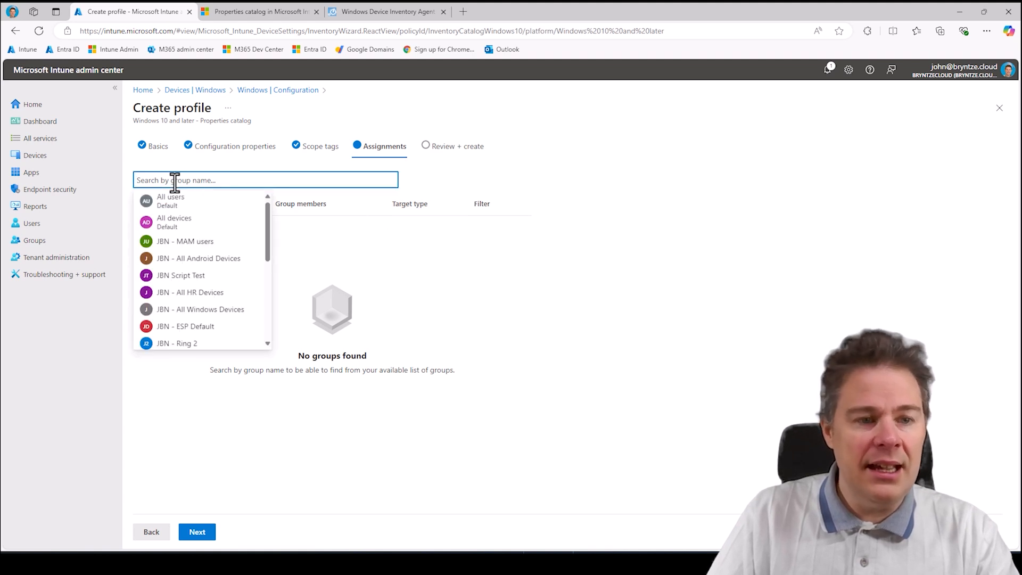
mouse_move(200, 309)
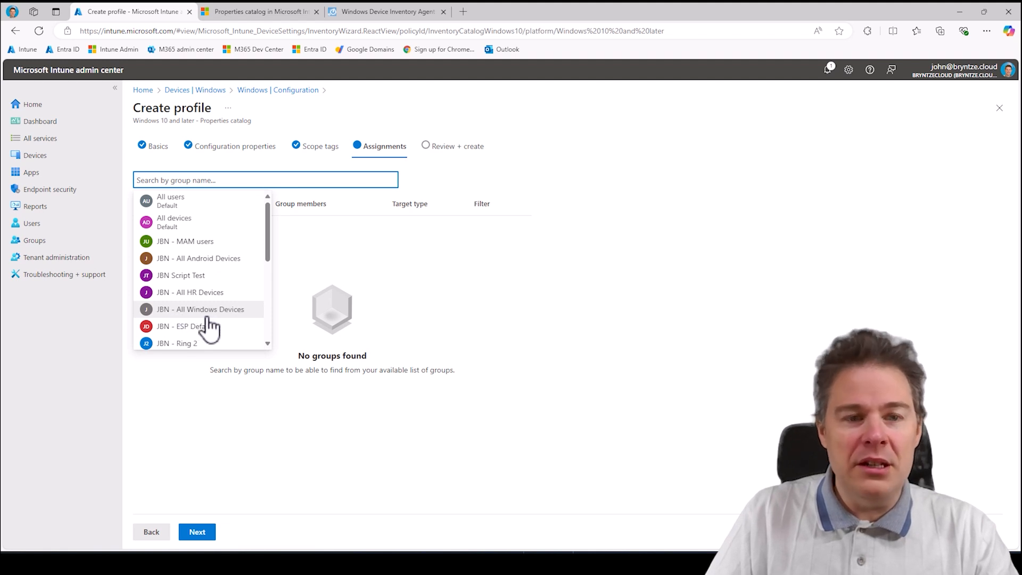
click(200, 309)
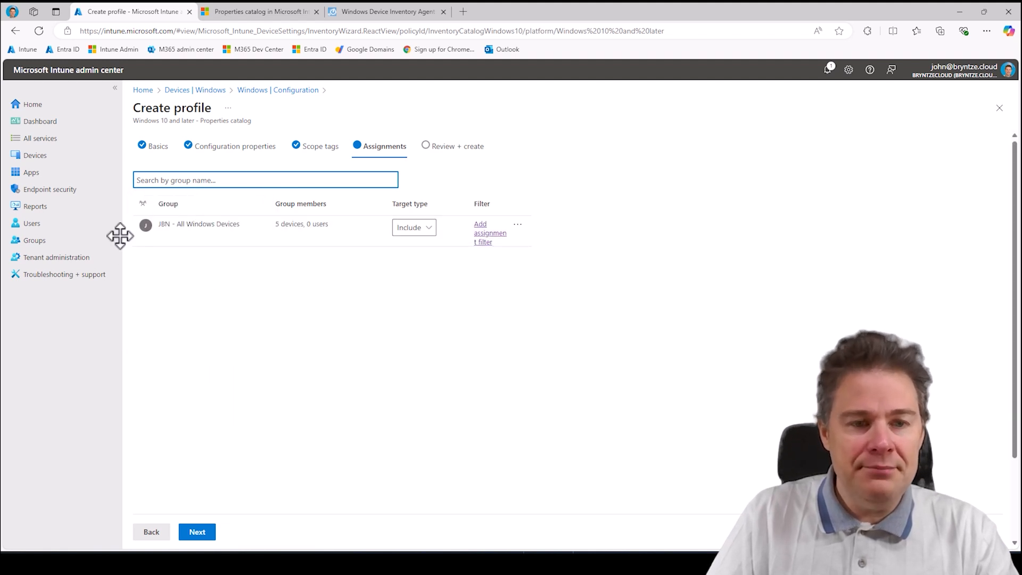
mouse_move(409, 228)
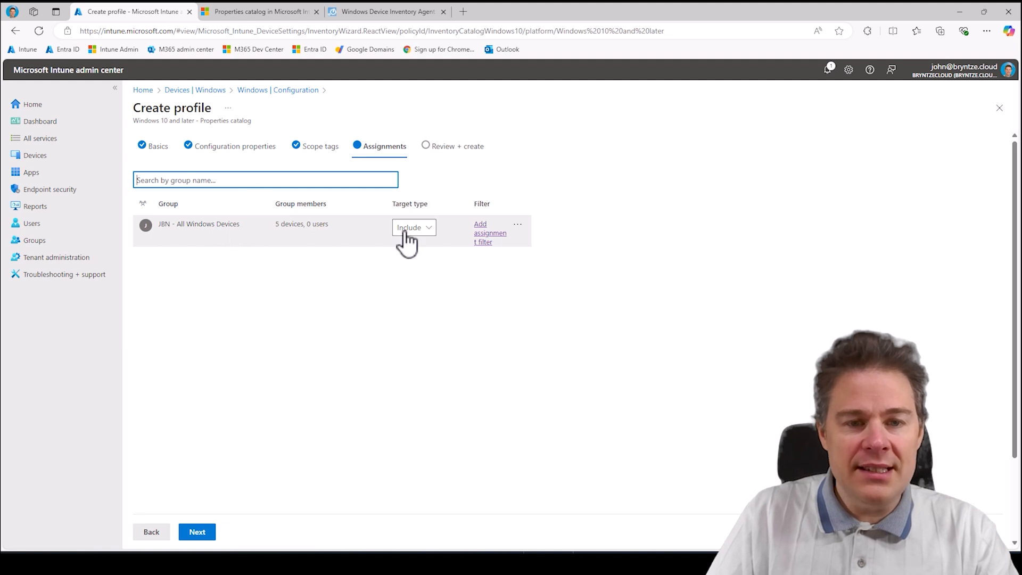
mouse_move(261, 270)
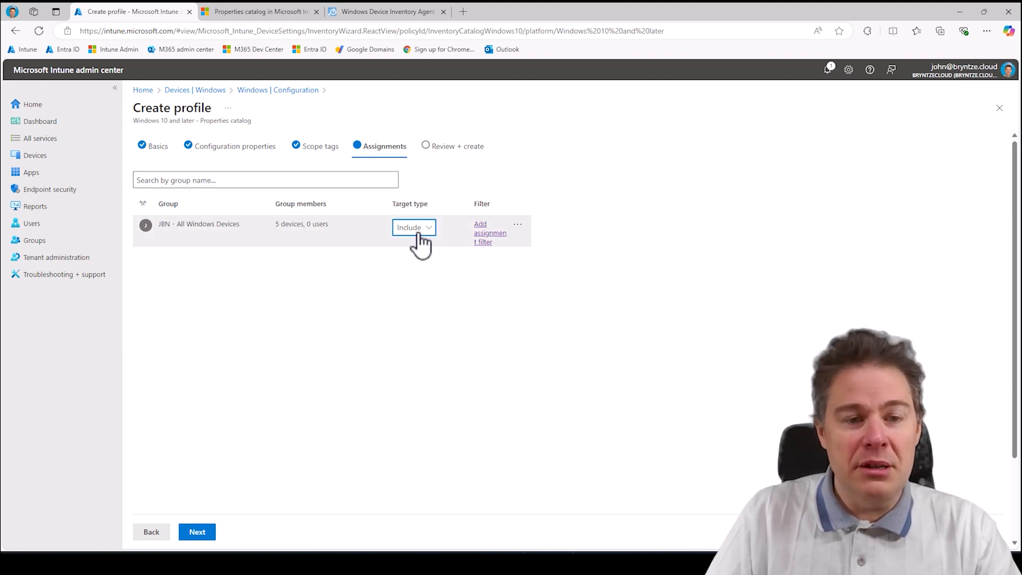
mouse_move(199, 261)
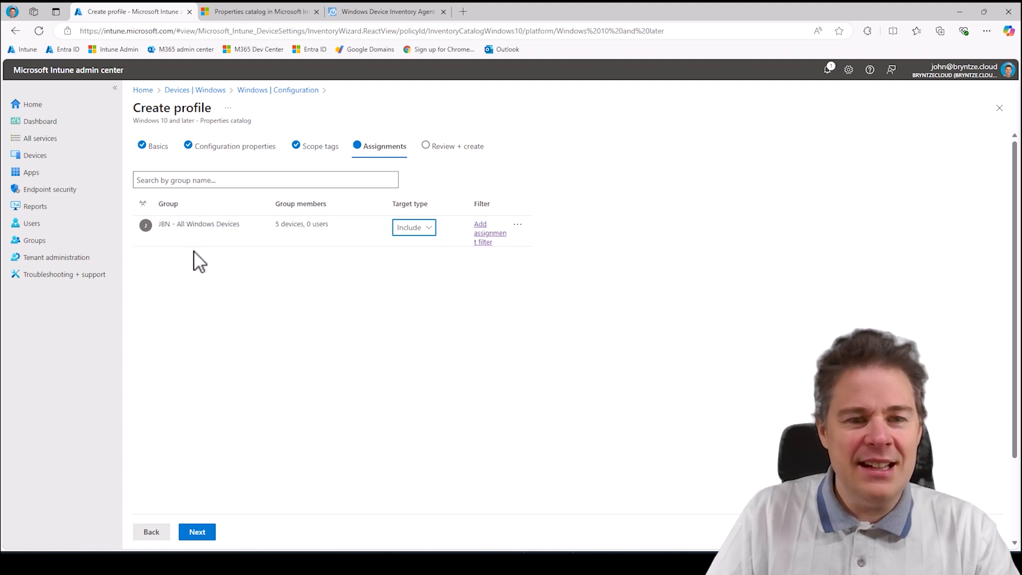
click(266, 180)
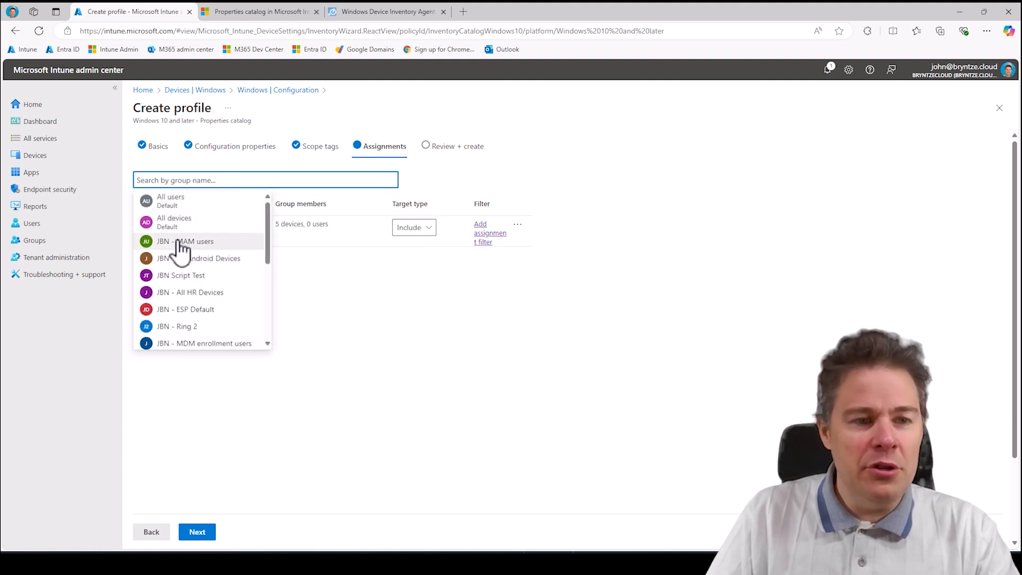
mouse_move(190, 275)
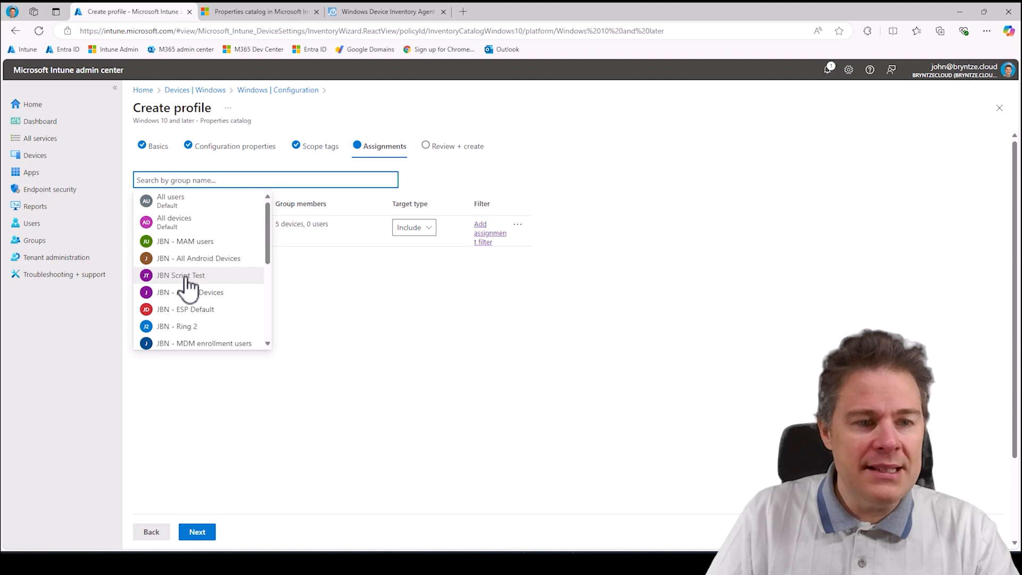
click(181, 274)
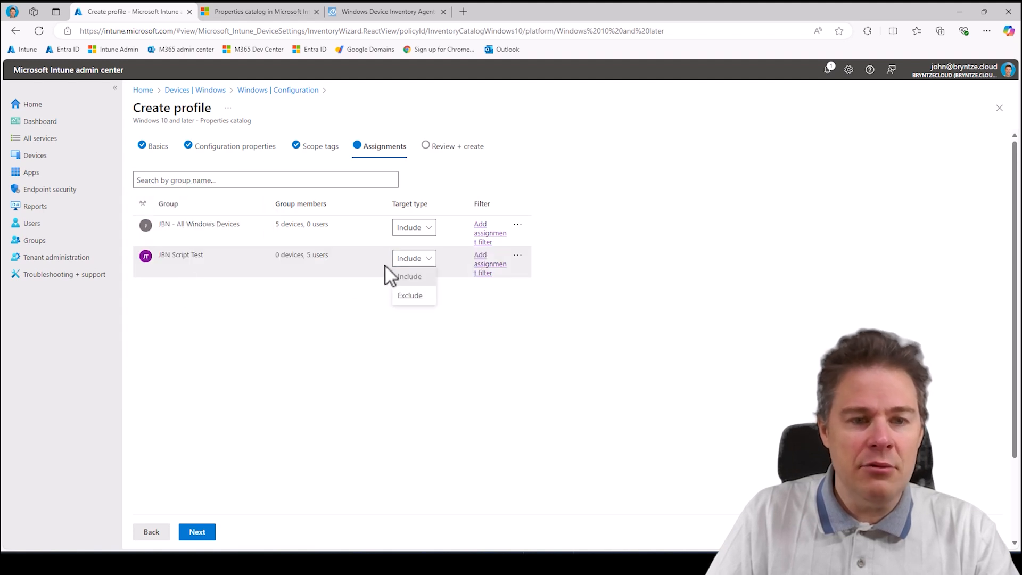
click(409, 295)
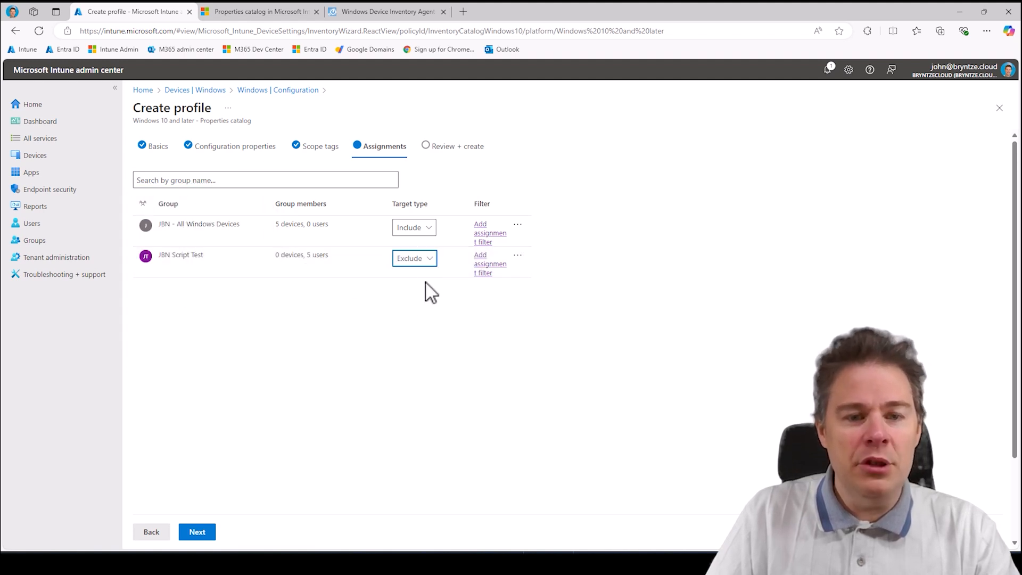
mouse_move(315, 270)
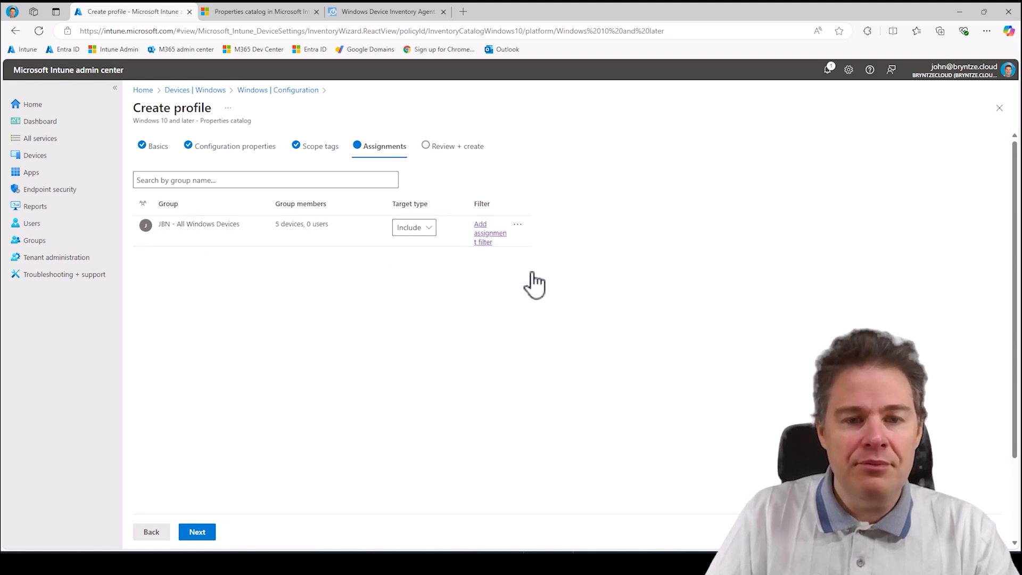
mouse_move(483, 215)
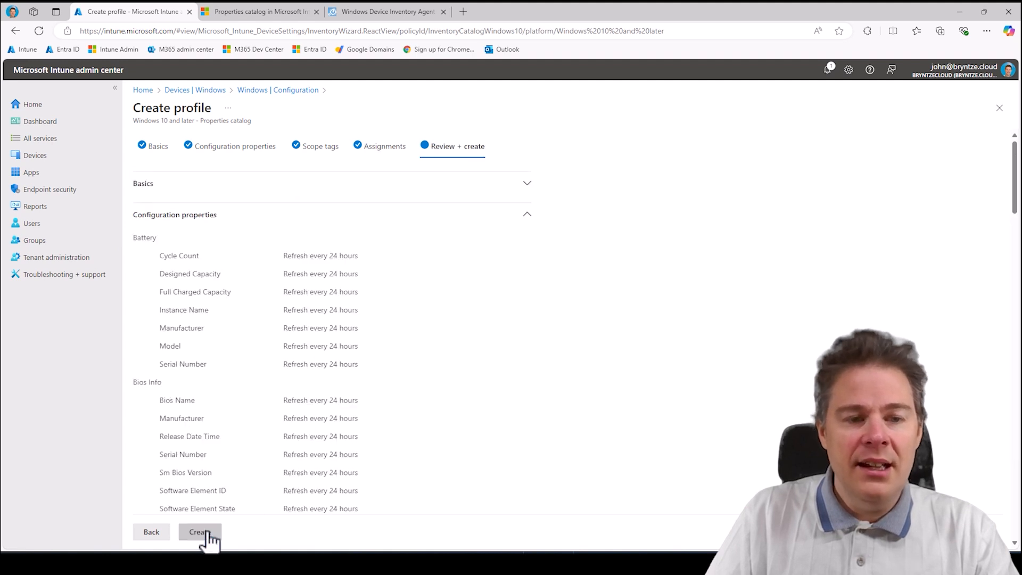
Create the All Properties inventory profile from the Review + create page.
click(200, 532)
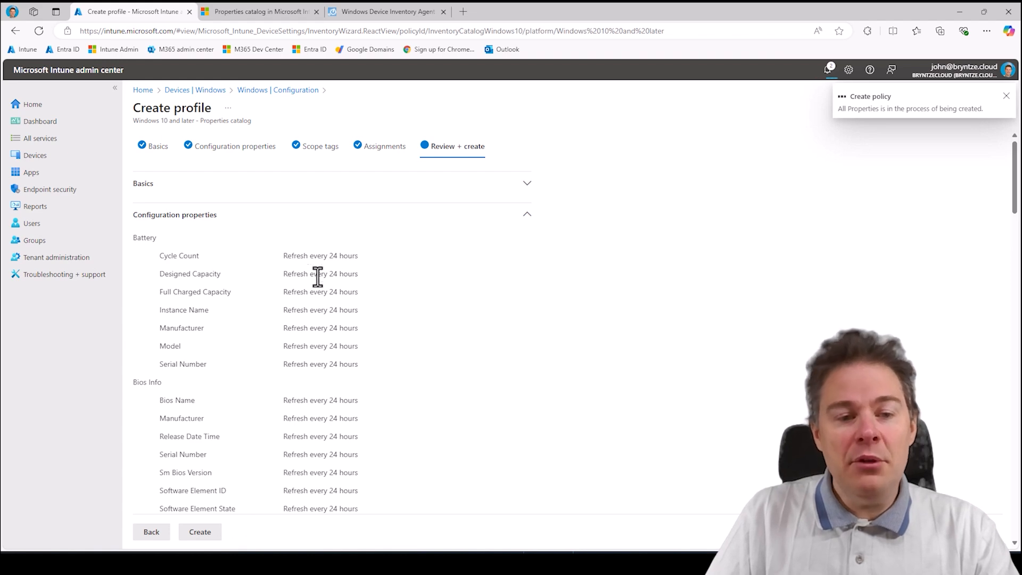
click(200, 531)
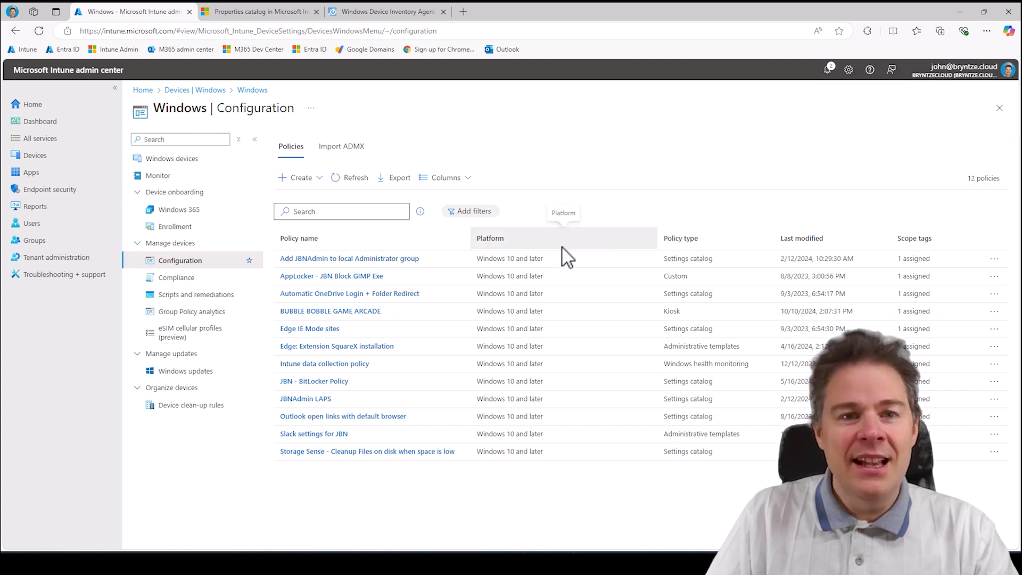
mouse_move(460, 314)
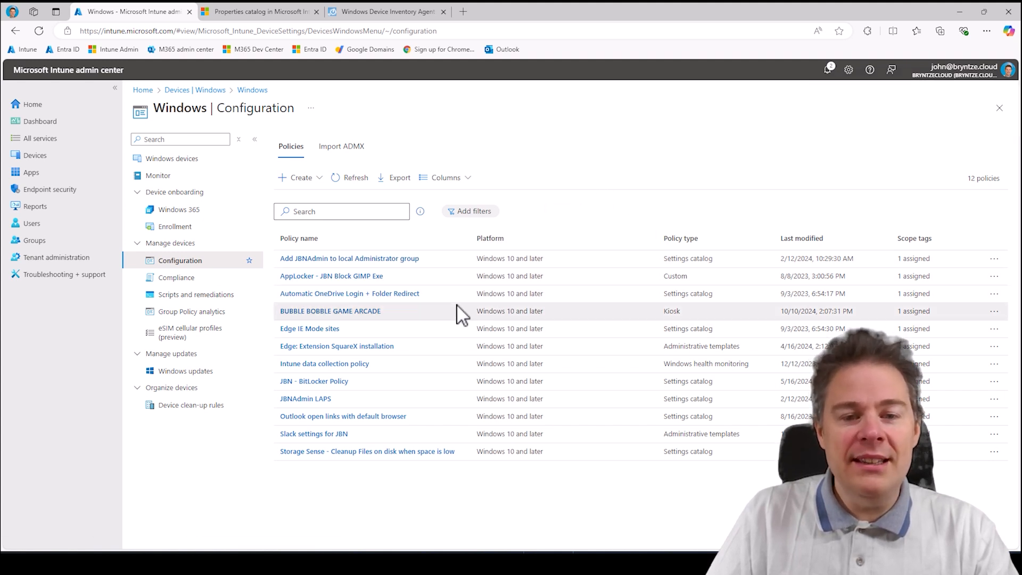
mouse_move(408, 245)
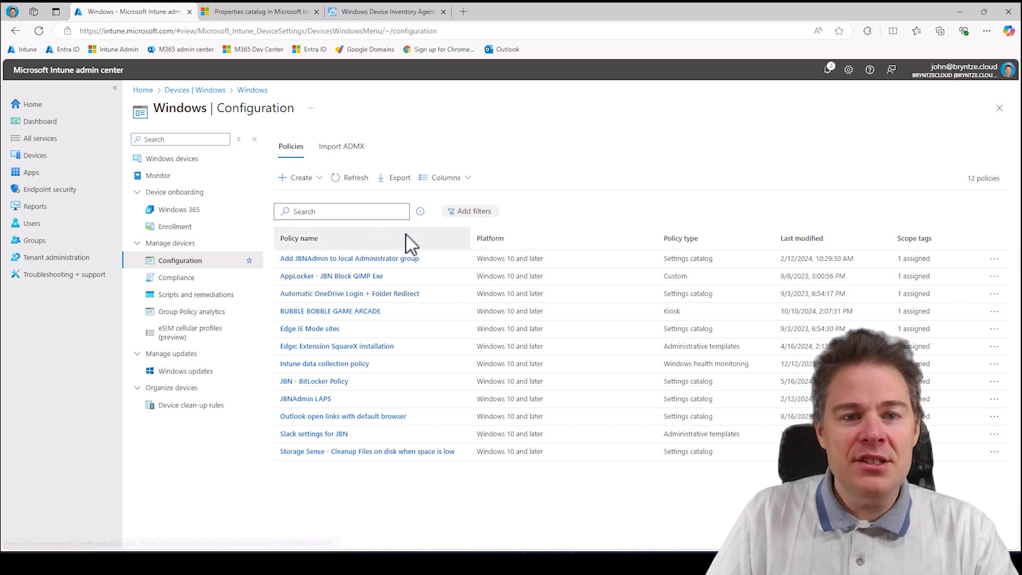
mouse_move(449, 159)
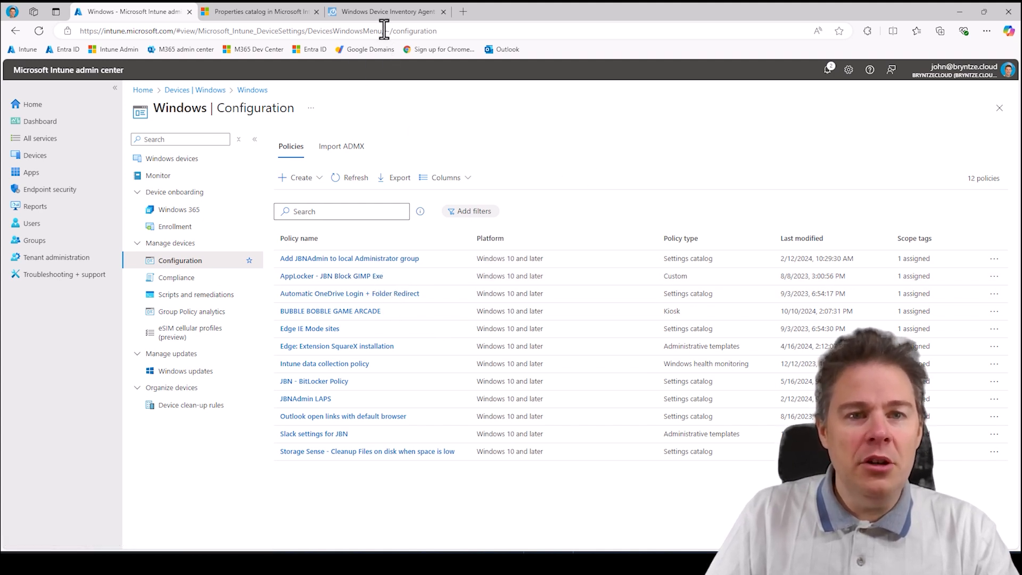
Review the Call4Cloud article's Data Upload and Uploader Status sections, then return to Intune.
click(386, 11)
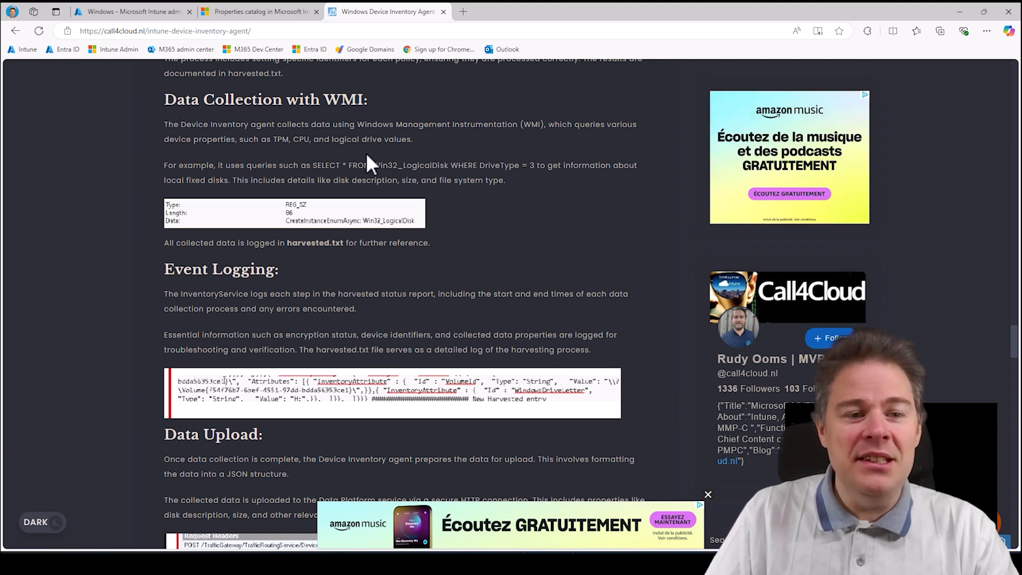
mouse_move(489, 437)
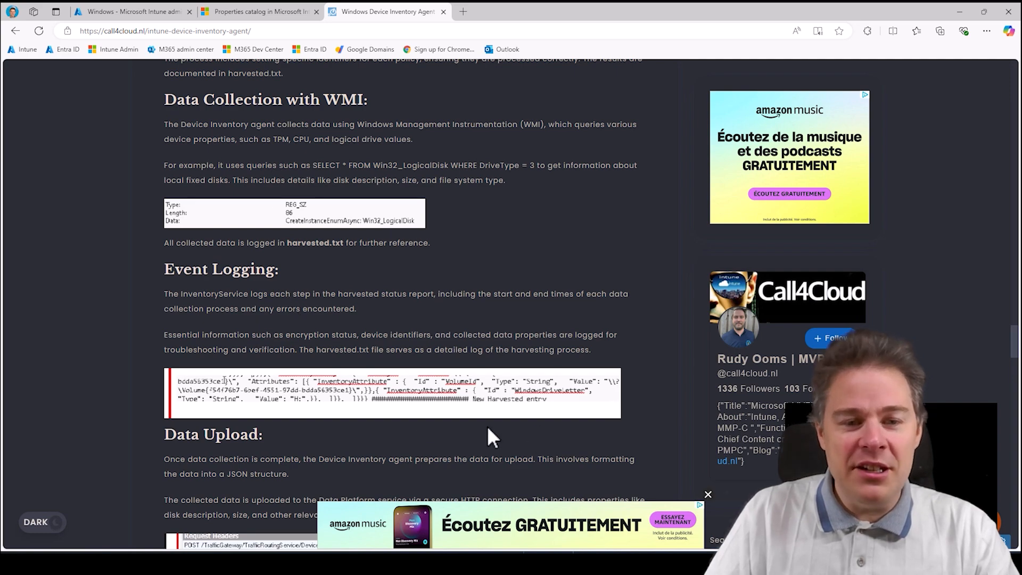
scroll(down, 3)
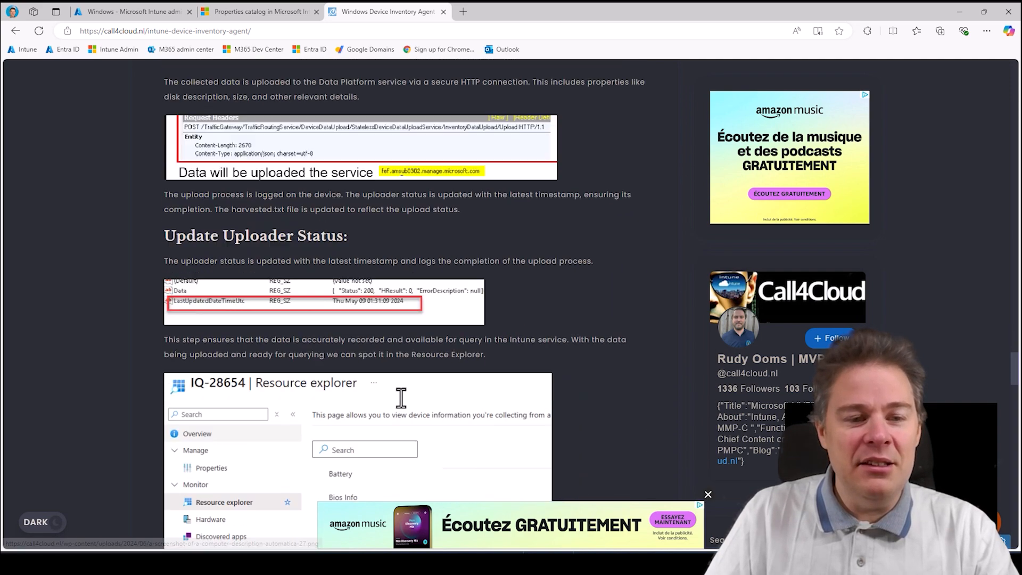
scroll(down, 3)
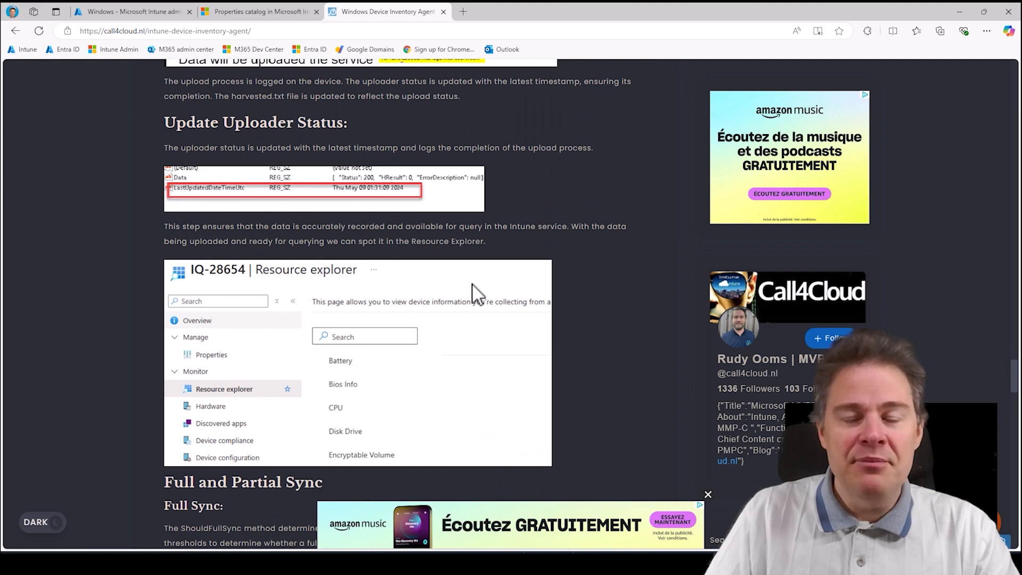
scroll(up, 3)
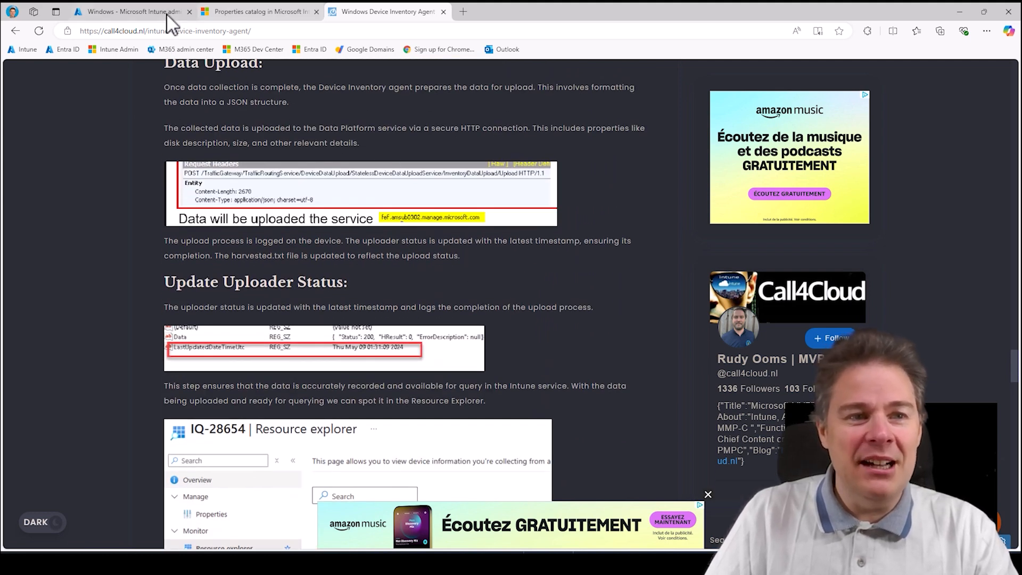
click(130, 11)
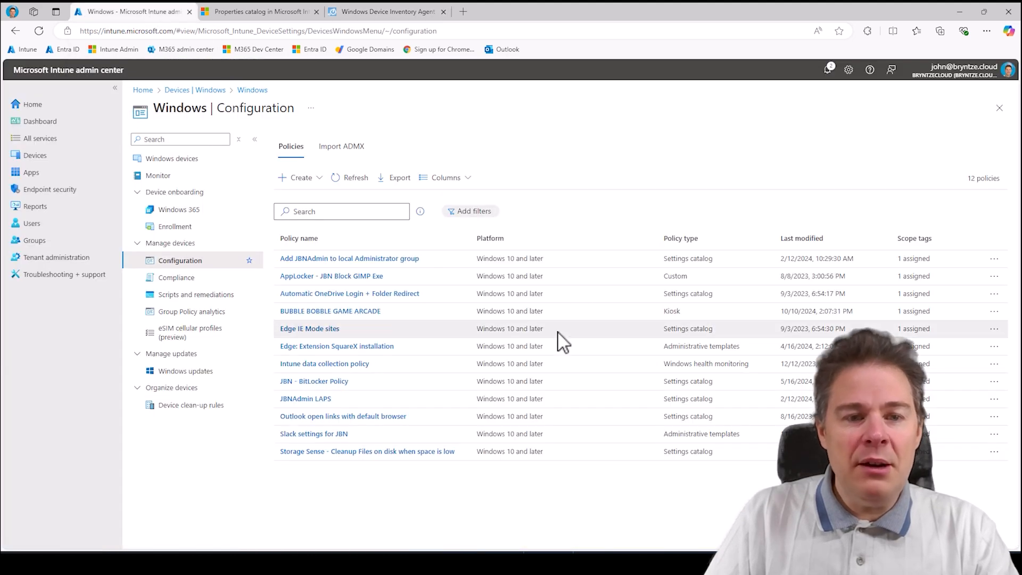
Refresh the Configuration policies list and open the new All Properties profile.
click(355, 178)
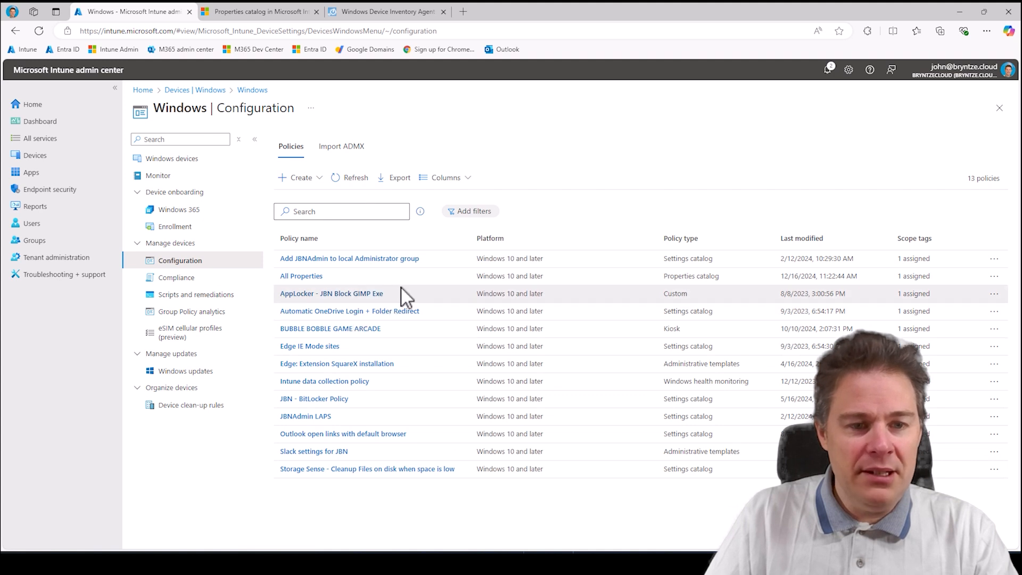
mouse_move(310, 294)
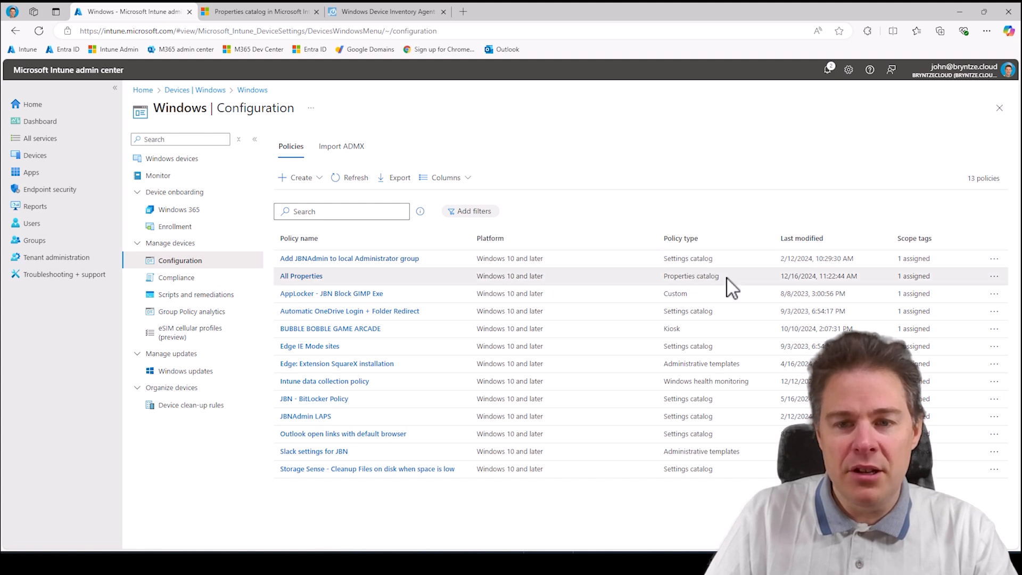
mouse_move(301, 276)
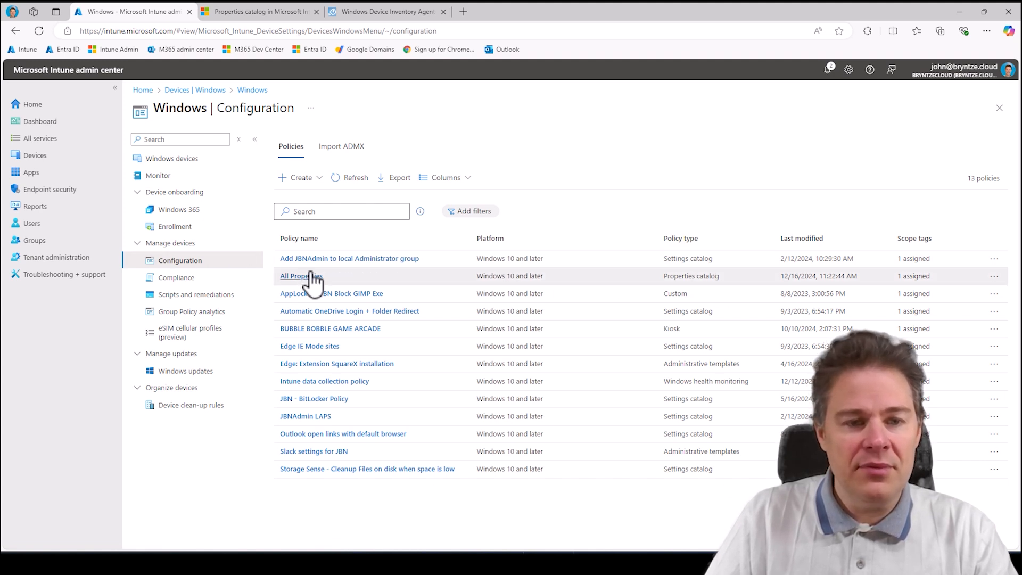
mouse_move(433, 289)
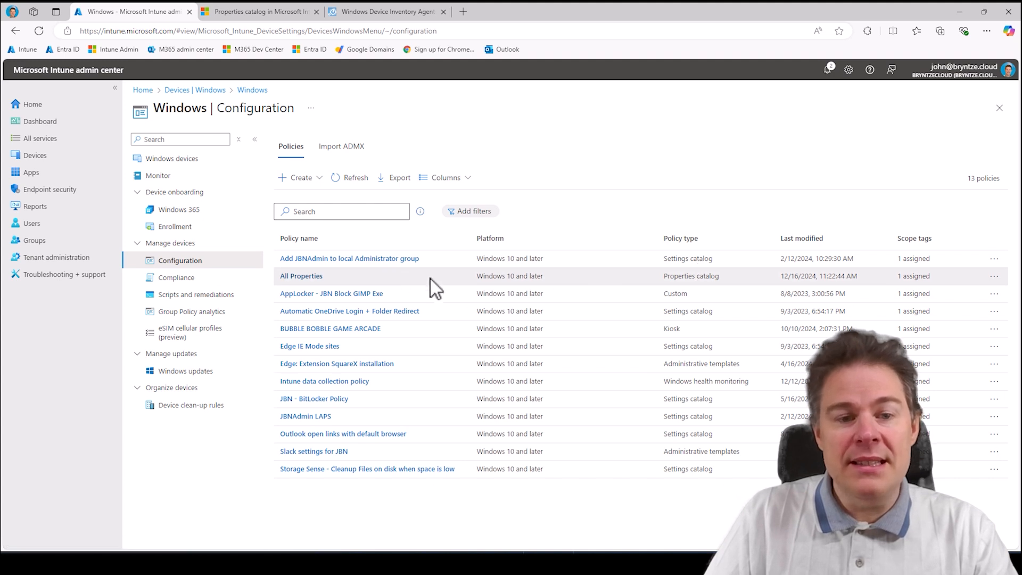
mouse_move(319, 289)
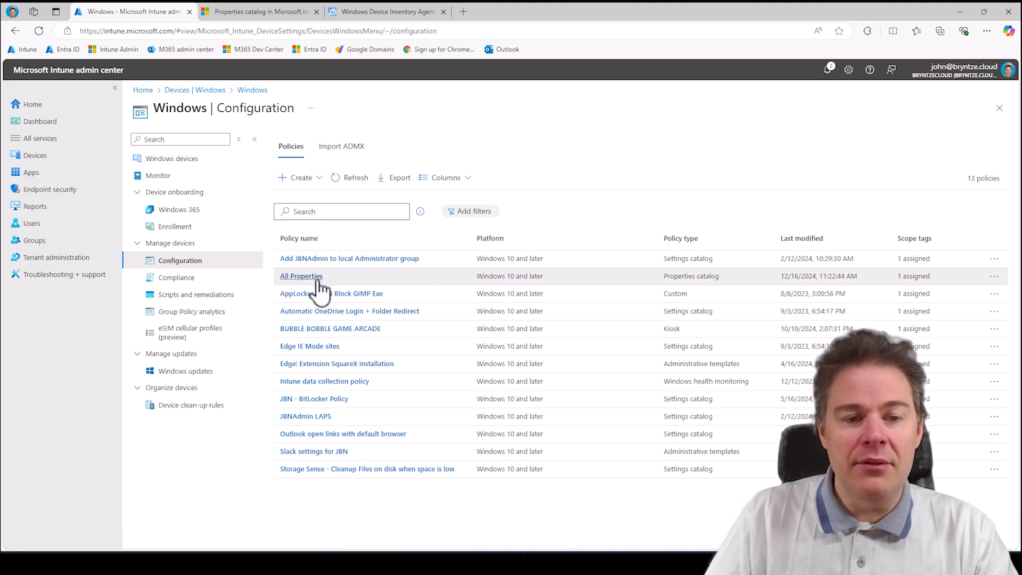
mouse_move(365, 294)
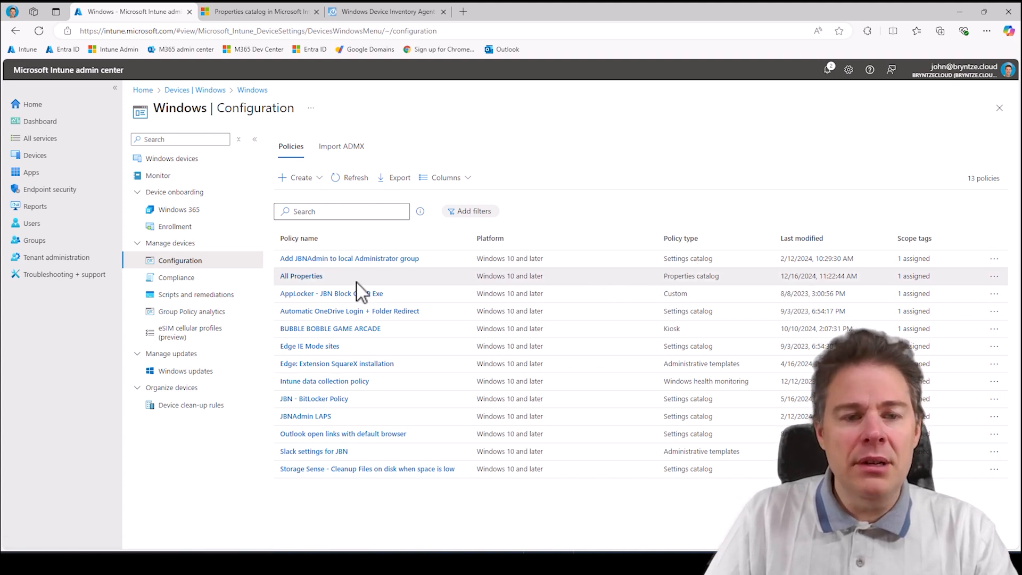
mouse_move(636, 290)
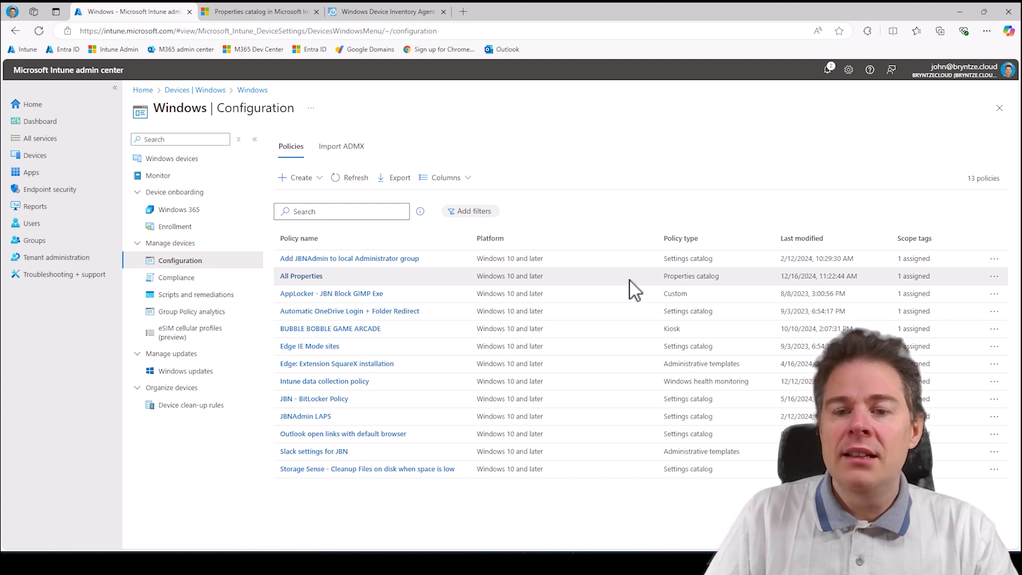
mouse_move(301, 276)
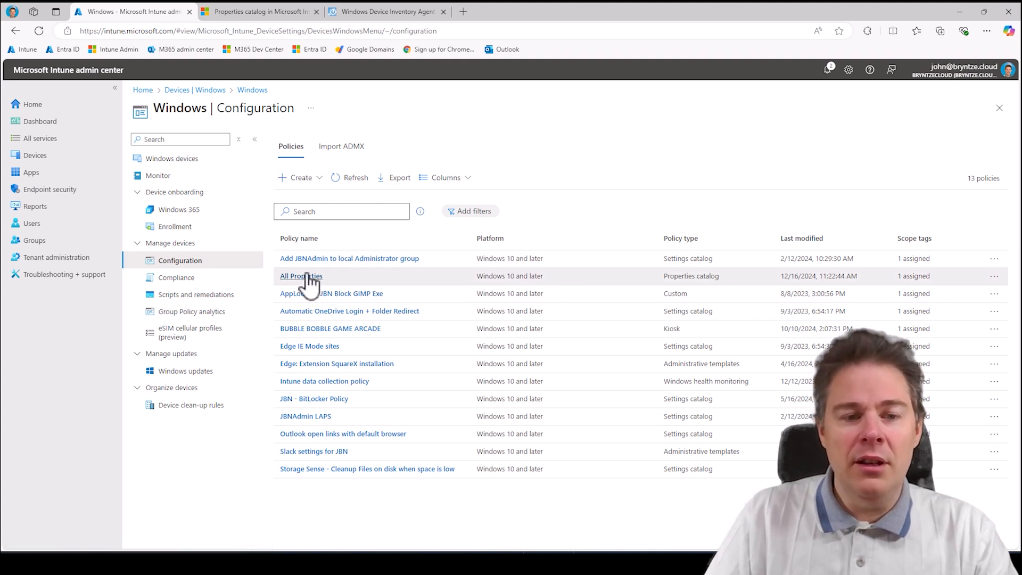
click(300, 275)
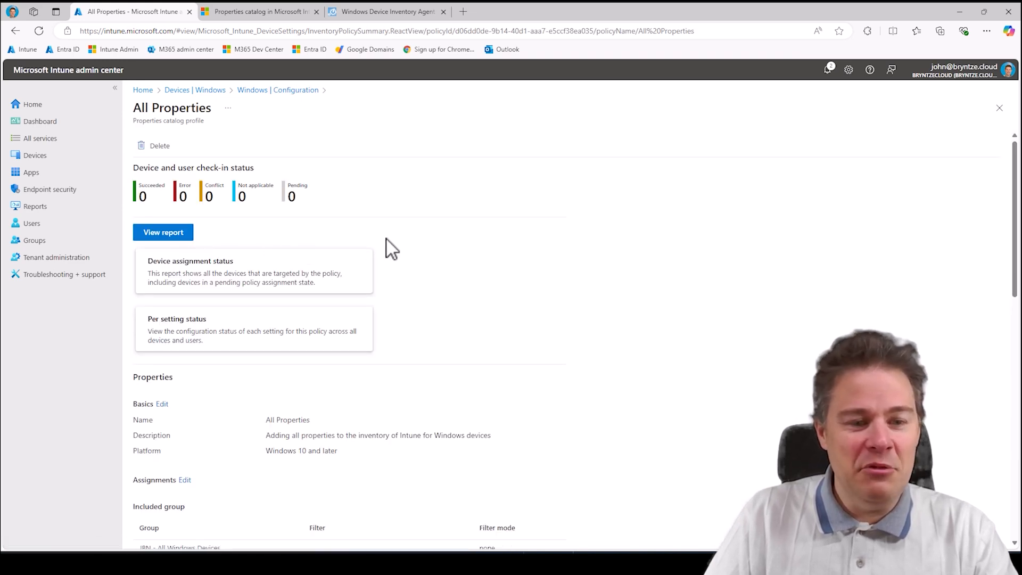
Review the All Properties profile's Properties and Assignments sections.
scroll(down, 3)
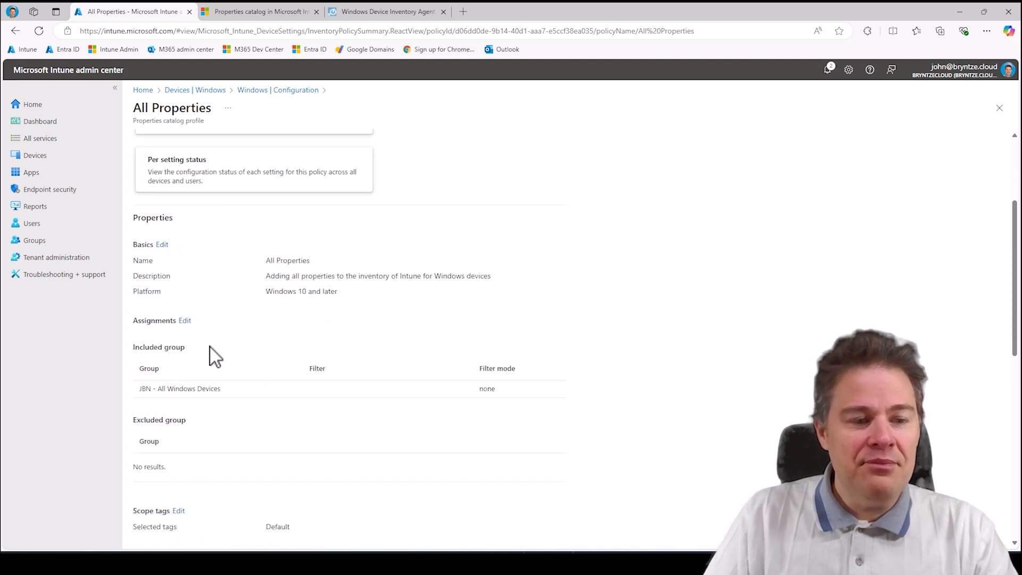
scroll(up, 3)
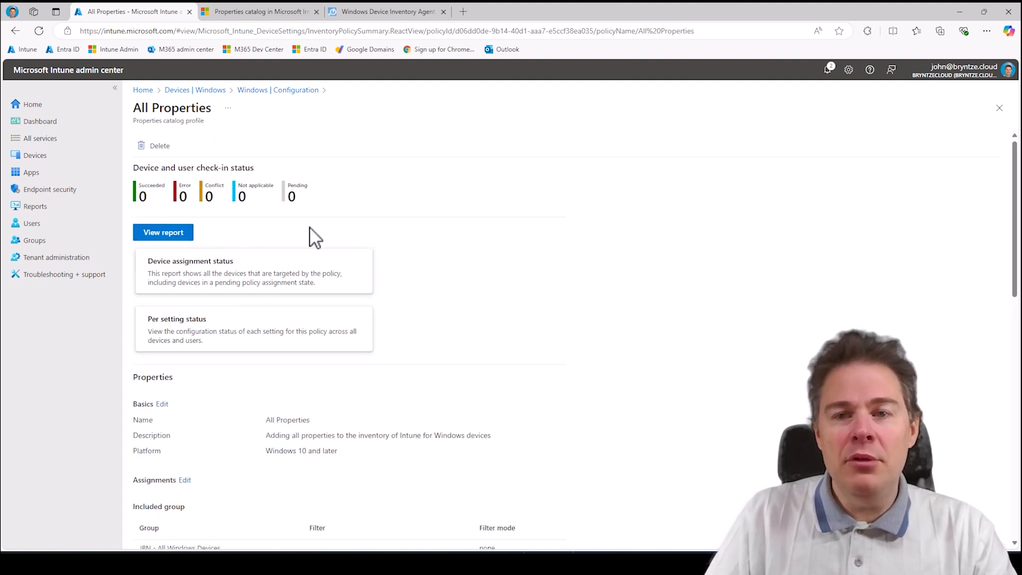
mouse_move(219, 237)
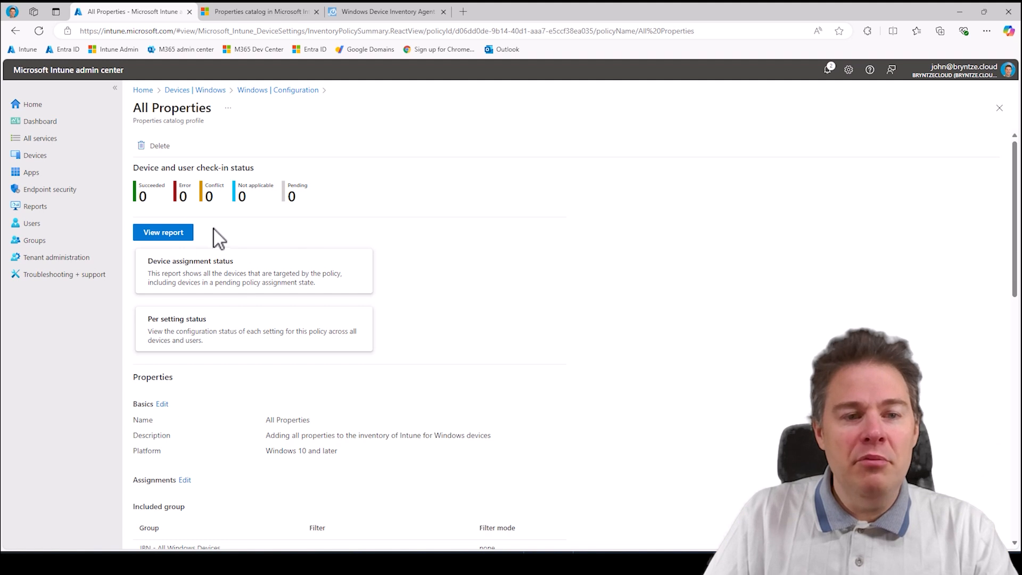
mouse_move(188, 242)
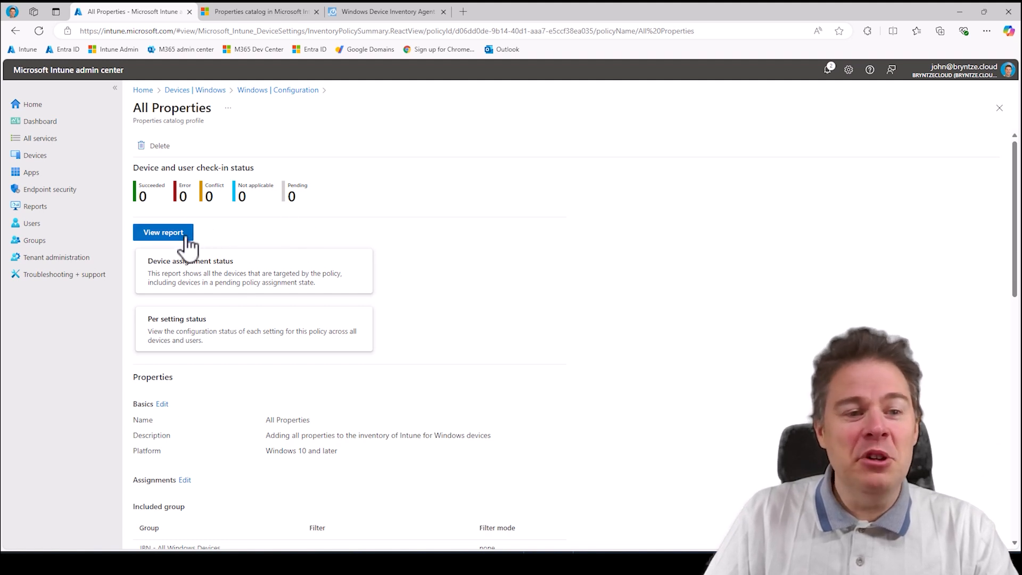
mouse_move(300, 228)
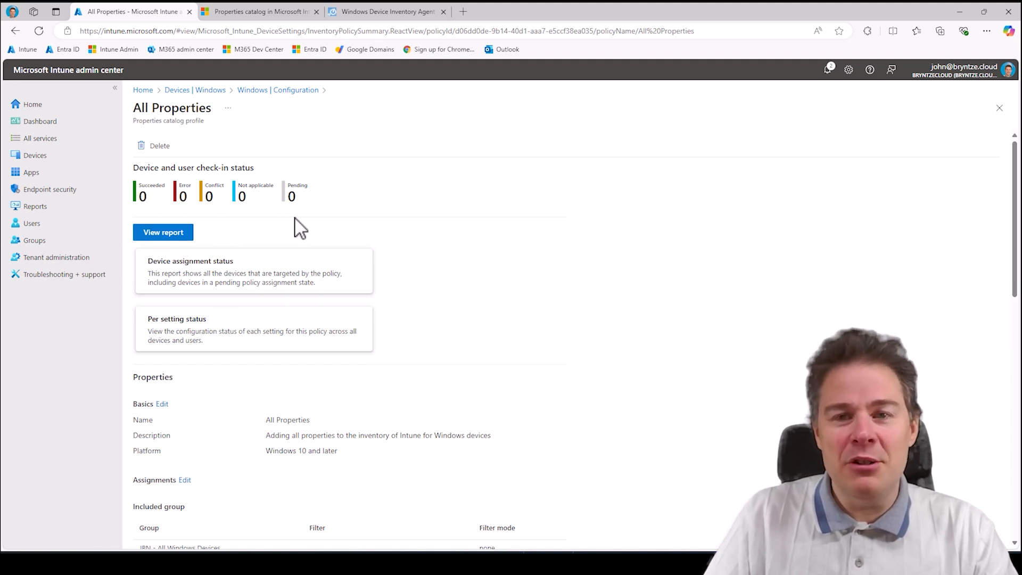
mouse_move(504, 427)
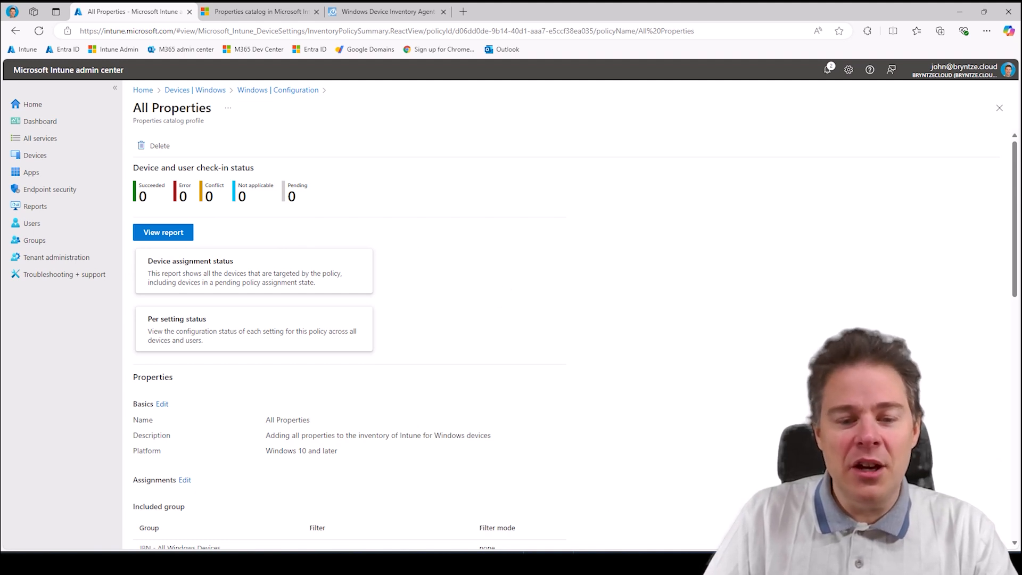
mouse_move(550, 550)
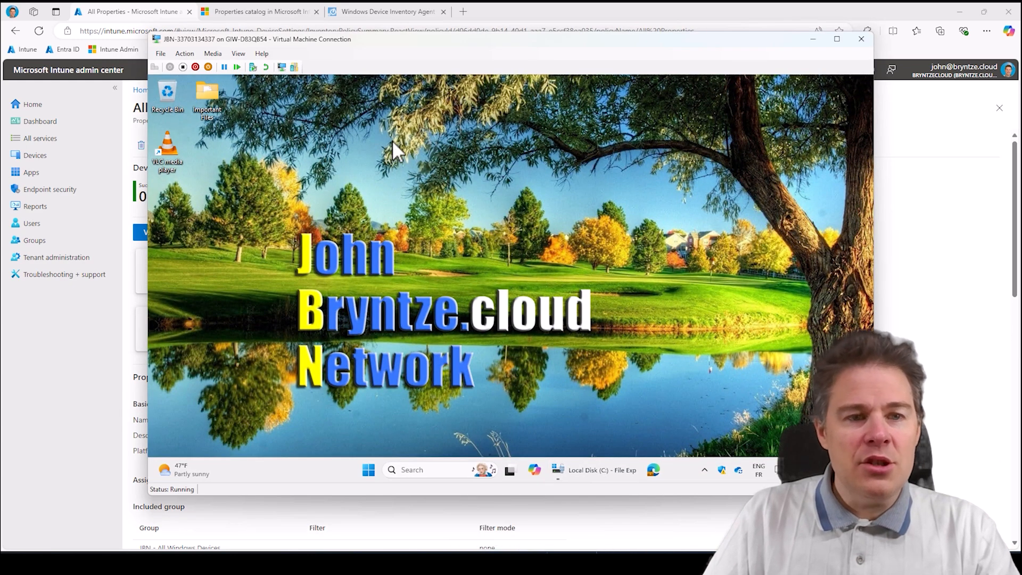
mouse_move(294, 493)
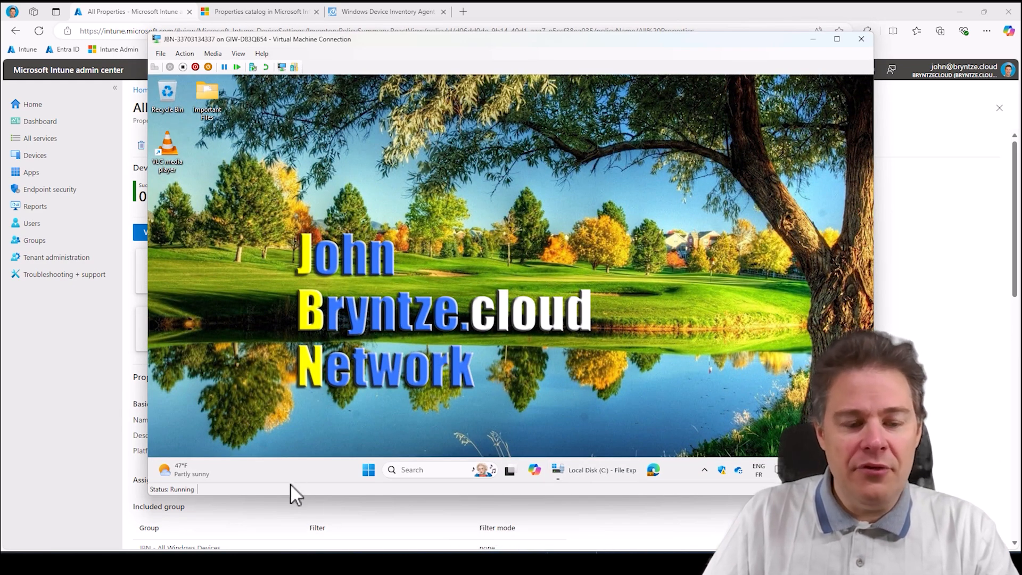
mouse_move(644, 457)
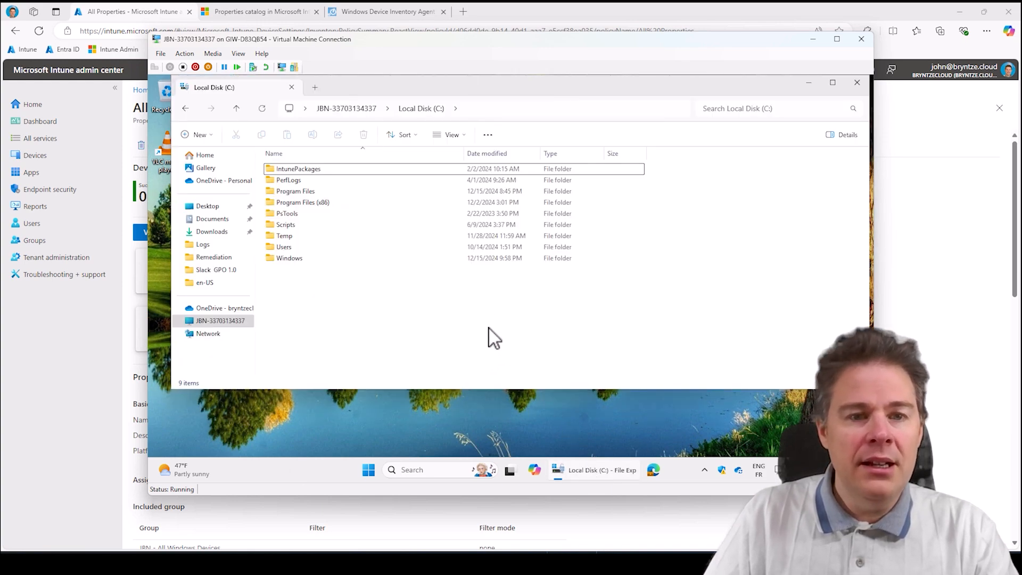
mouse_move(473, 124)
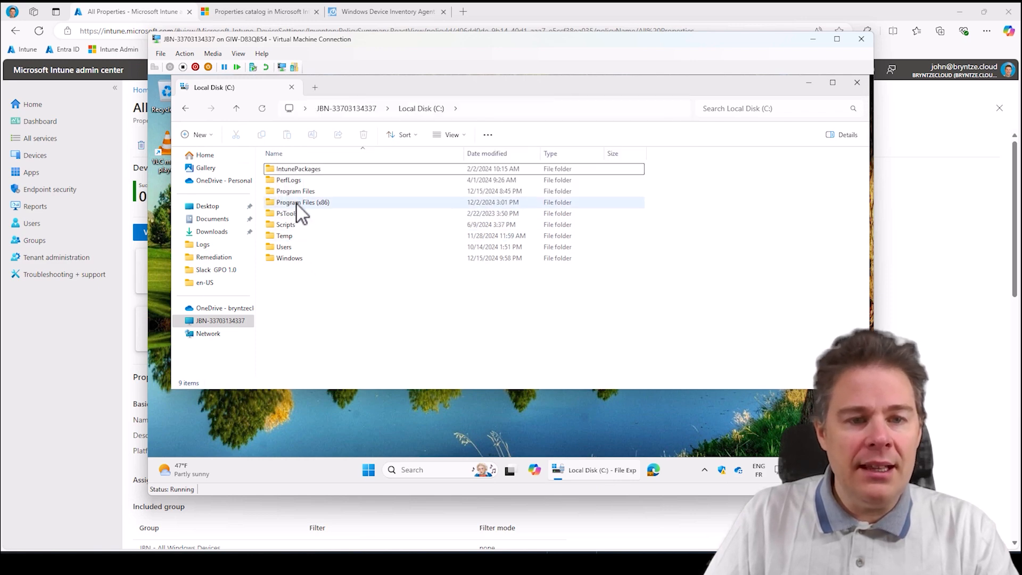
Browse into Program Files > Microsoft Device Inventory Agent and open its empty Logs folder.
double_click(295, 190)
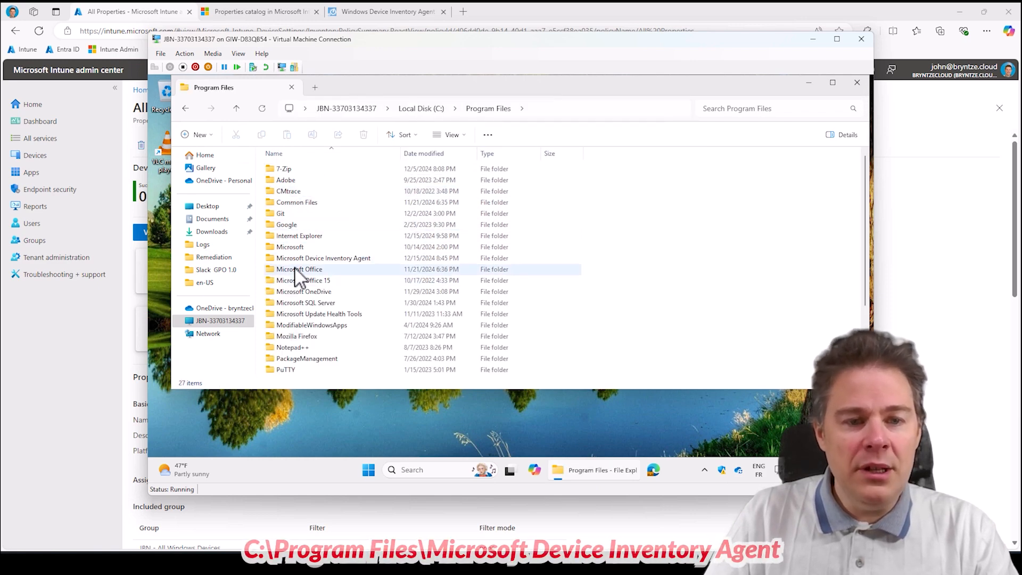
mouse_move(322, 258)
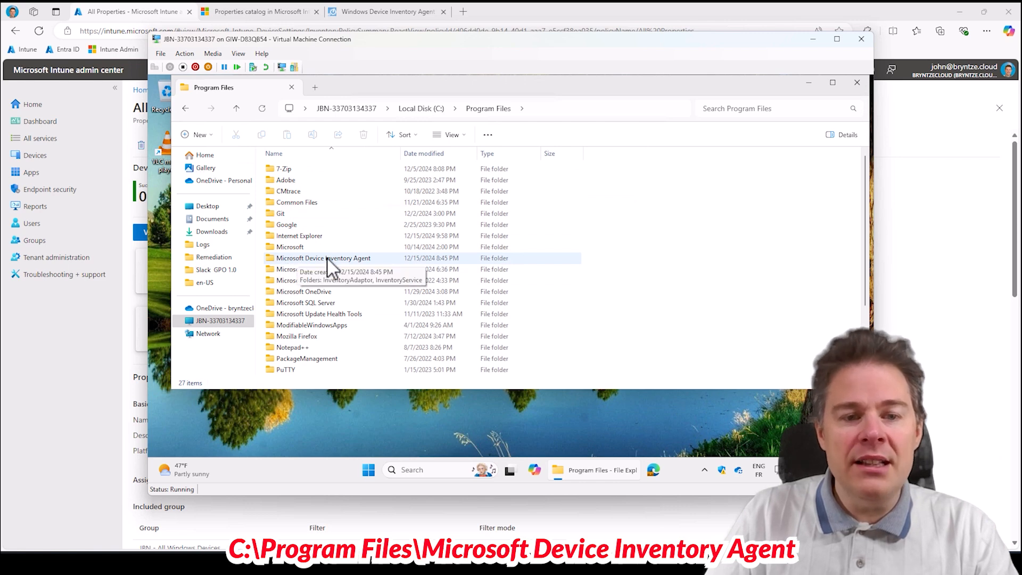
click(323, 258)
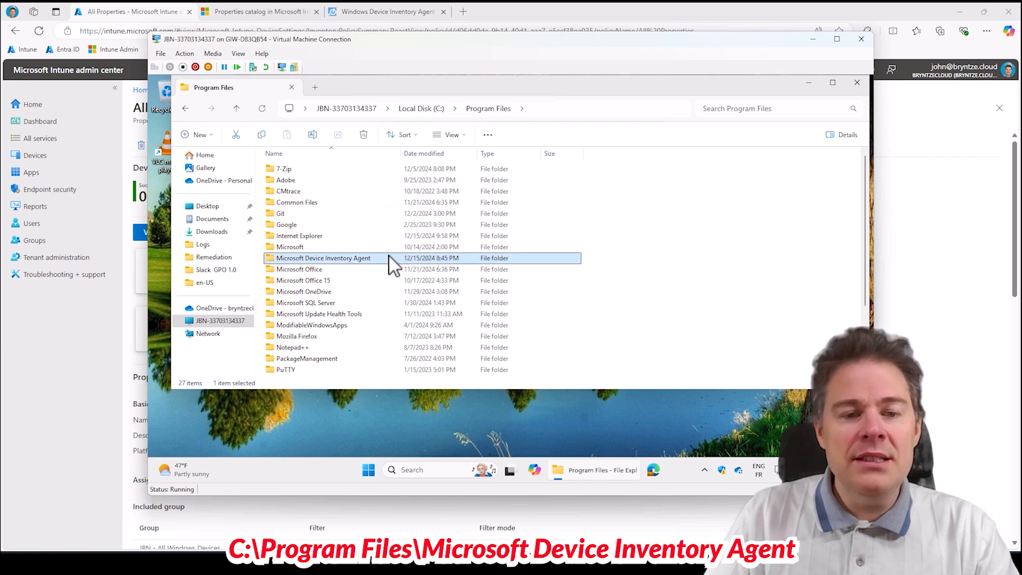
mouse_move(323, 269)
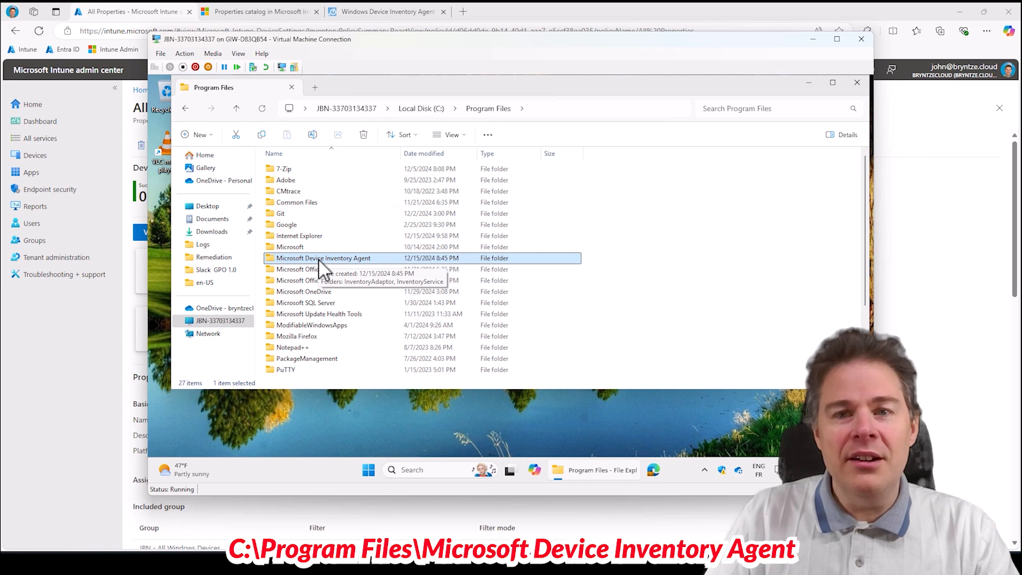
mouse_move(310, 270)
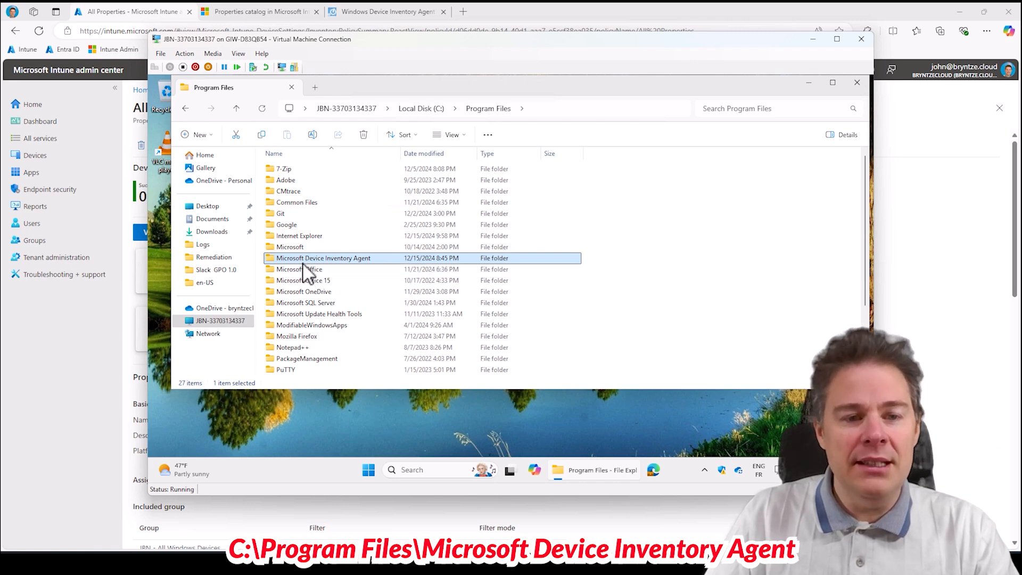
double_click(322, 258)
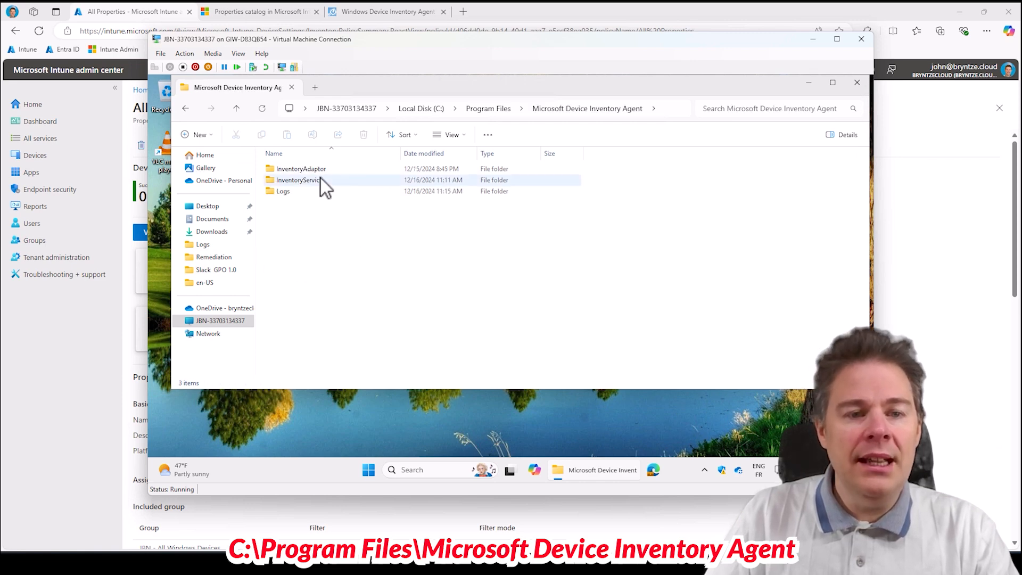
click(298, 180)
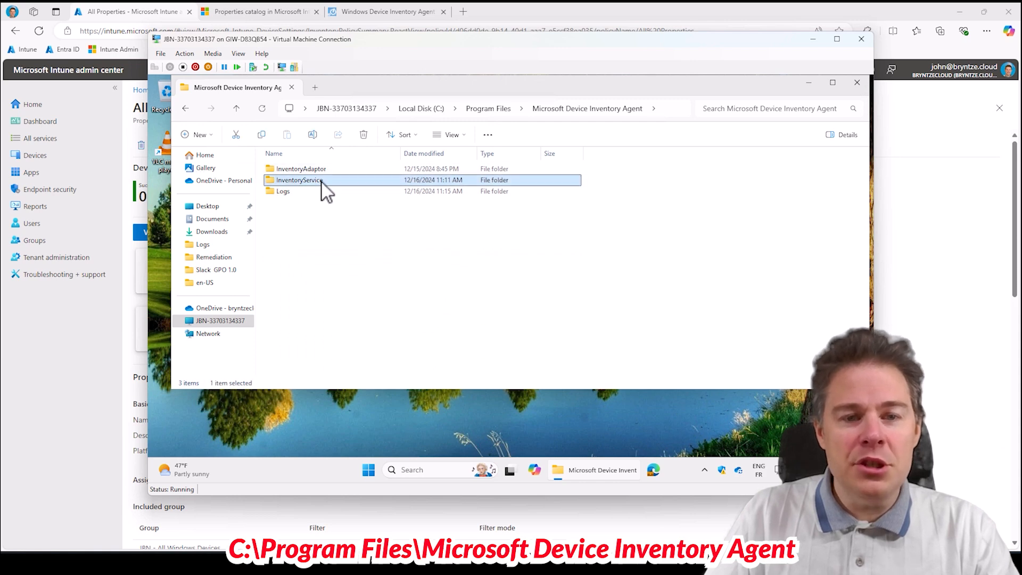
mouse_move(358, 225)
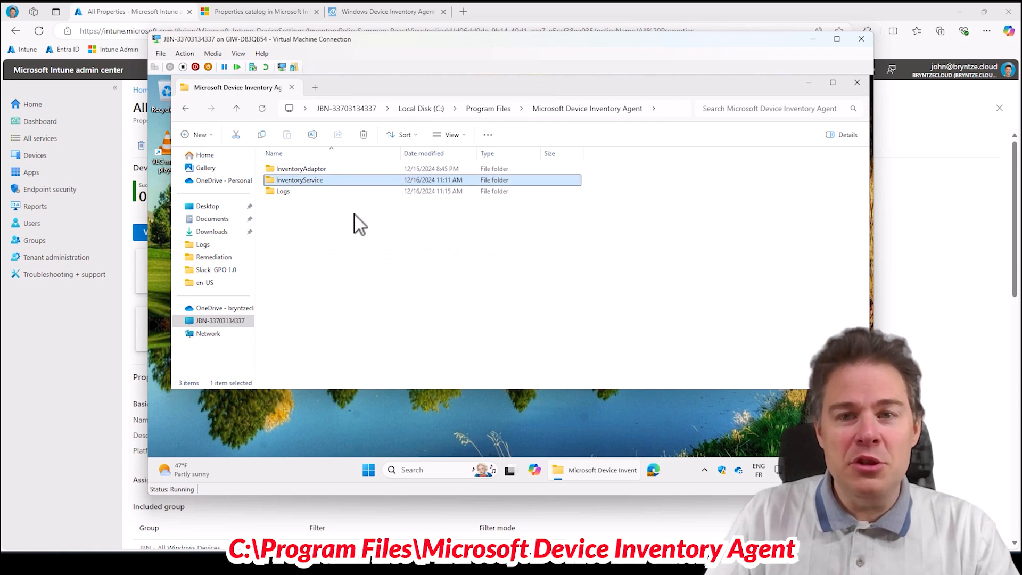
click(283, 191)
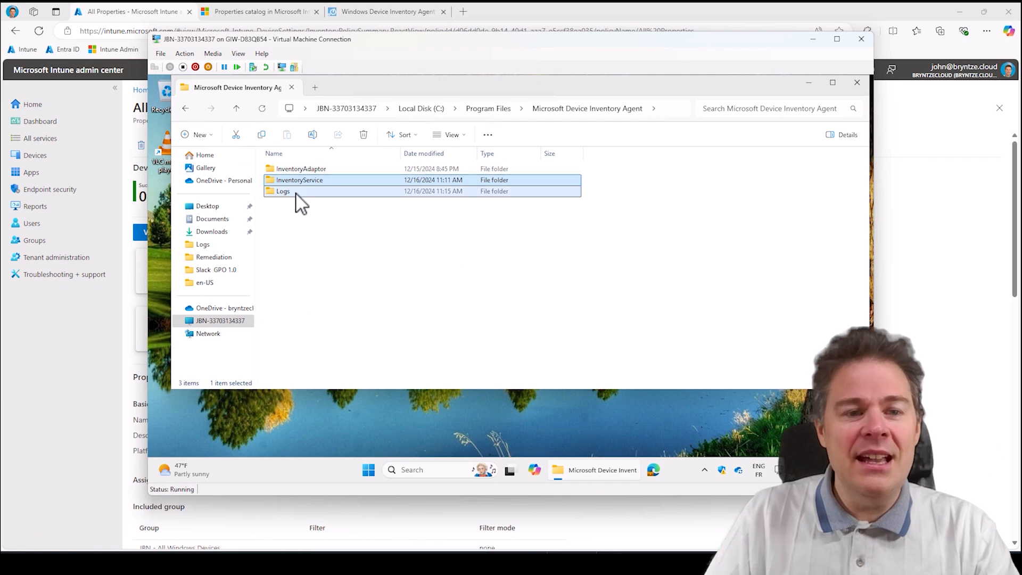
double_click(283, 190)
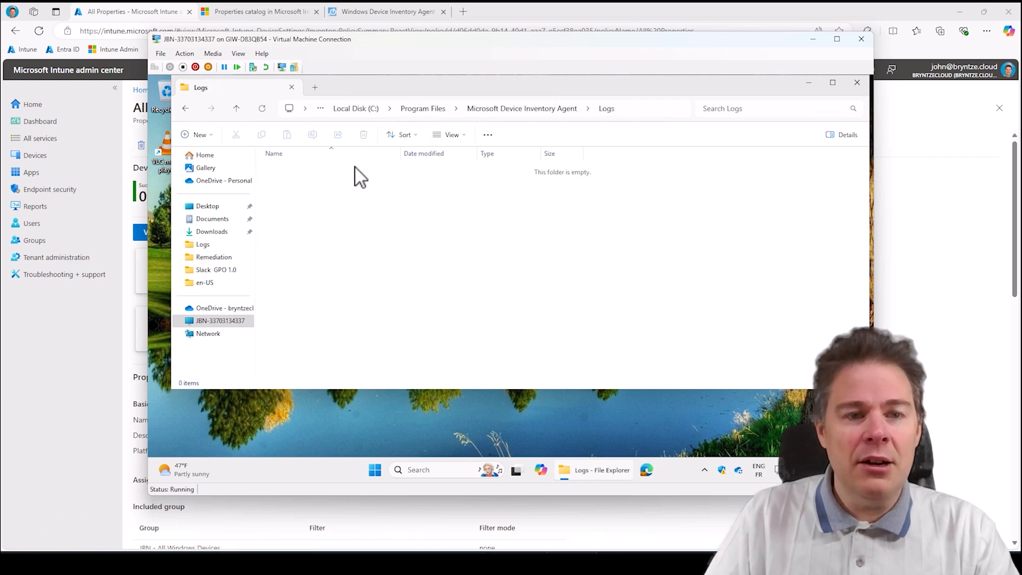
mouse_move(501, 109)
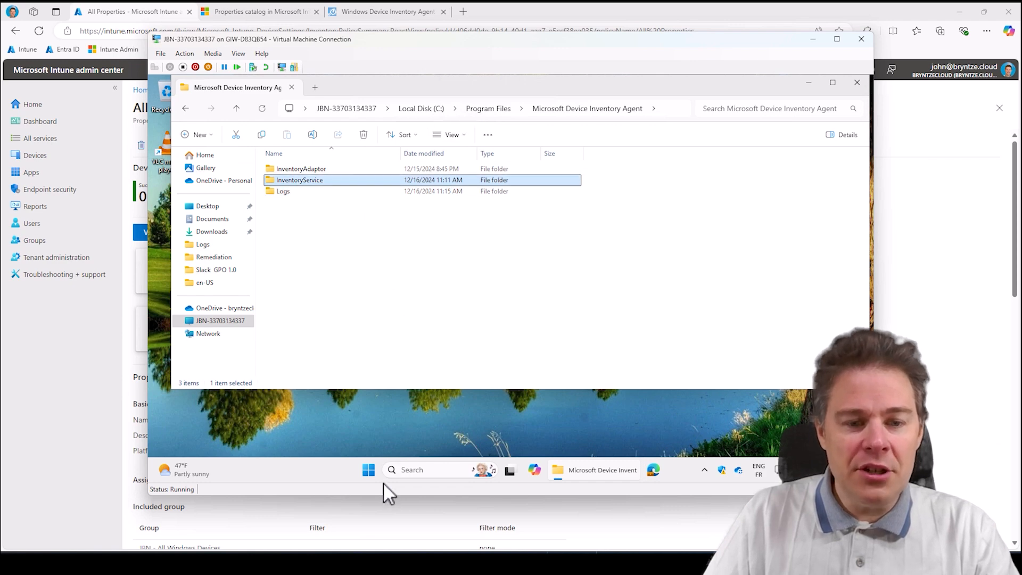
Launch Services as administrator from the Start search.
click(368, 469)
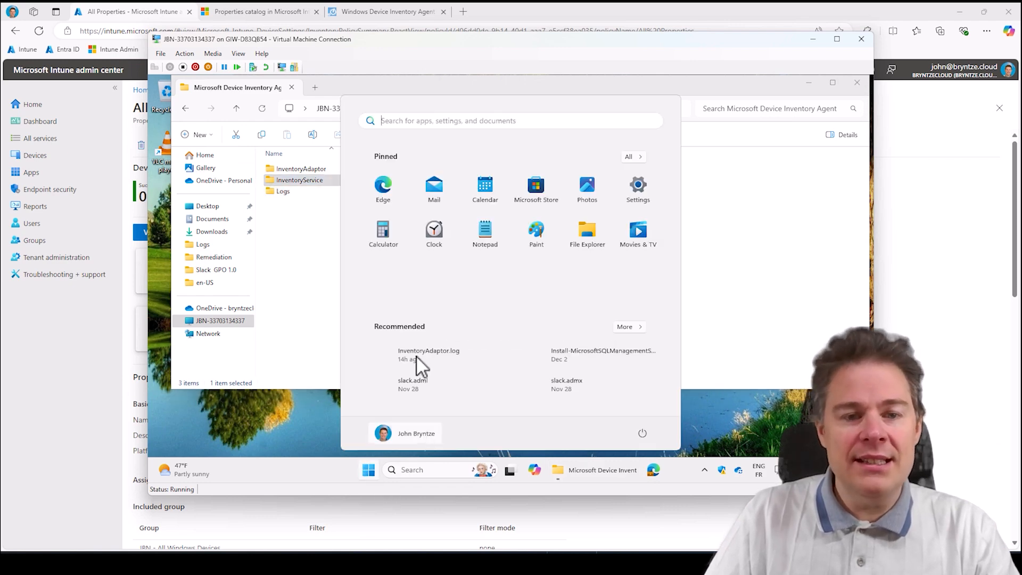
text(servic)
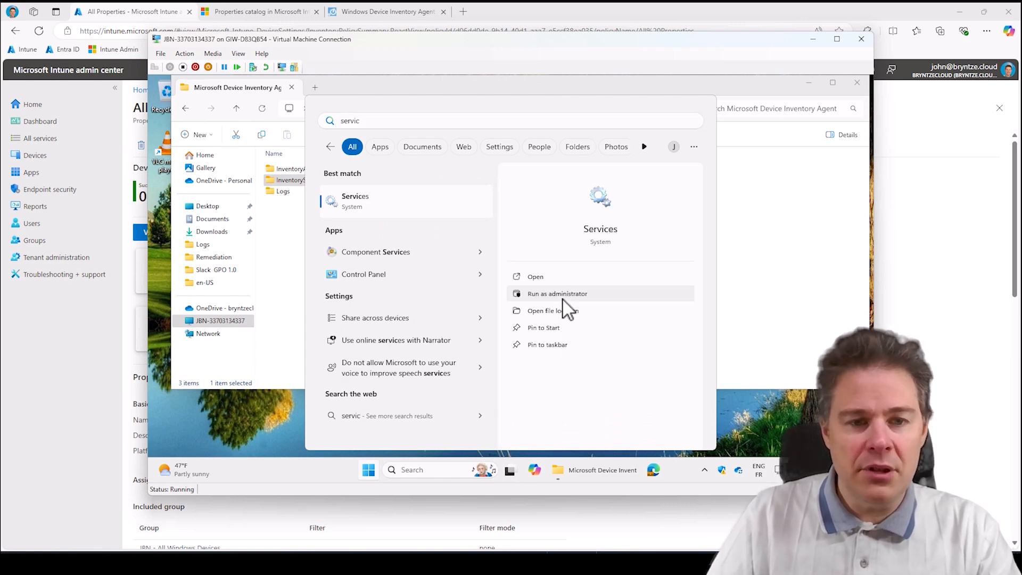
click(557, 294)
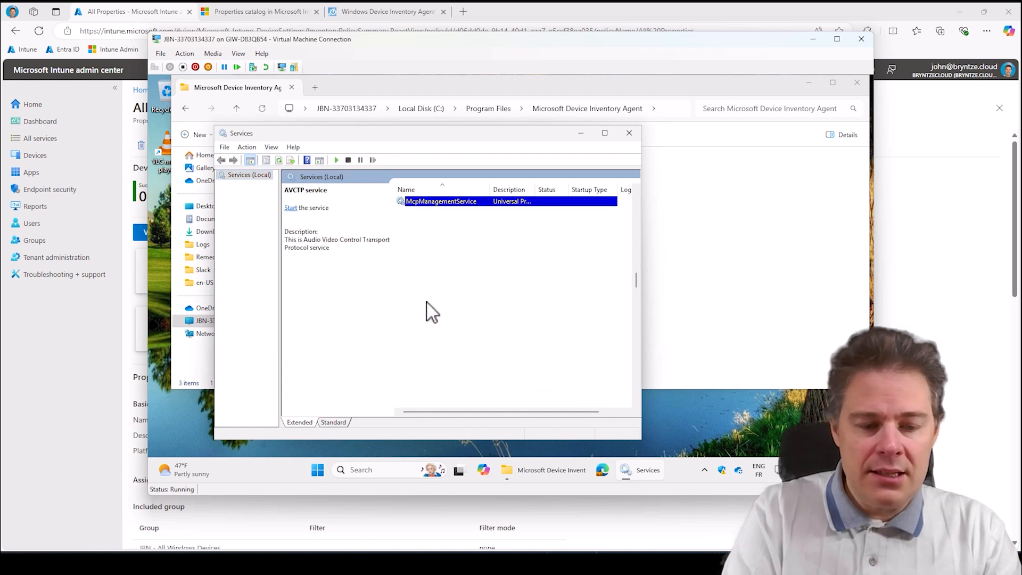
Open the Microsoft Device Inventory Agent service's properties and reveal its full executable path.
click(445, 222)
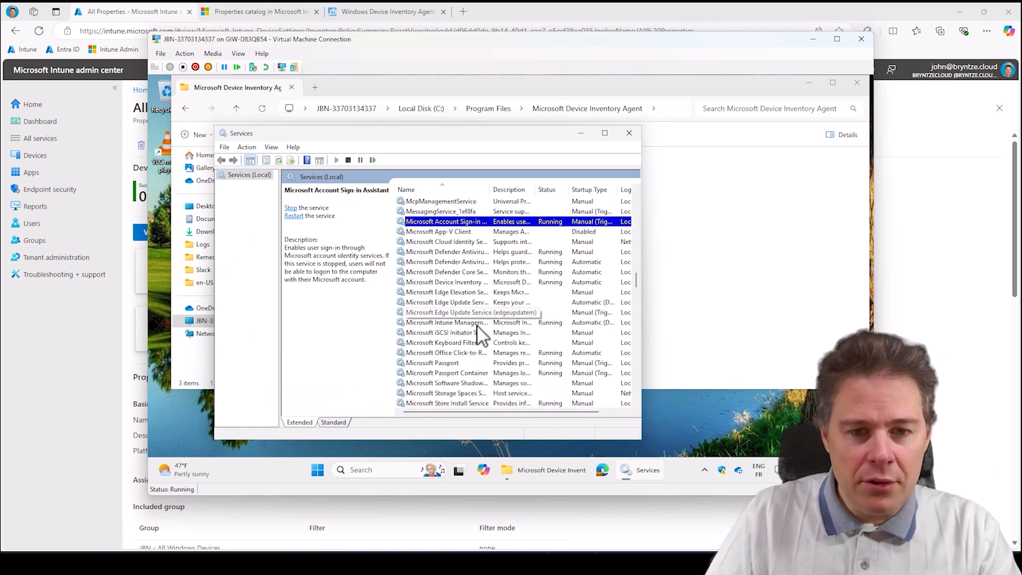
click(463, 321)
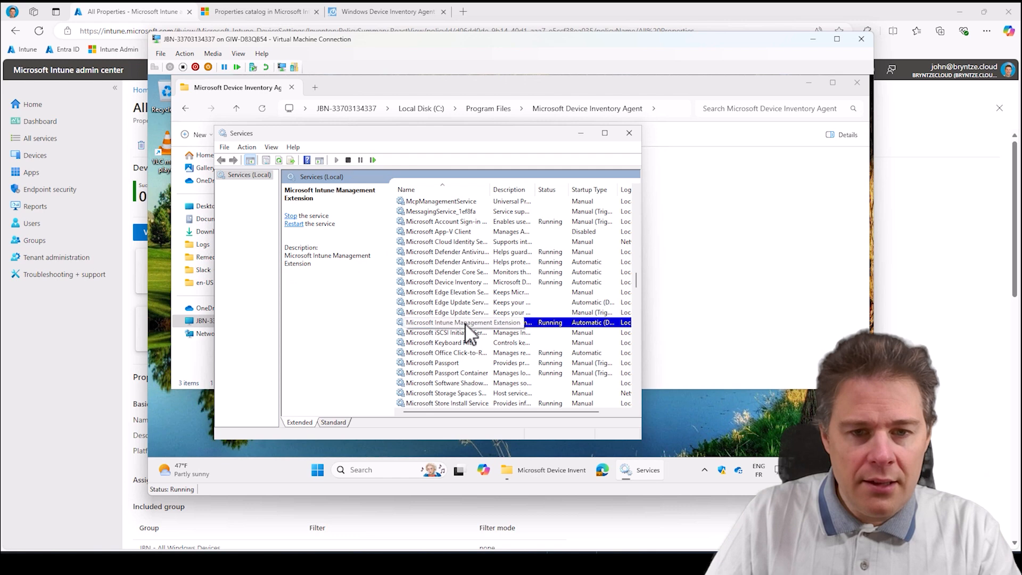
scroll(down, 3)
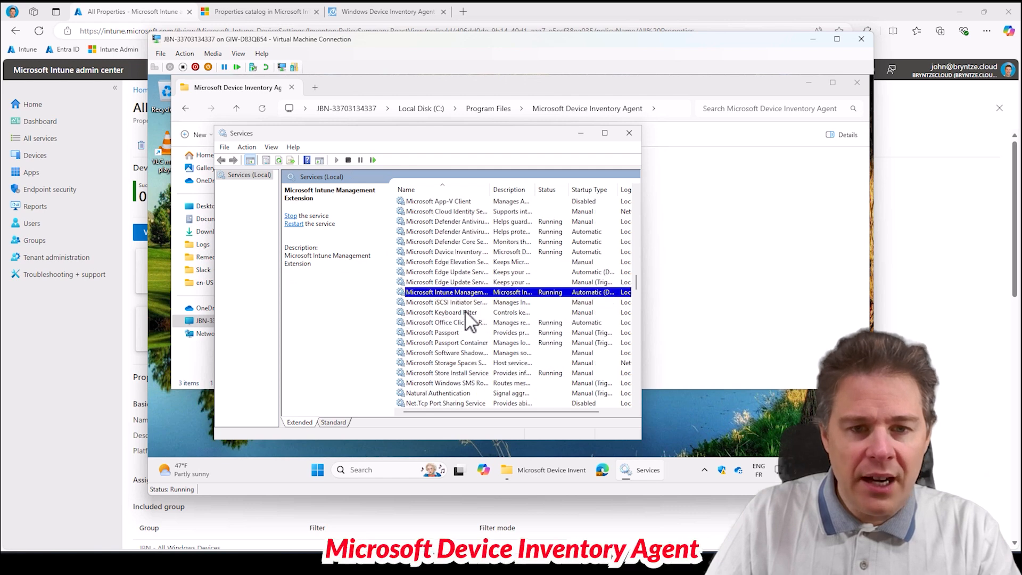
click(445, 252)
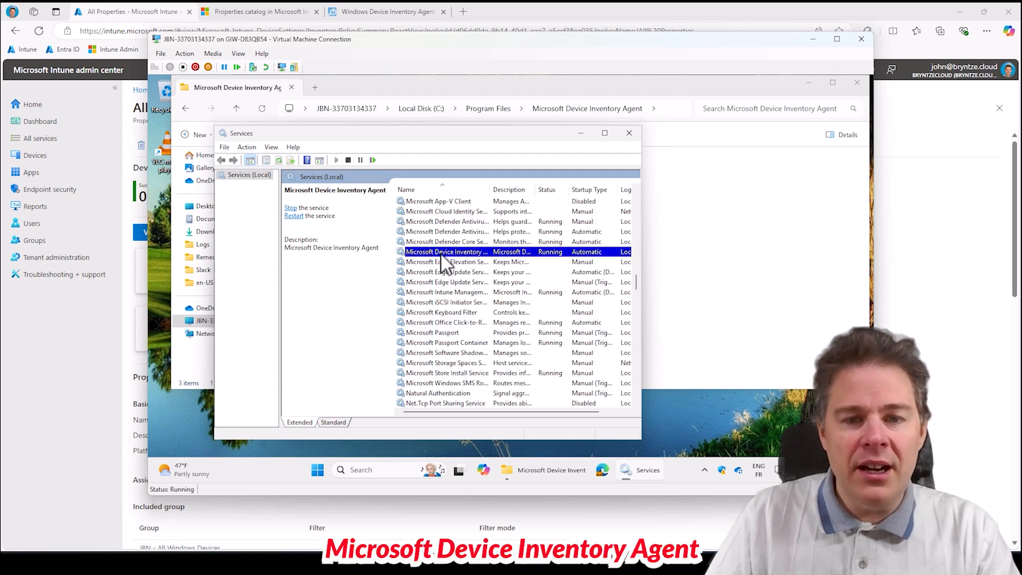
double_click(445, 251)
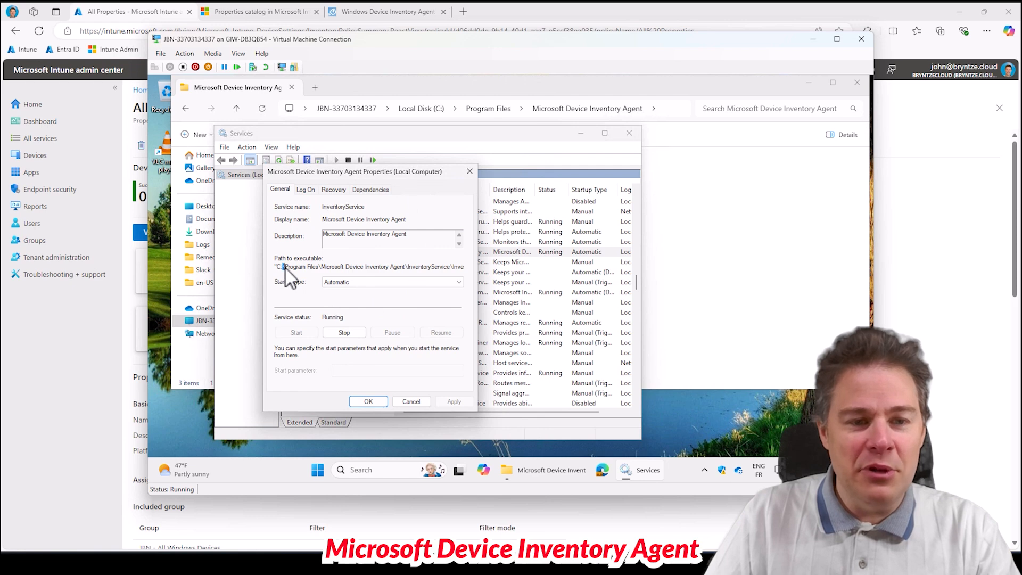
mouse_move(345, 277)
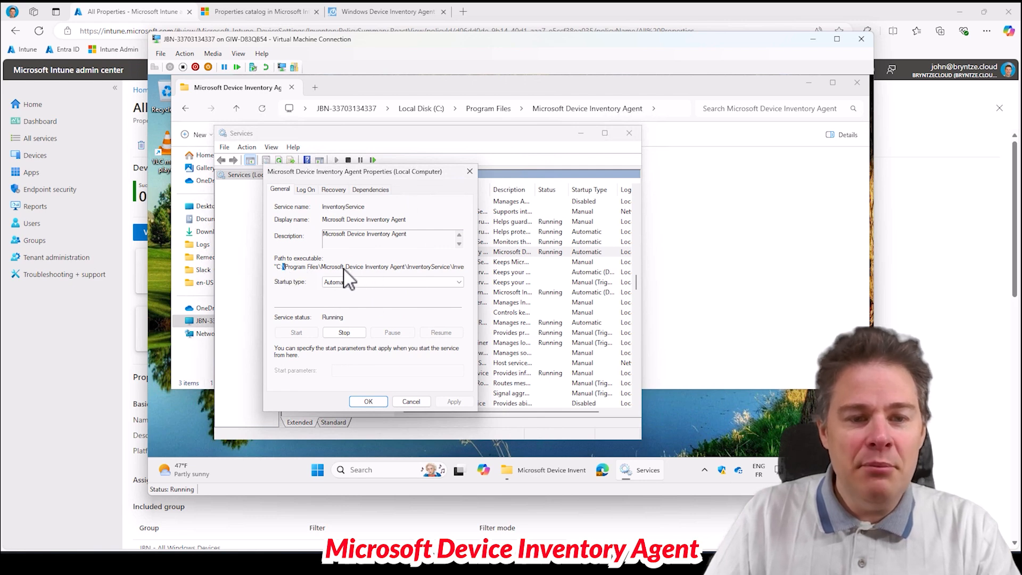
mouse_move(445, 160)
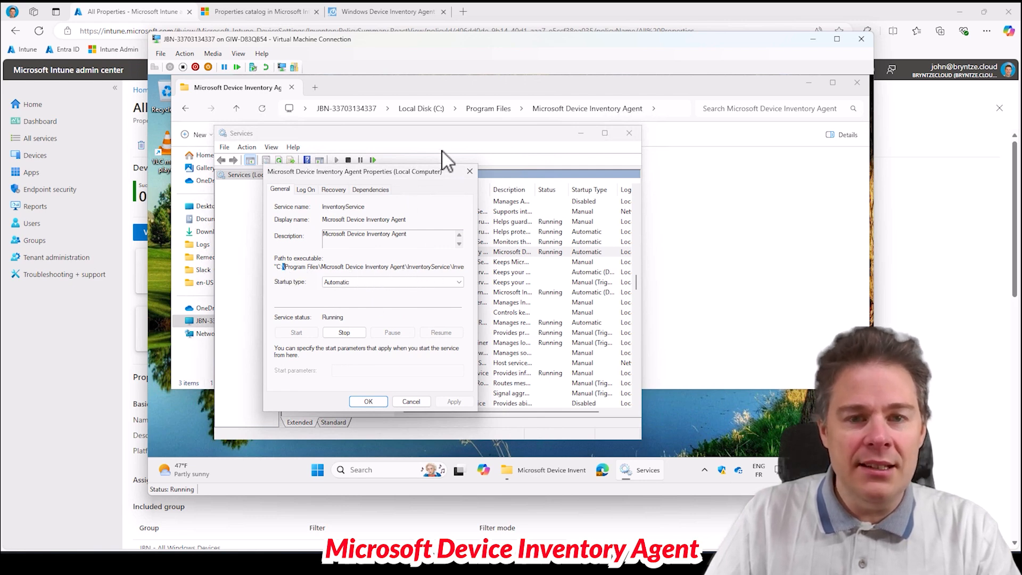
mouse_move(414, 280)
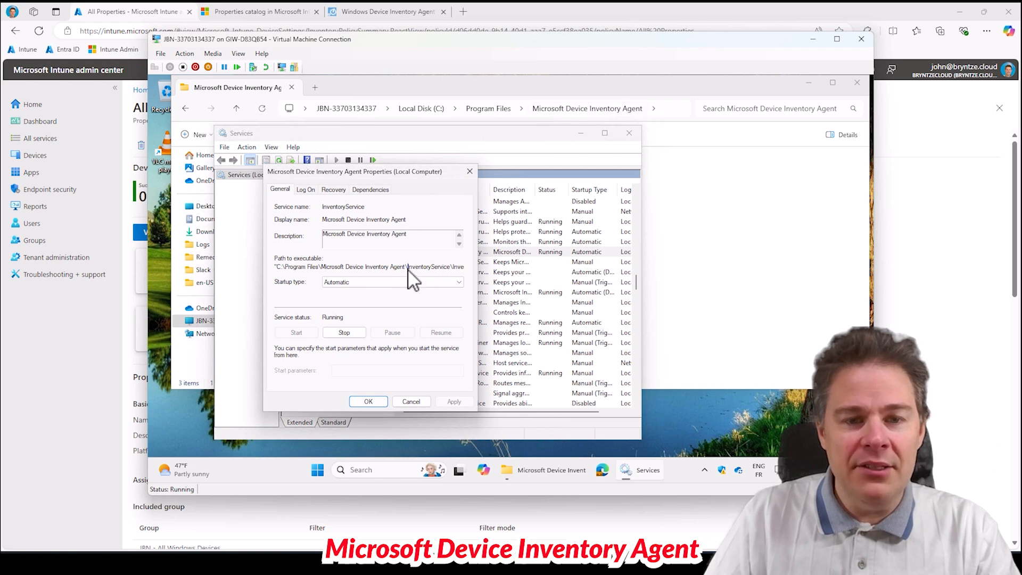
double_click(433, 266)
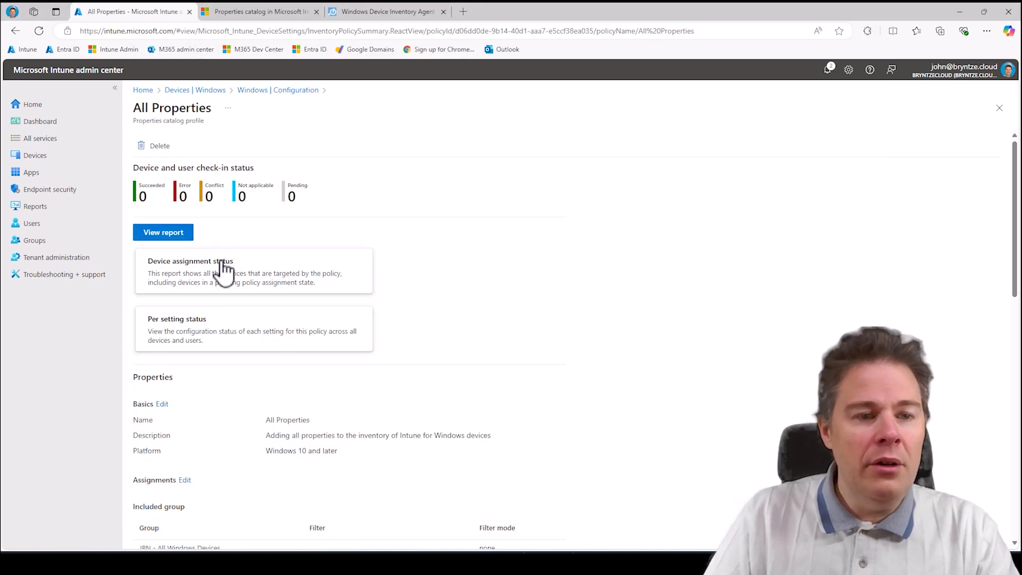
mouse_move(198, 138)
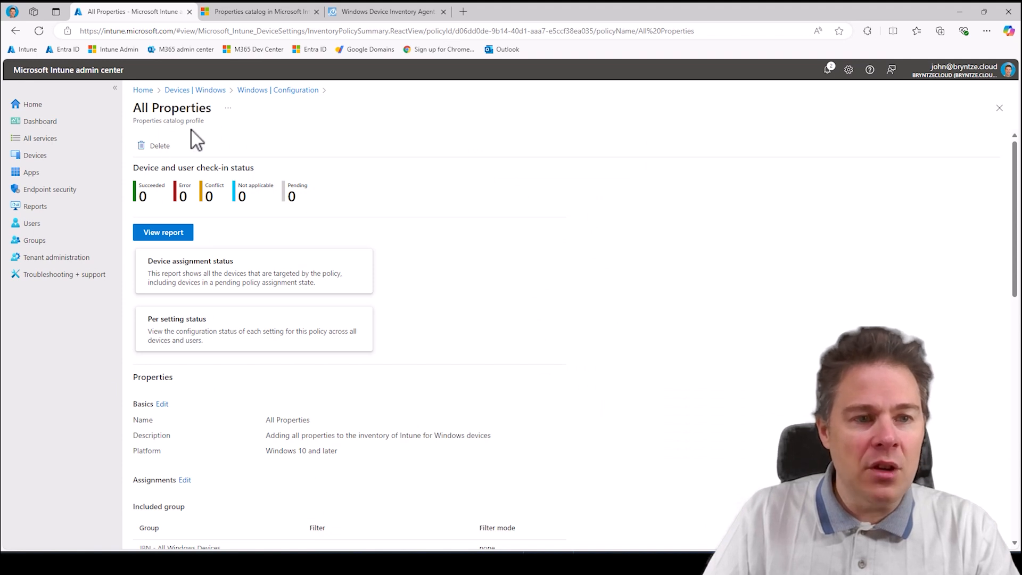
mouse_move(425, 304)
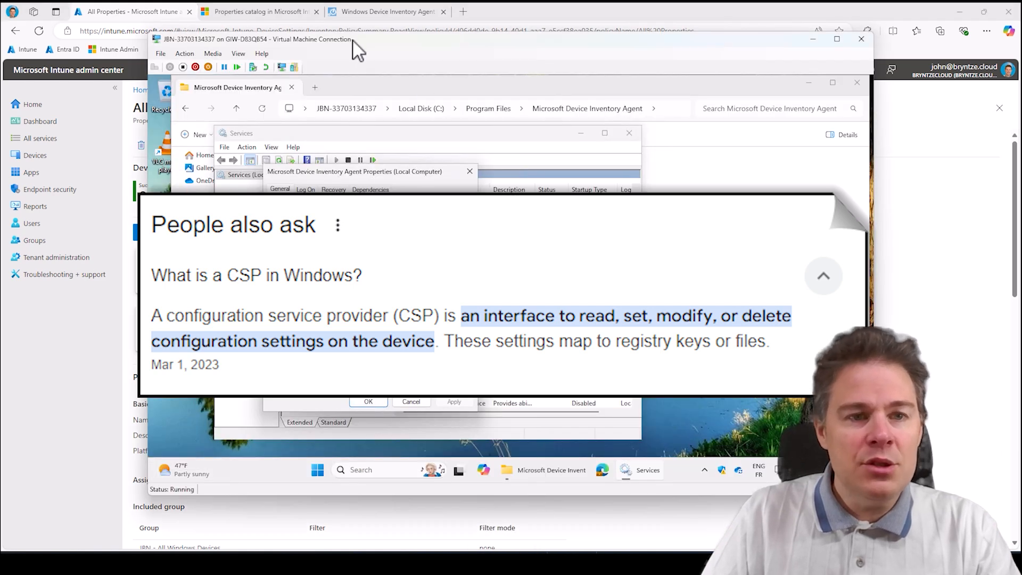
Stop and restart the inventory agent service, then bring the agent folder window forward.
click(344, 332)
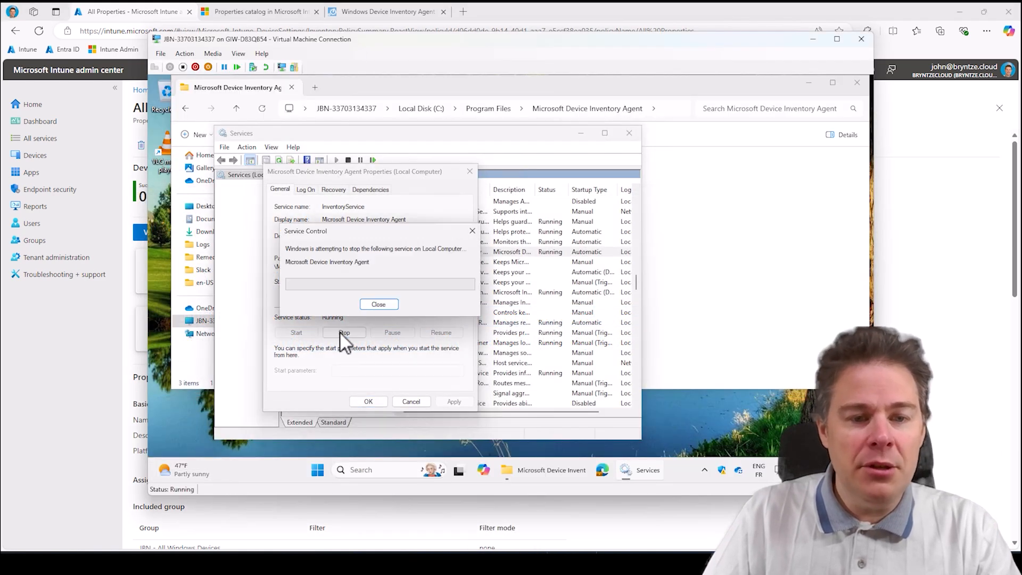
click(378, 304)
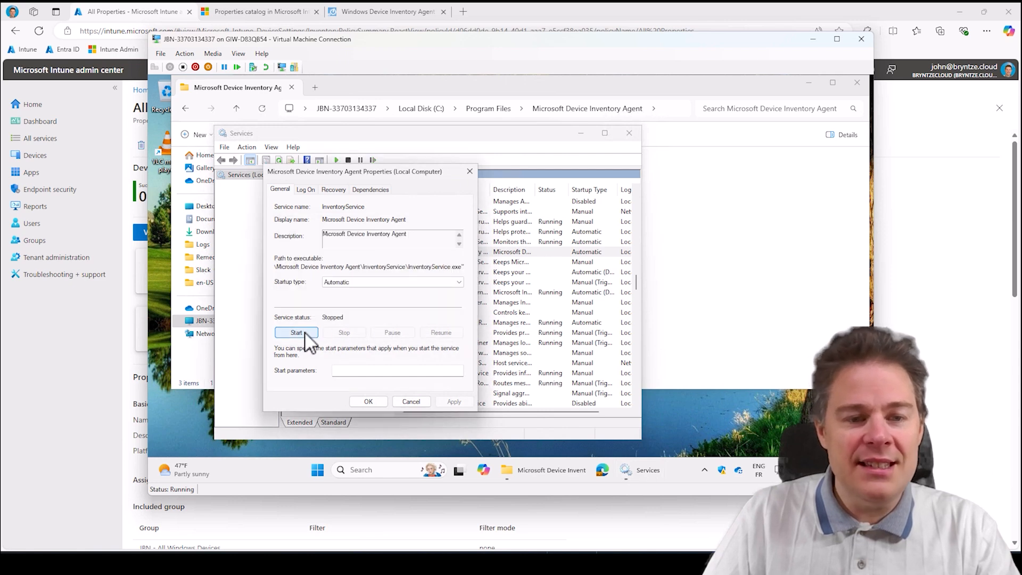
click(297, 332)
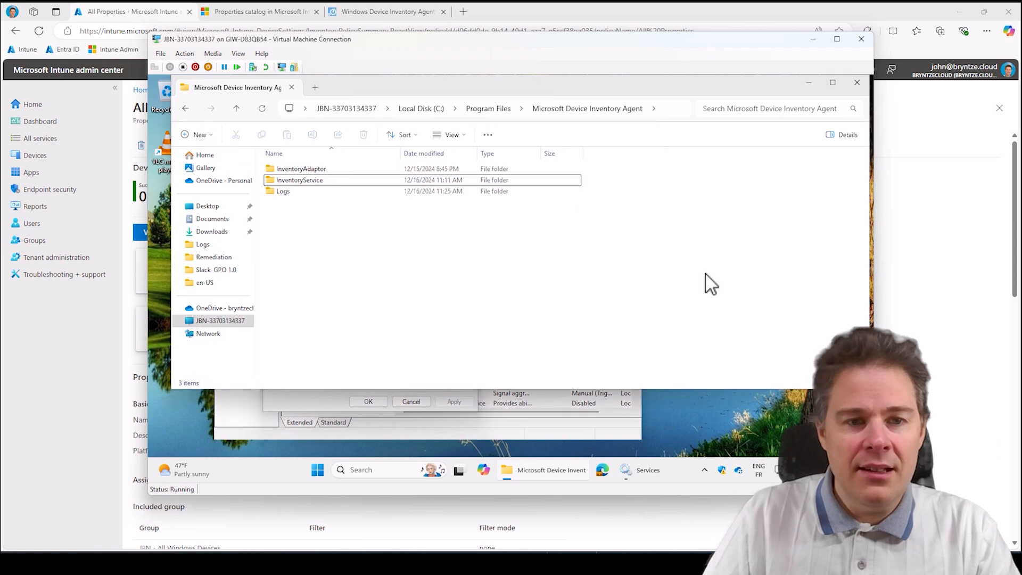
Review IntuneInventoryHarvesterLog.log in CMTrace and close the viewer.
double_click(284, 191)
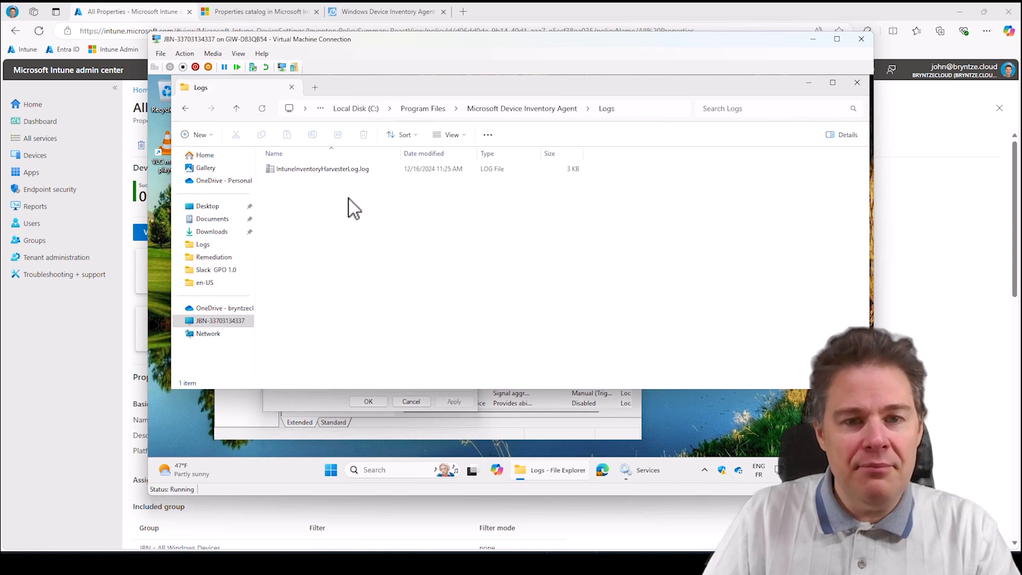
double_click(322, 170)
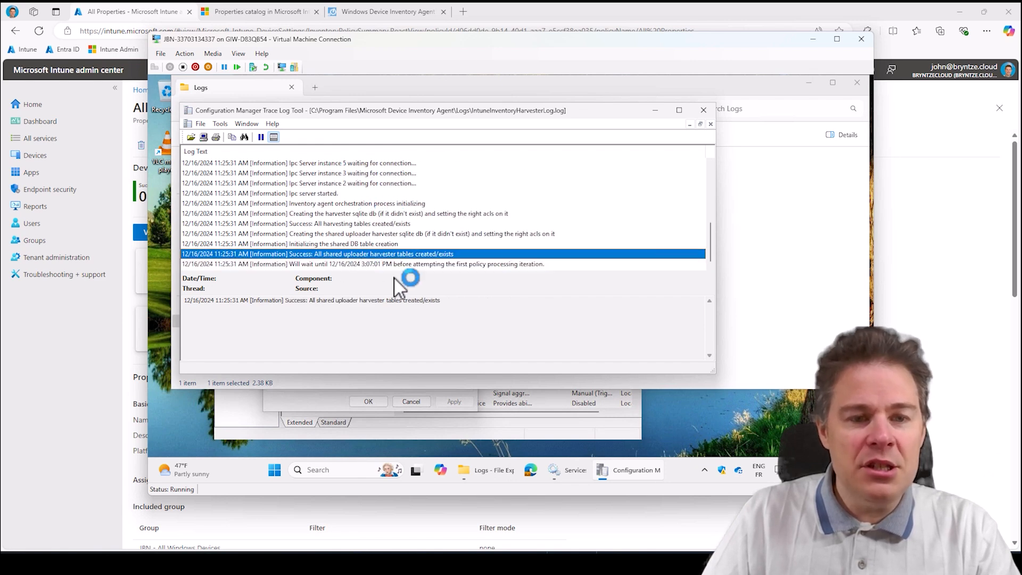
mouse_move(717, 114)
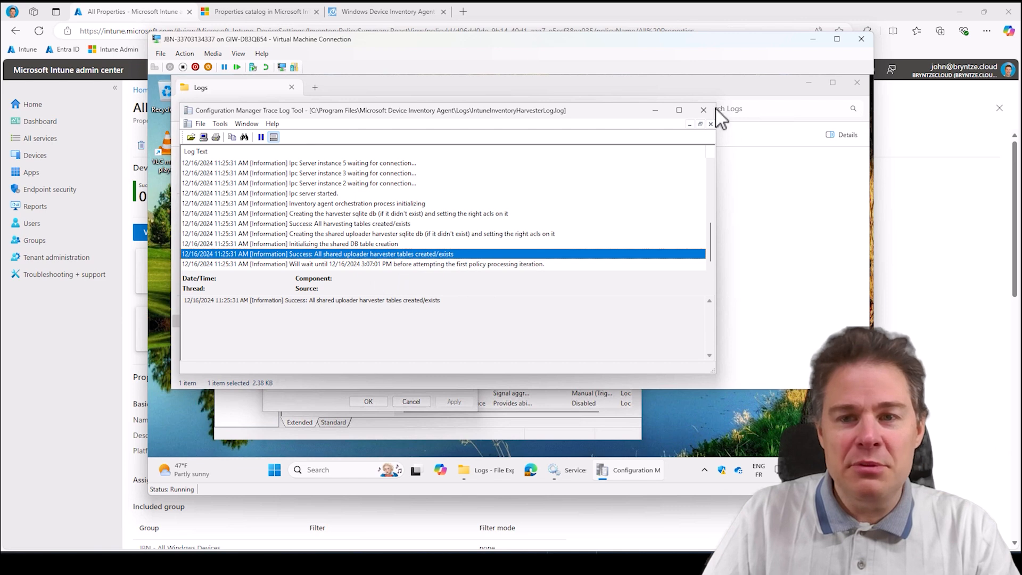
click(703, 109)
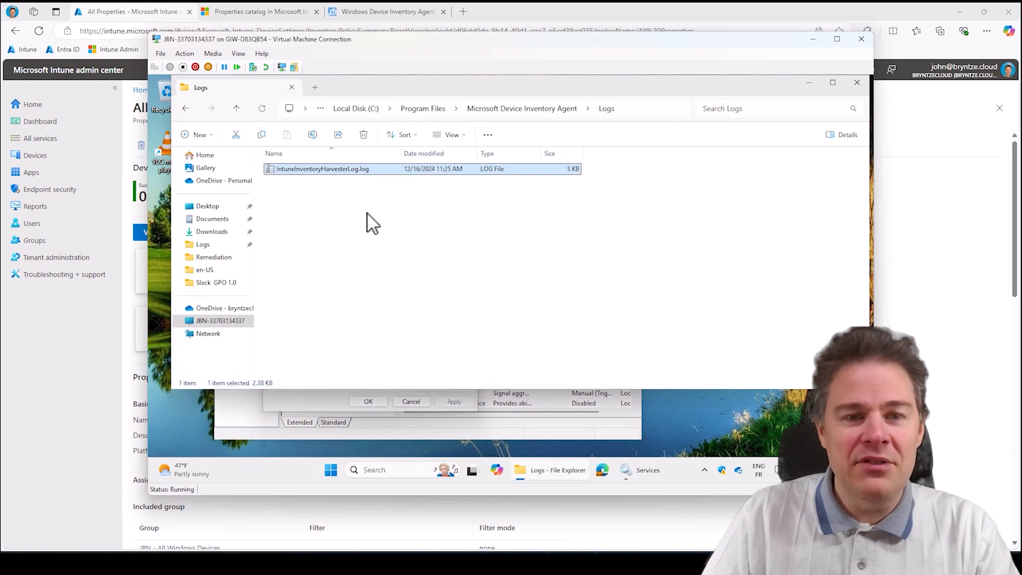
mouse_move(528, 120)
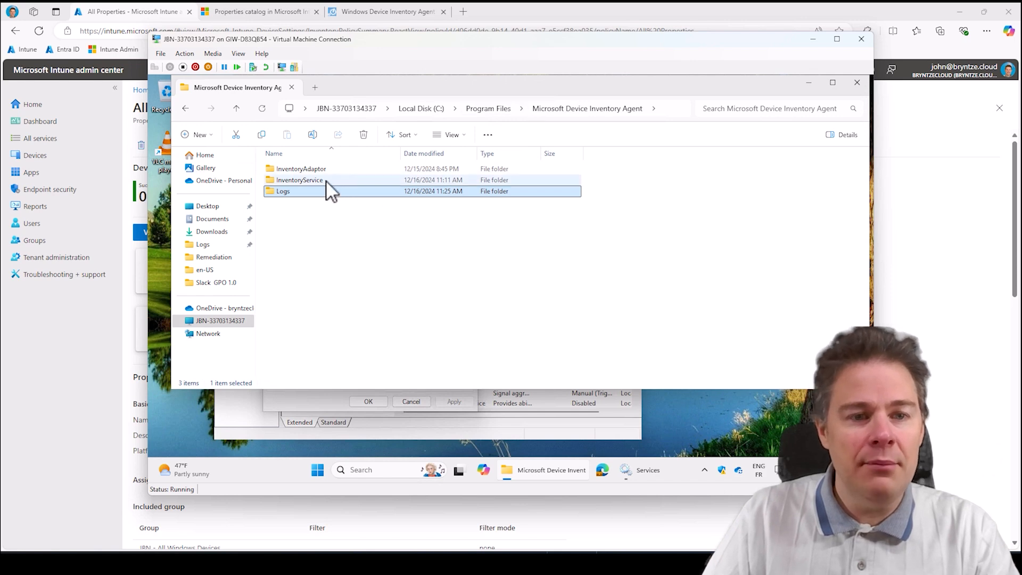
Open InventoryService with permanent access and browse InventoryService.exe and InventoryUploader.sqlite.
double_click(299, 180)
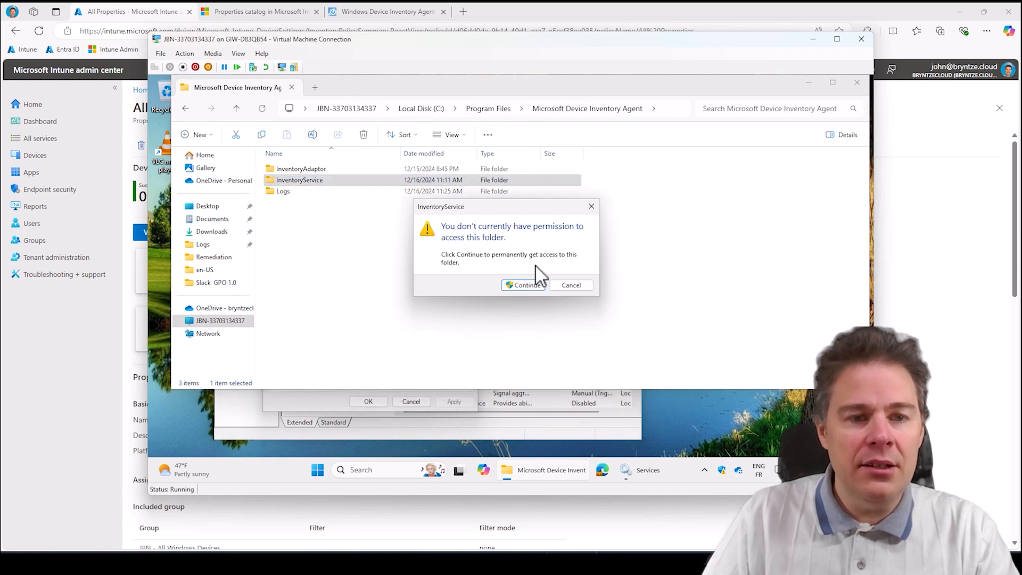
click(523, 286)
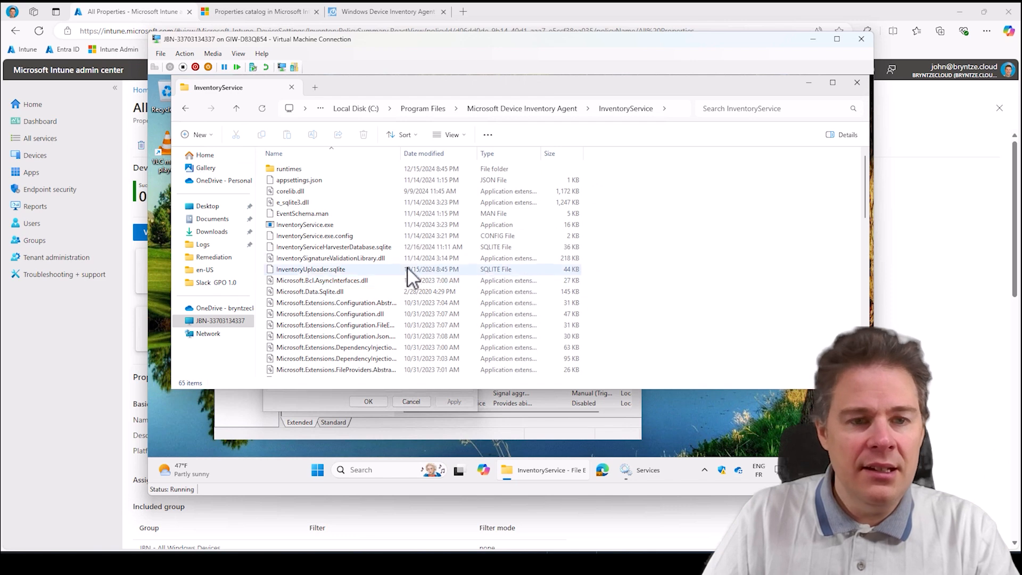
click(304, 225)
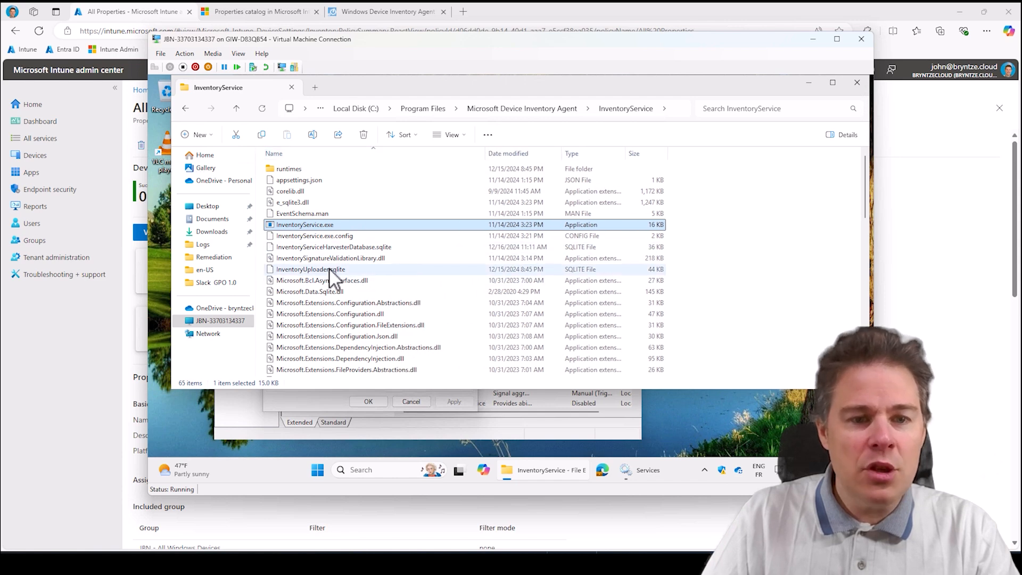
click(310, 270)
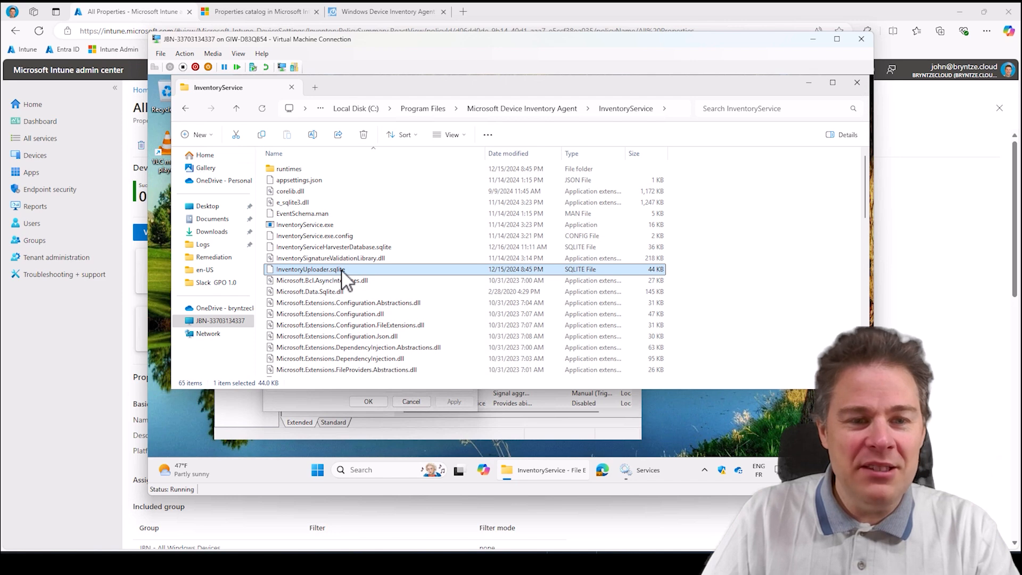
scroll(down, 3)
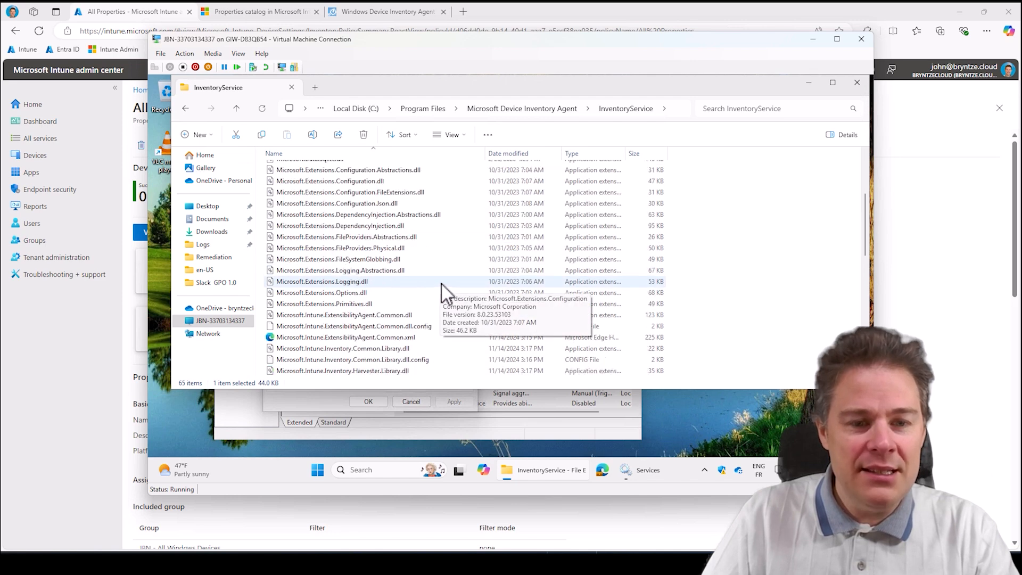
scroll(down, 3)
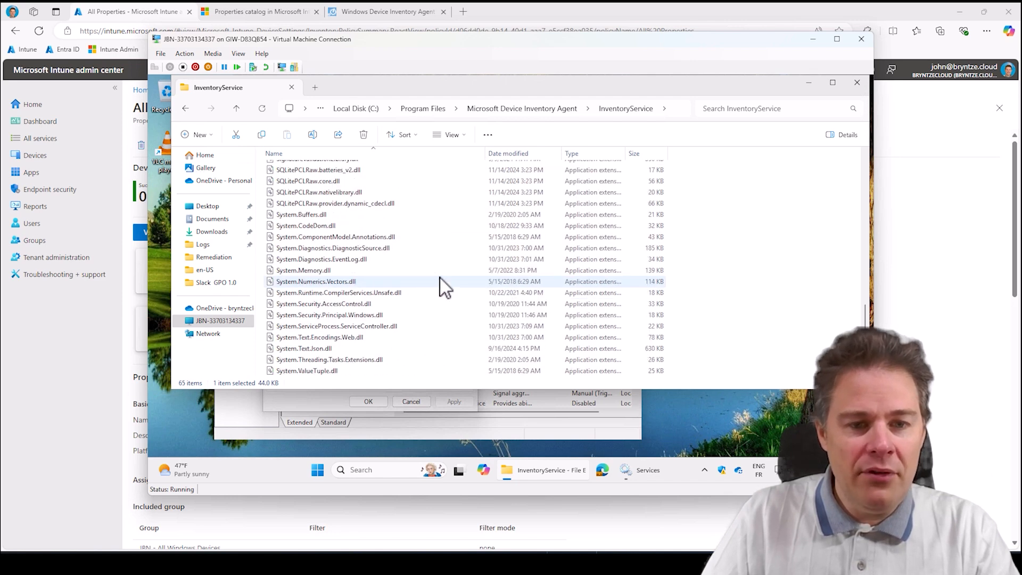
scroll(up, 3)
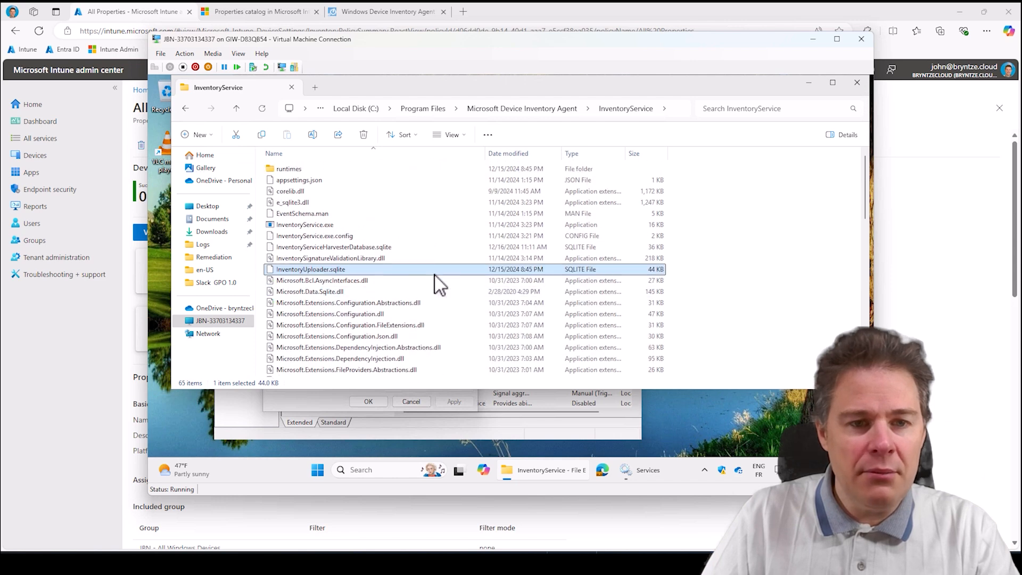
Browse the runtimes win-x64 folder, then open the InventoryAdaptor folder with its MOF files.
double_click(289, 168)
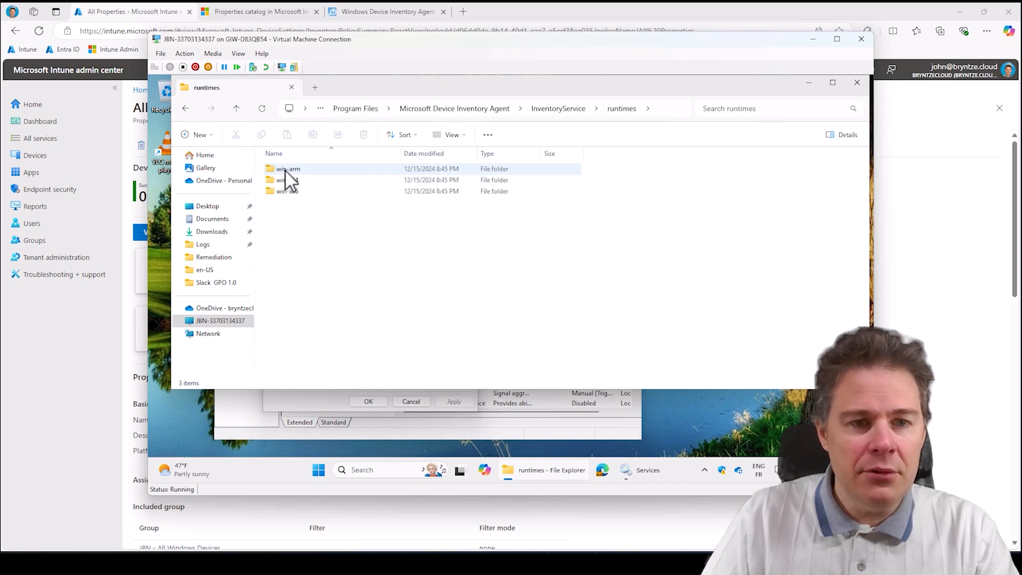
click(288, 180)
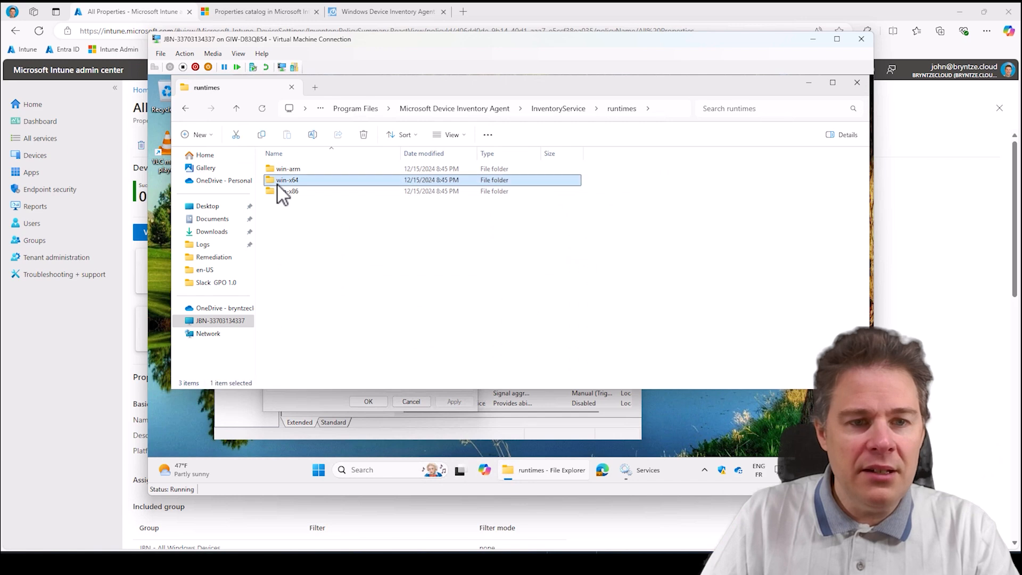
double_click(286, 180)
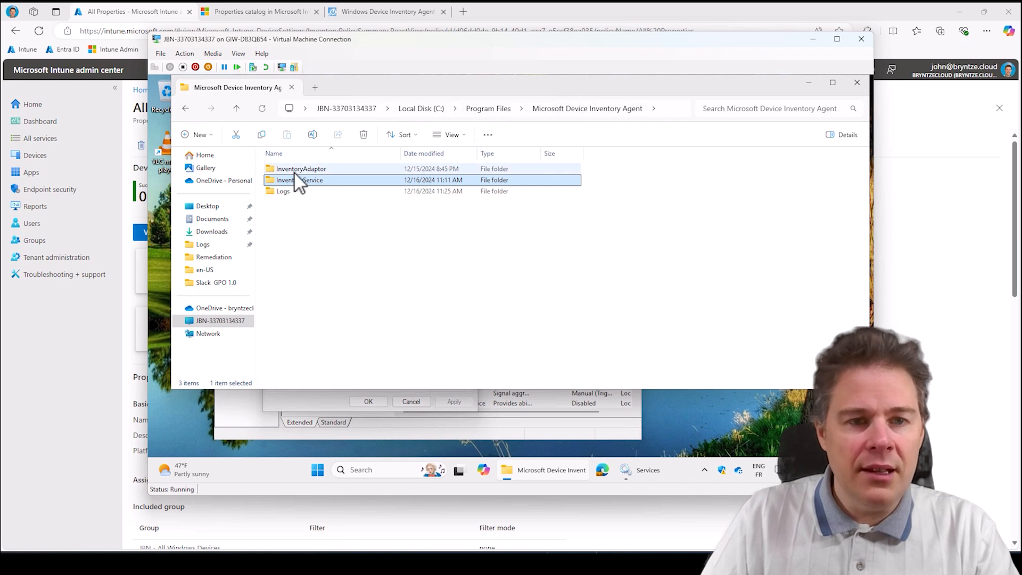
double_click(300, 168)
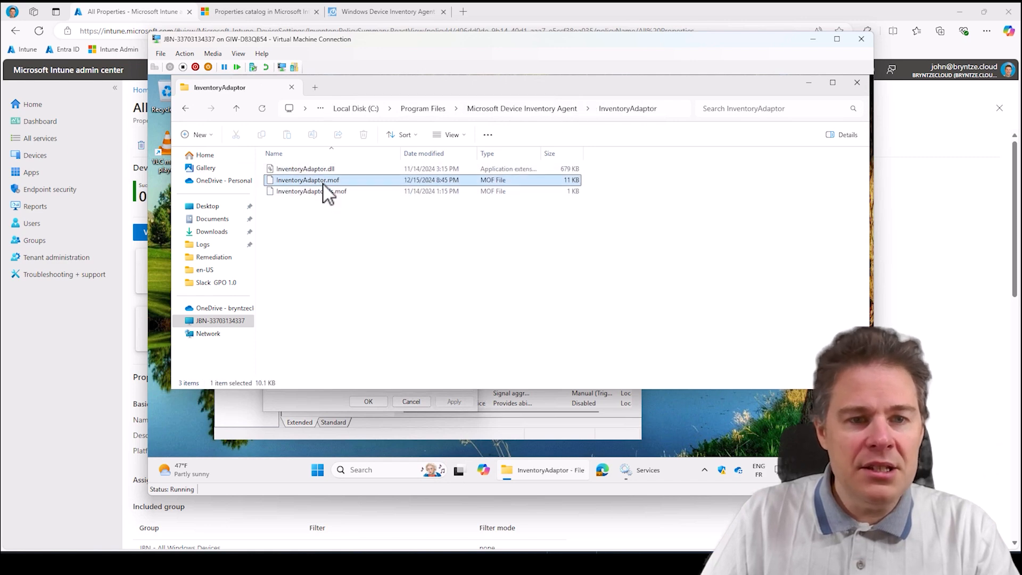
right_click(308, 180)
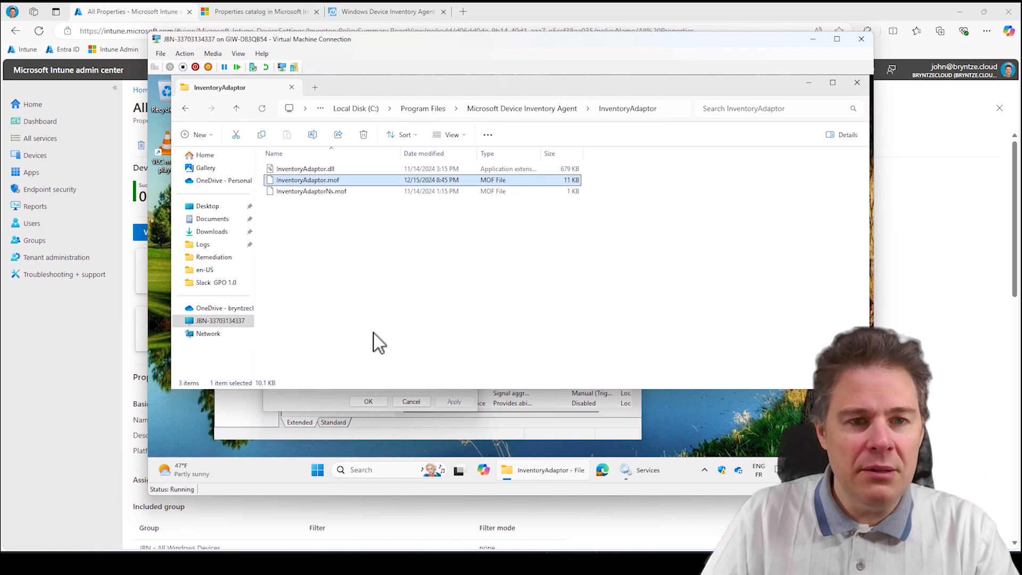
Read InventoryAdaptor.mof in Notepad and return to the InventoryAdaptor folder.
double_click(307, 180)
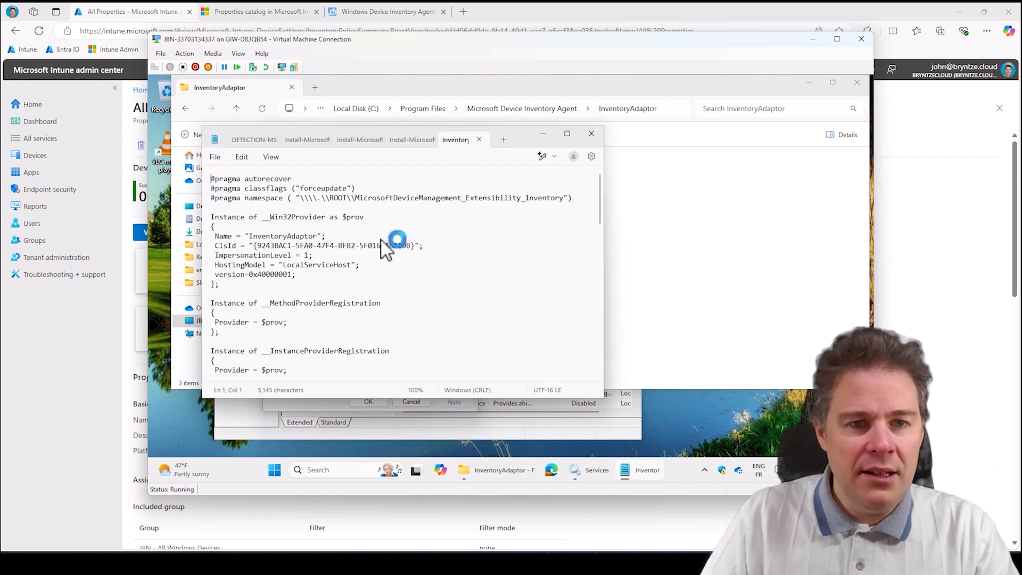
mouse_move(258, 203)
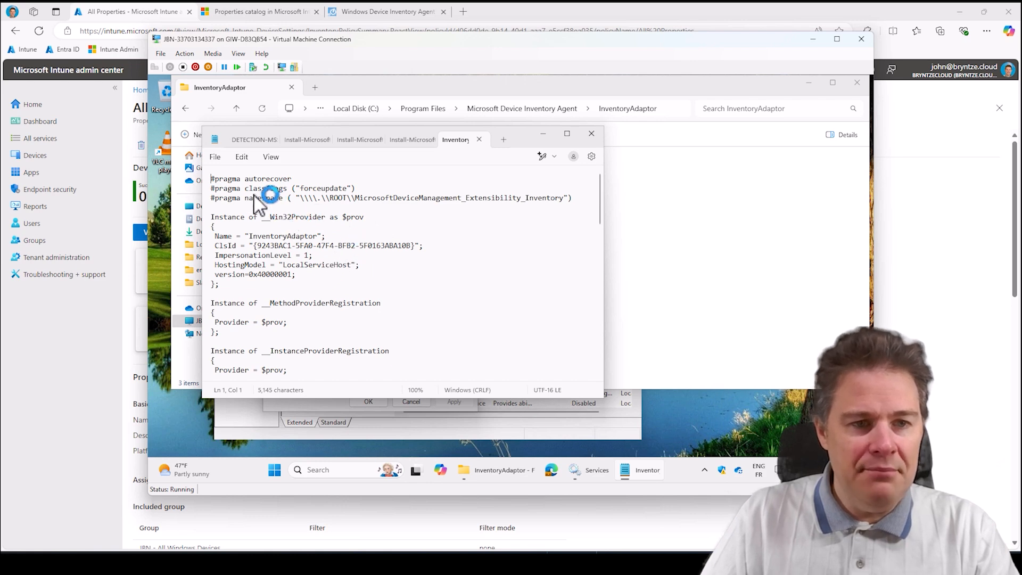
click(234, 216)
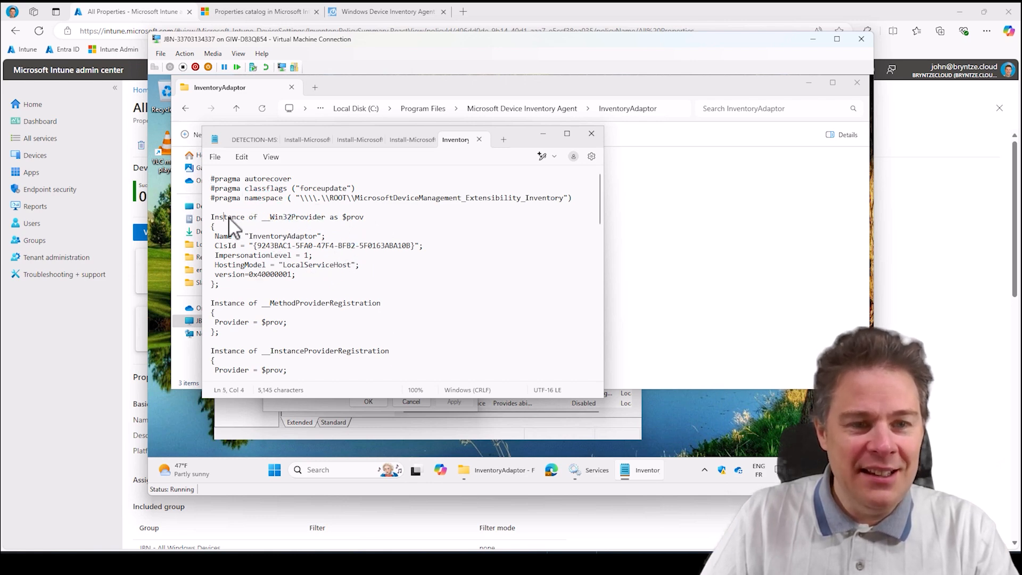
scroll(down, 3)
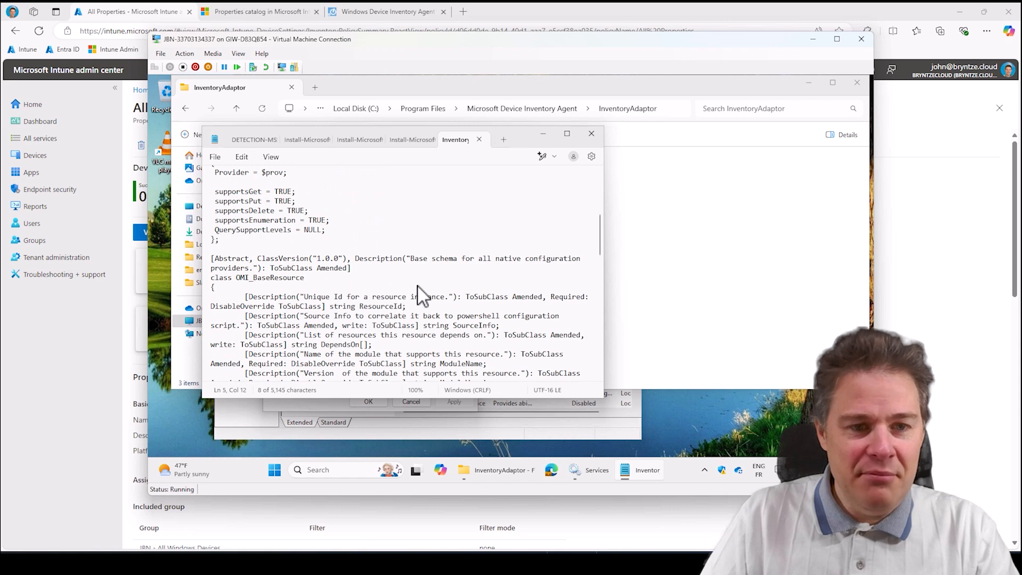
scroll(down, 3)
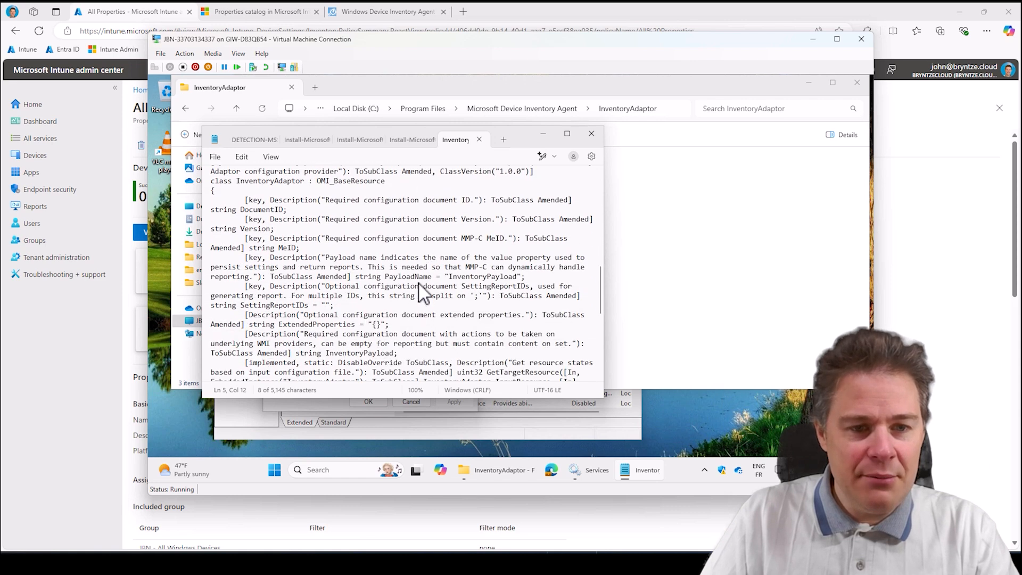
scroll(down, 3)
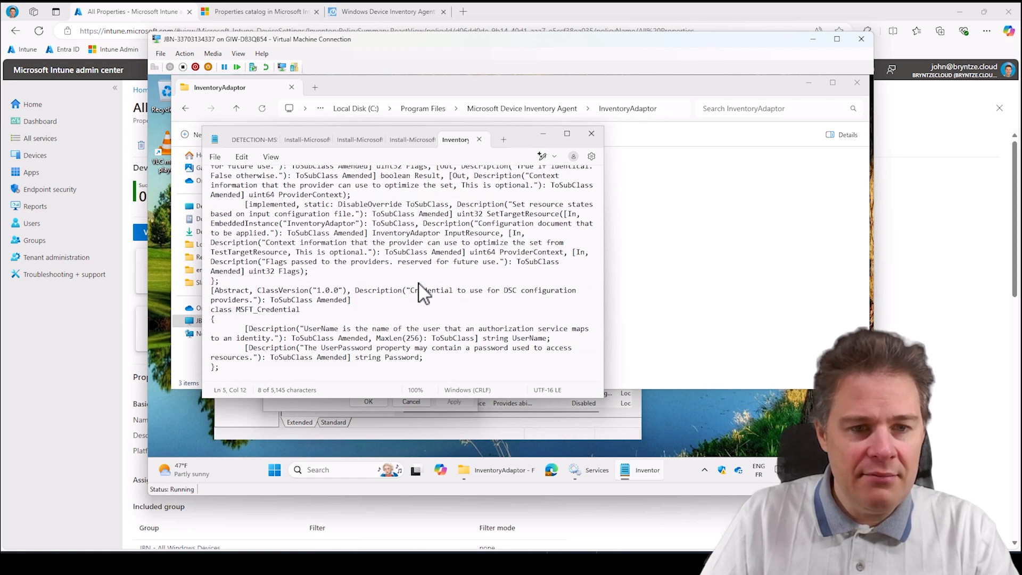
scroll(up, 3)
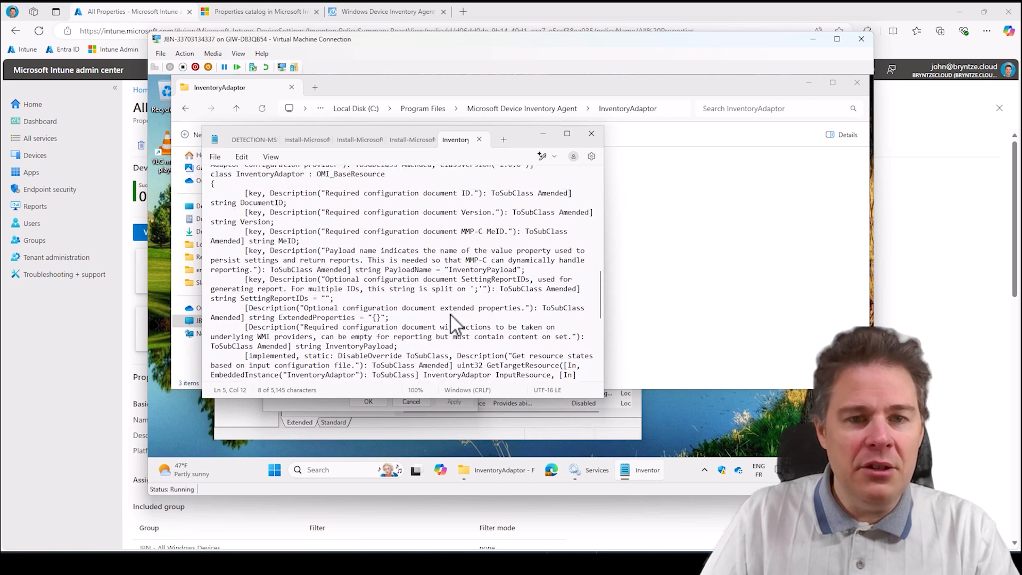
click(591, 134)
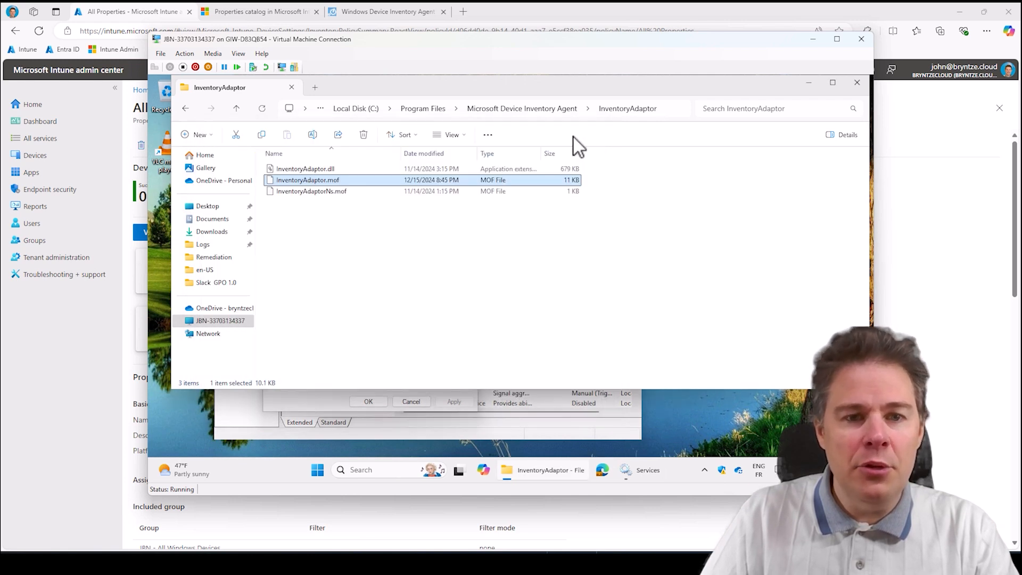
Read InventoryAdaptorNs.mof in Notepad, then return to the folder and Services.
click(311, 191)
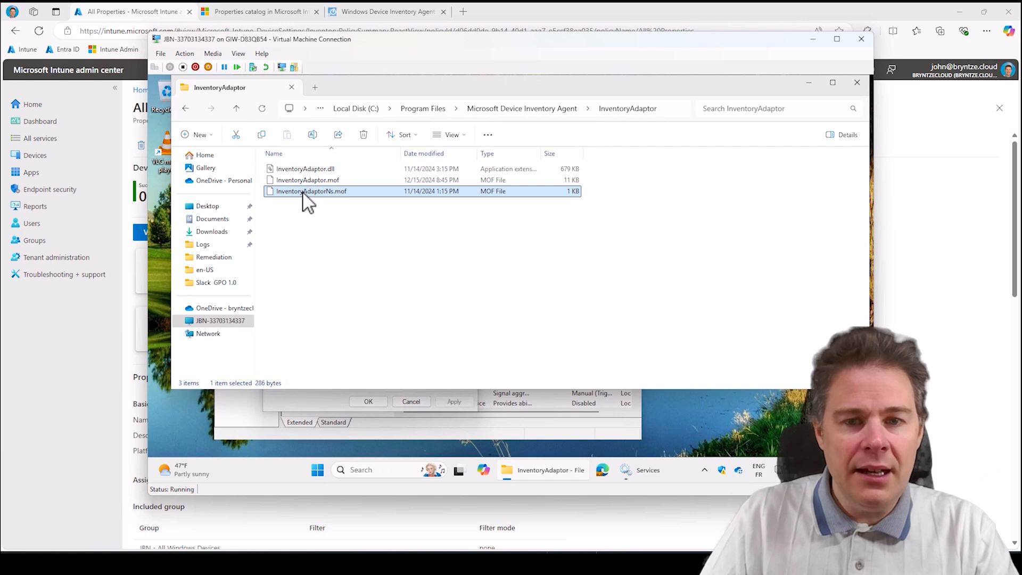
right_click(311, 191)
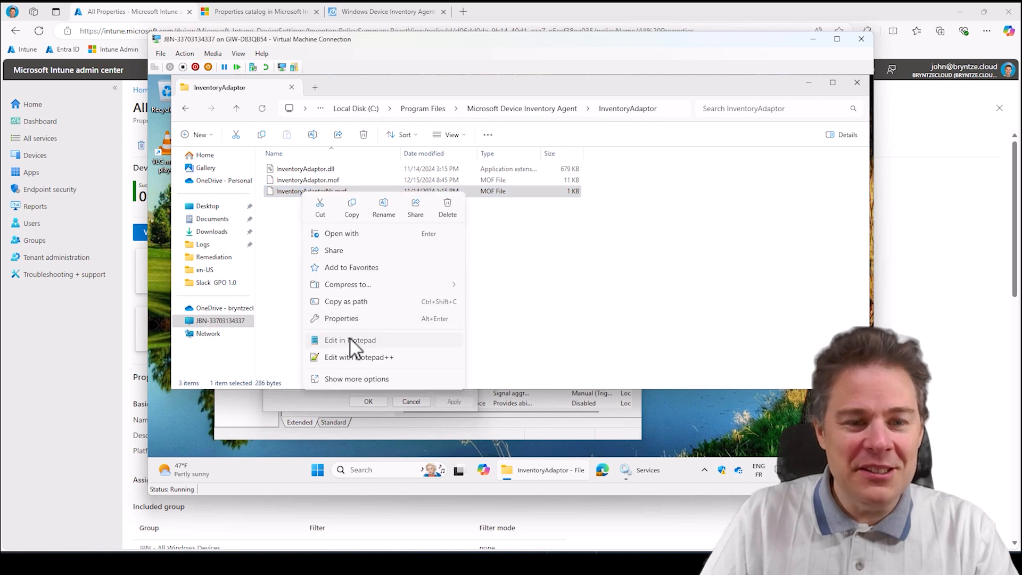
click(349, 340)
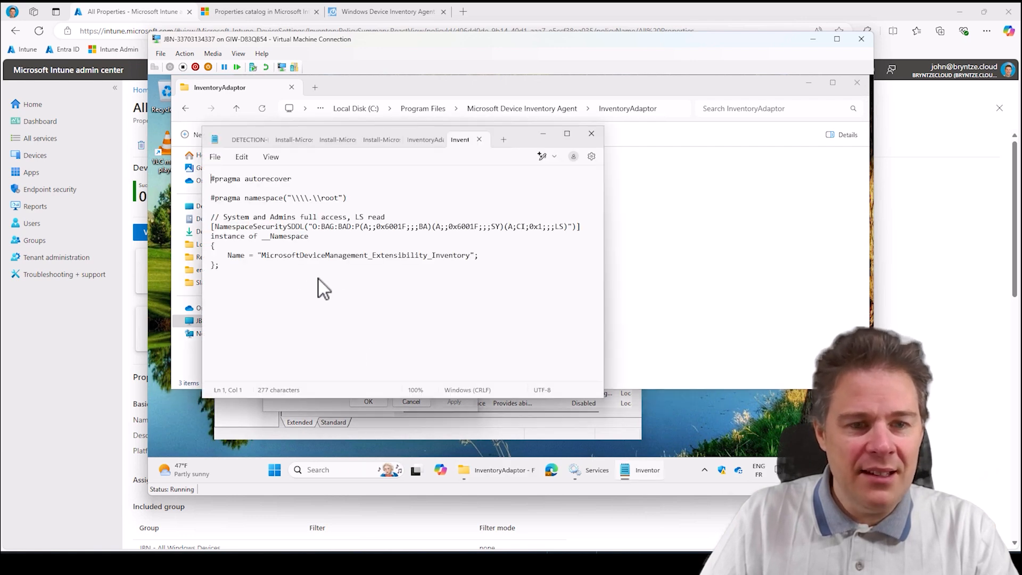
mouse_move(345, 271)
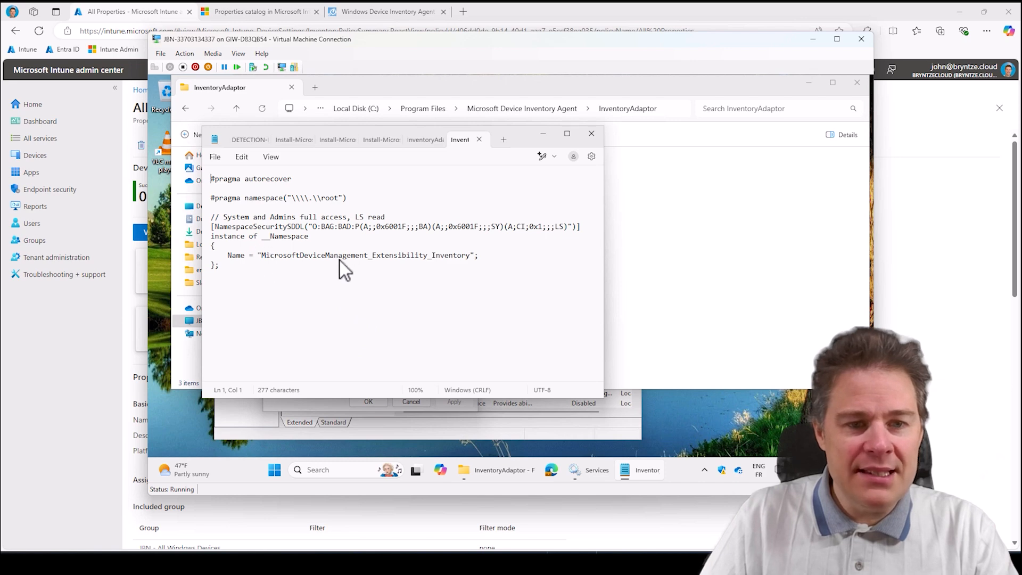
mouse_move(287, 215)
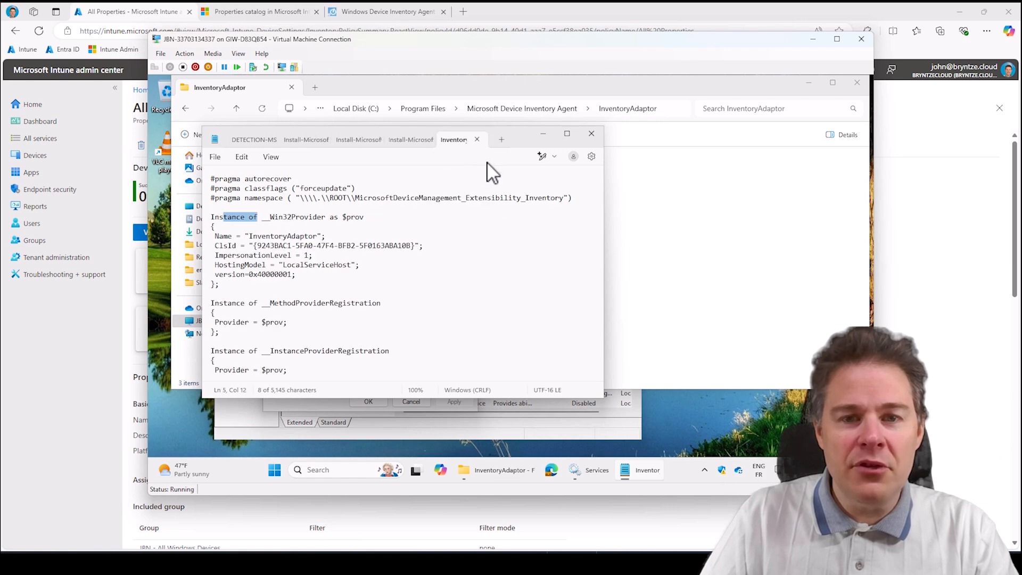
click(591, 134)
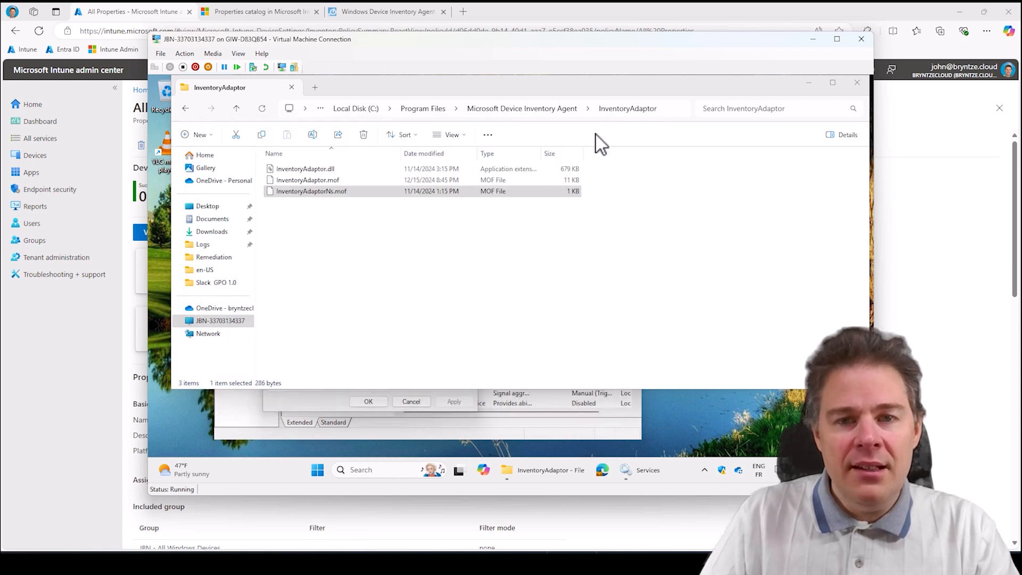
mouse_move(335, 248)
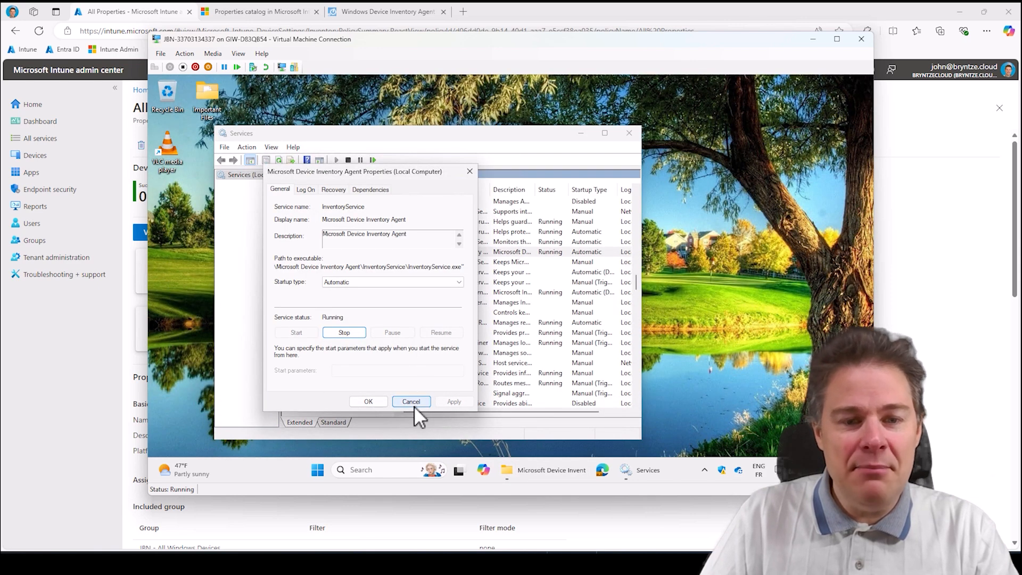
click(411, 401)
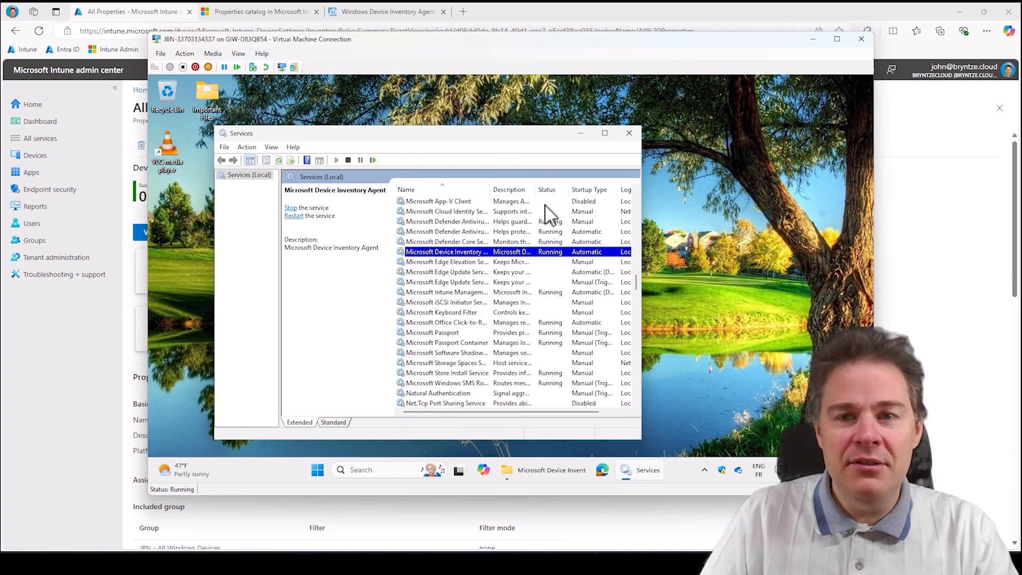
mouse_move(258, 261)
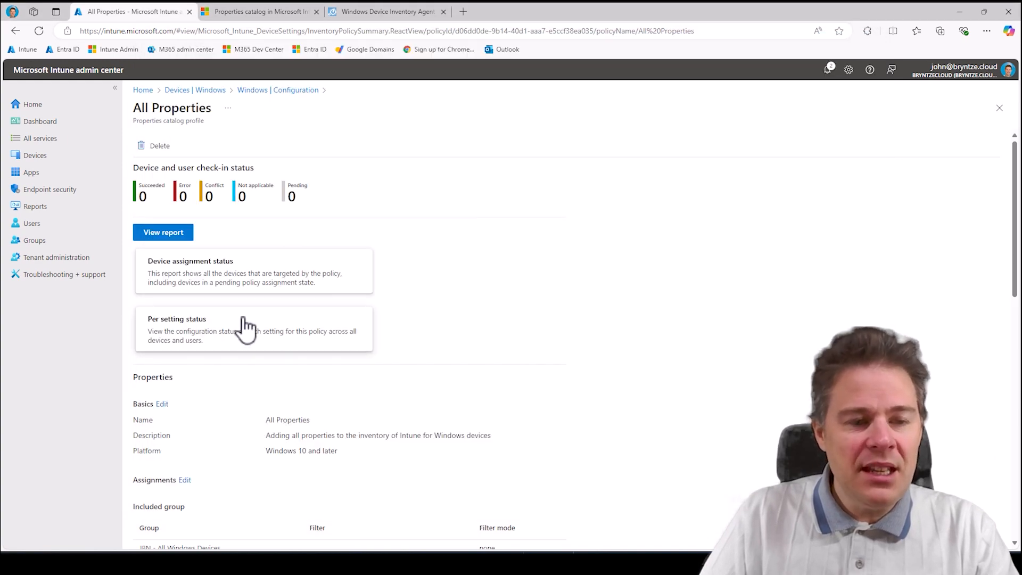
mouse_move(257, 299)
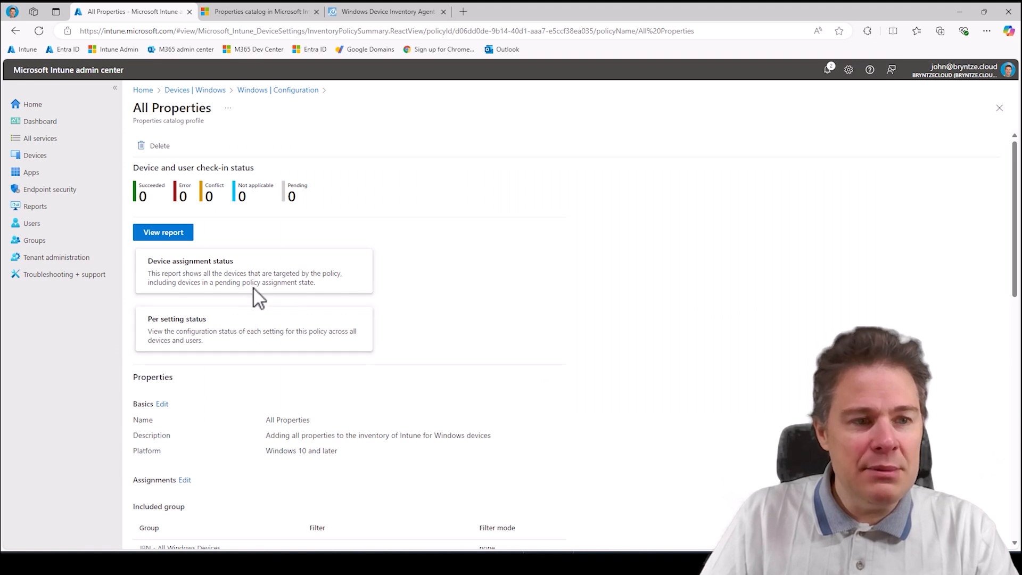
click(35, 156)
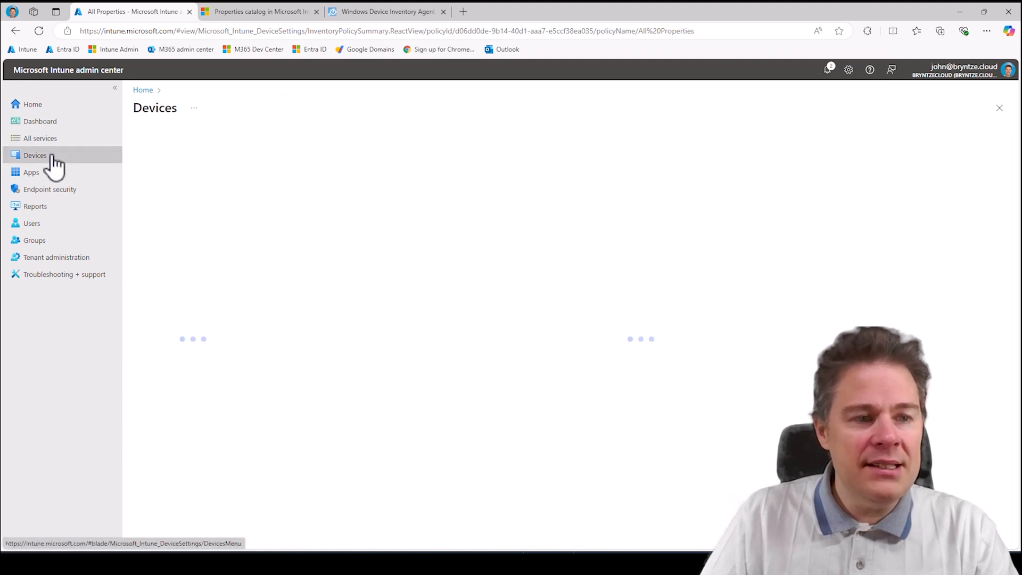
click(35, 156)
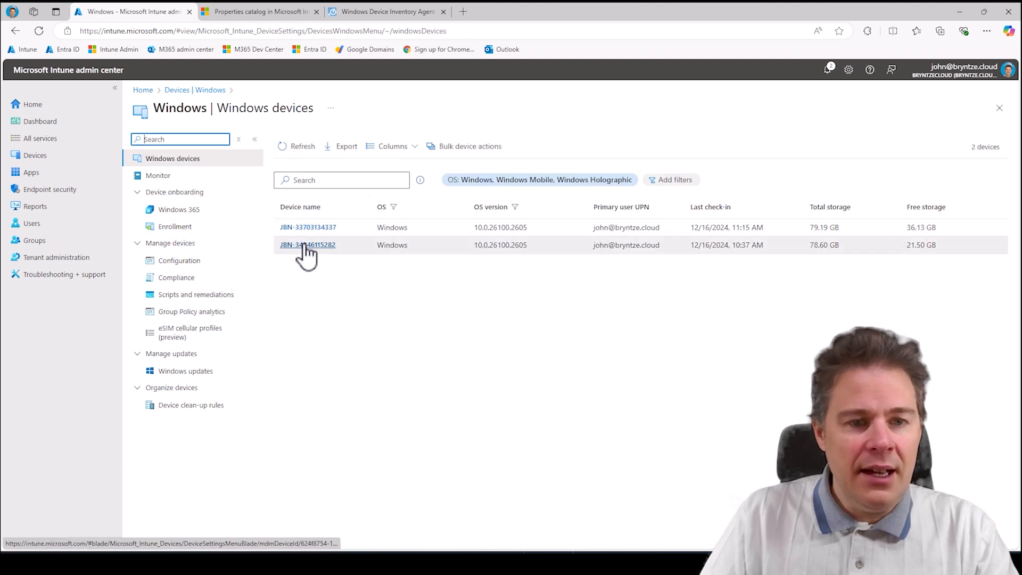
click(306, 245)
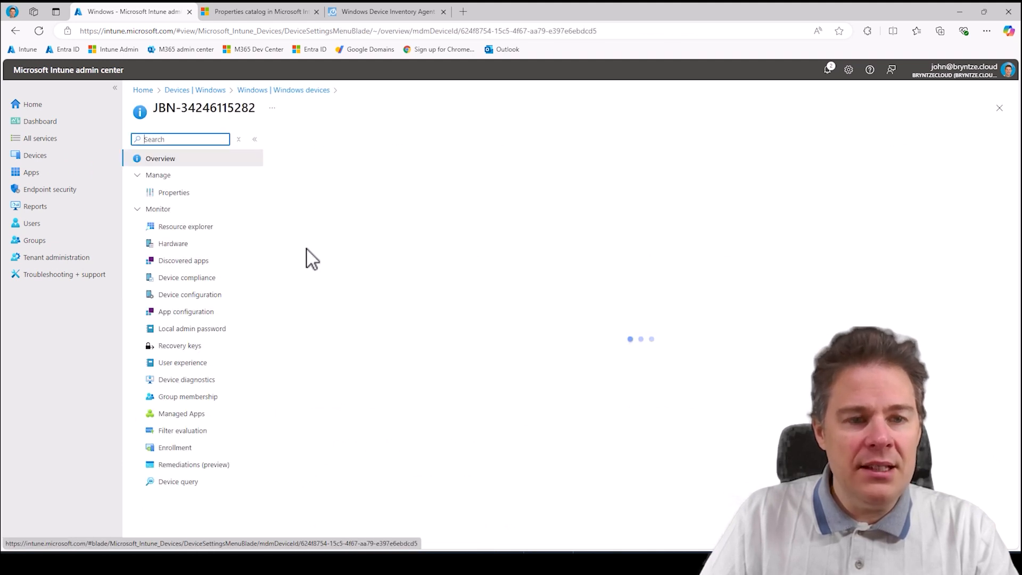
click(186, 226)
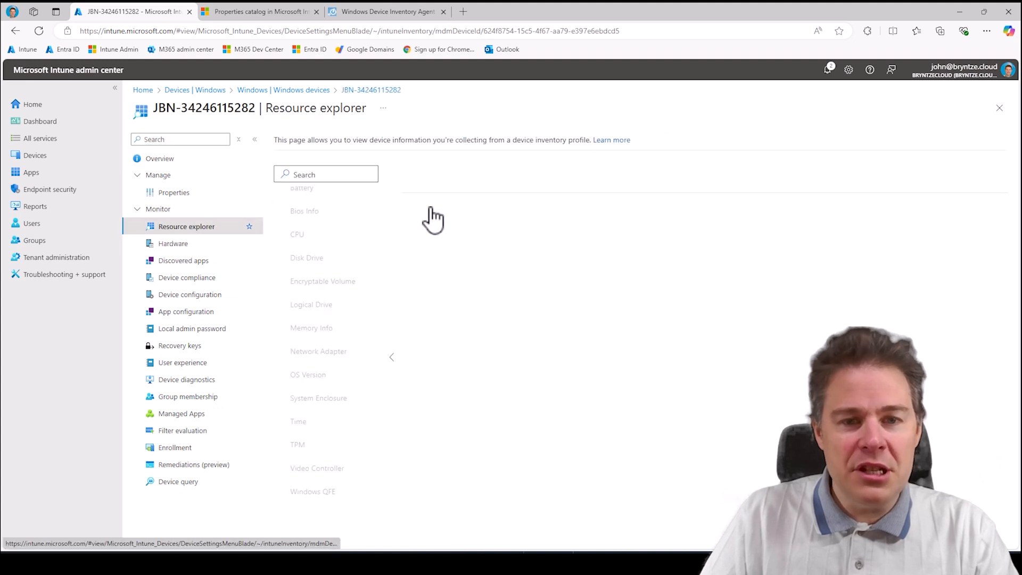
click(307, 268)
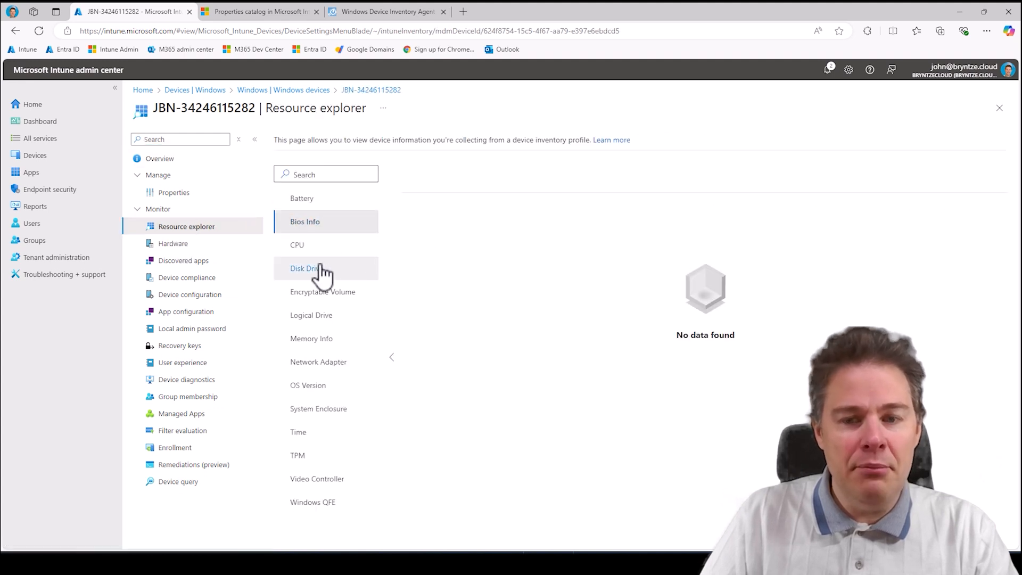
Compare the device's Hardware details against the empty Resource explorer view.
click(174, 243)
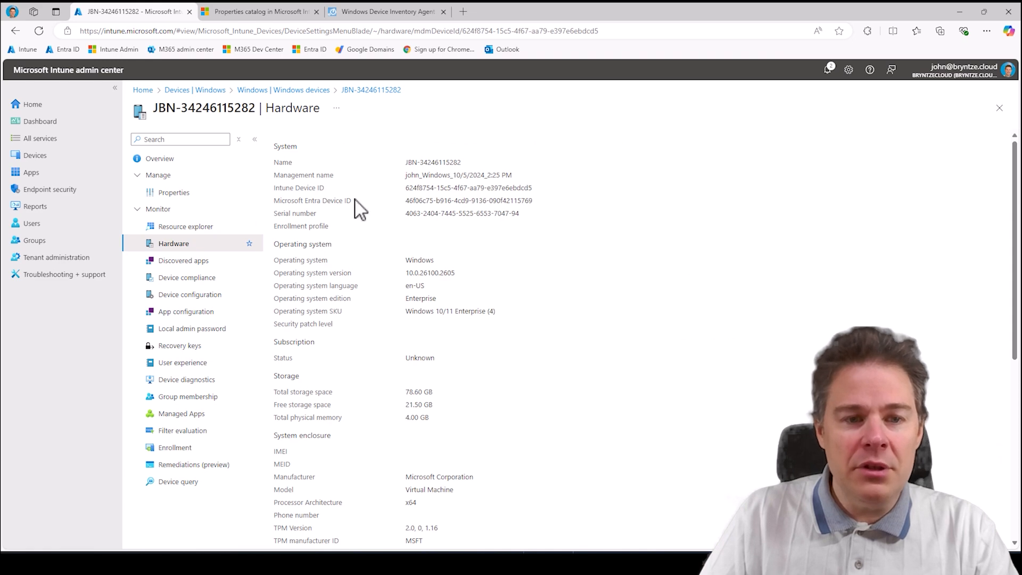
click(185, 225)
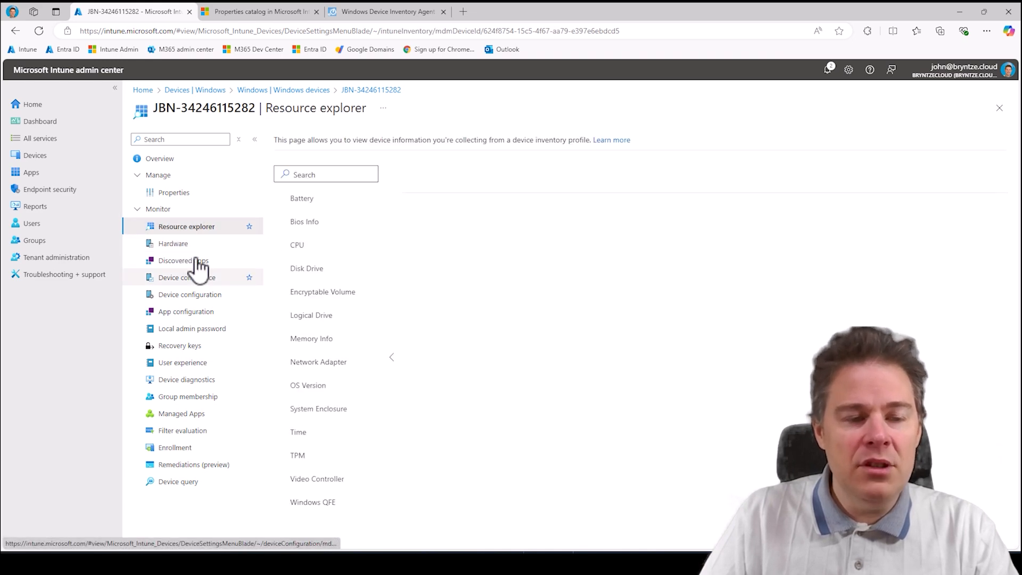
click(172, 242)
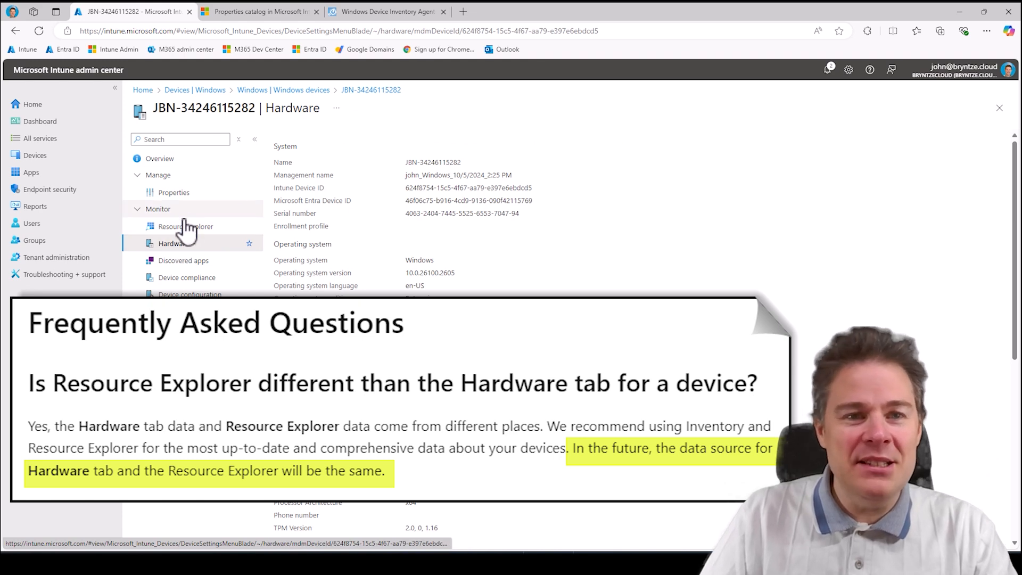
Review the Properties catalog FAQ answer comparing Resource Explorer with the Hardware tab.
click(258, 10)
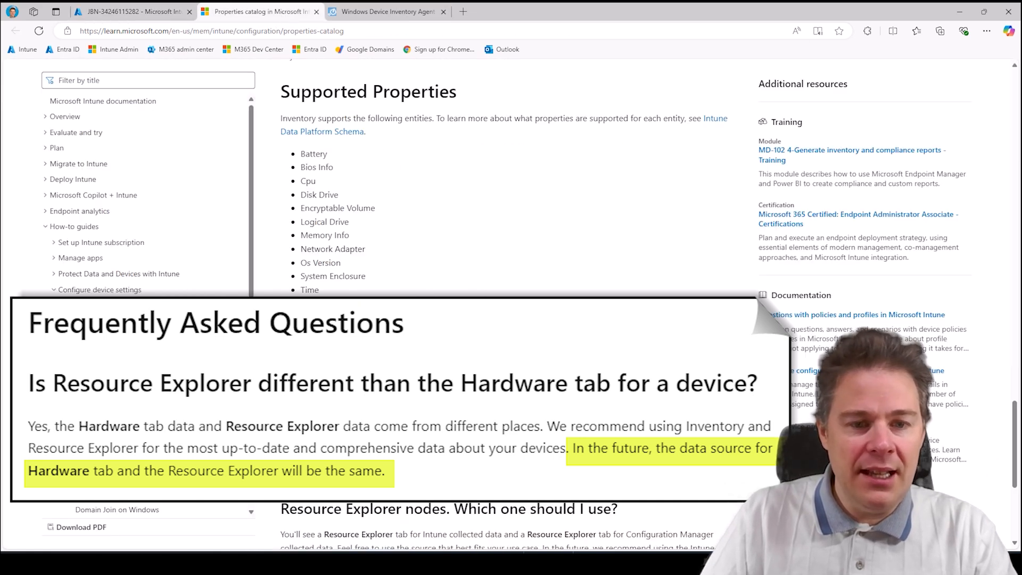
scroll(down, 3)
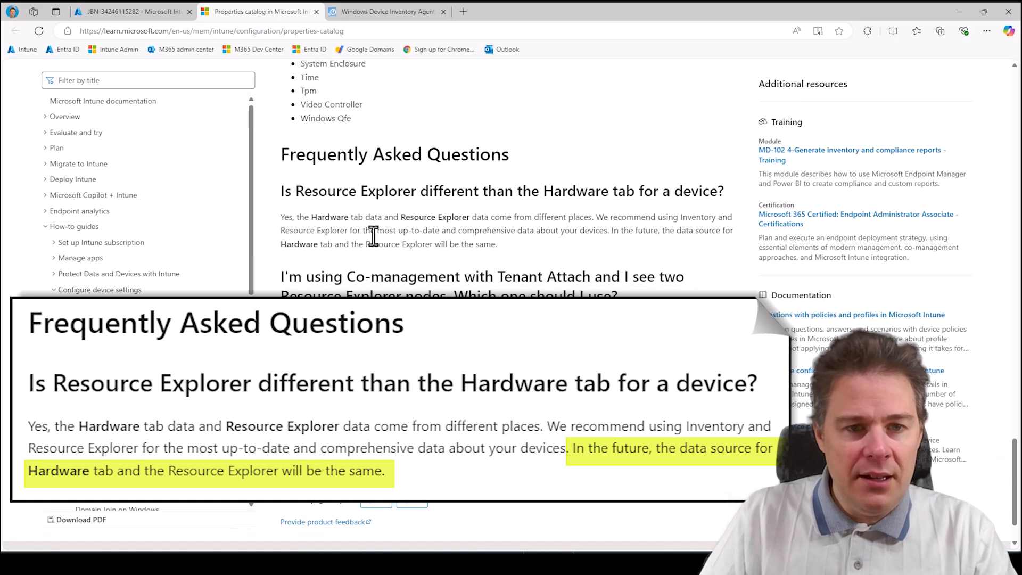
mouse_move(411, 268)
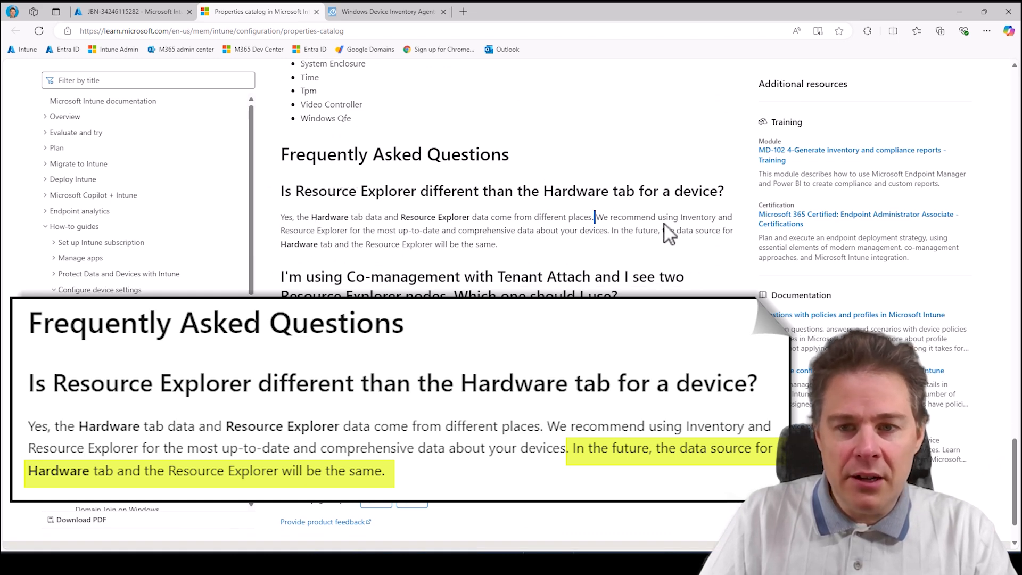
double_click(699, 217)
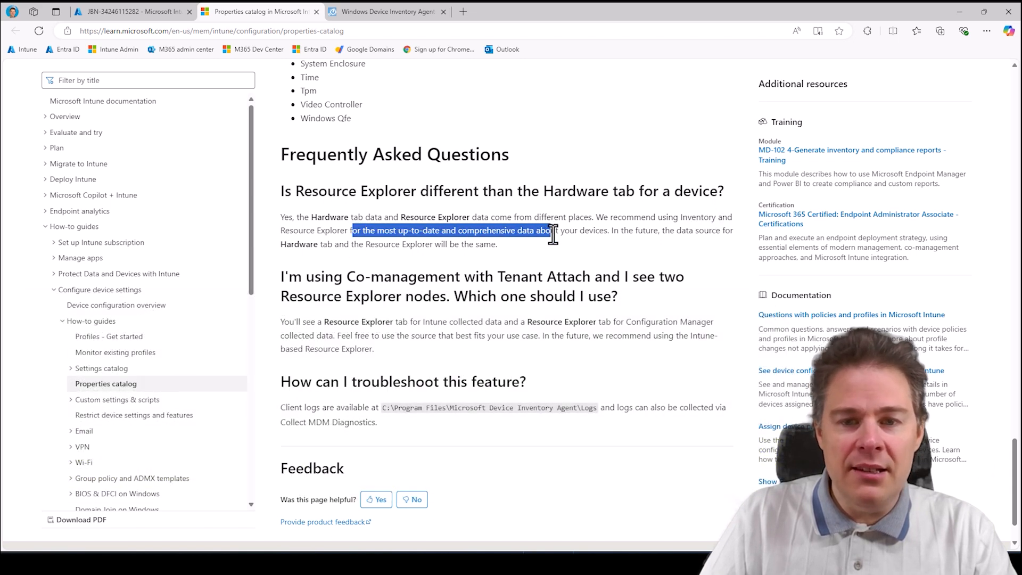
click(684, 221)
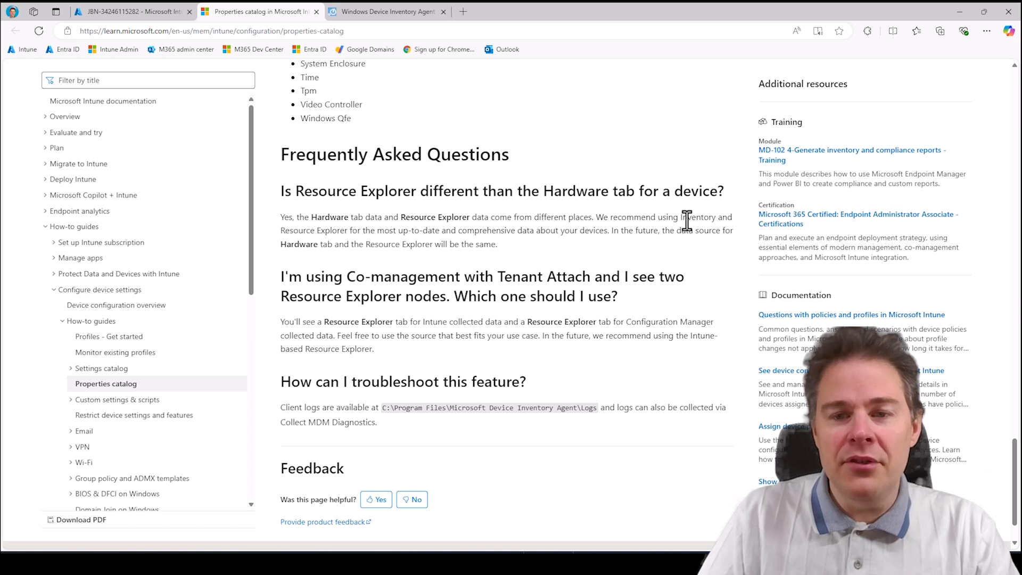
mouse_move(338, 321)
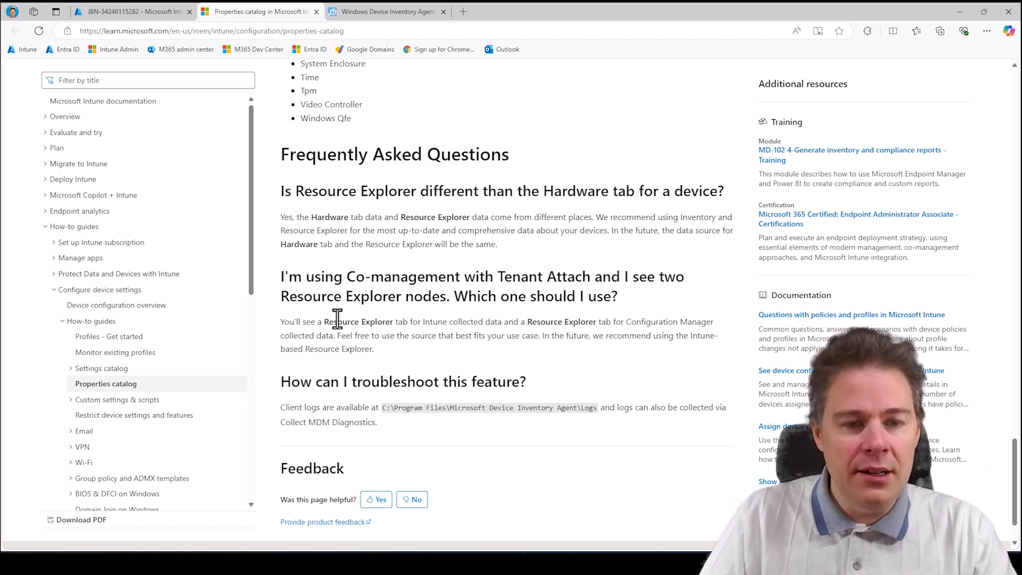
mouse_move(609, 403)
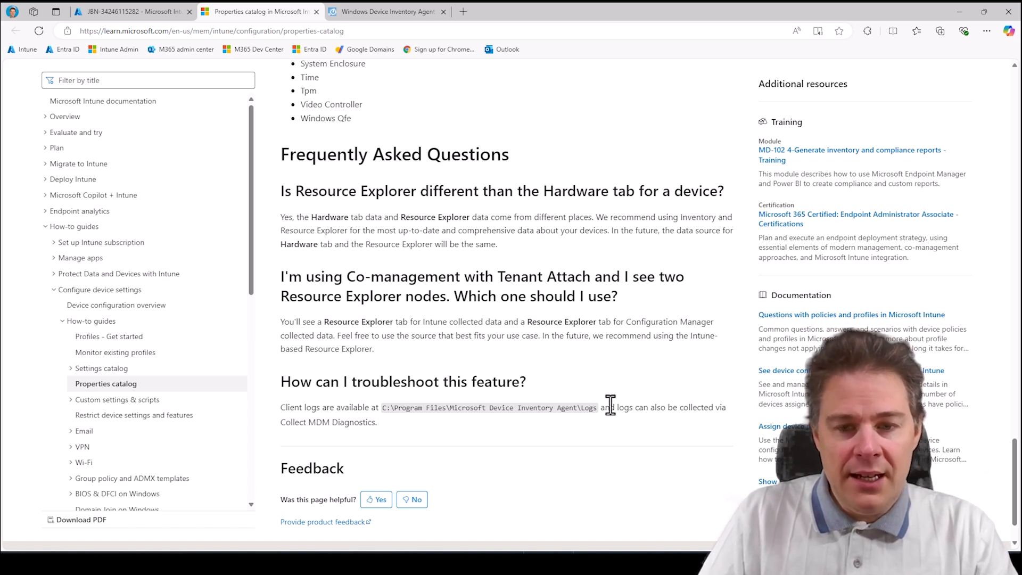
scroll(up, 3)
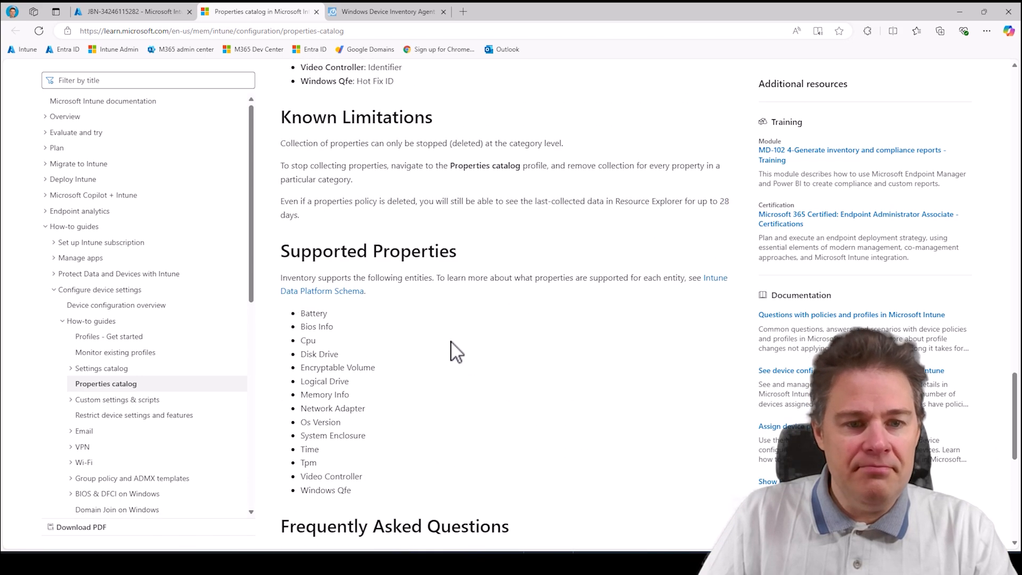
scroll(up, 3)
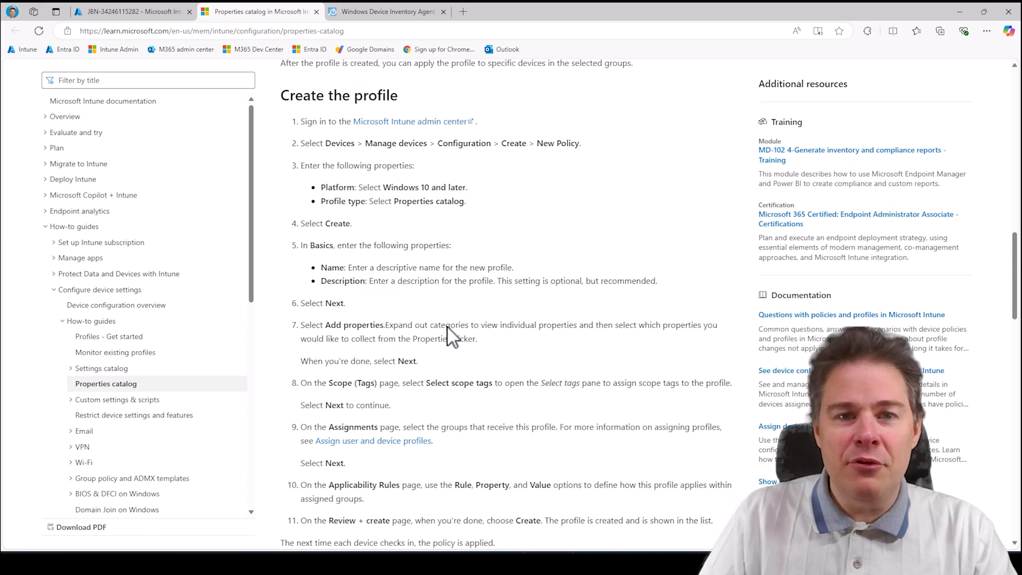
scroll(up, 3)
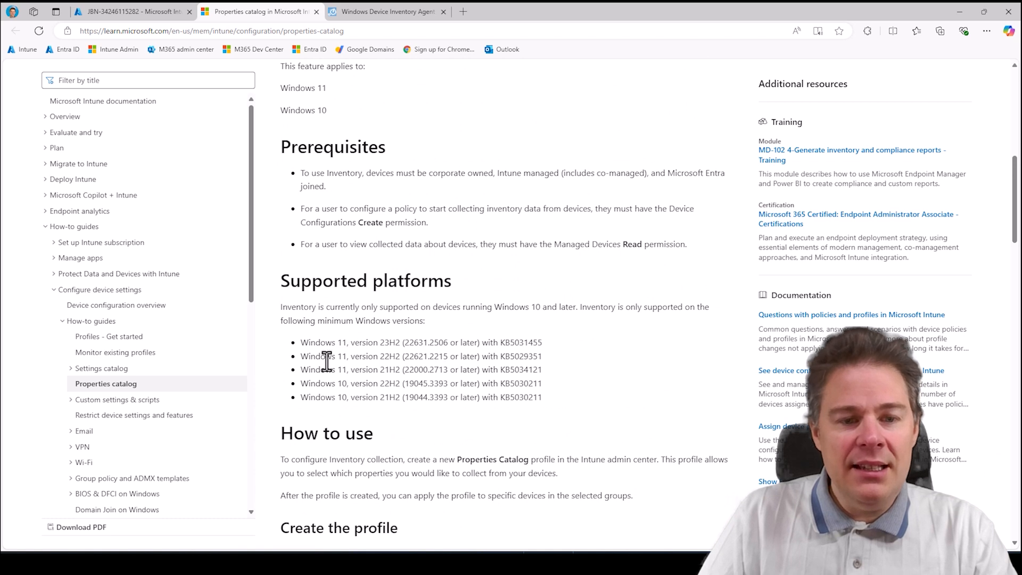
mouse_move(304, 350)
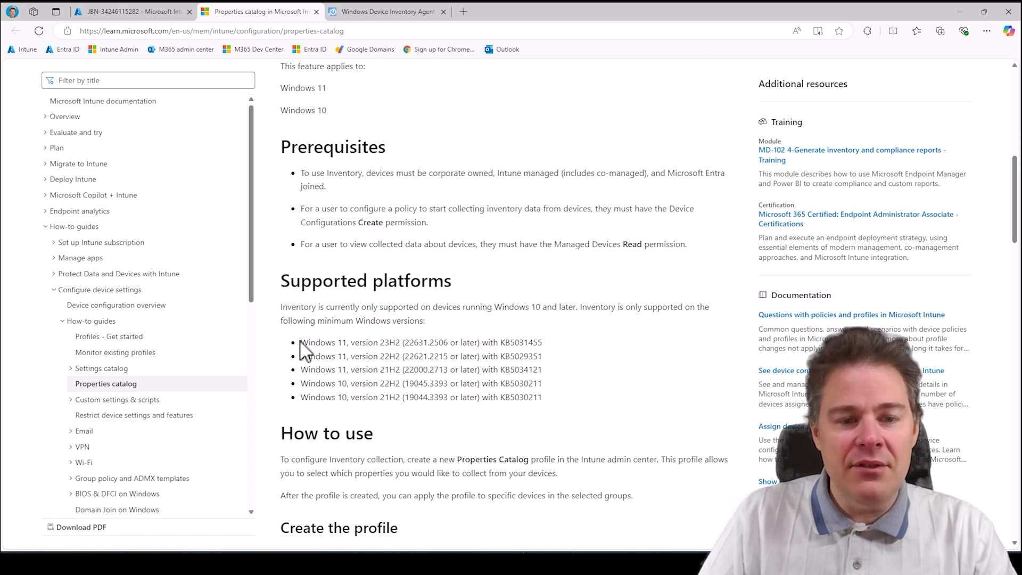
mouse_move(505, 388)
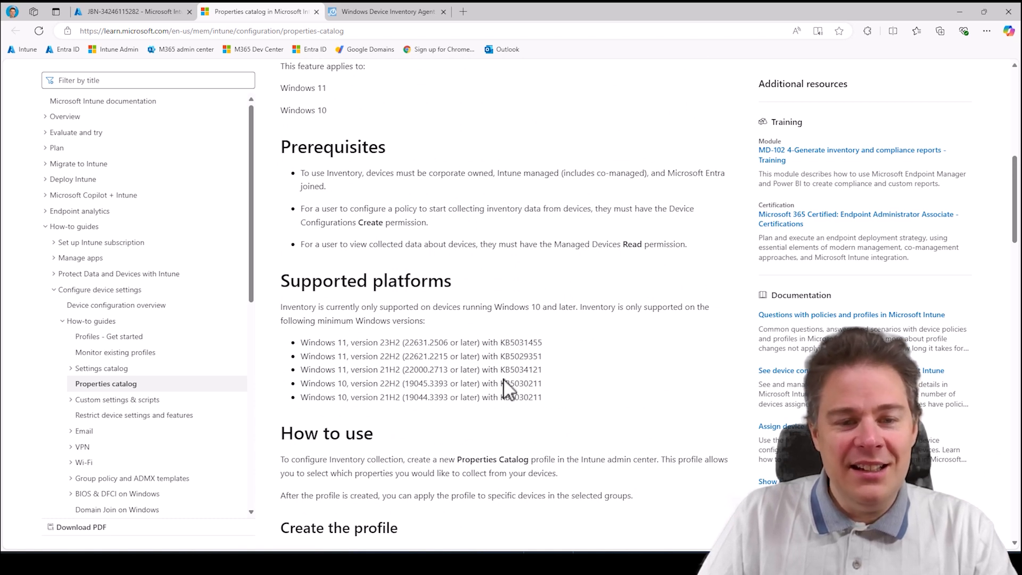
mouse_move(382, 329)
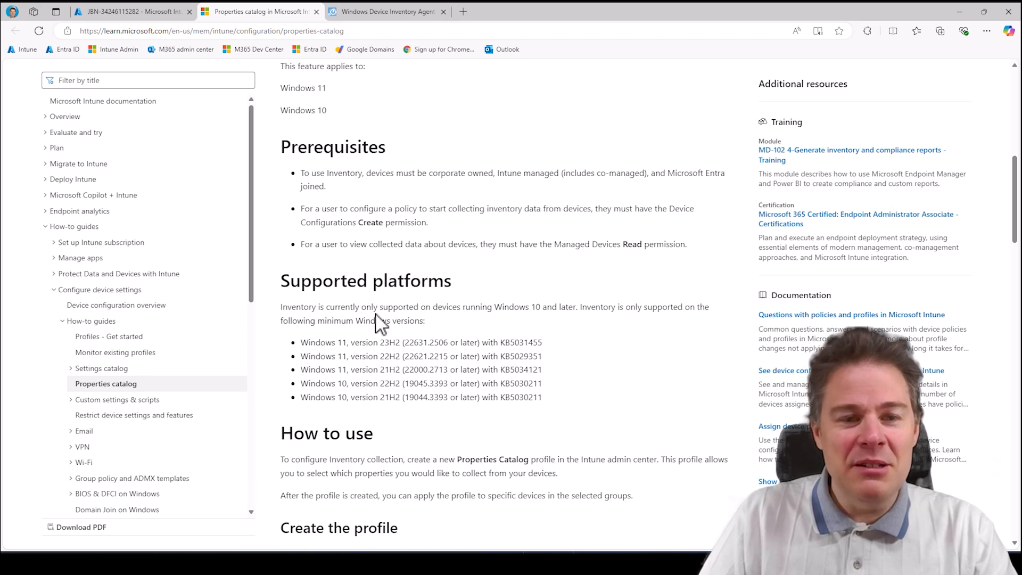
scroll(up, 3)
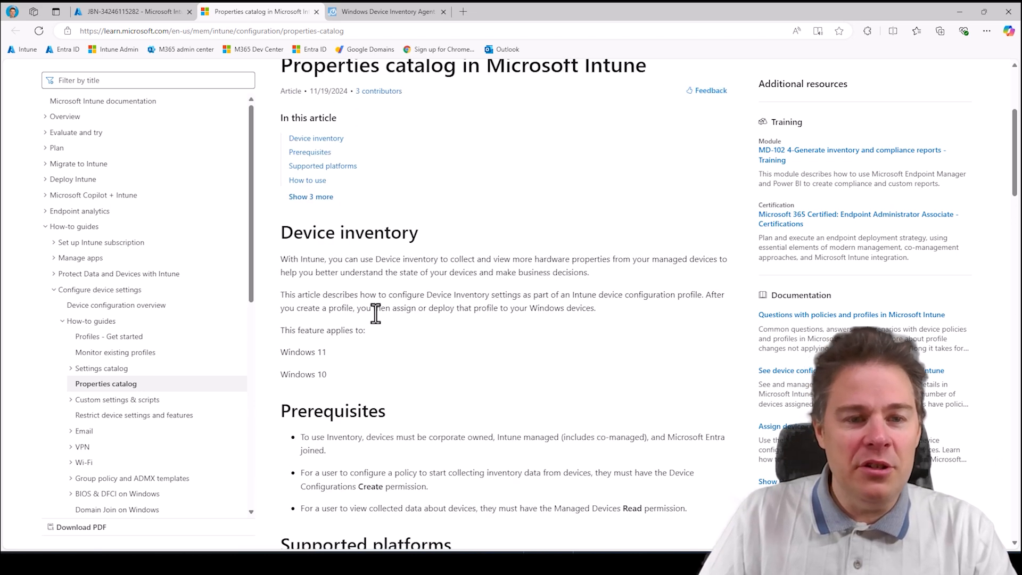
scroll(up, 3)
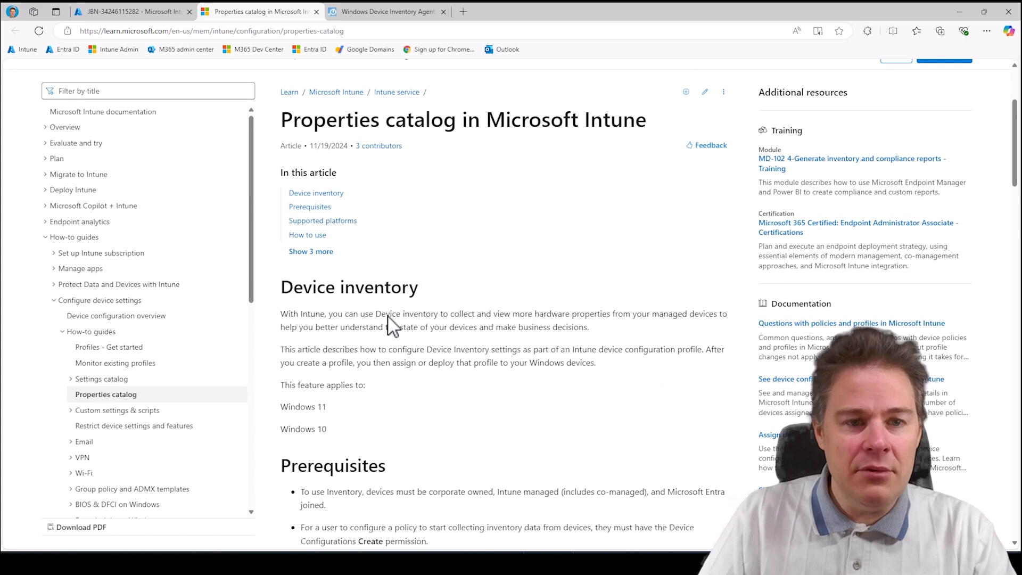
scroll(down, 3)
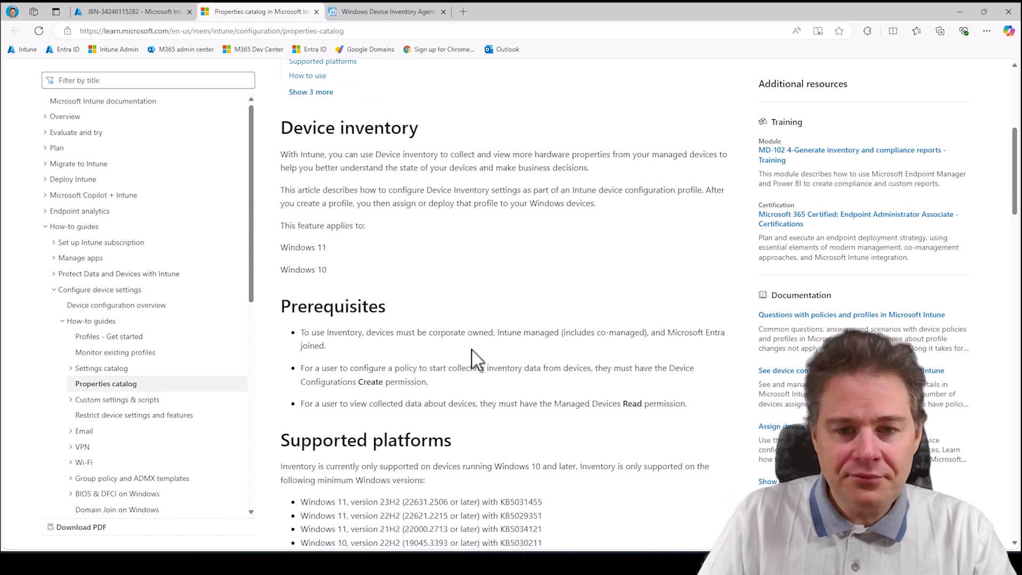
double_click(522, 333)
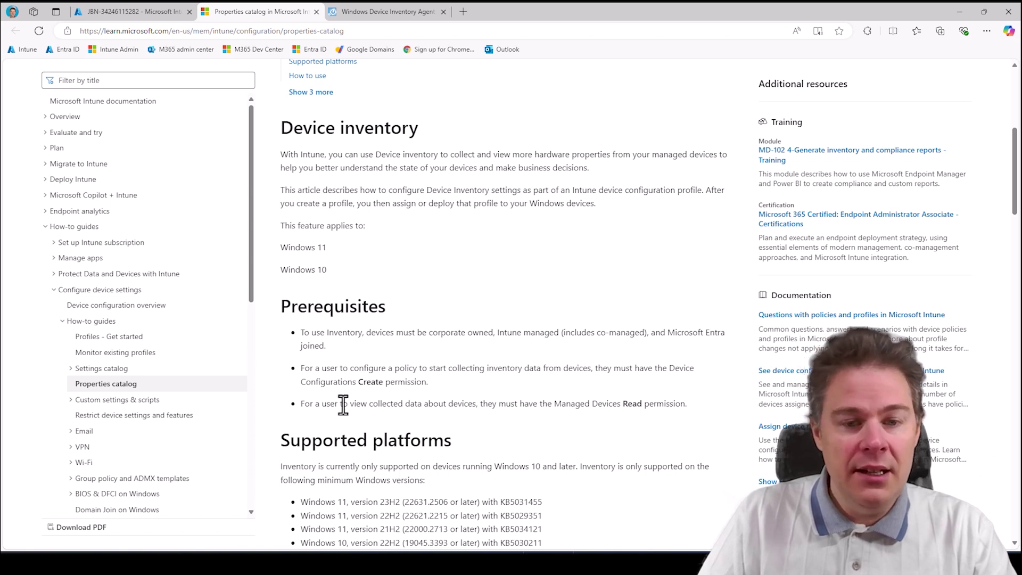
mouse_move(335, 362)
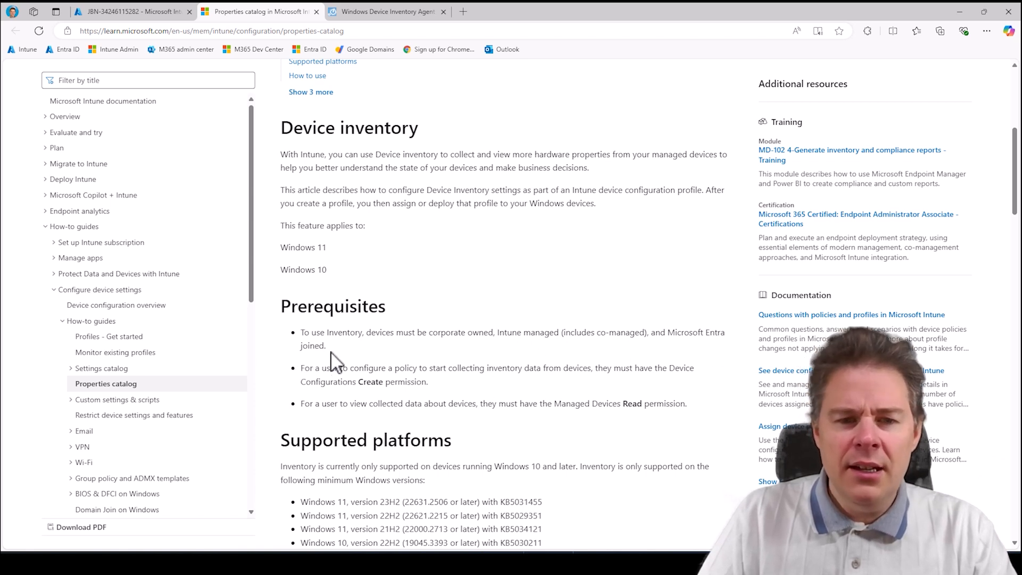
mouse_move(611, 364)
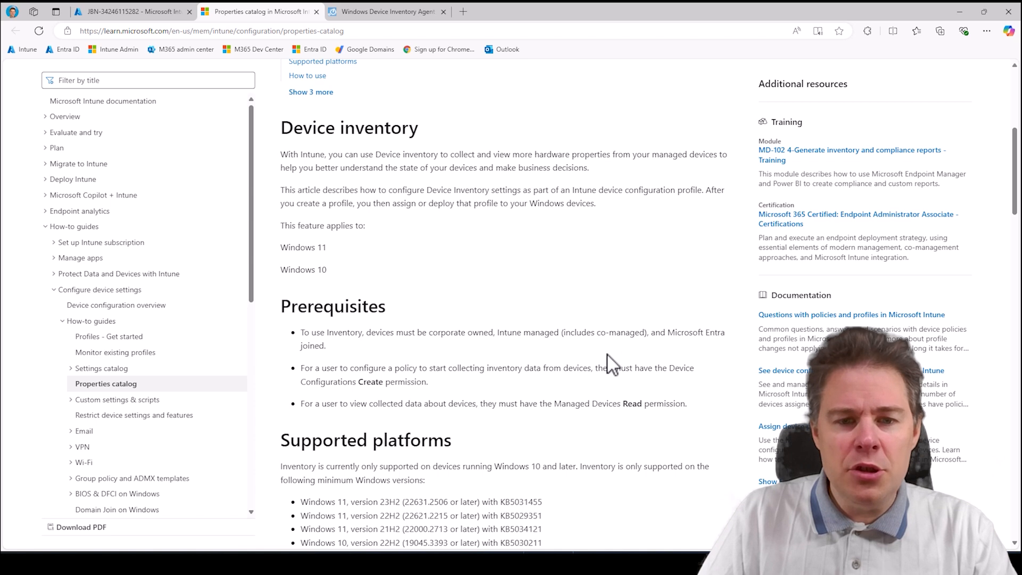
mouse_move(463, 372)
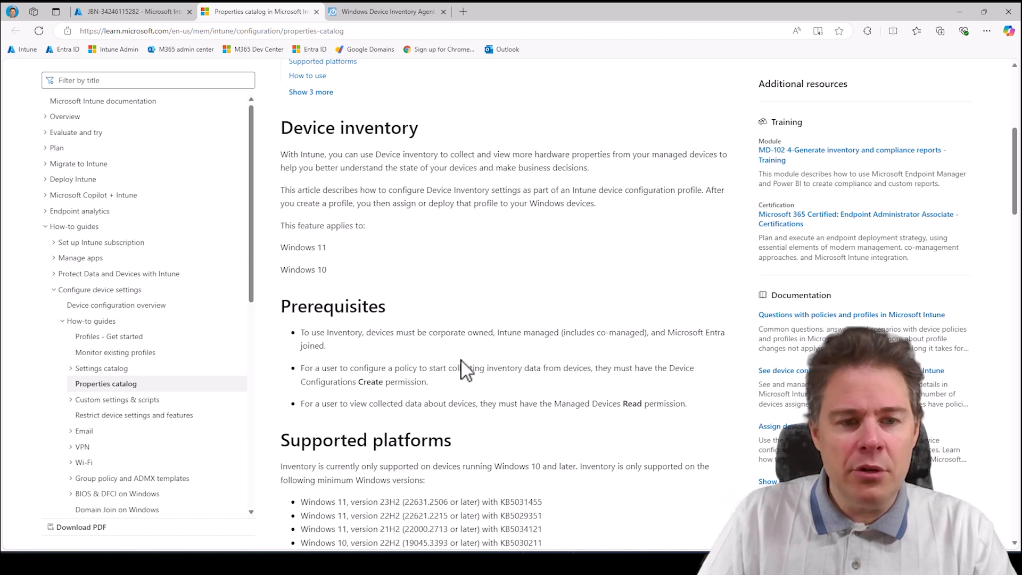
mouse_move(705, 336)
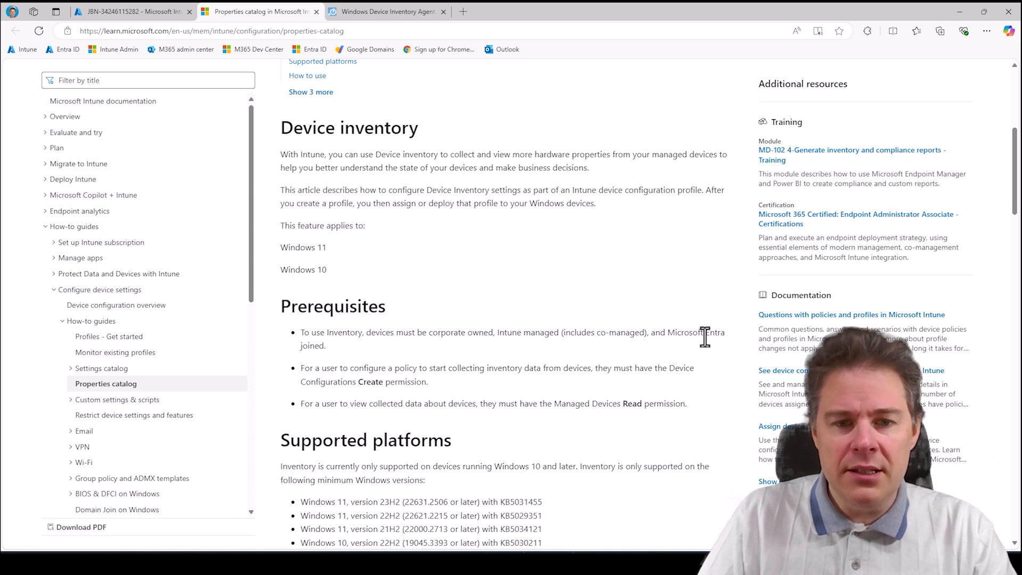
mouse_move(444, 390)
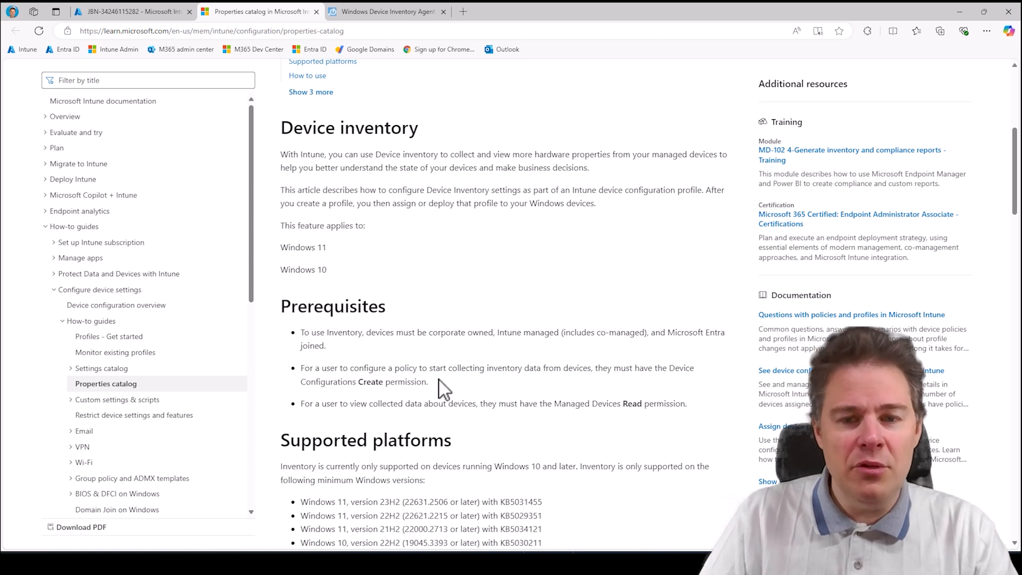
mouse_move(329, 364)
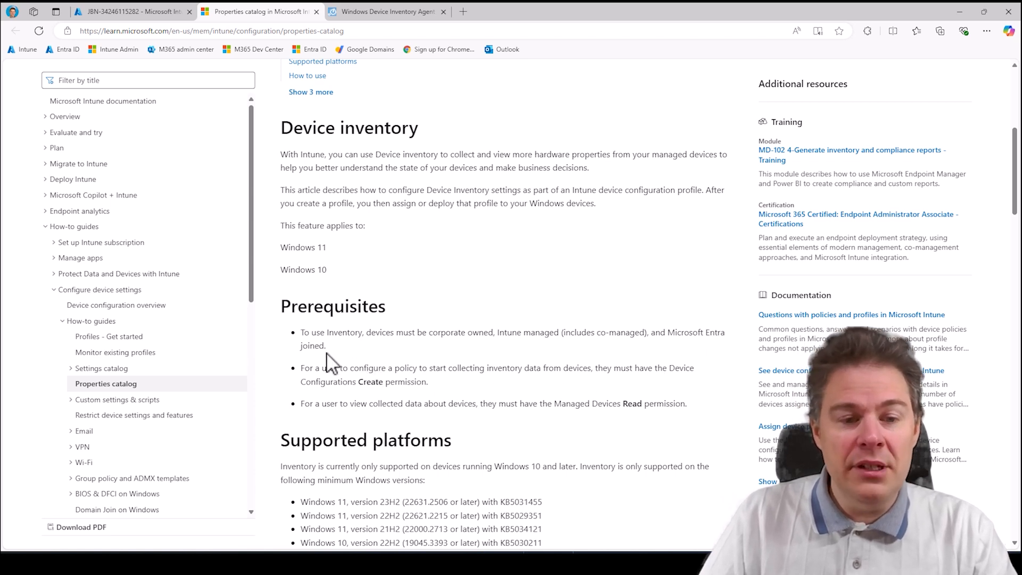
mouse_move(329, 381)
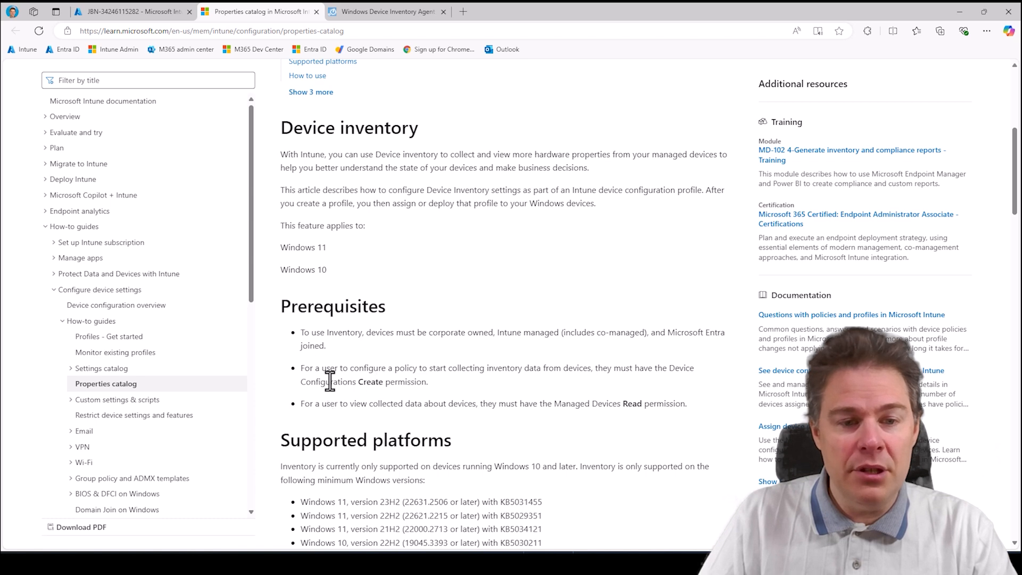
mouse_move(308, 381)
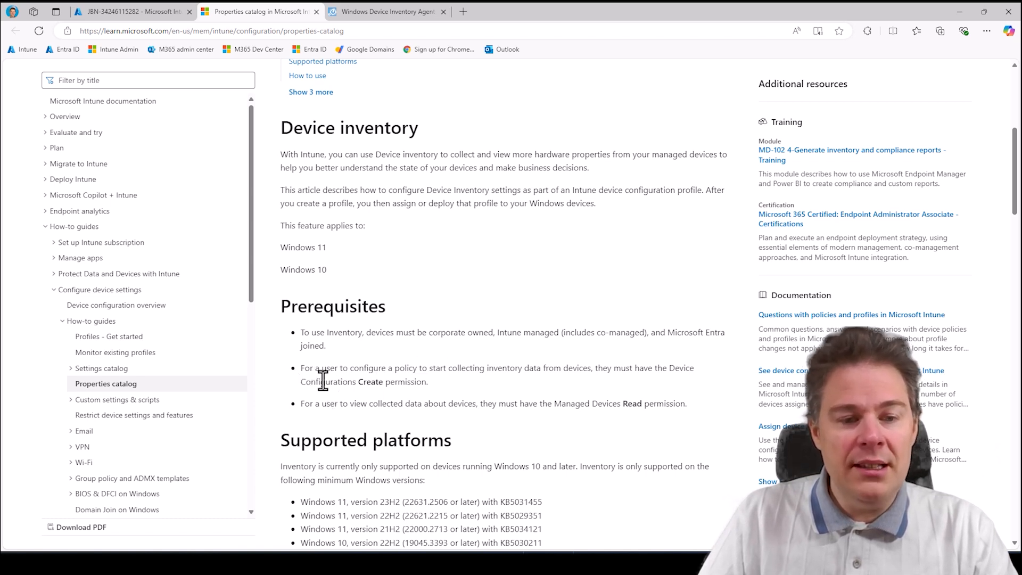
mouse_move(381, 381)
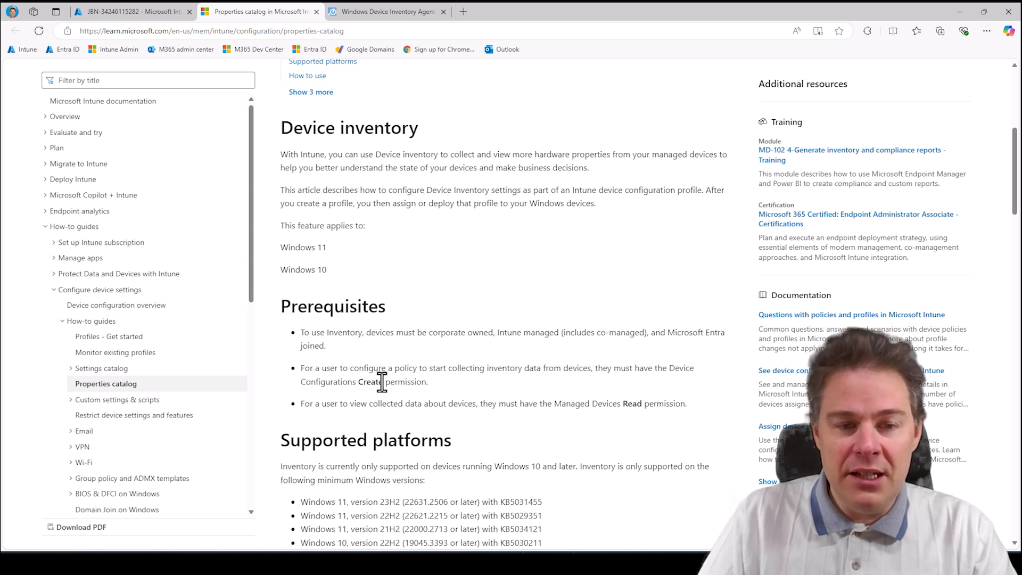
mouse_move(324, 379)
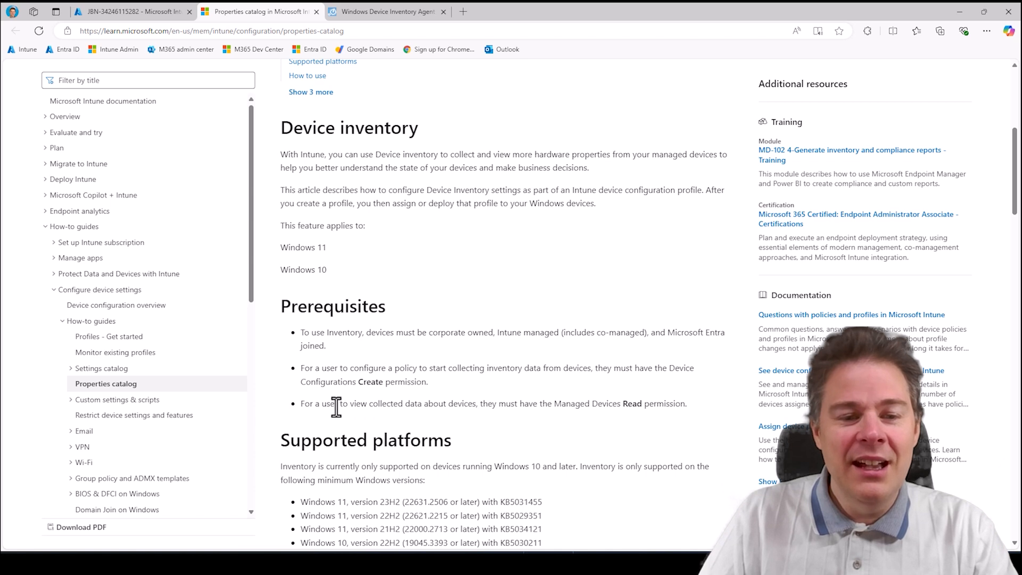
mouse_move(629, 401)
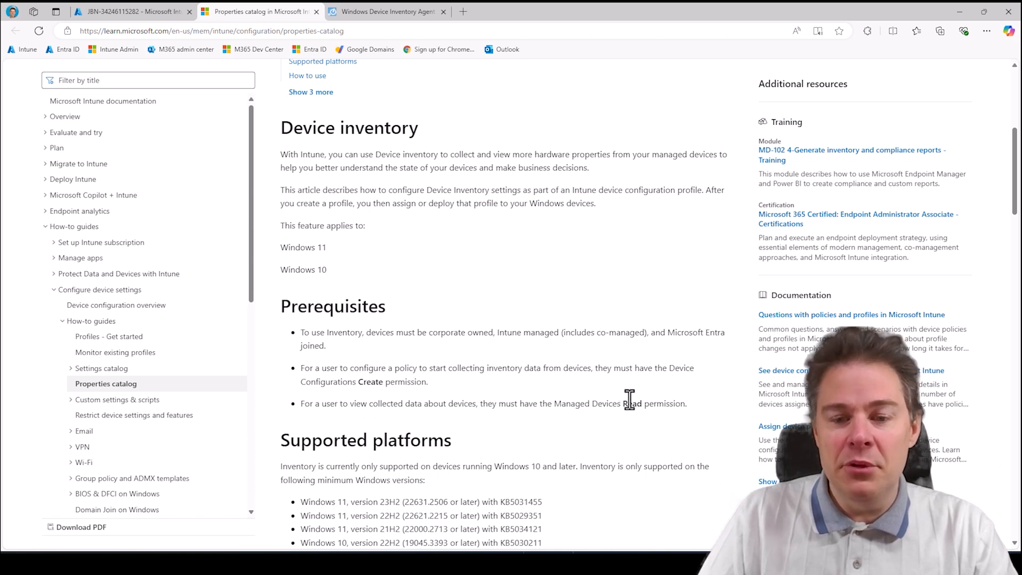
mouse_move(513, 368)
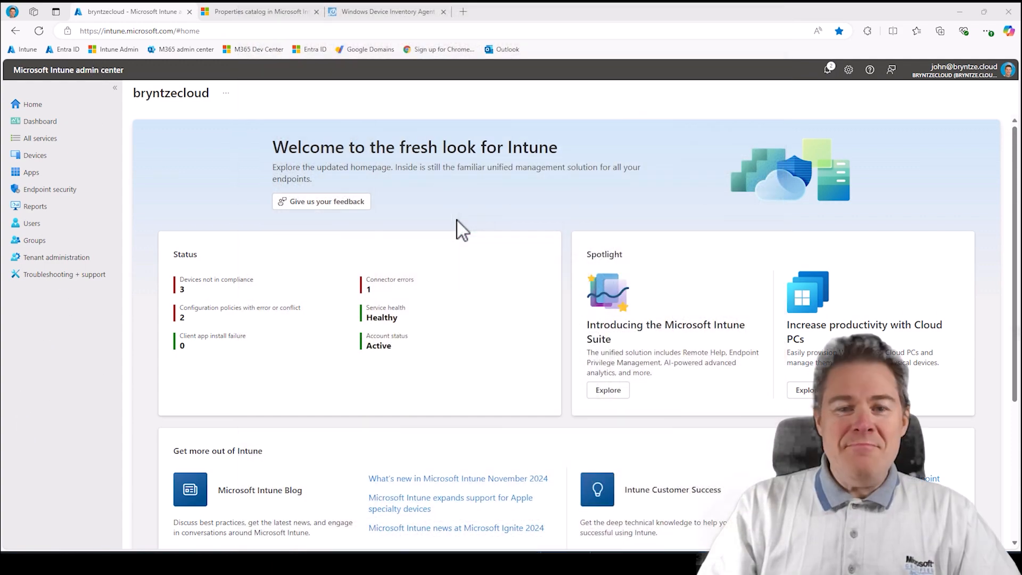
mouse_move(485, 215)
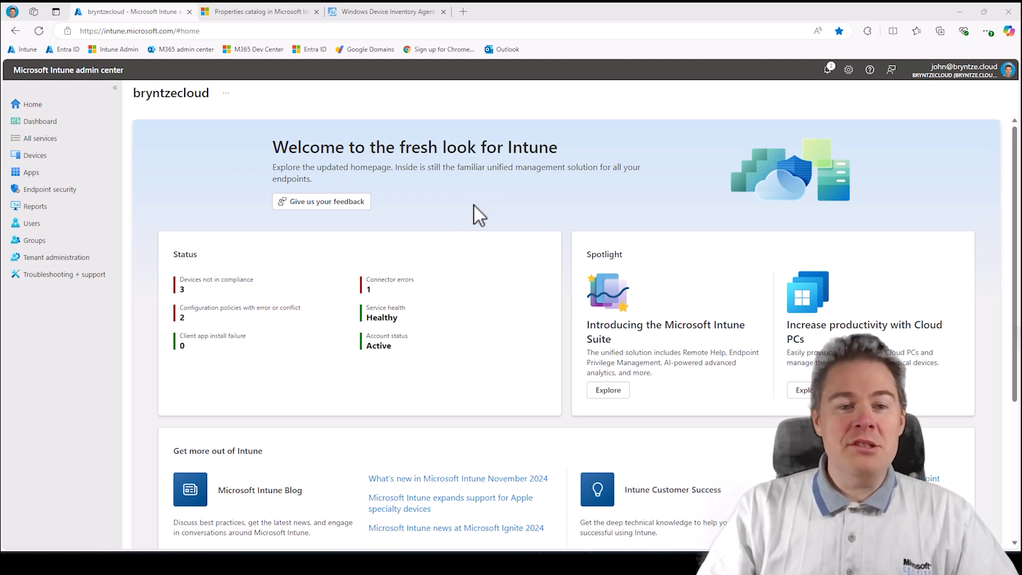
mouse_move(433, 223)
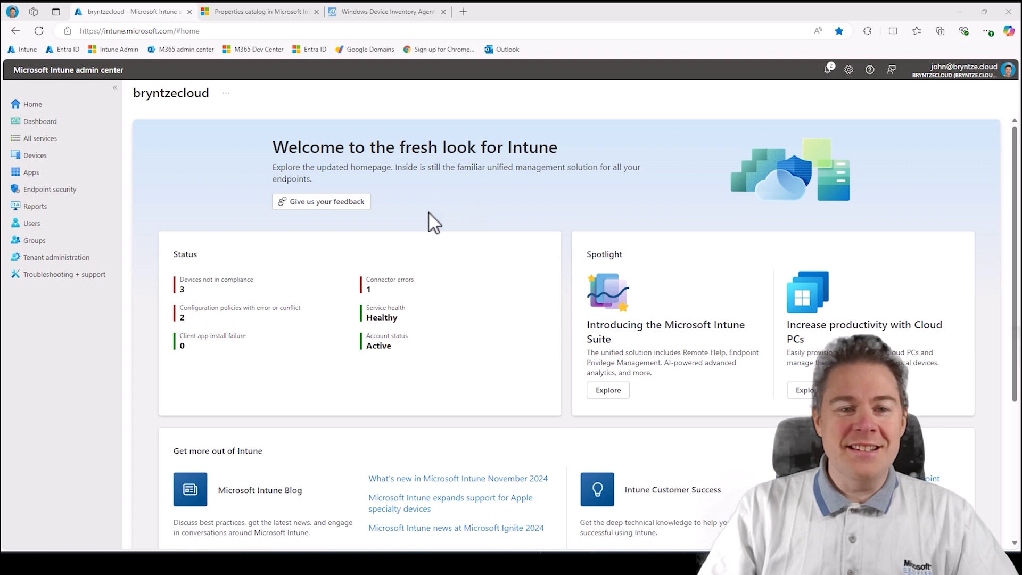
mouse_move(321, 201)
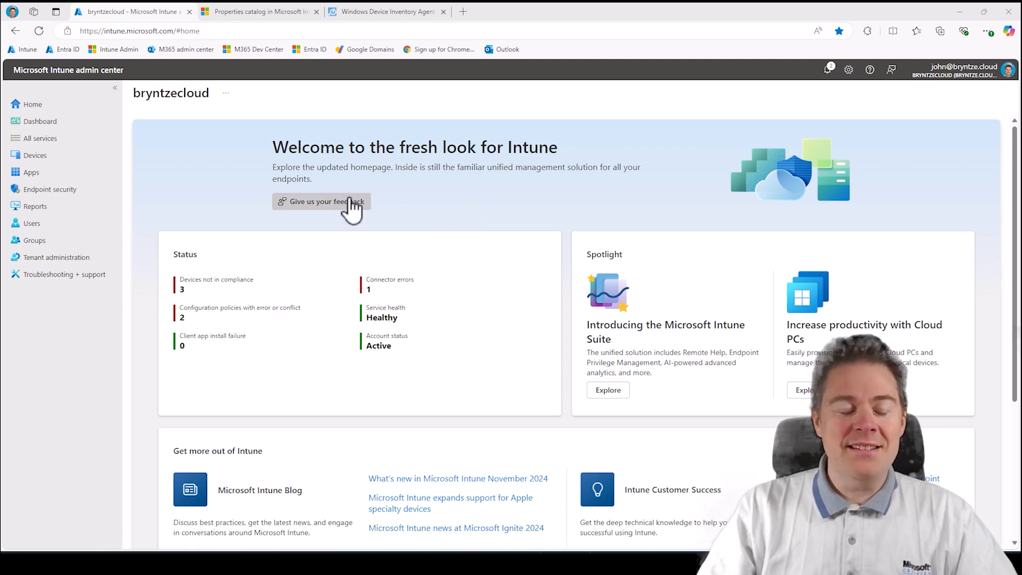
mouse_move(556, 252)
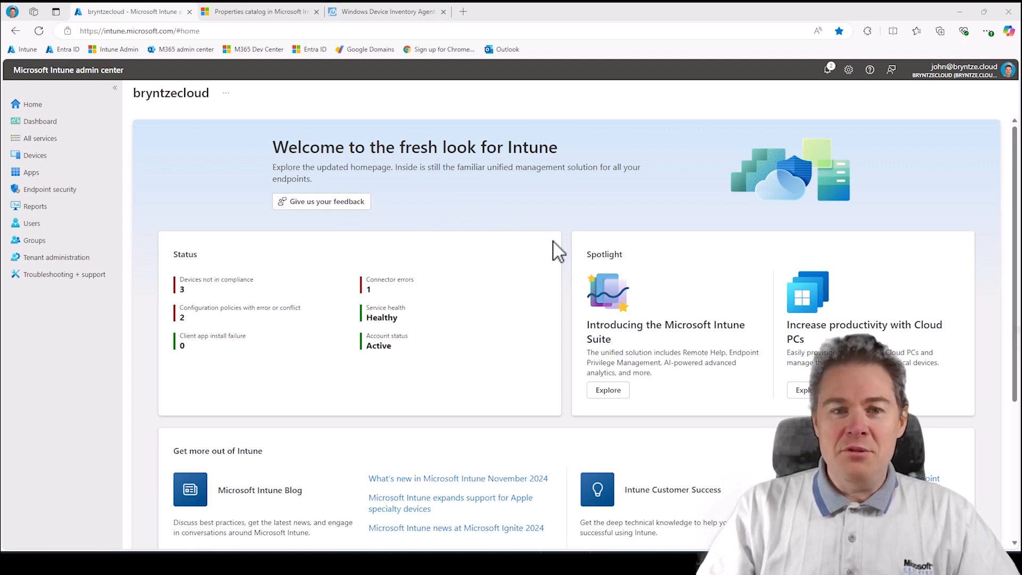
mouse_move(435, 205)
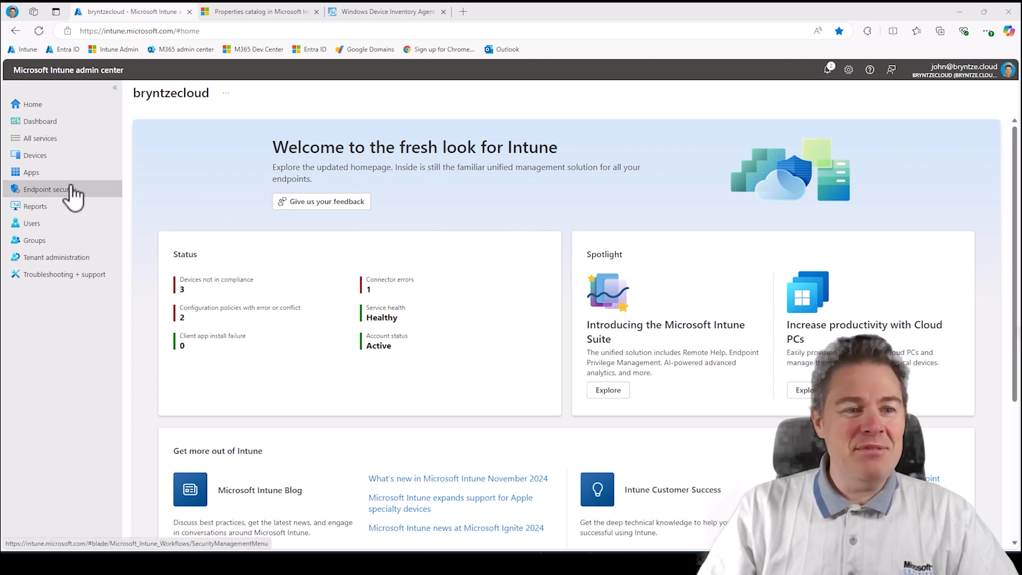
mouse_move(35, 156)
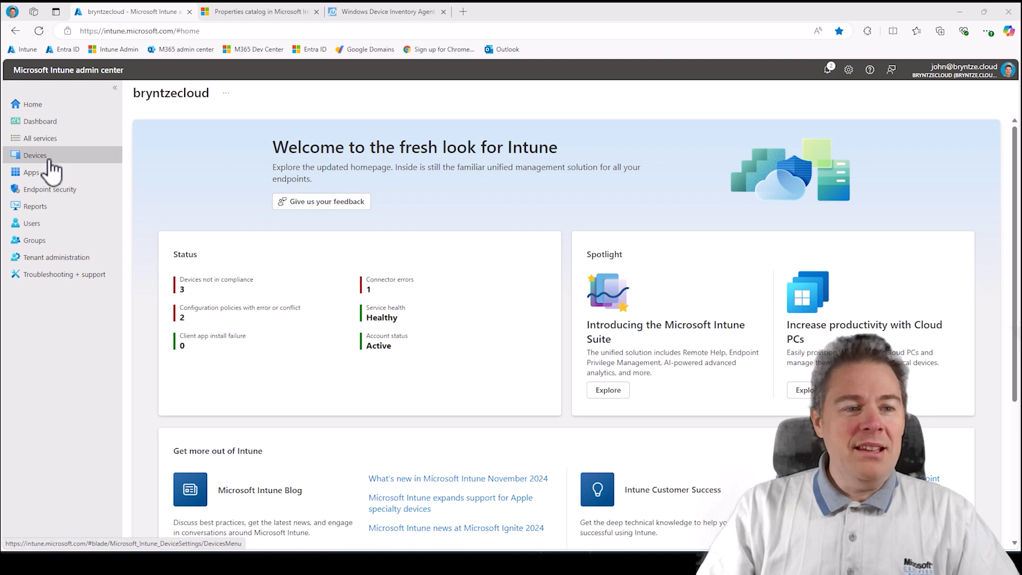
Locate the All Properties inventory profile under the Windows configuration policies.
click(35, 154)
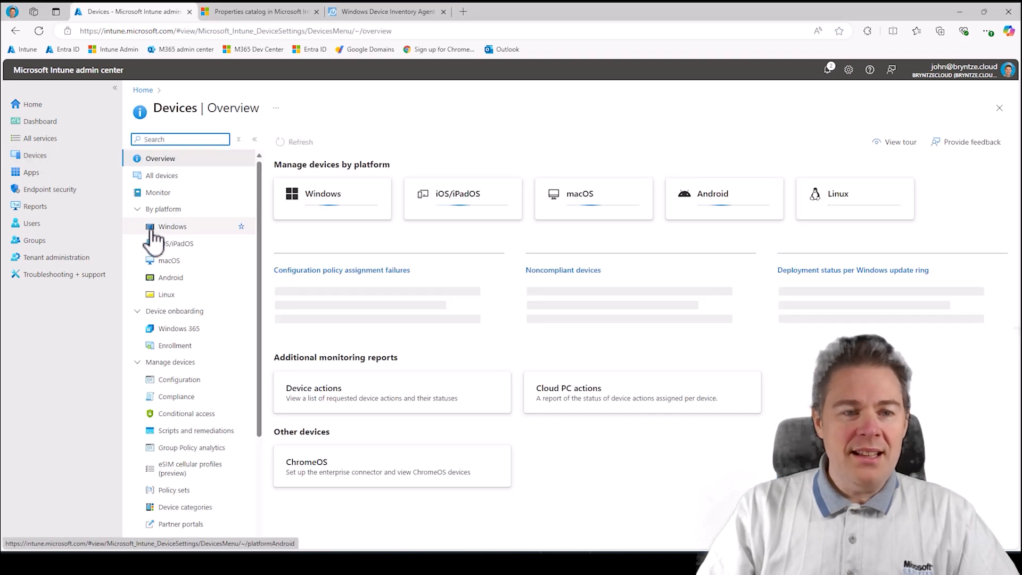
click(173, 226)
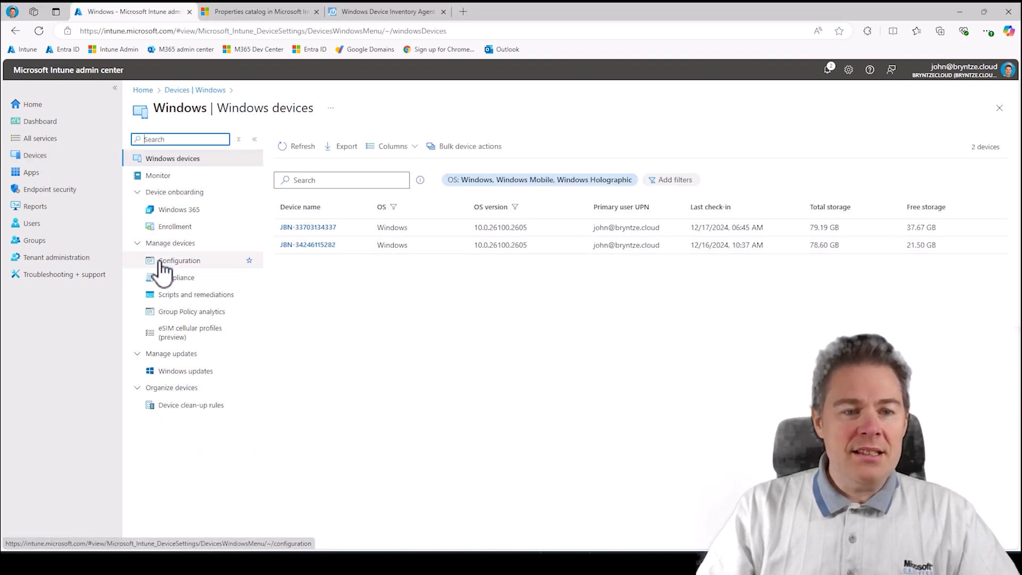
click(180, 260)
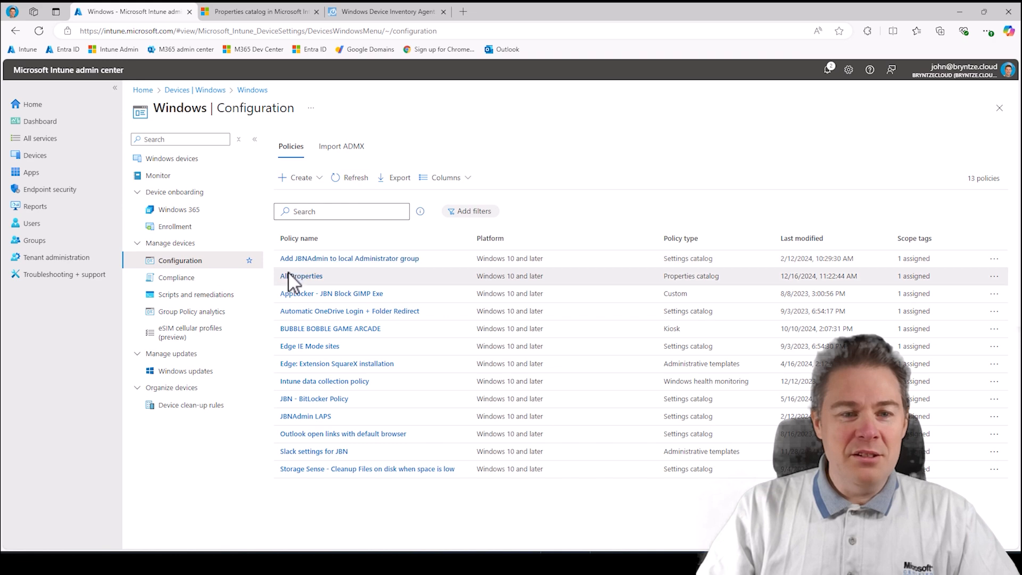
click(302, 275)
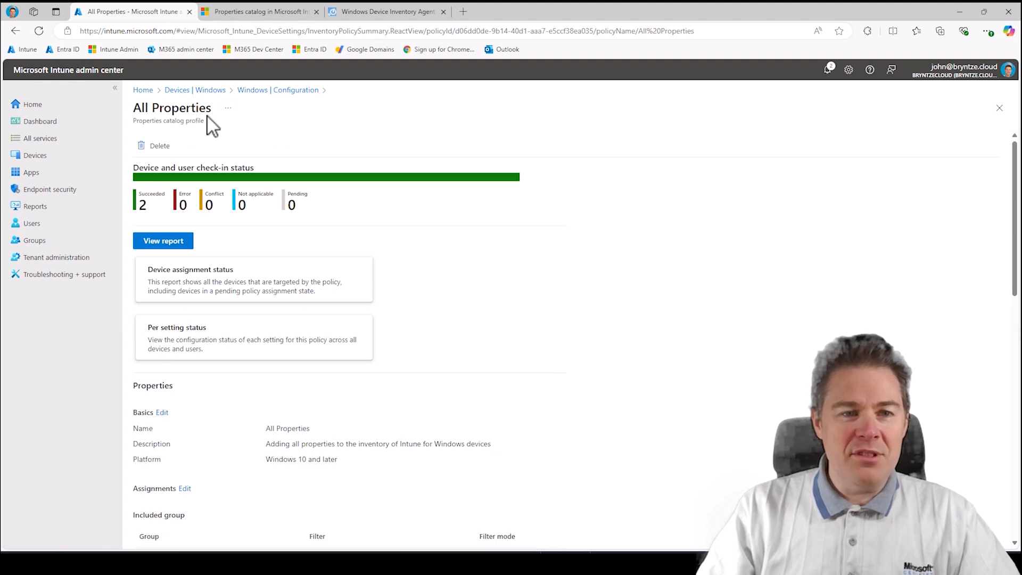
mouse_move(150, 224)
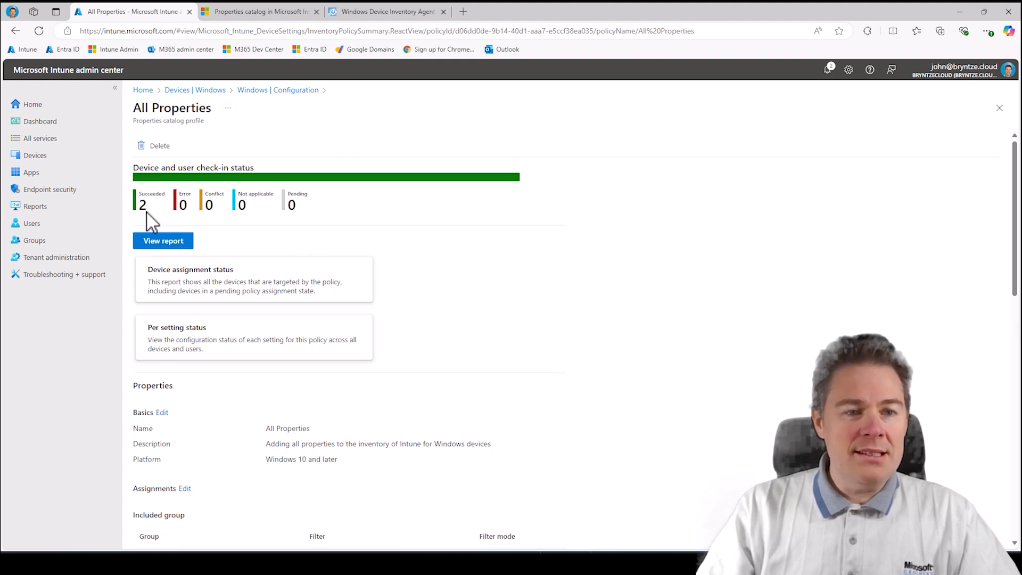
Check the profile's assignment status and targeted devices, both reporting success.
click(162, 241)
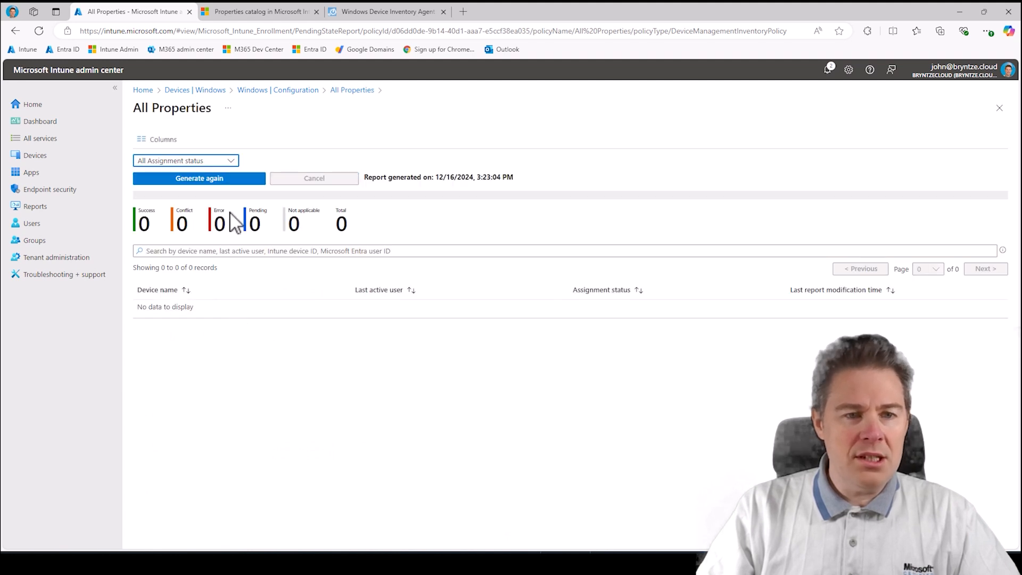
click(352, 89)
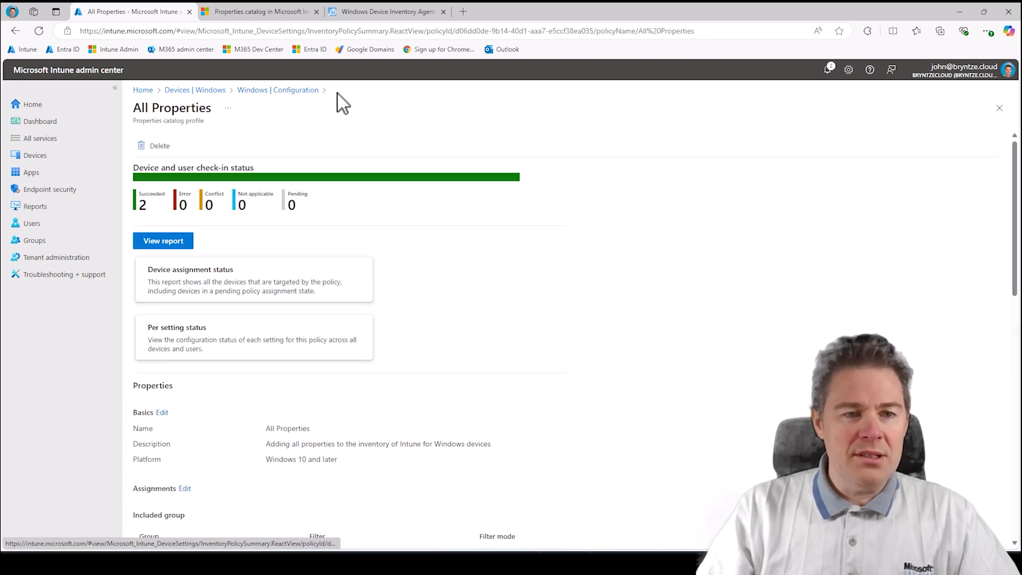
mouse_move(185, 287)
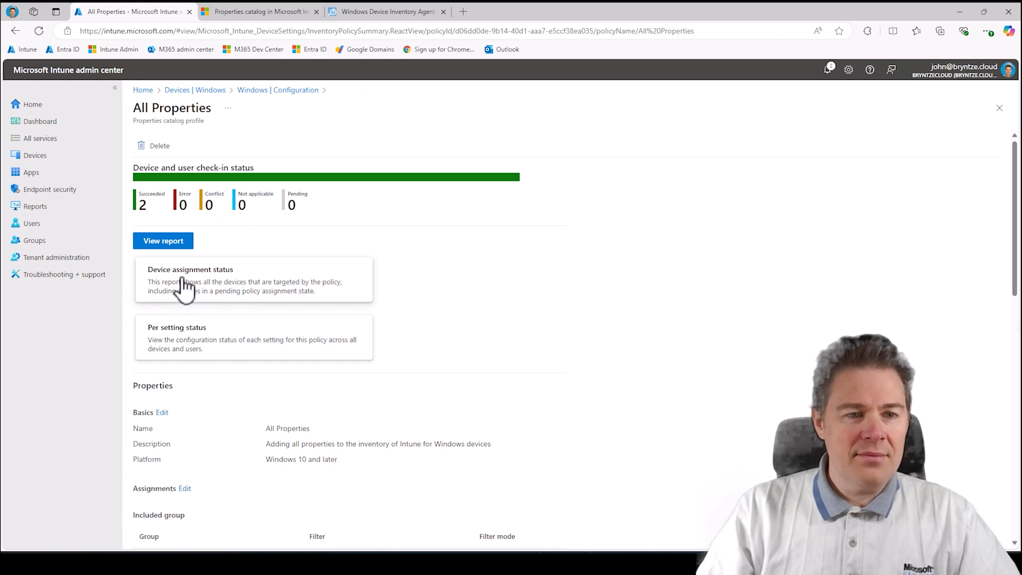
click(190, 280)
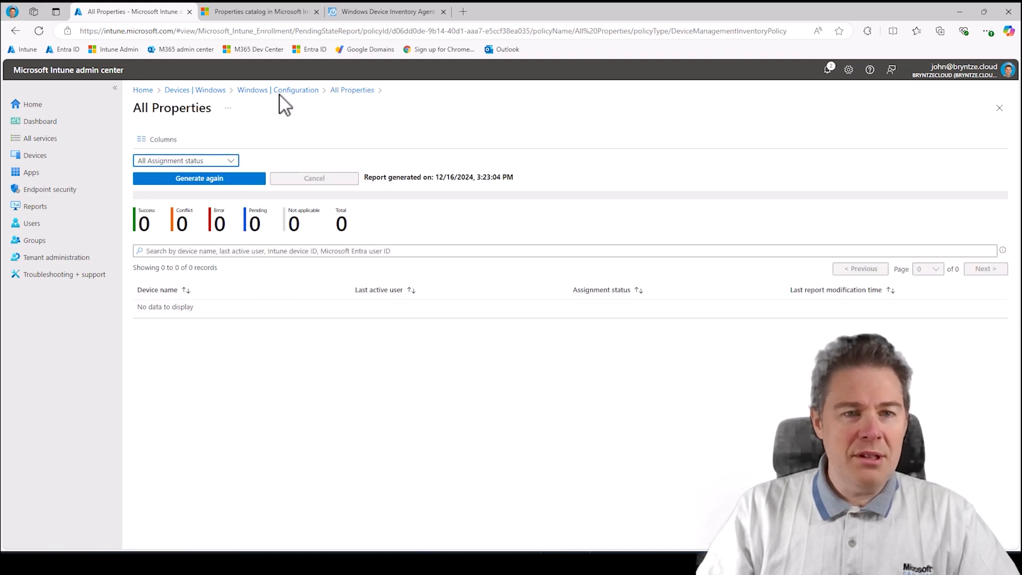
click(277, 89)
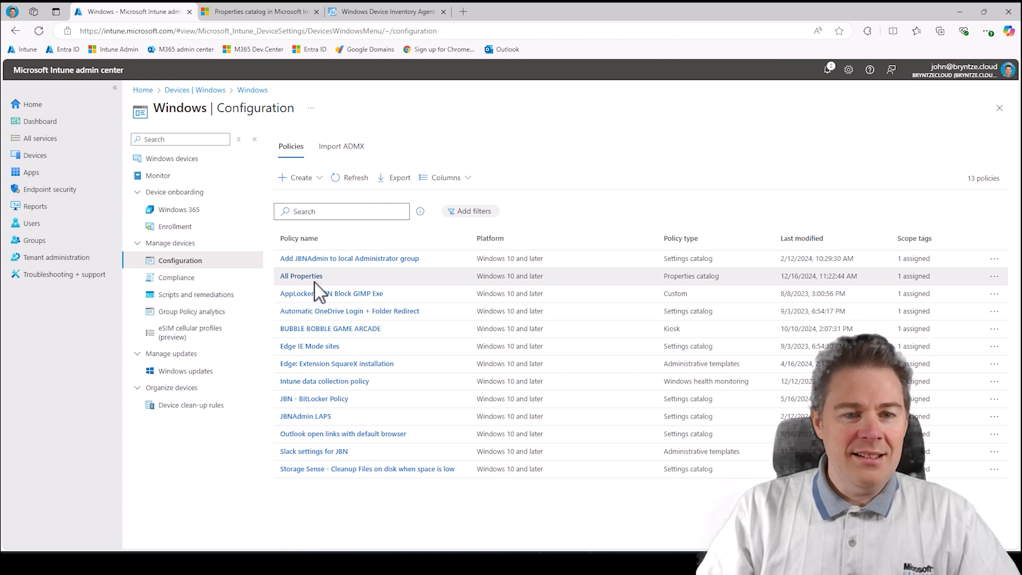
click(301, 276)
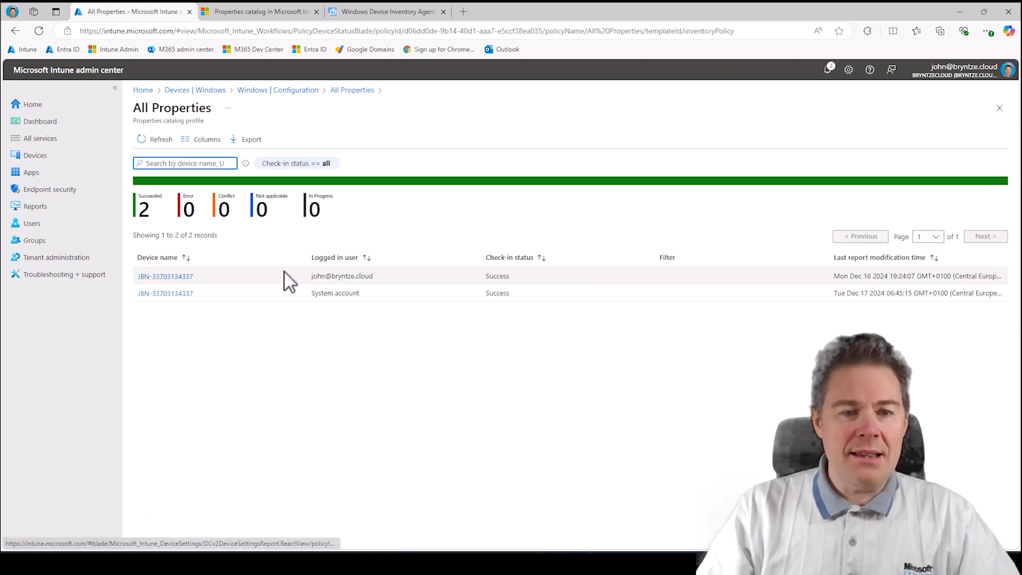
mouse_move(372, 307)
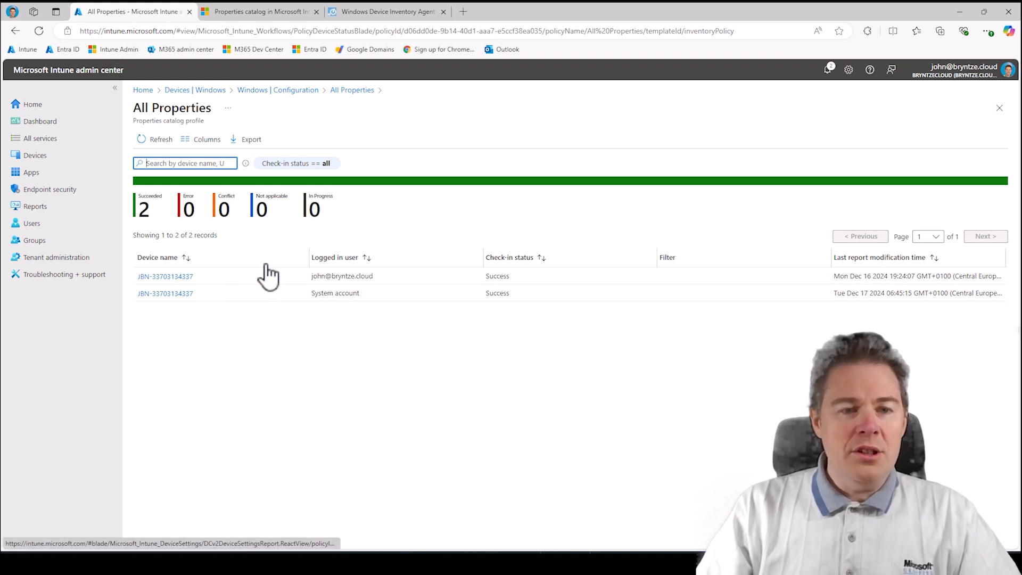
click(35, 154)
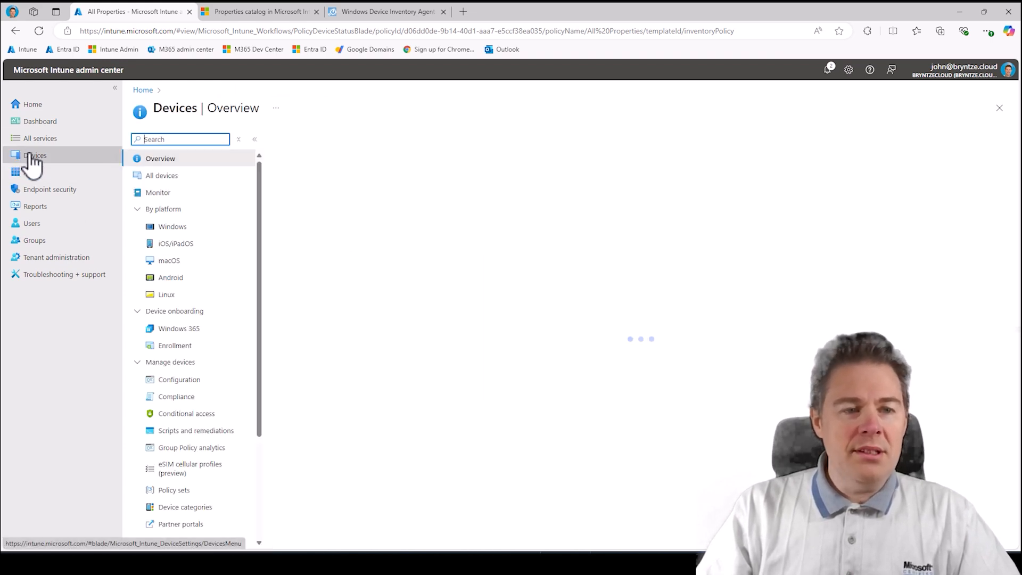
click(162, 175)
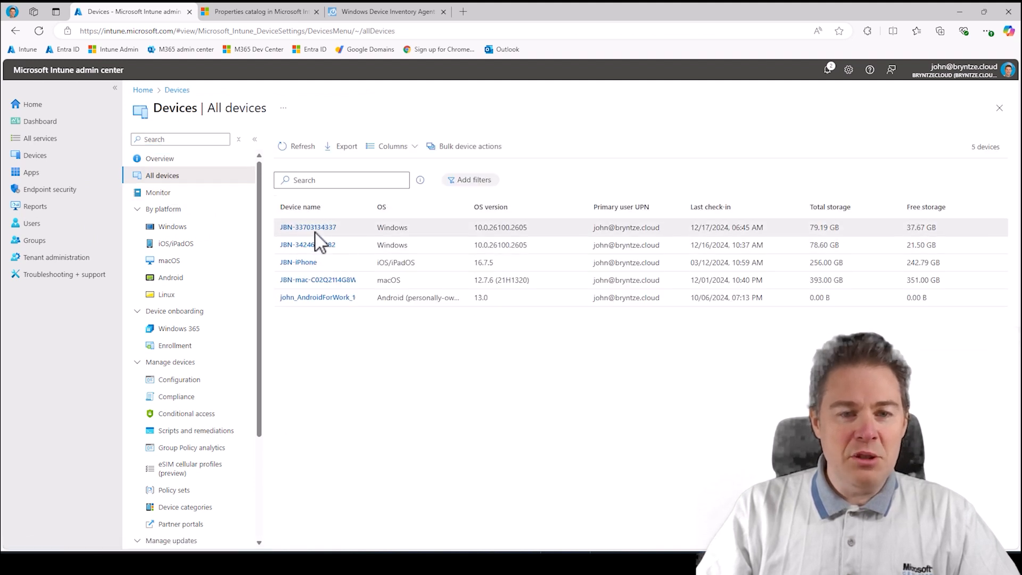
click(308, 227)
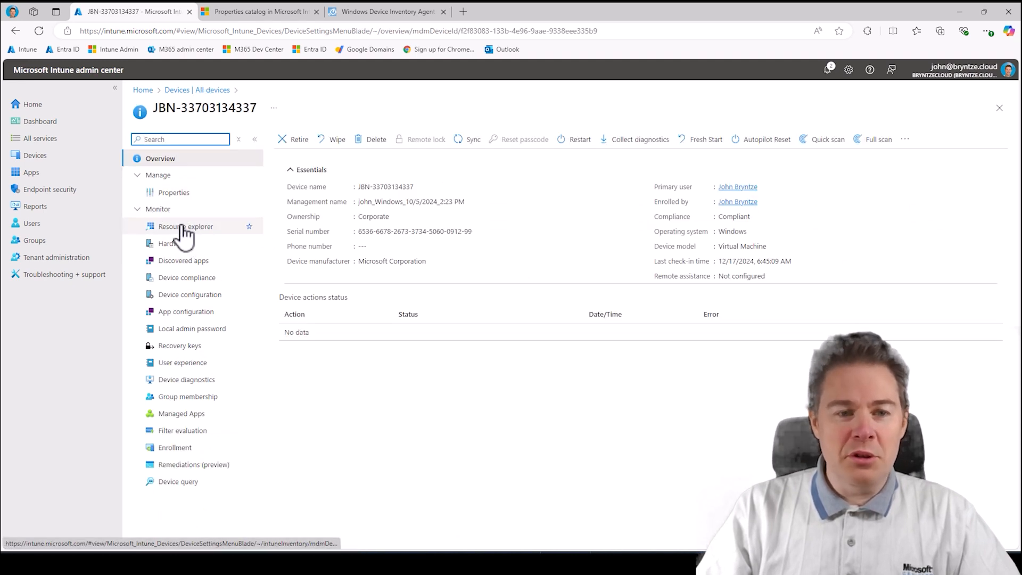
click(186, 225)
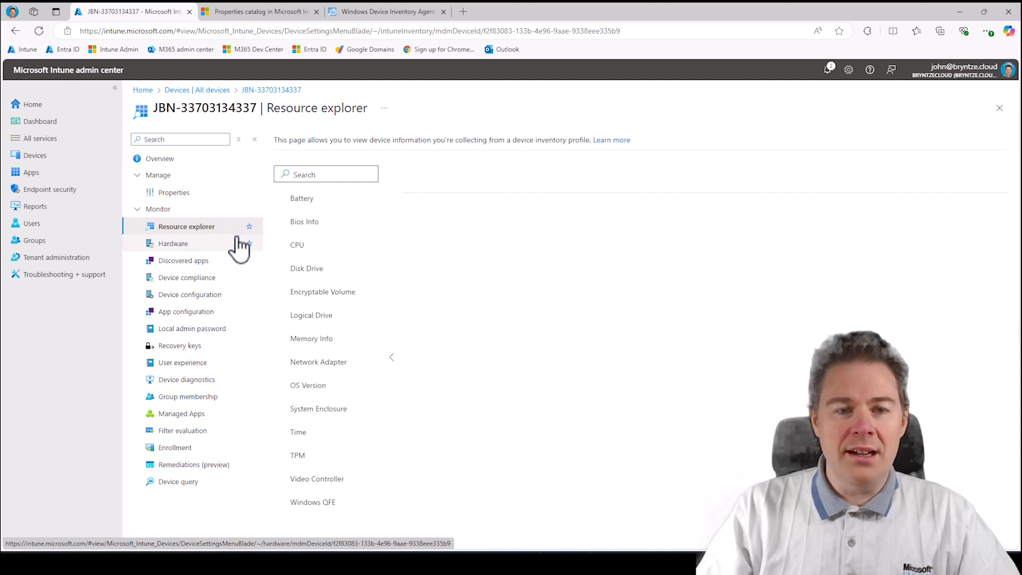
Review the Battery inventory: a Microsoft Hyper-V Virtual Battery with 5,000 designed capacity.
click(302, 198)
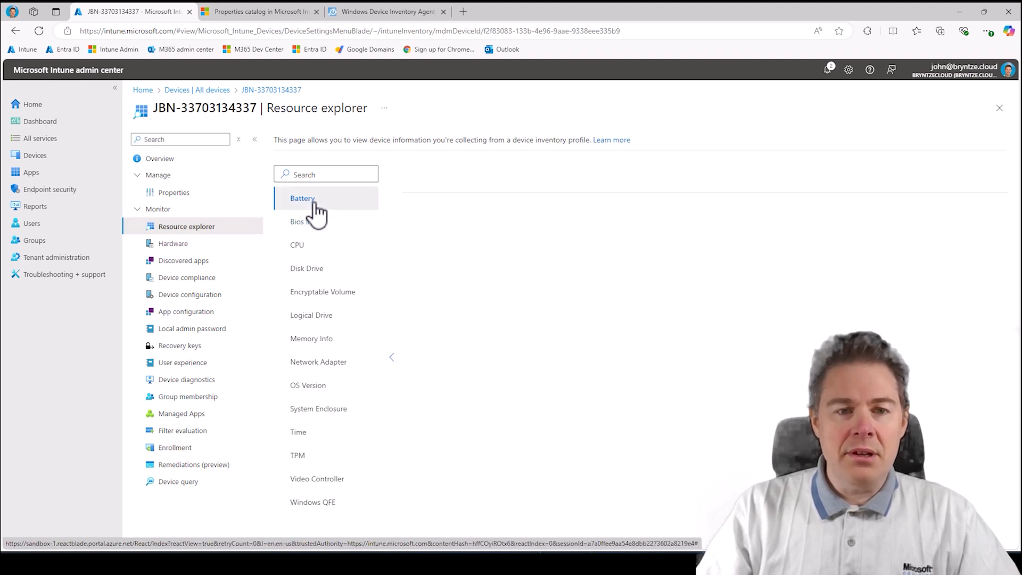
click(301, 198)
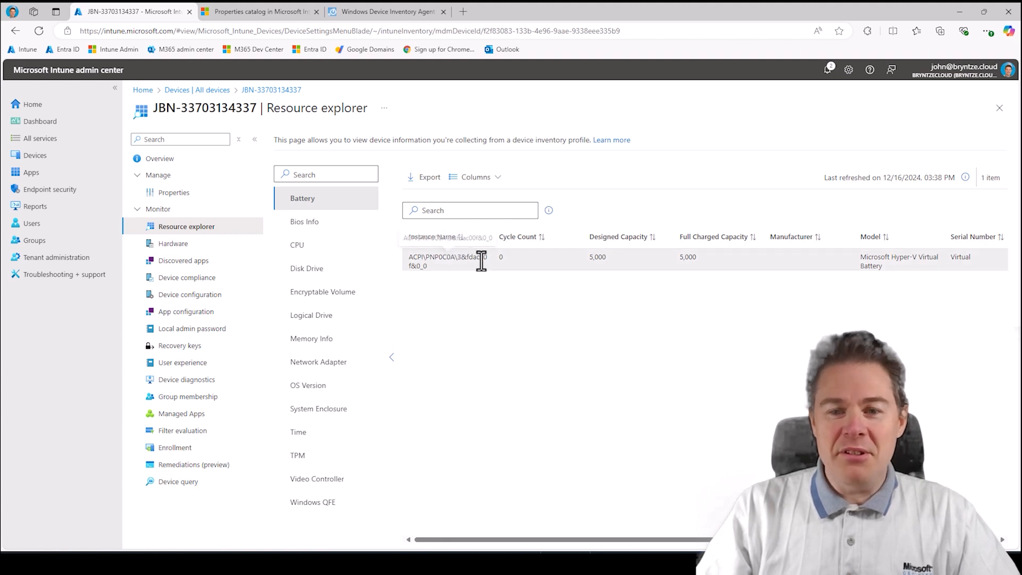
mouse_move(696, 272)
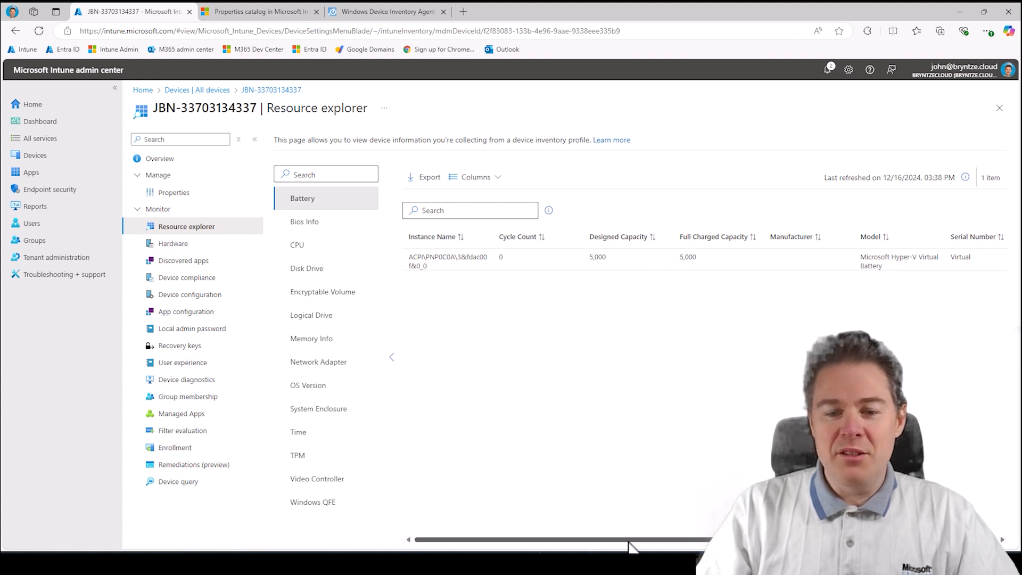
scroll(right, 3)
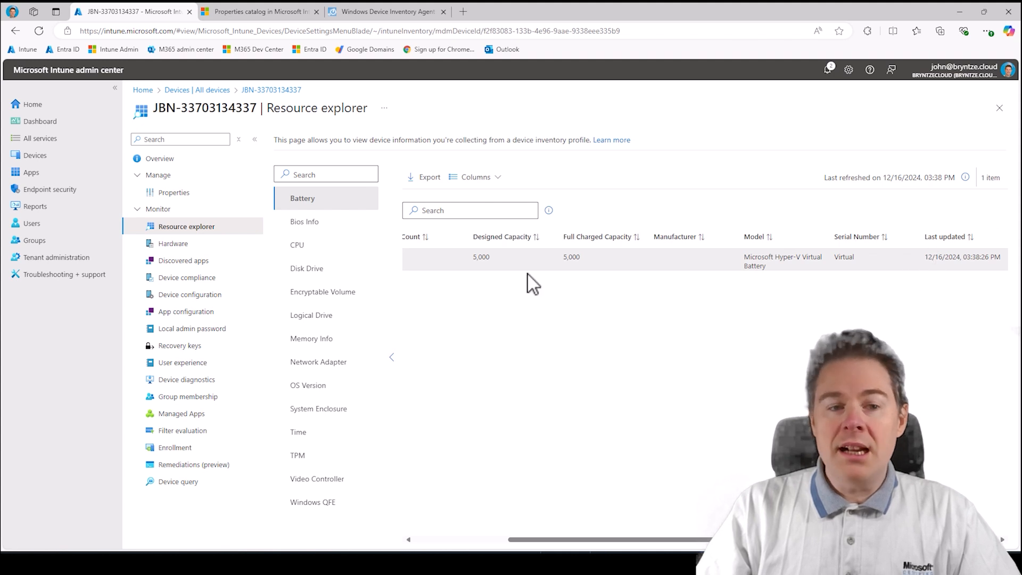
click(174, 242)
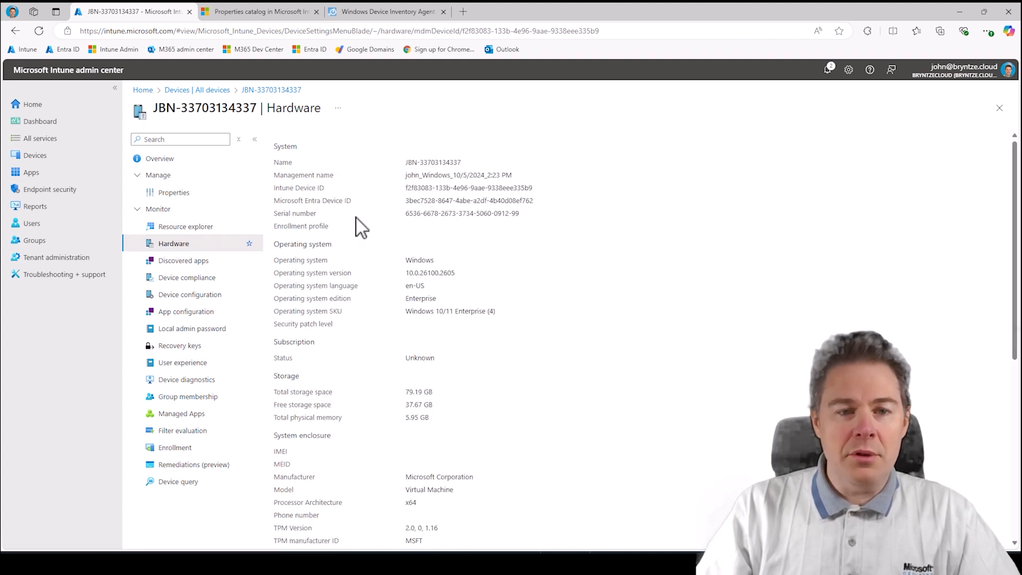
mouse_move(454, 270)
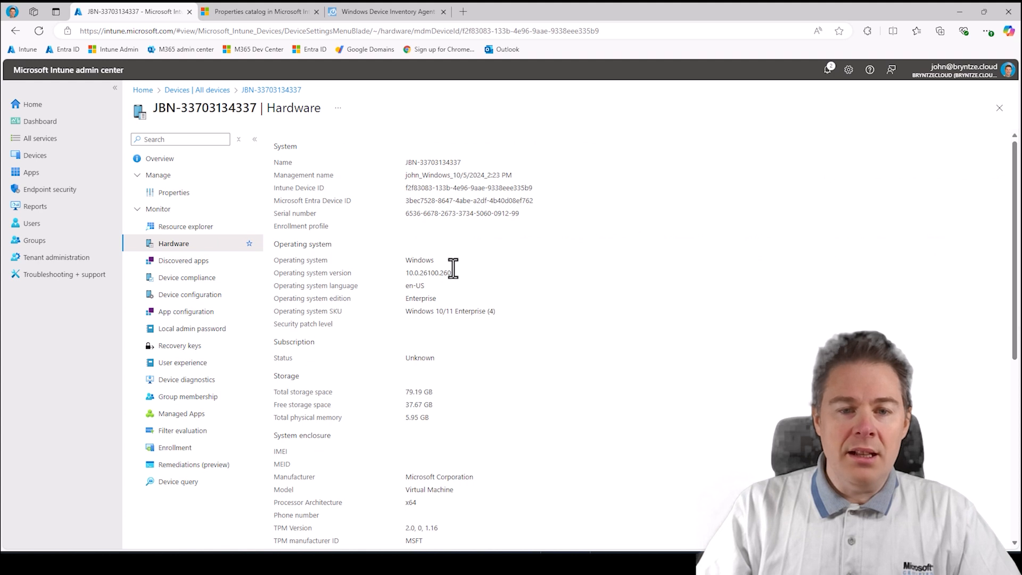
scroll(down, 3)
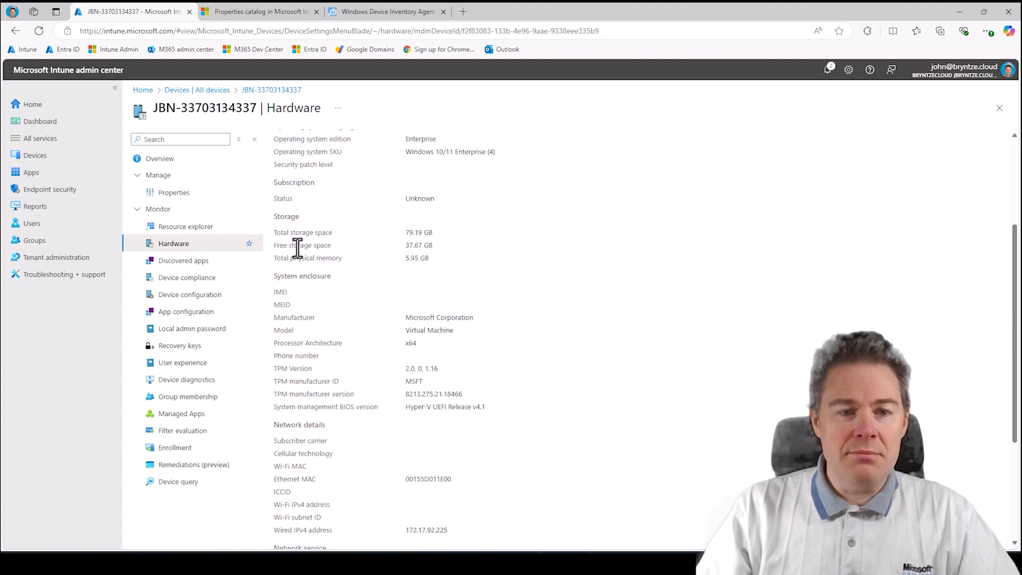
double_click(413, 245)
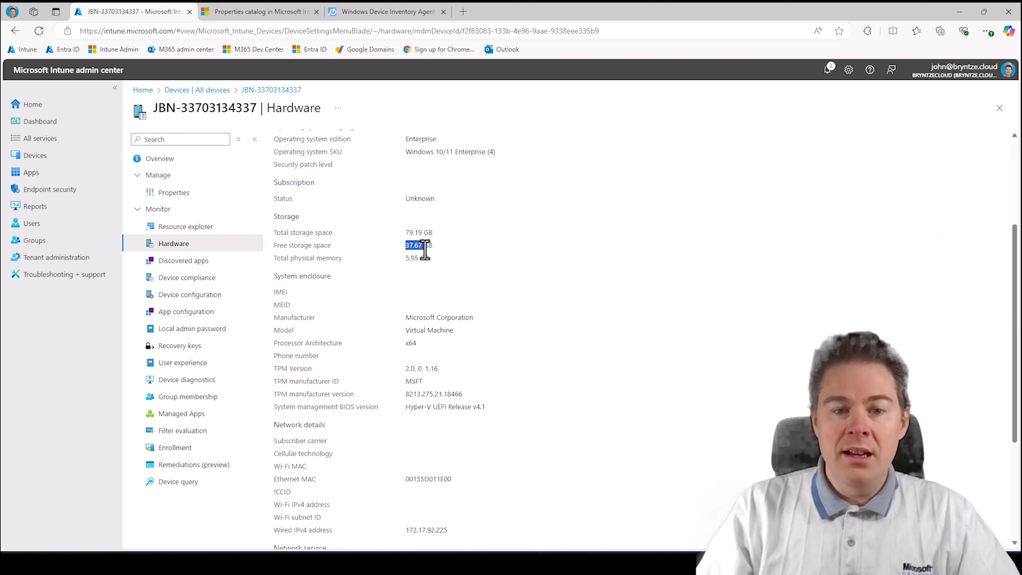
mouse_move(207, 255)
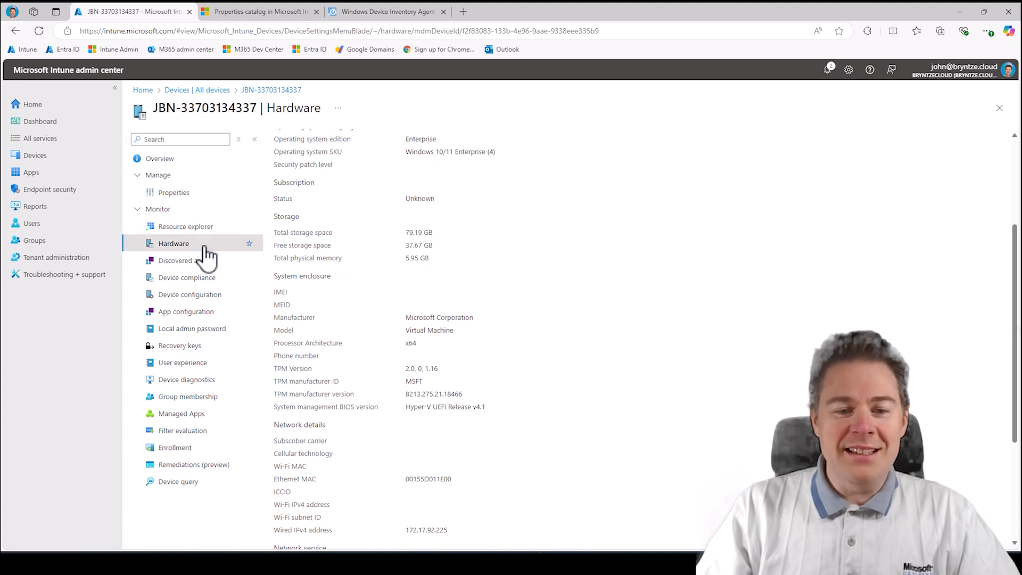
mouse_move(408, 261)
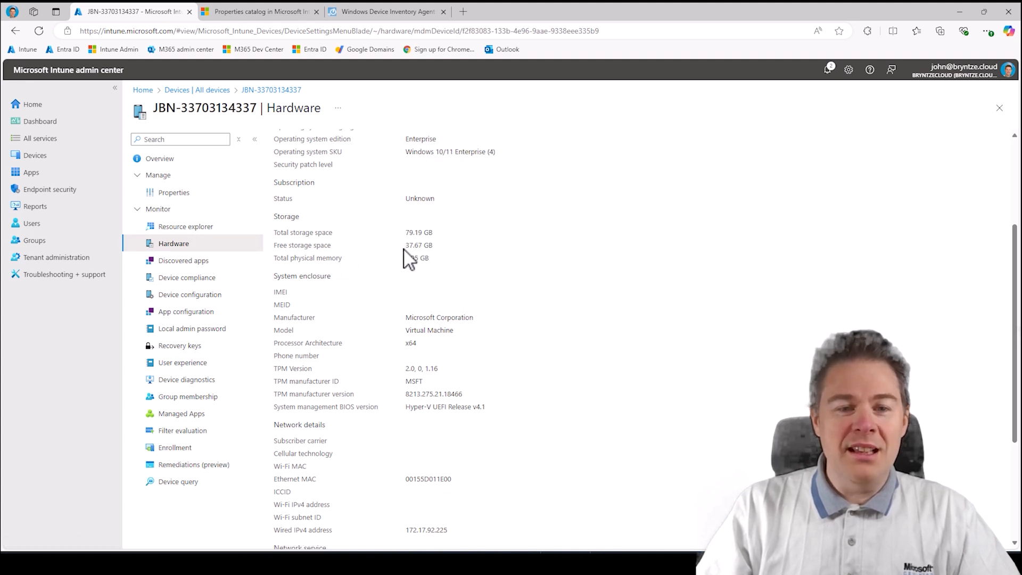
click(186, 225)
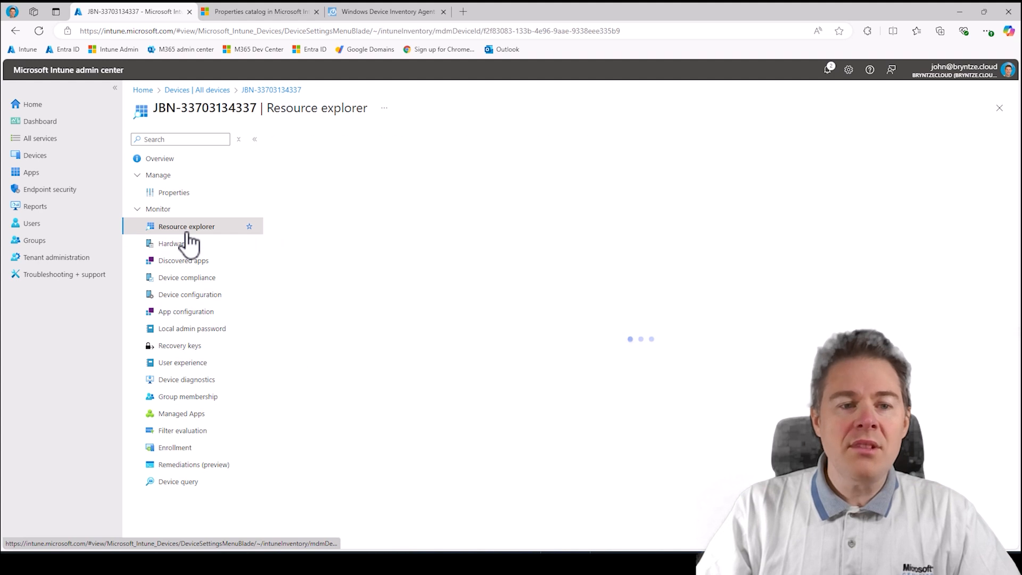
Review the Bios Info and CPU inventory (Intel i9, 16 logical processors).
click(187, 225)
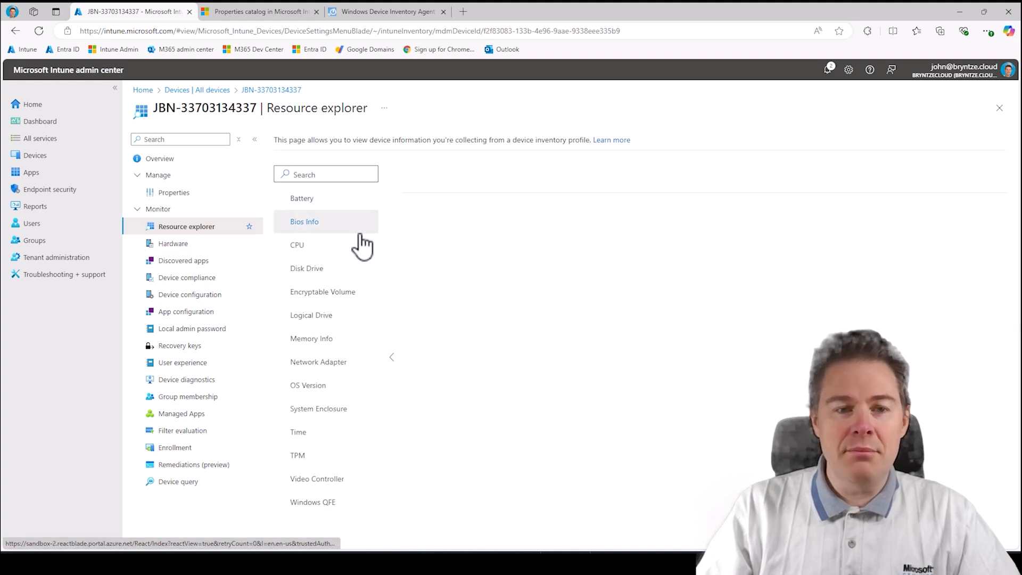
click(305, 221)
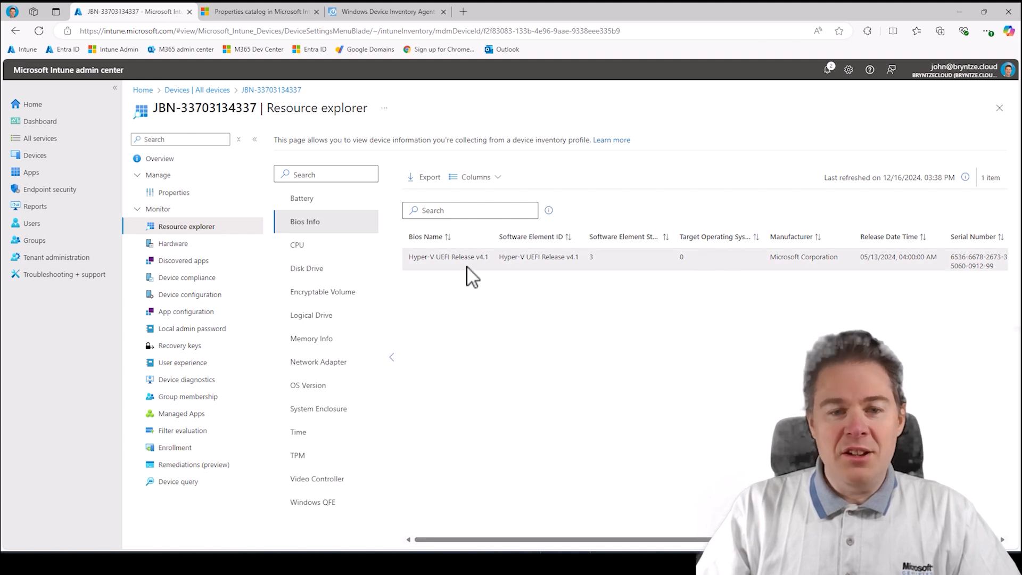
click(297, 245)
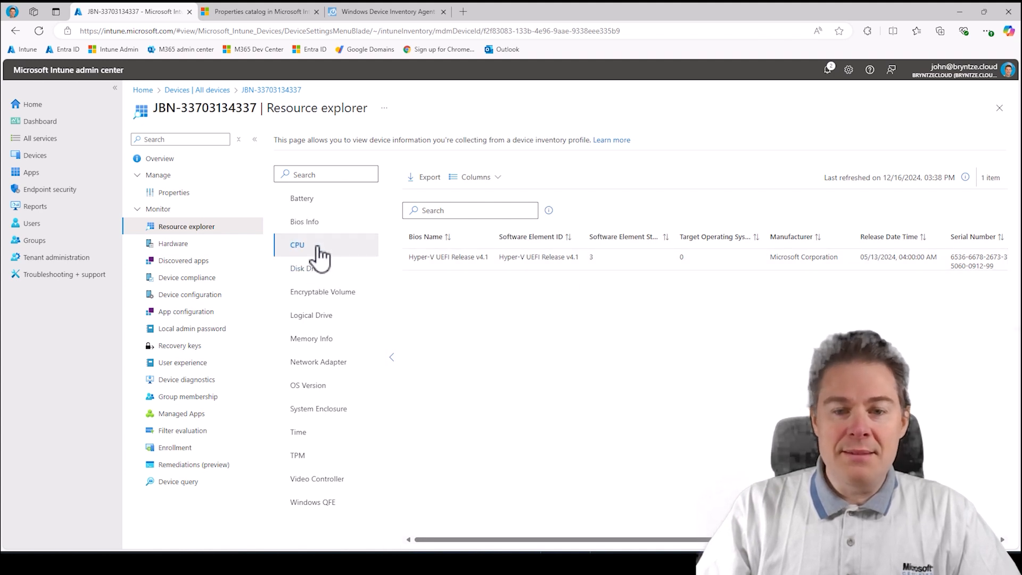
click(298, 245)
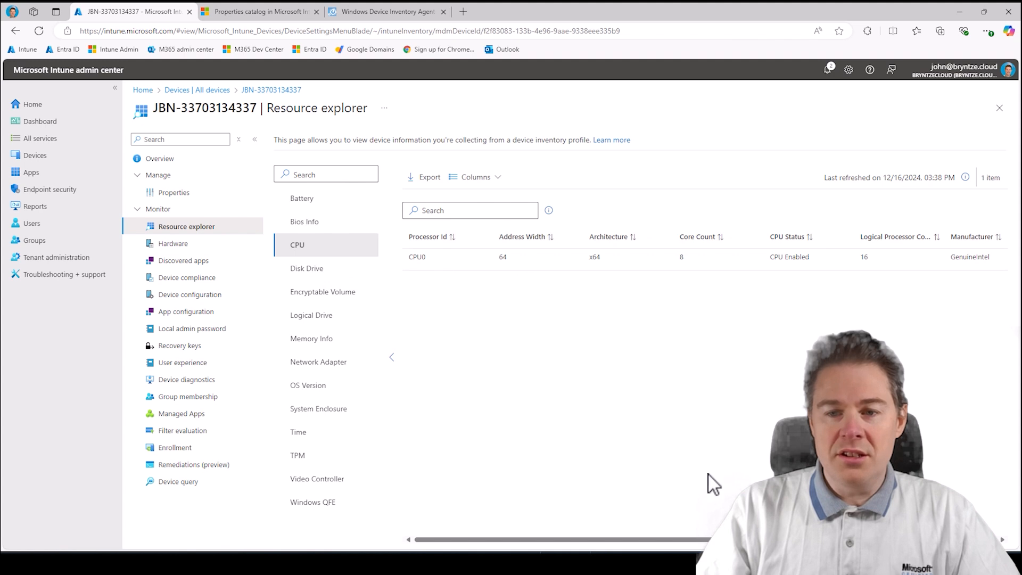
scroll(right, 3)
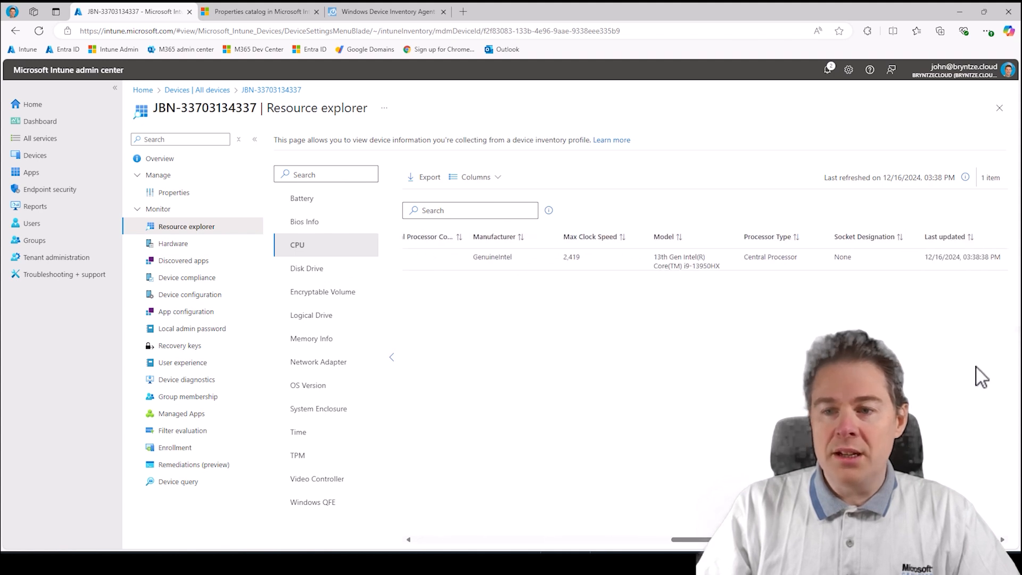
mouse_move(307, 268)
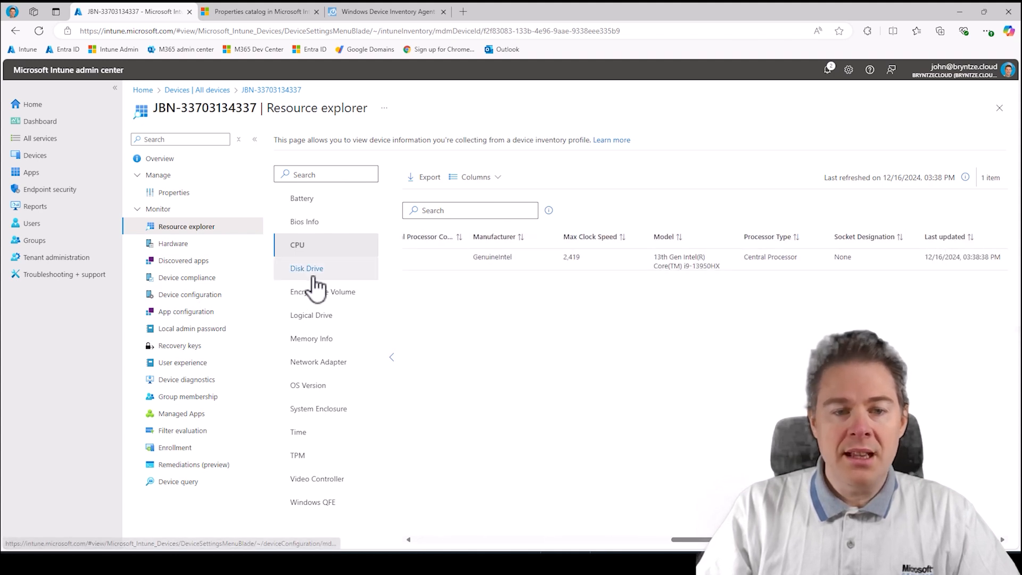
Review the Disk Drive inventory: an 85.9 GB SCSI Microsoft Virtual Disk with 3 partitions.
click(307, 268)
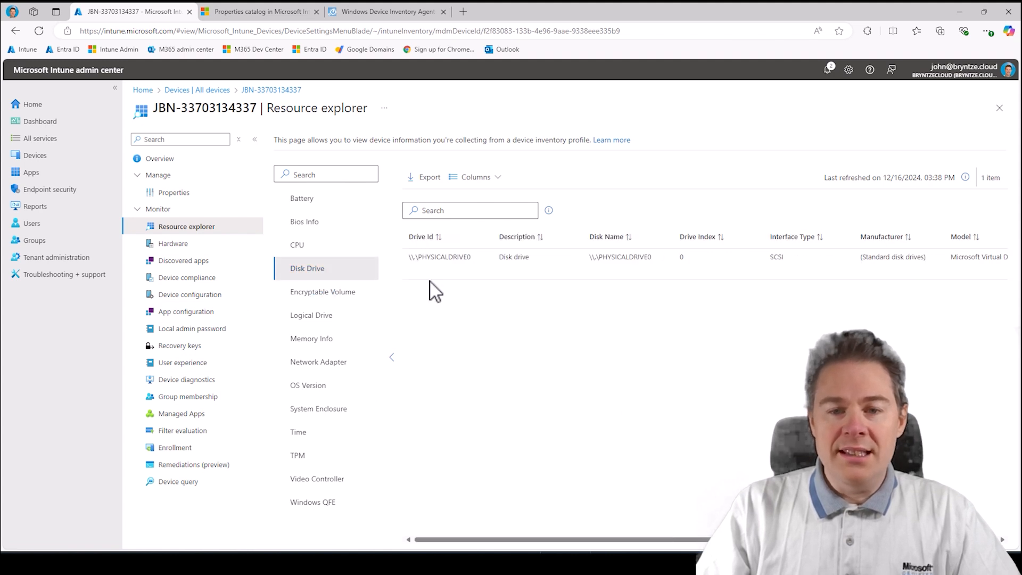
mouse_move(677, 524)
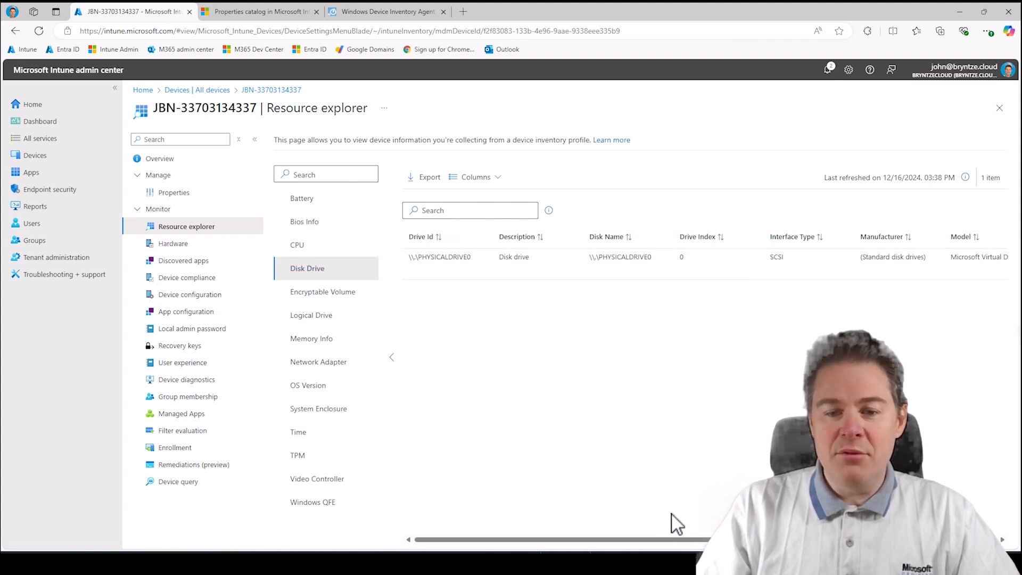
scroll(right, 3)
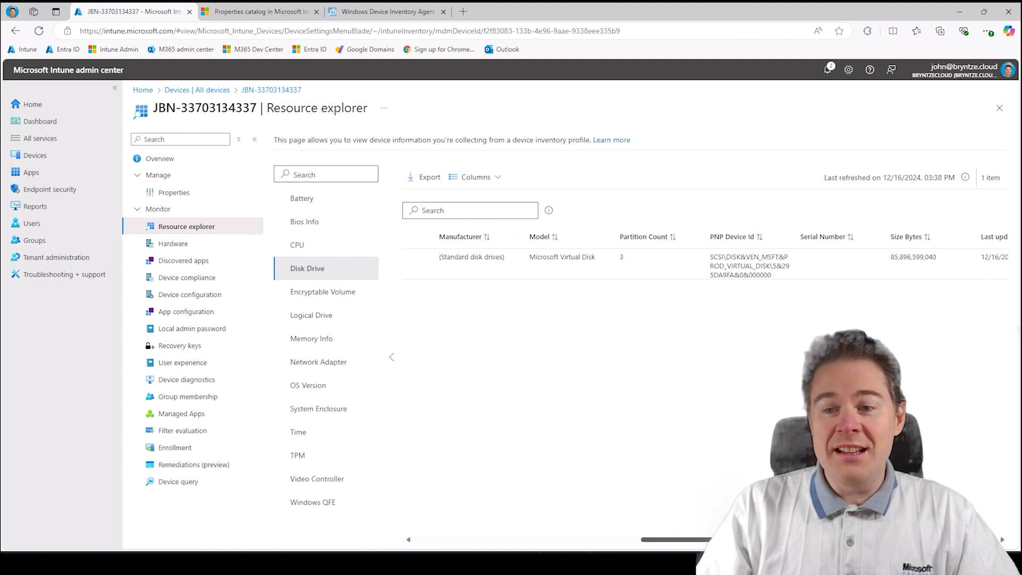
scroll(right, 3)
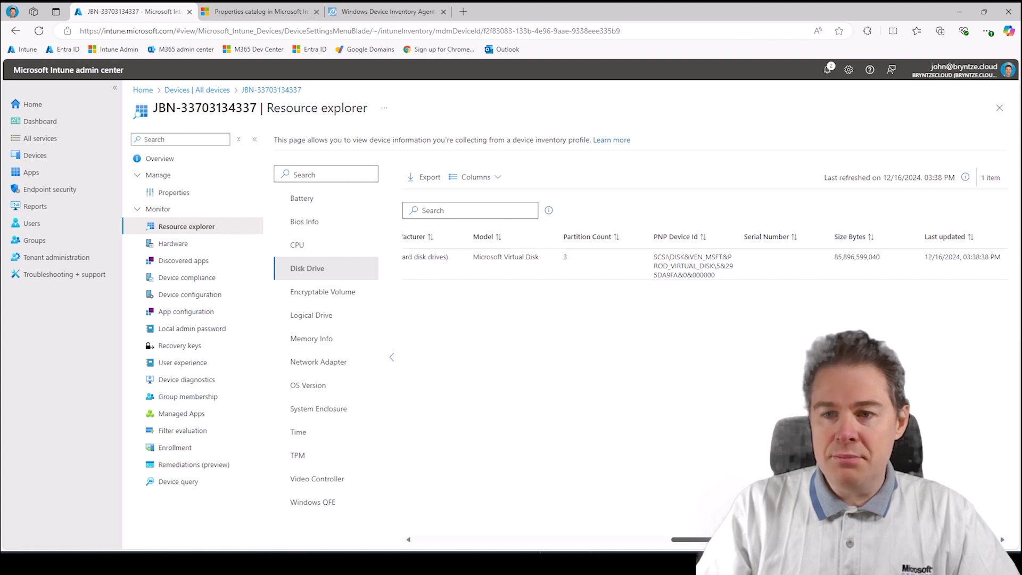
scroll(left, 3)
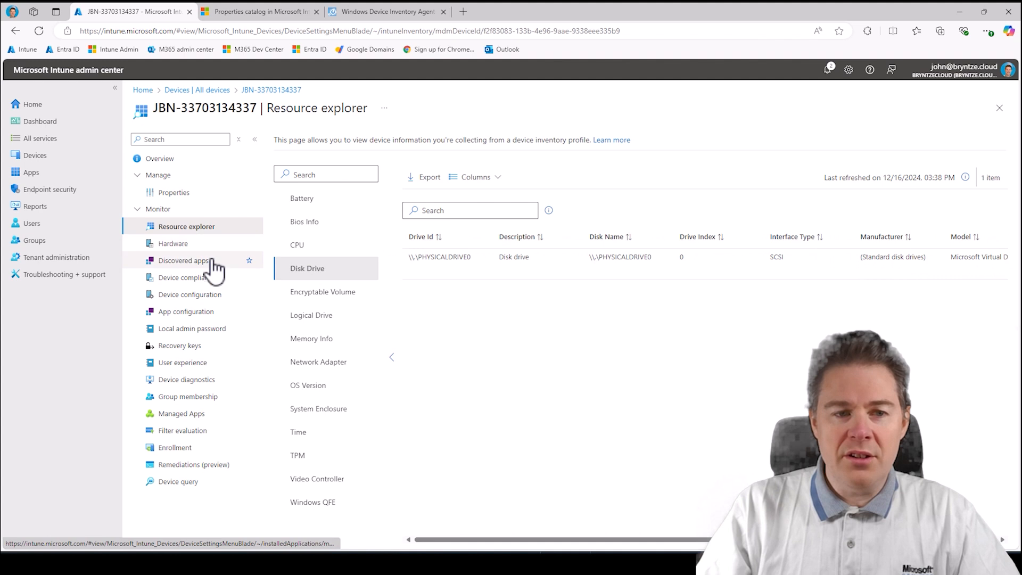
Review Encryptable Volume (protected C:), Logical Drive (NTFS C:) and Memory Info inventory.
click(322, 292)
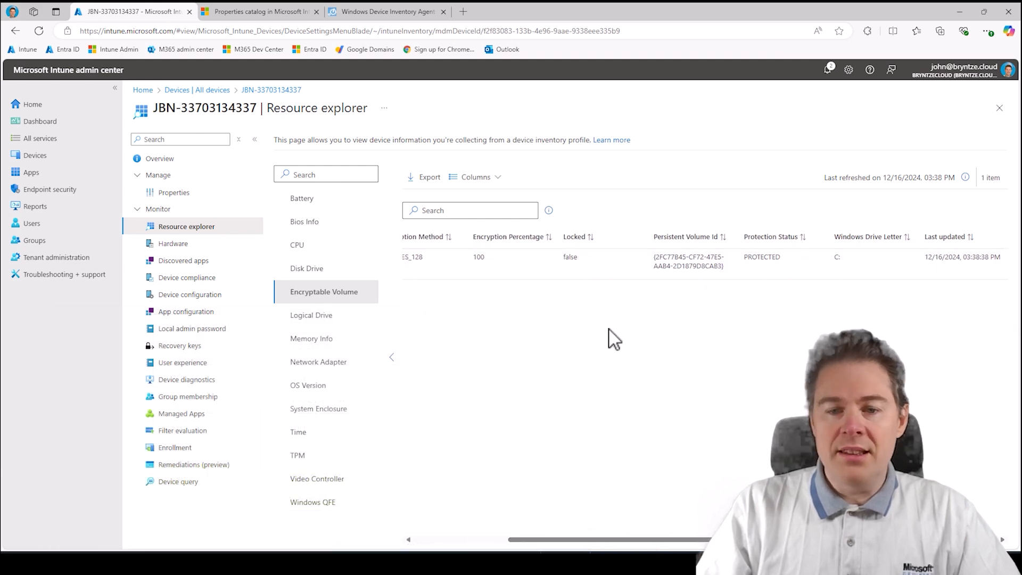
click(312, 315)
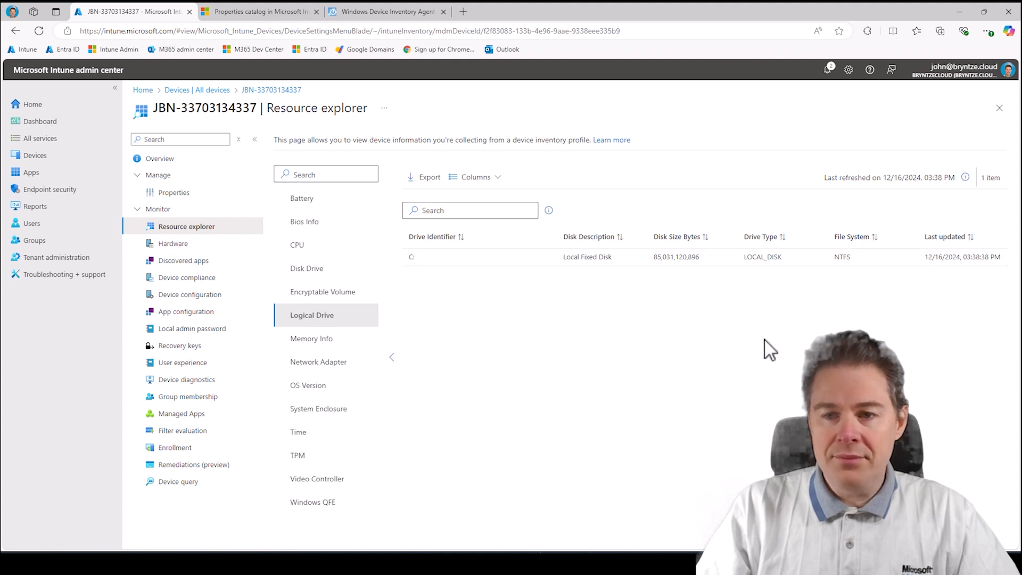
mouse_move(671, 261)
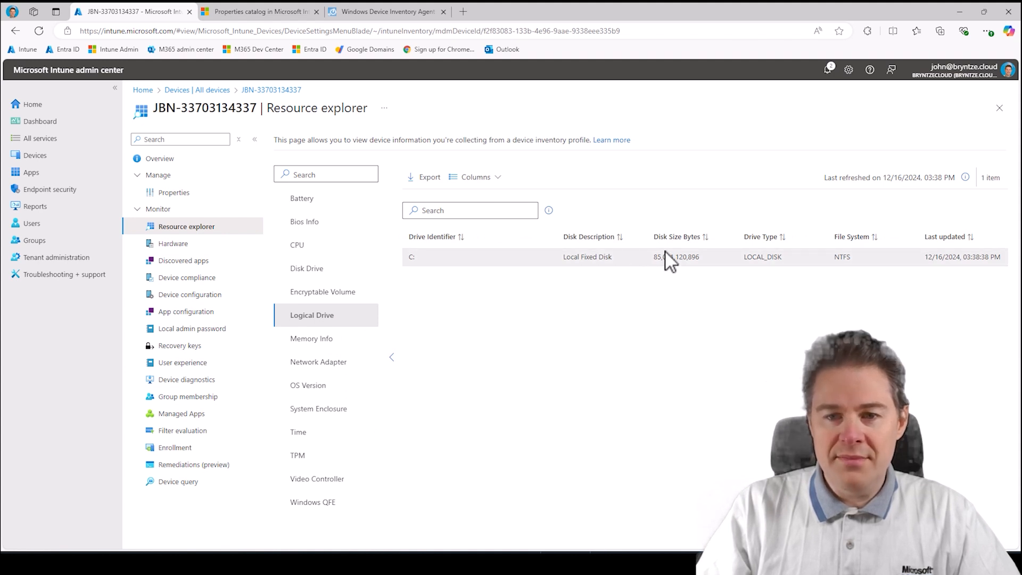
mouse_move(927, 264)
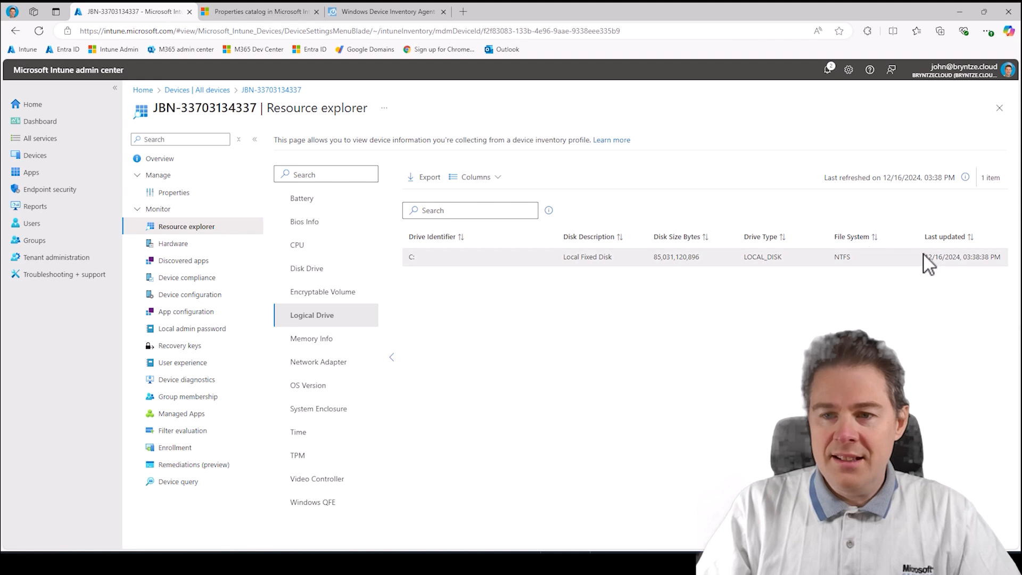
click(312, 338)
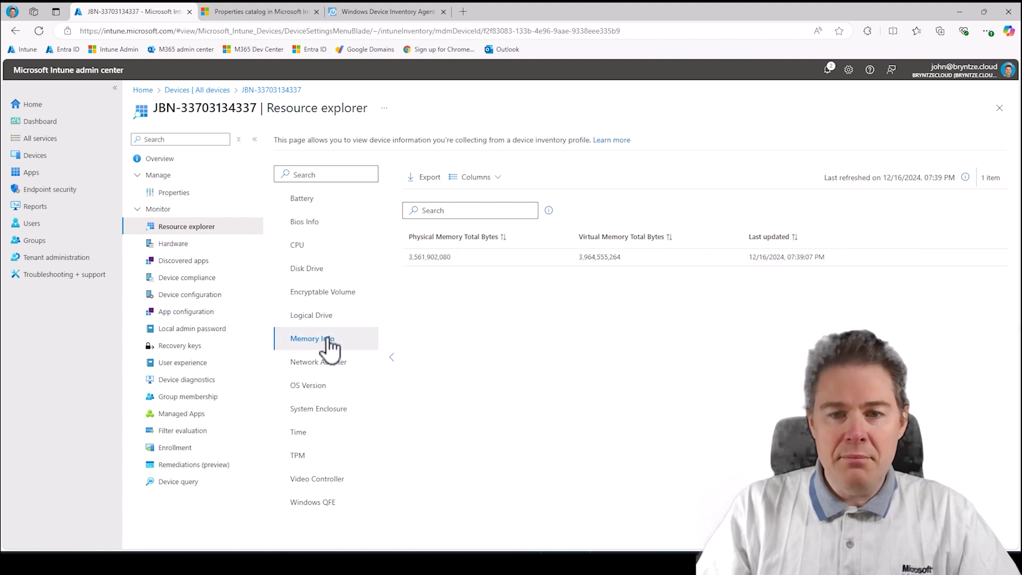
mouse_move(580, 260)
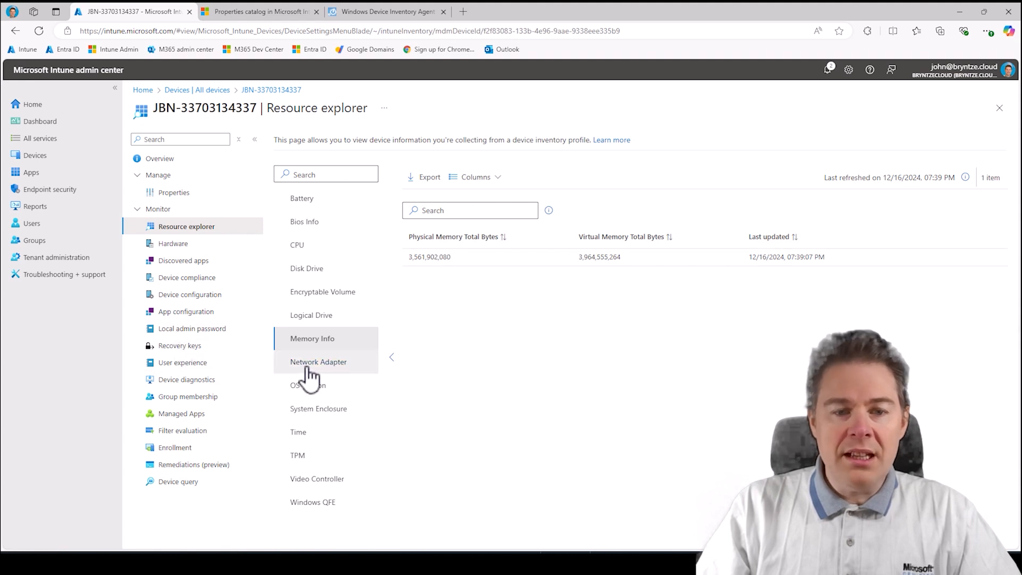
Review the Network Adapter inventory listing ten adapters, the first two from Microsoft.
click(318, 362)
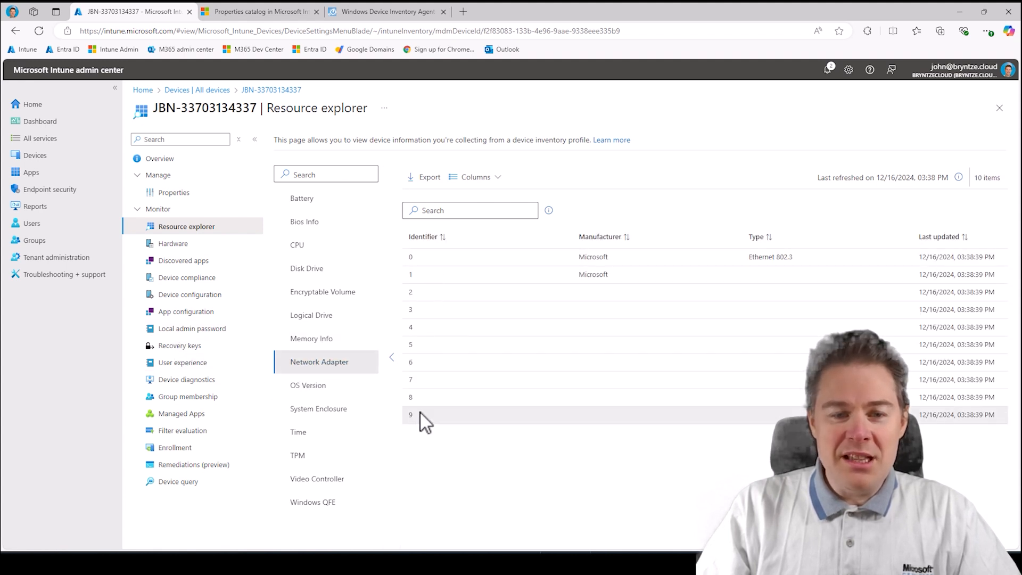
mouse_move(733, 260)
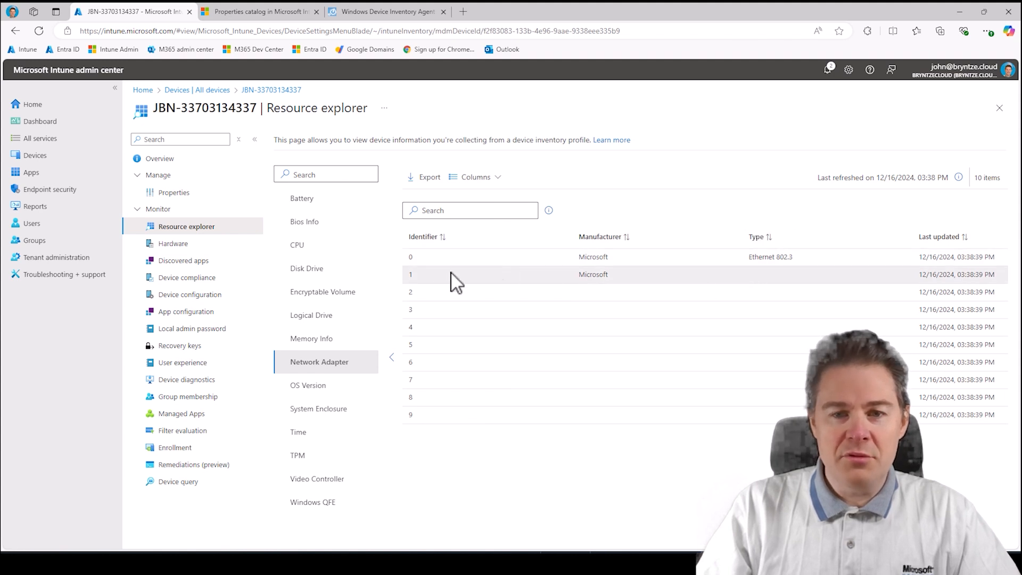
mouse_move(476, 415)
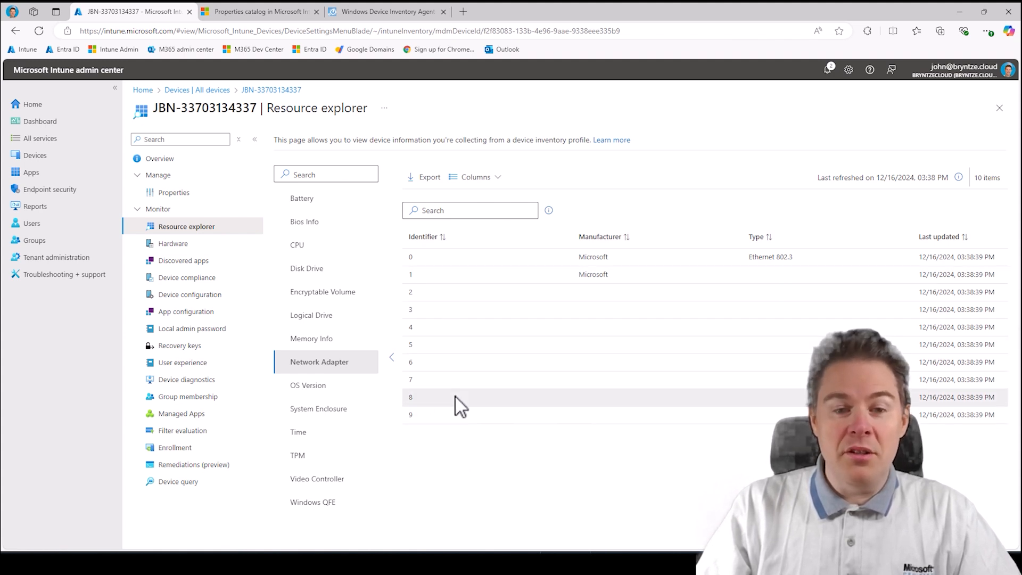
mouse_move(468, 415)
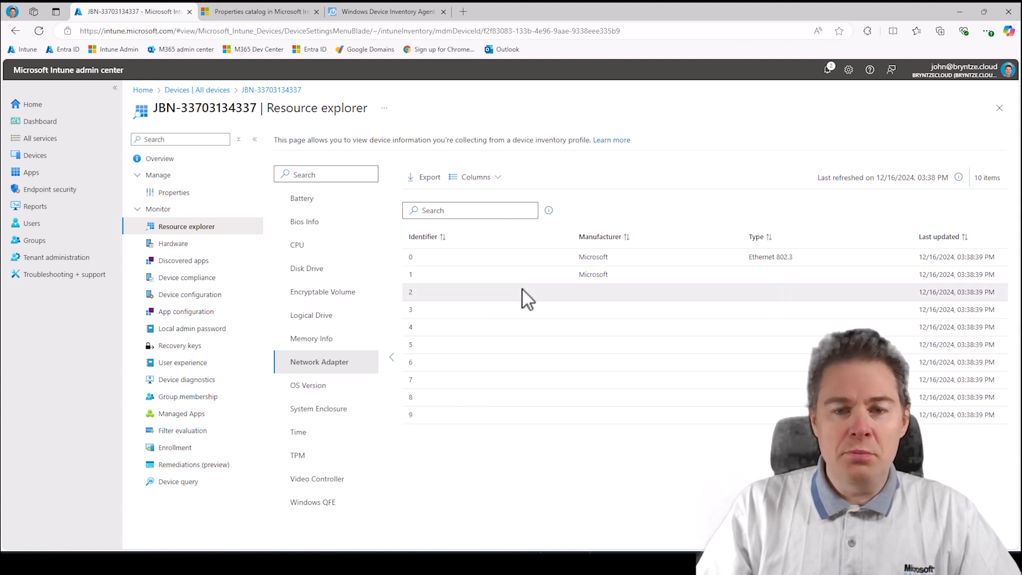
mouse_move(460, 332)
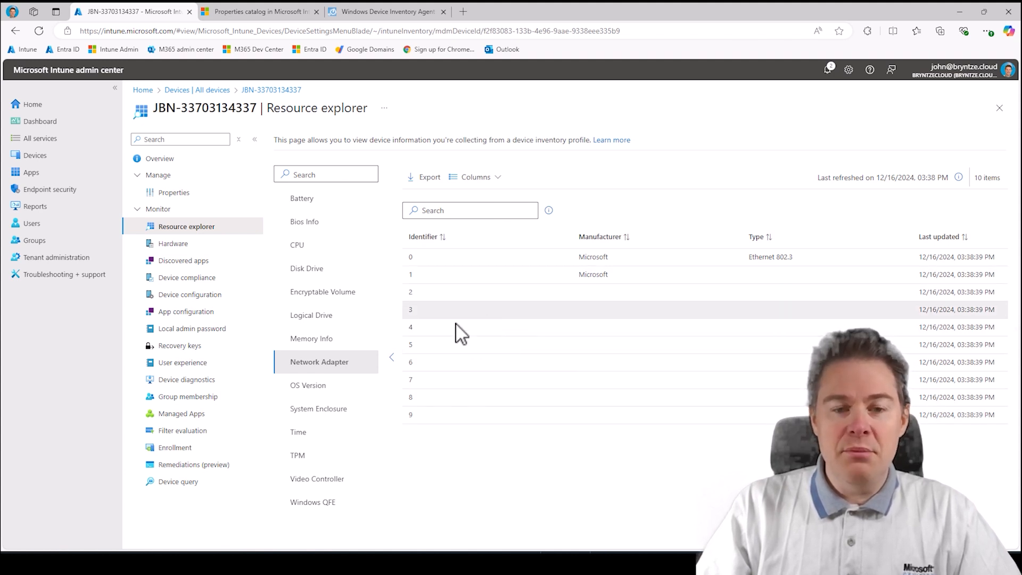
mouse_move(446, 424)
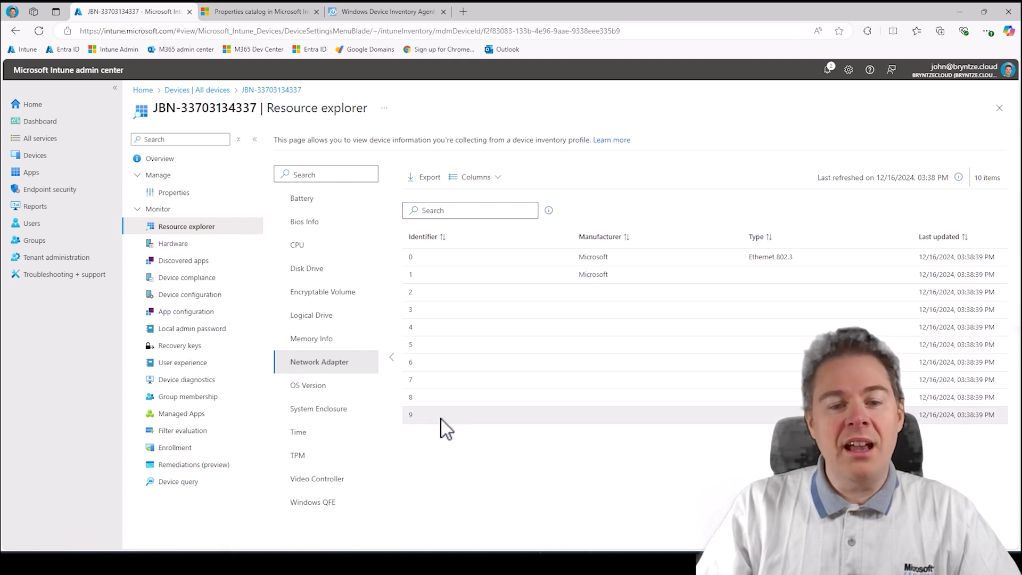
mouse_move(225, 417)
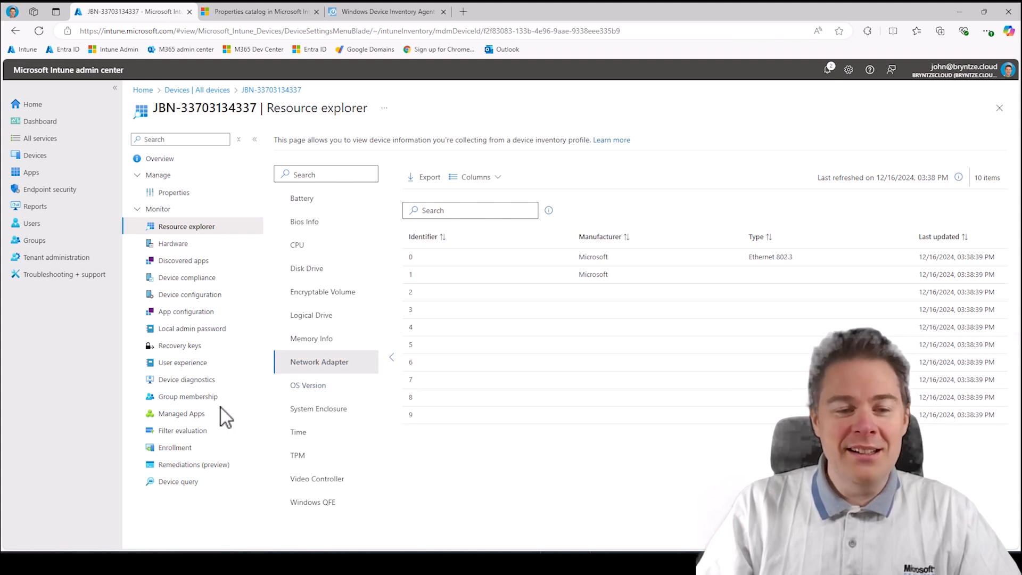
mouse_move(308, 385)
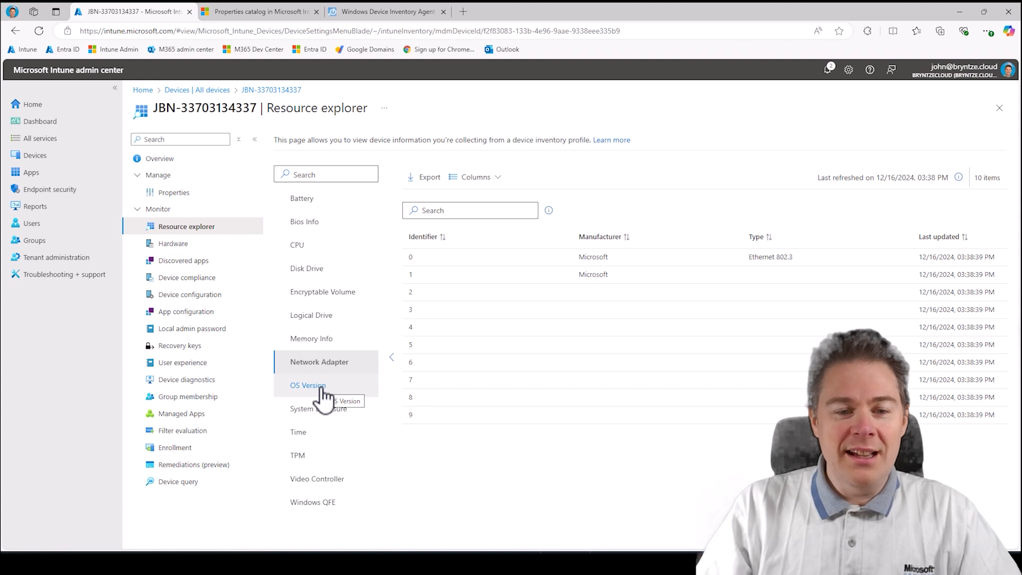
mouse_move(308, 384)
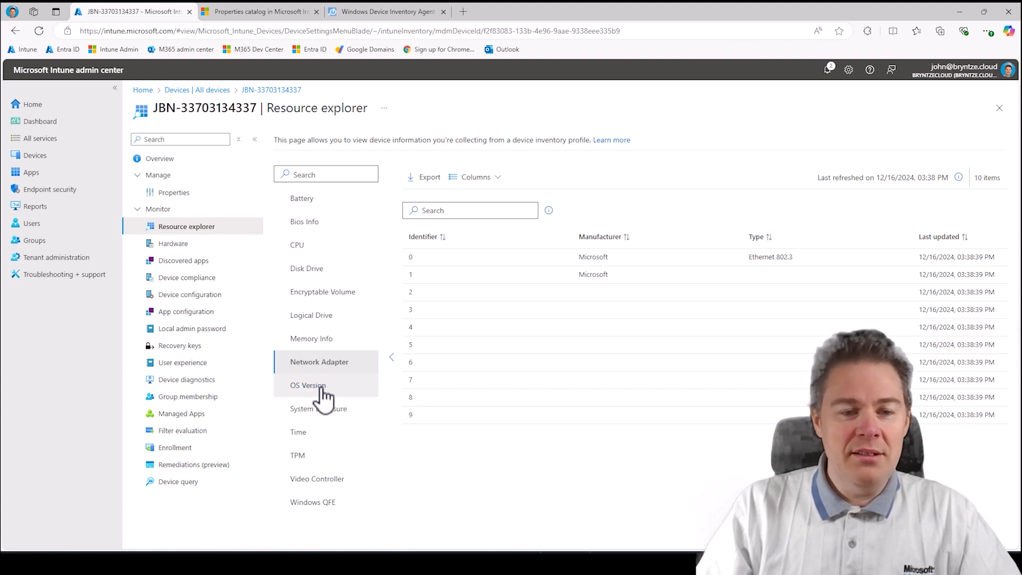
Review OS Version (build 26100) and System Enclosure inventory including serial number and asset tag.
click(308, 385)
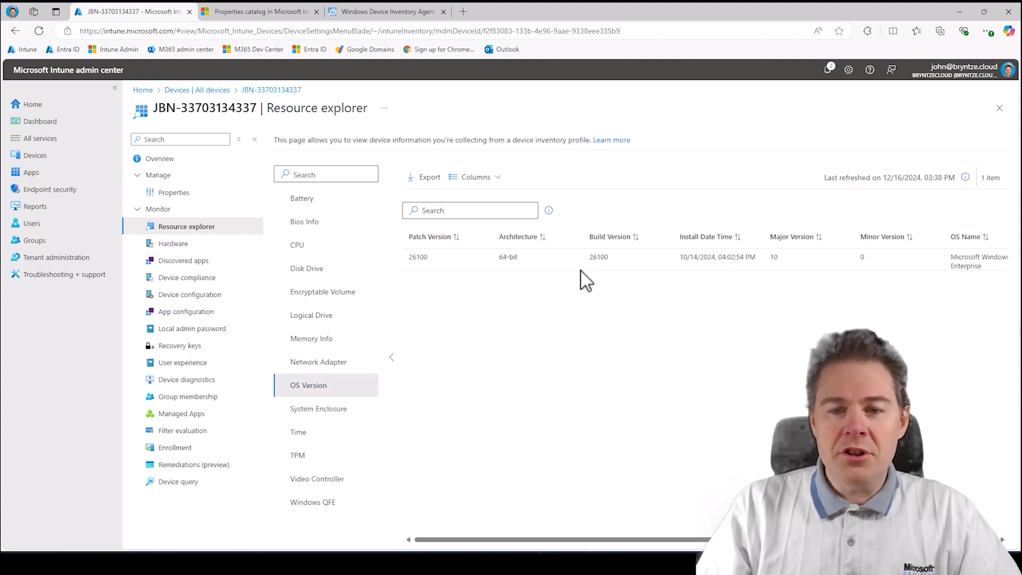
mouse_move(629, 236)
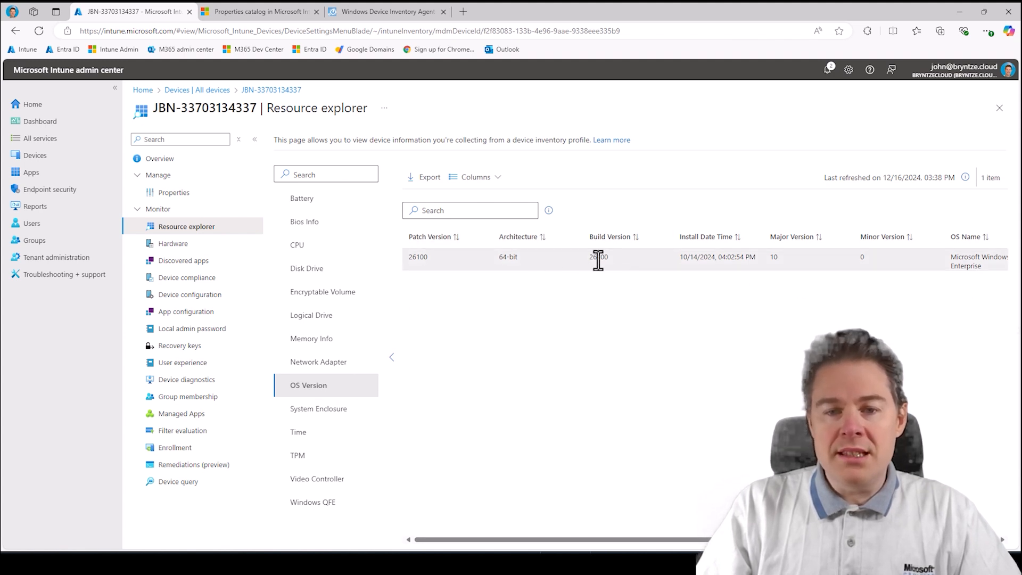
mouse_move(309, 384)
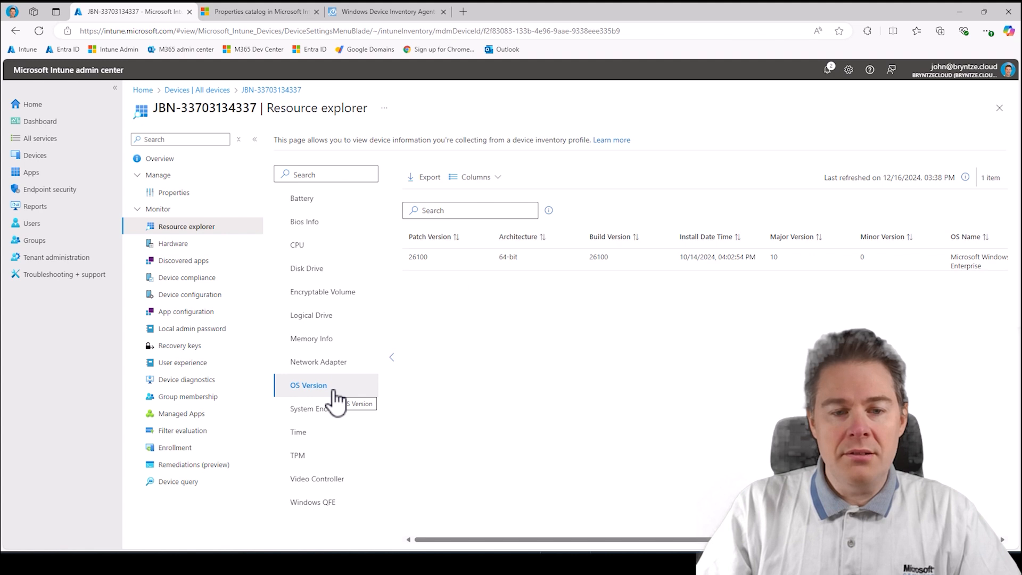
mouse_move(313, 502)
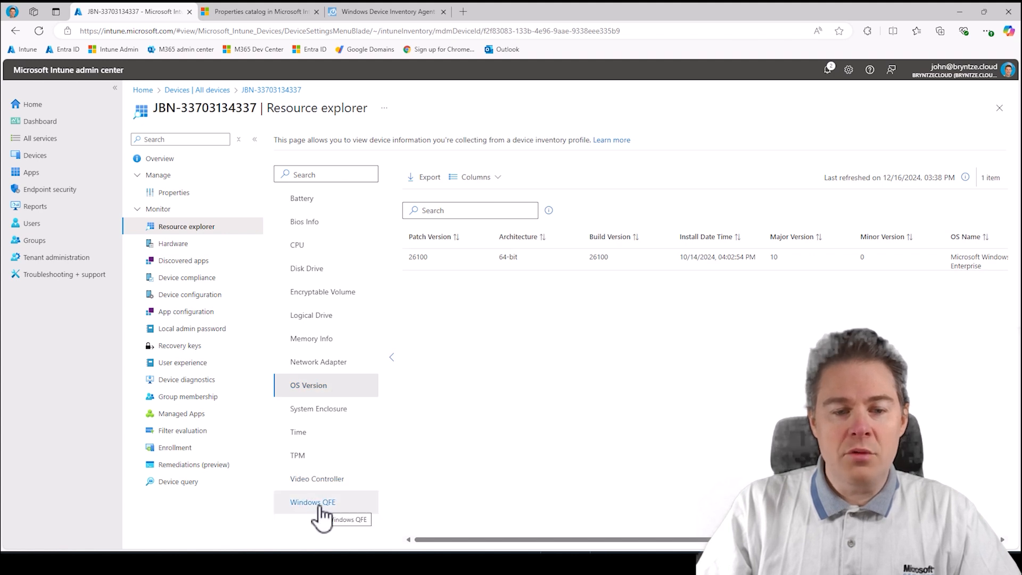
click(318, 409)
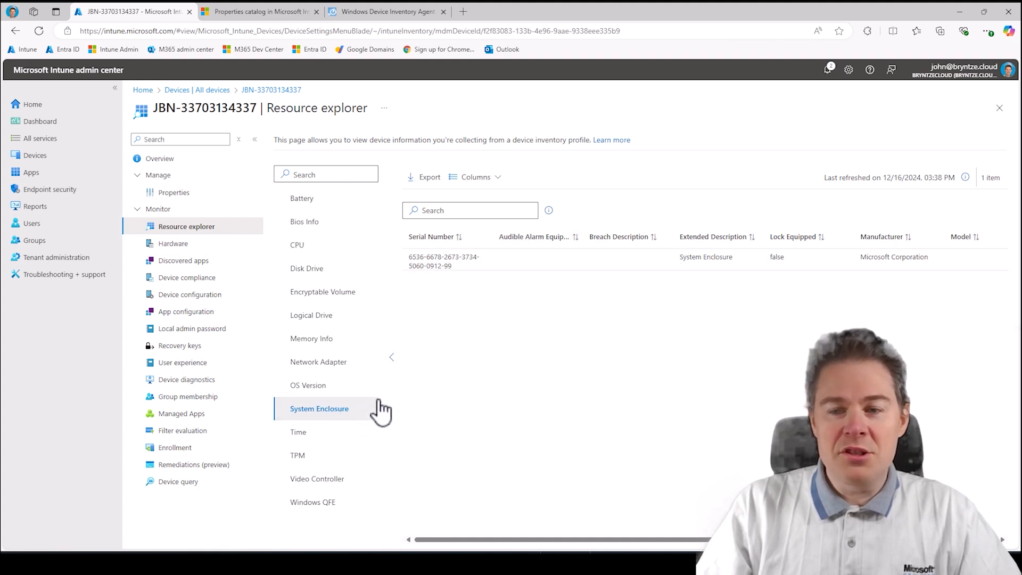
scroll(right, 3)
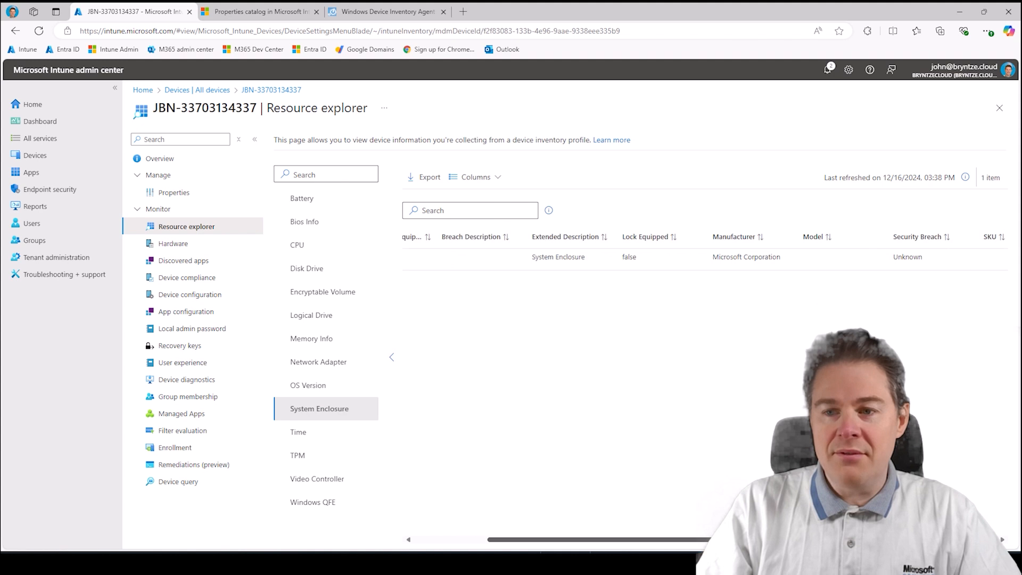
scroll(right, 3)
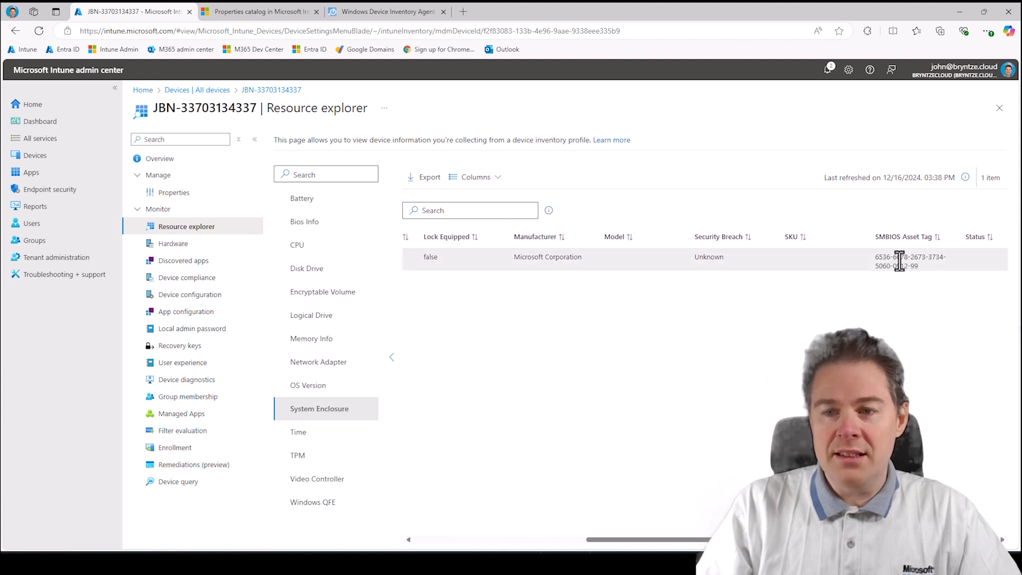
mouse_move(916, 328)
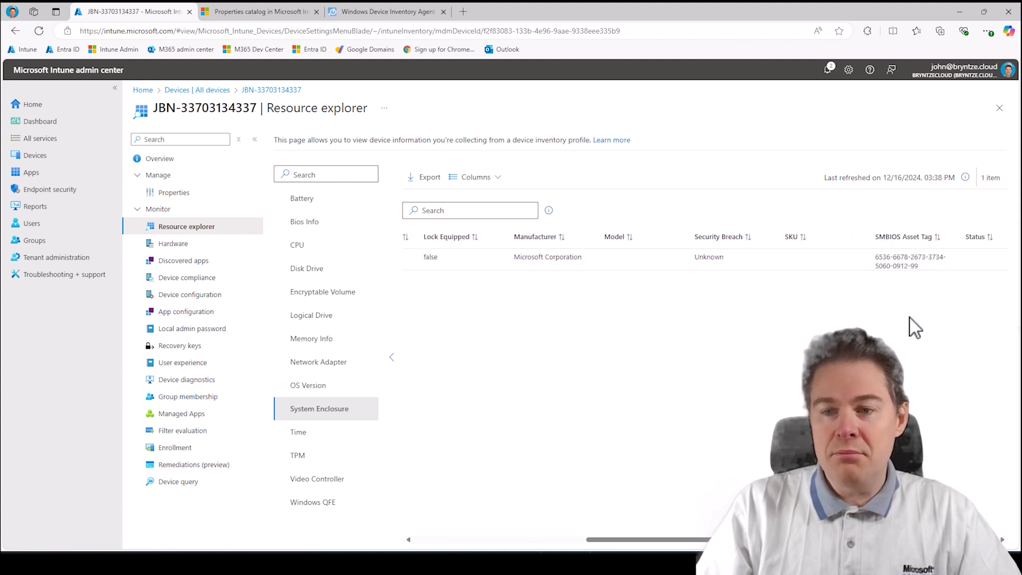
mouse_move(606, 510)
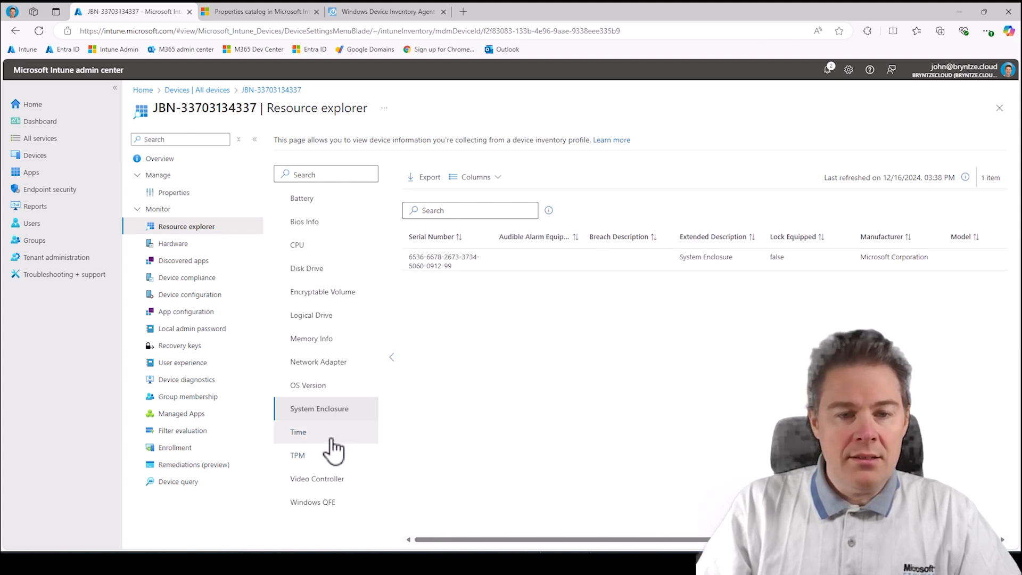
Review Time (Brussels), TPM (spec 2.0, activated) and the two Video Controller entries.
click(299, 432)
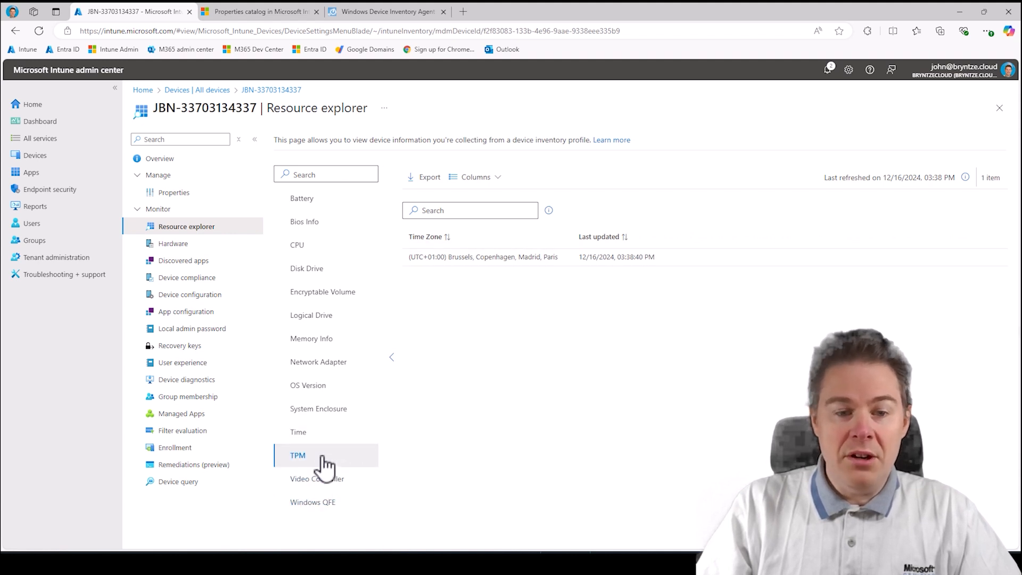
click(298, 454)
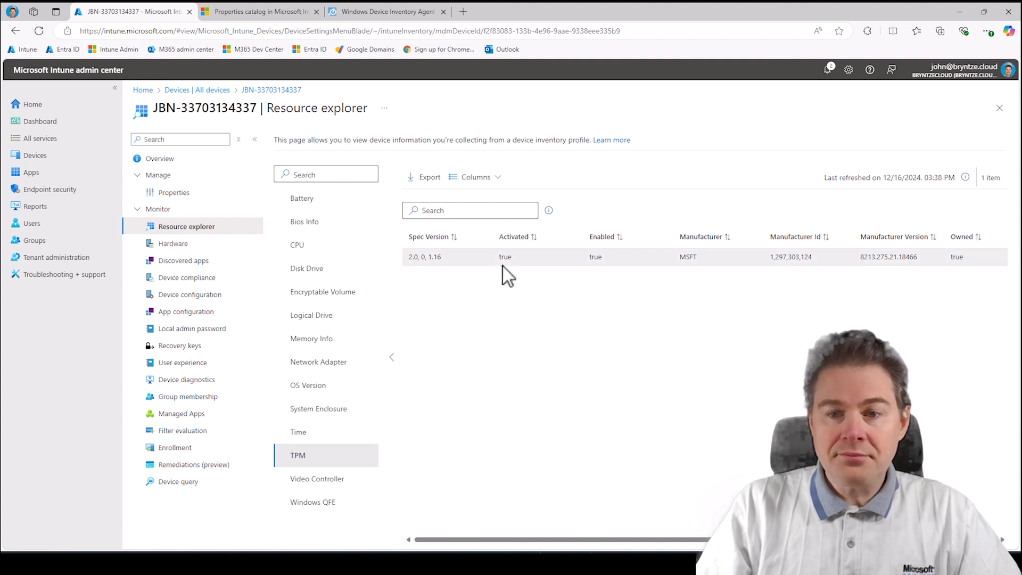
mouse_move(465, 300)
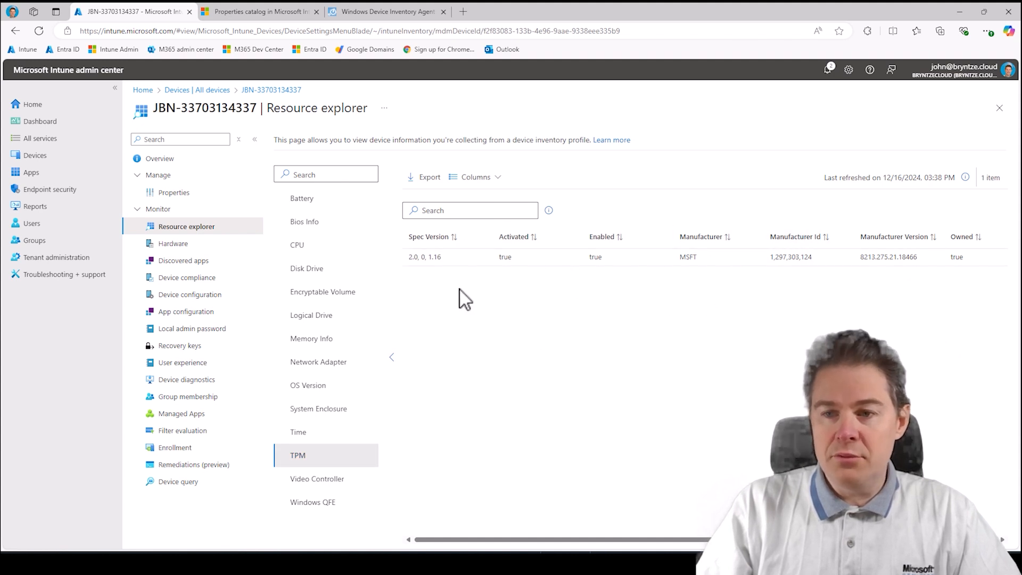
click(317, 478)
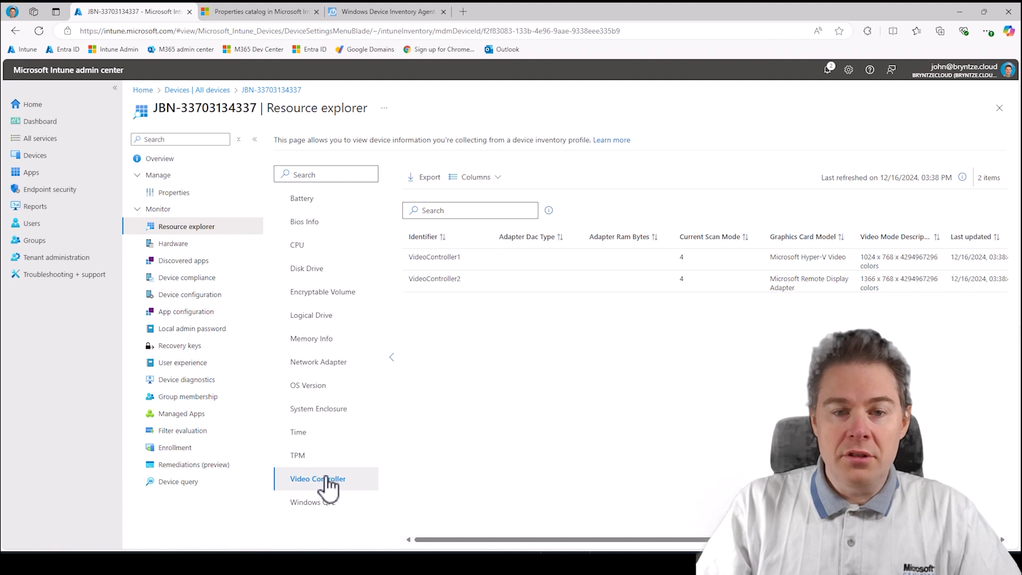
mouse_move(809, 310)
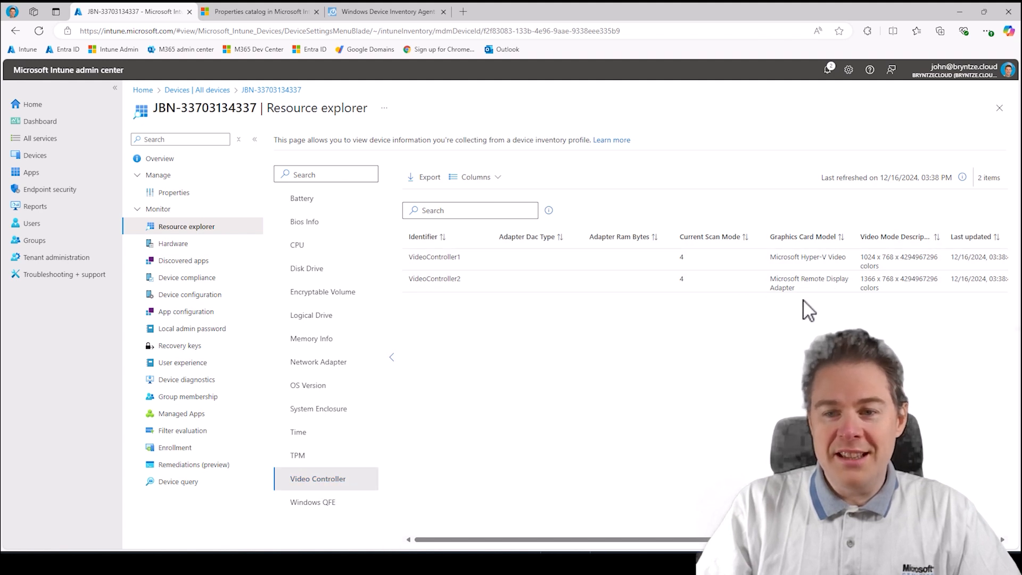
mouse_move(313, 501)
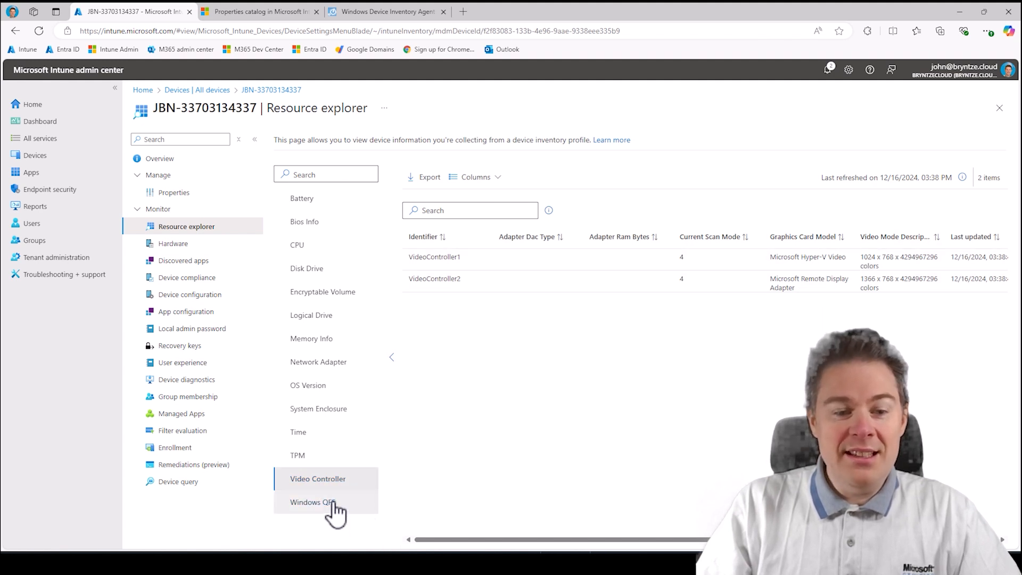
Review the Windows QFE inventory listing four installed hotfixes with install dates.
click(313, 502)
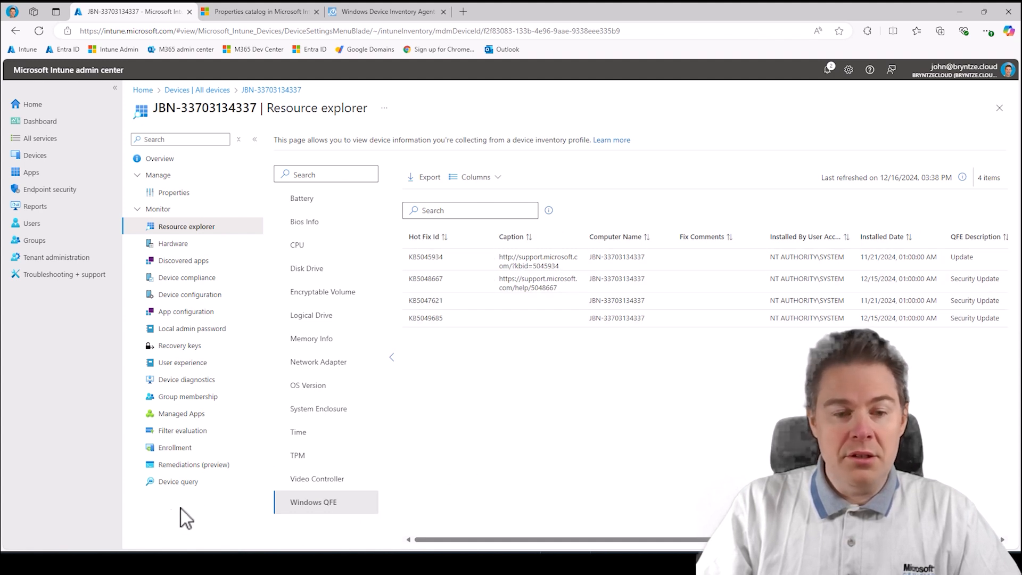
mouse_move(426, 318)
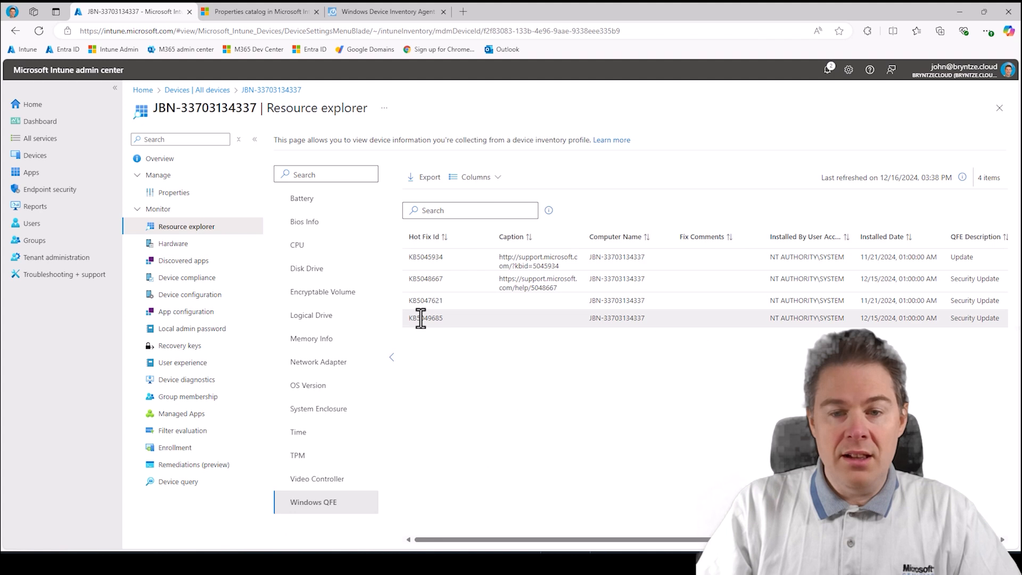
mouse_move(881, 319)
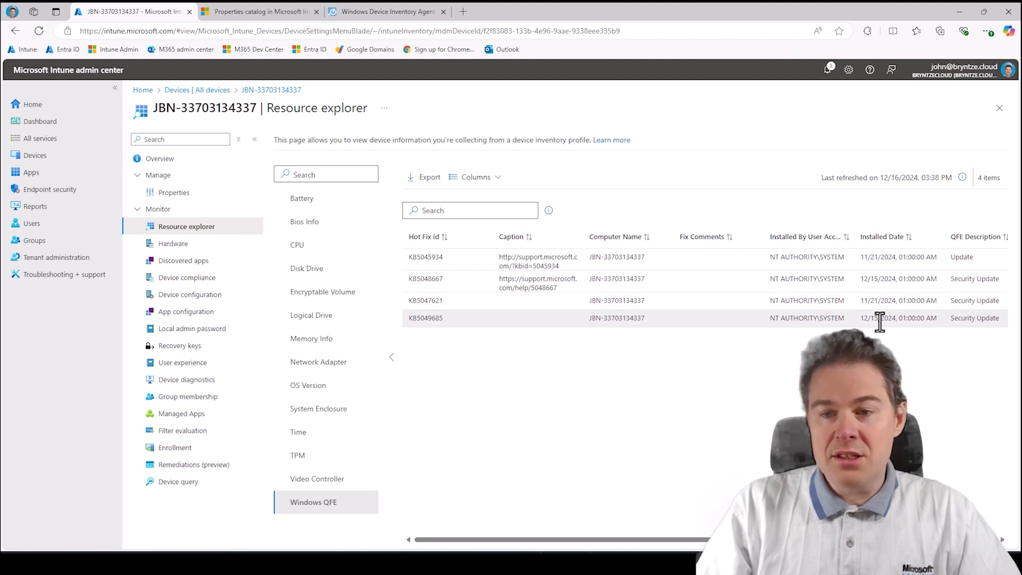
mouse_move(871, 320)
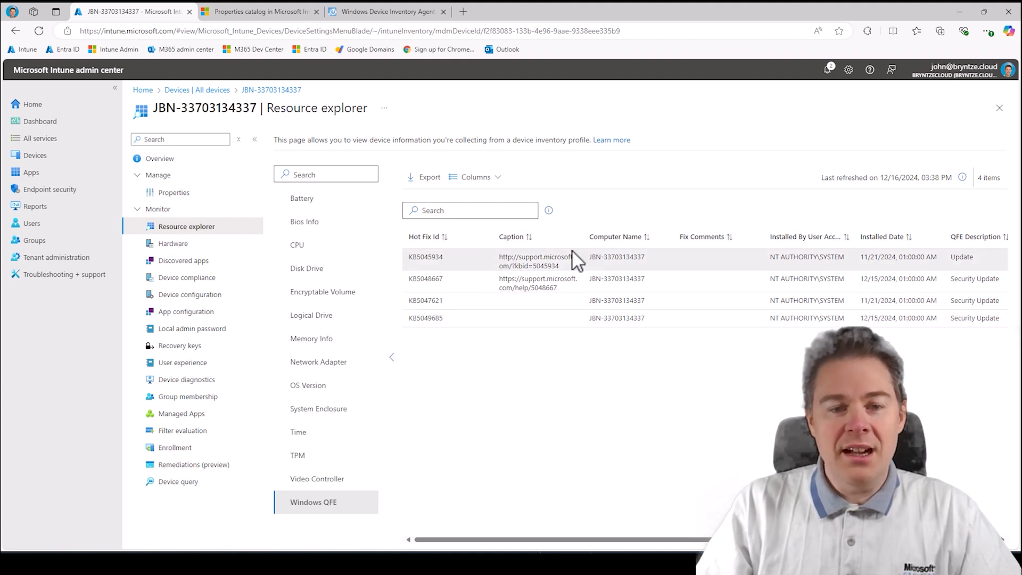
mouse_move(310, 225)
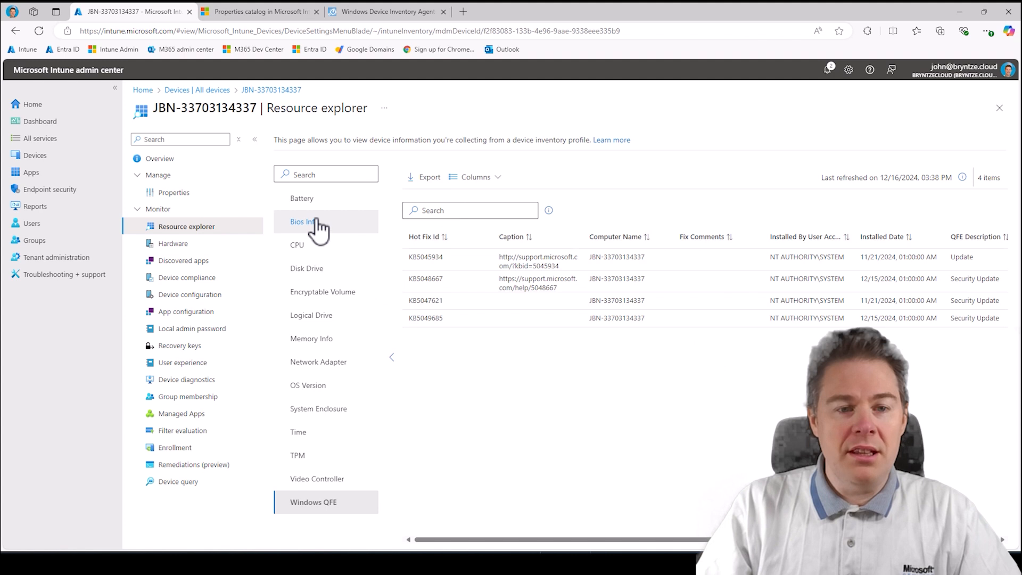
mouse_move(227, 205)
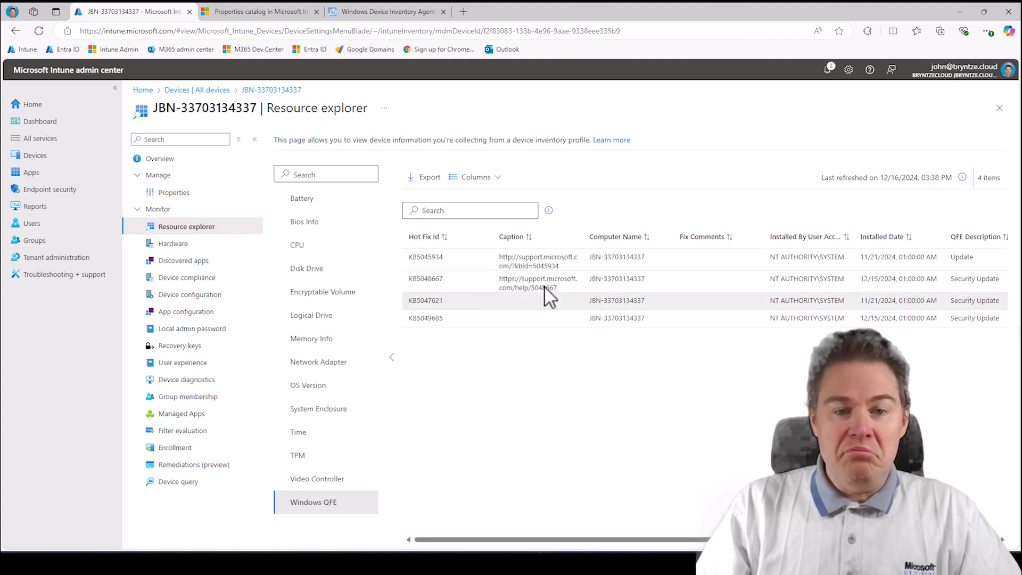
mouse_move(609, 300)
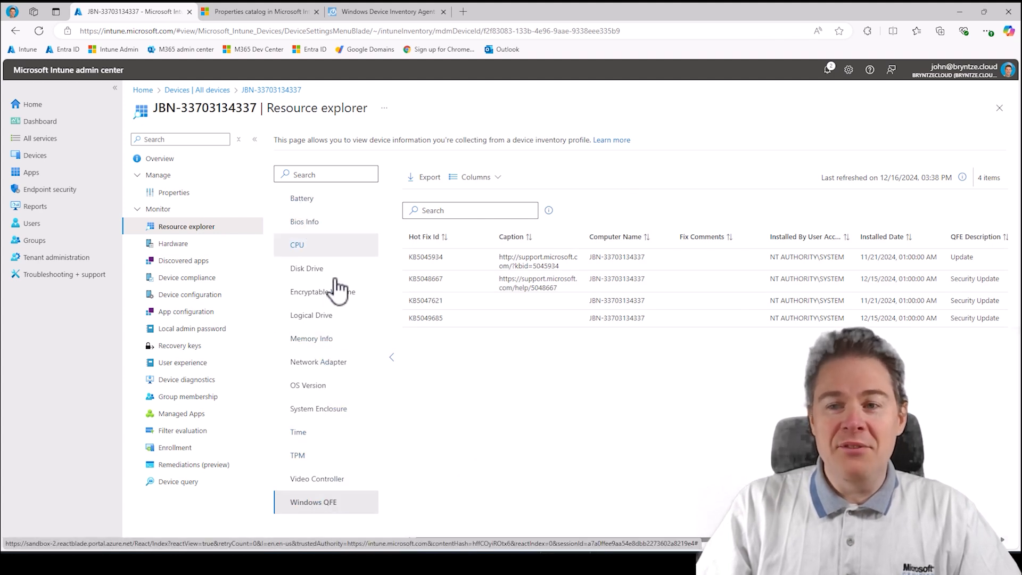
mouse_move(426, 366)
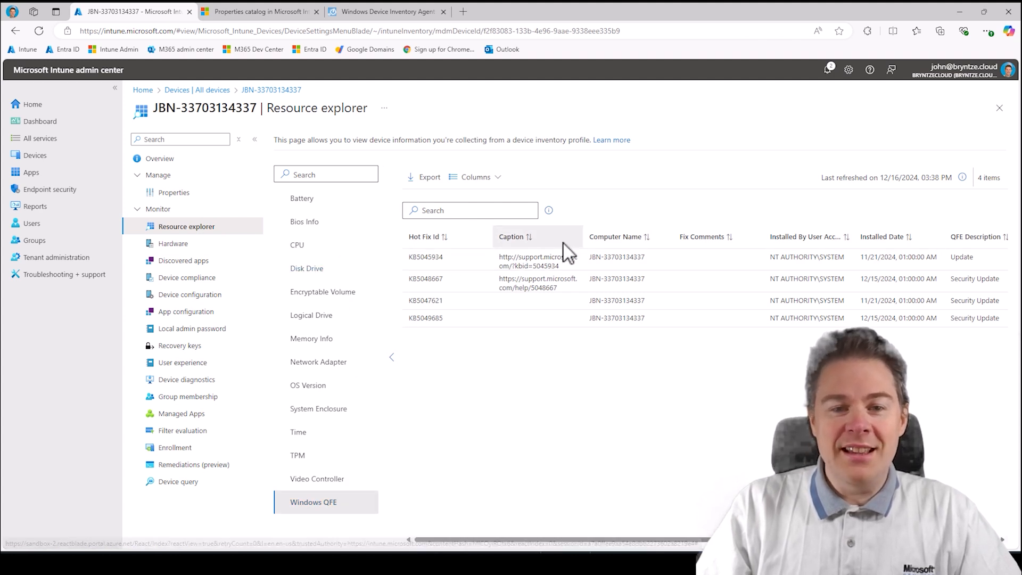
mouse_move(596, 540)
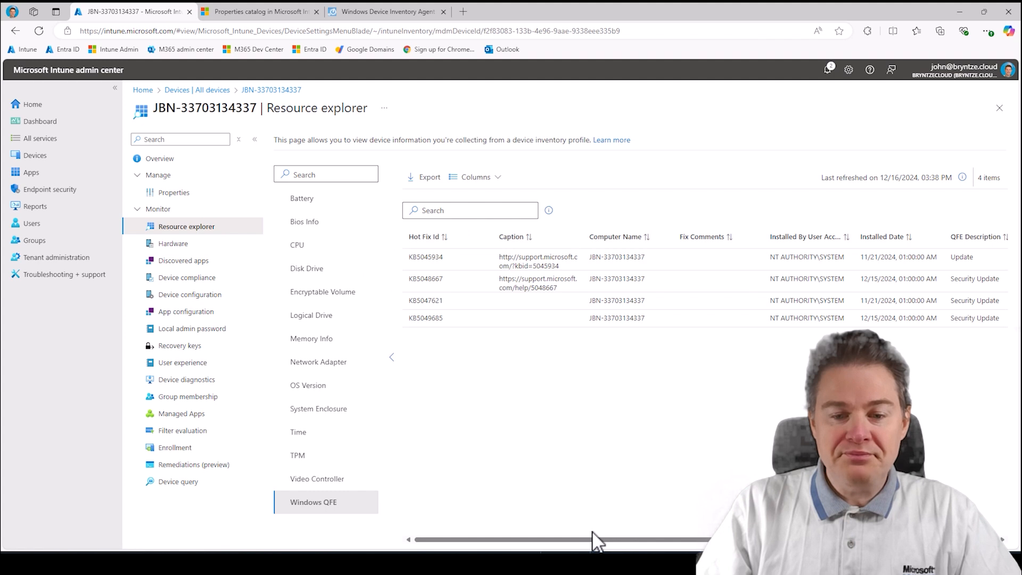
mouse_move(594, 539)
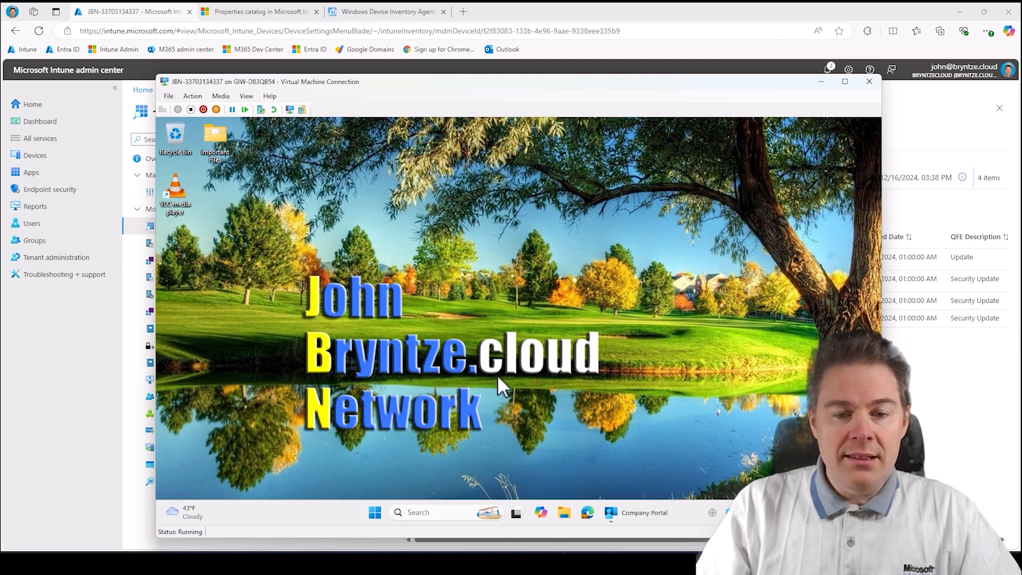
Launch Registry Editor from Start search ('reg') and approve the UAC prompt.
click(375, 513)
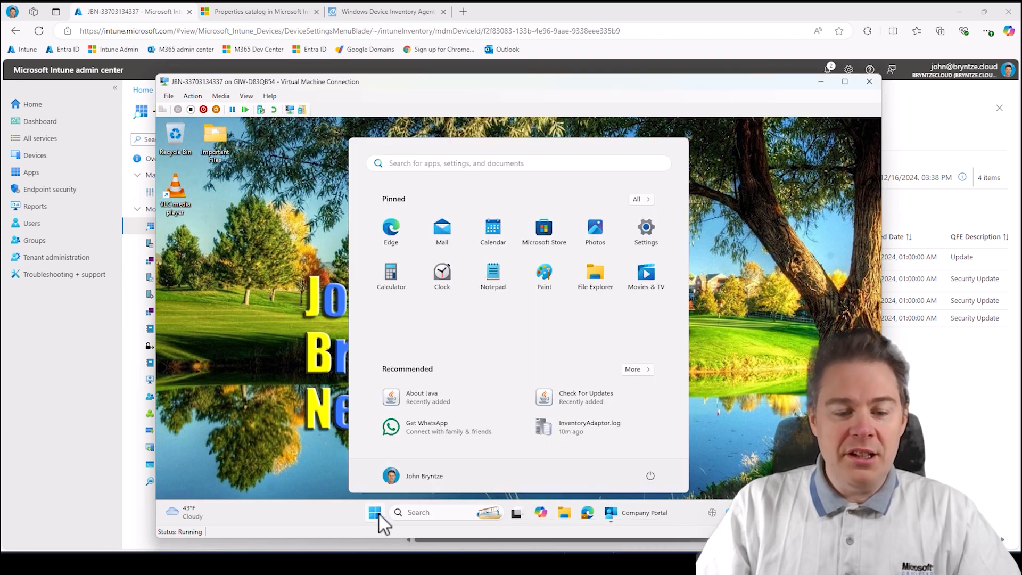
text(reg)
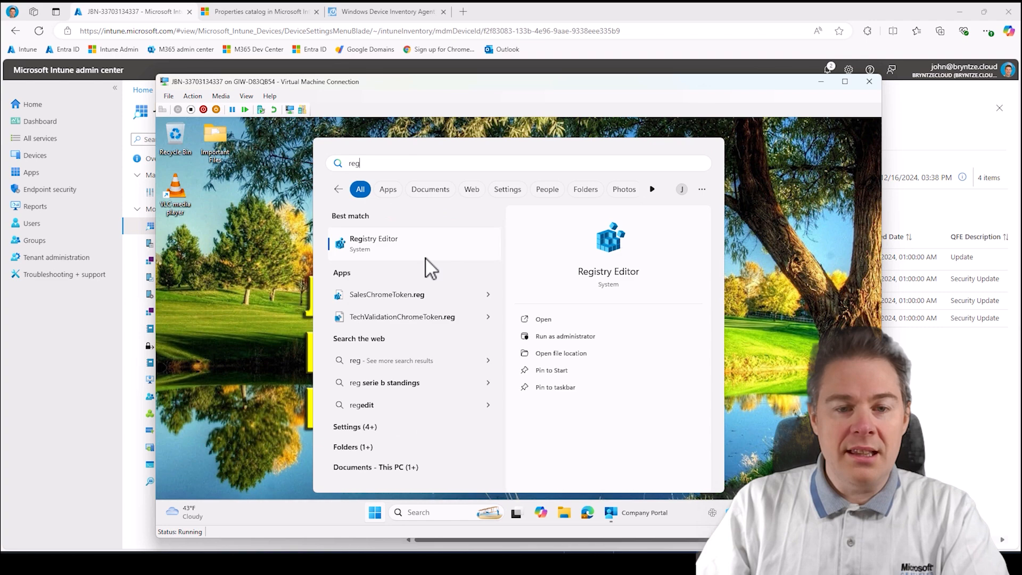
click(565, 335)
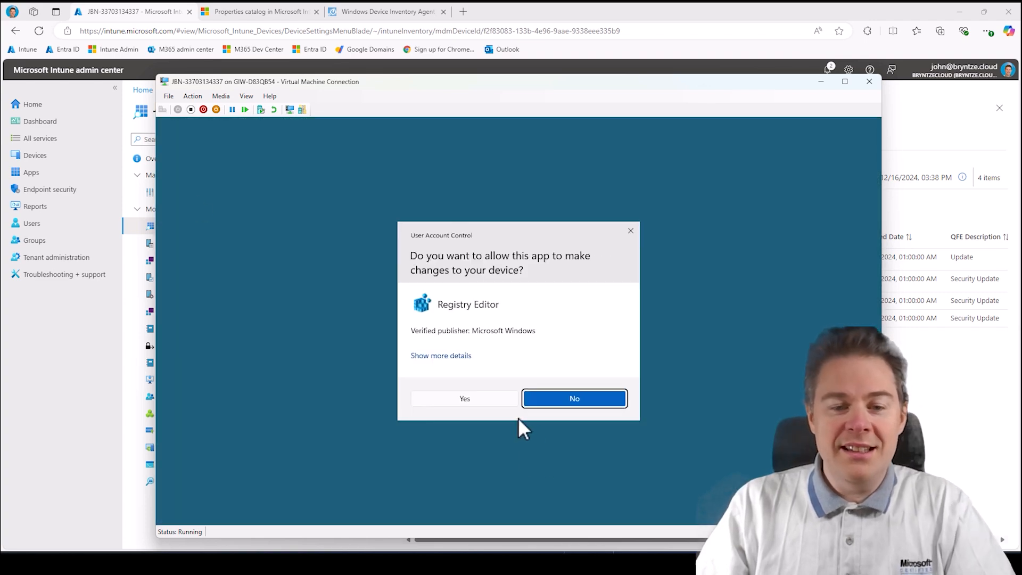
click(464, 399)
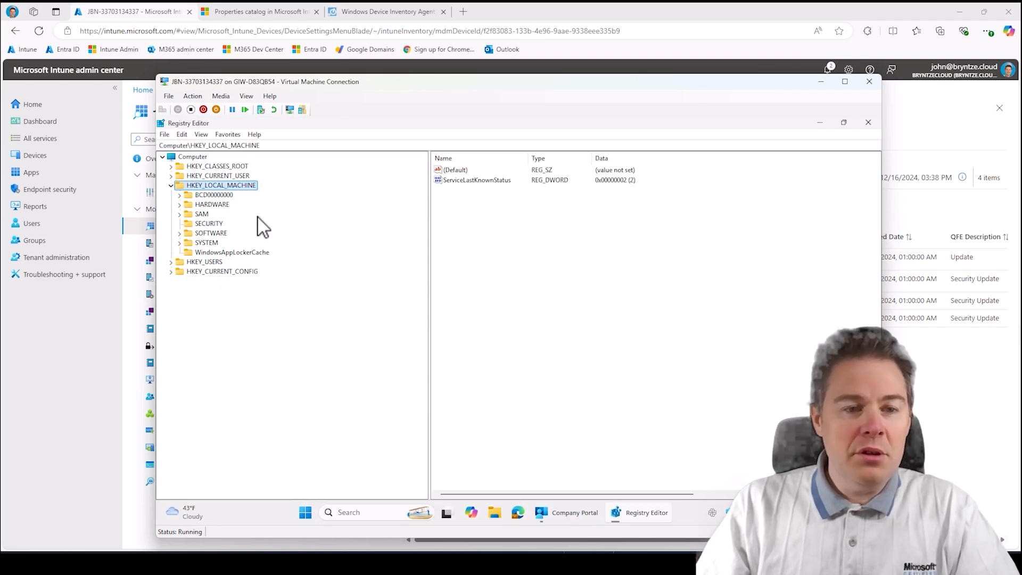
mouse_move(231, 209)
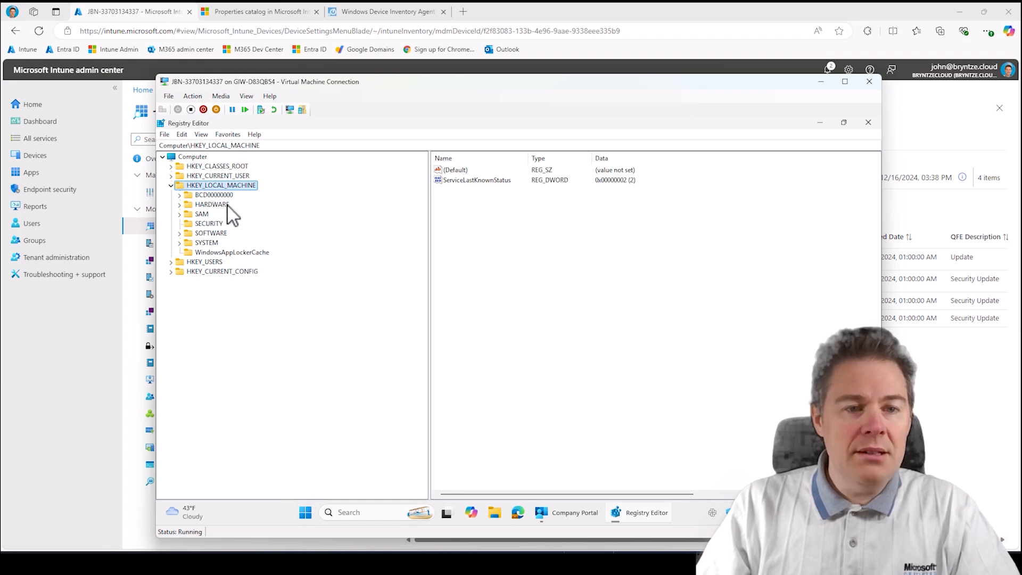
mouse_move(188, 245)
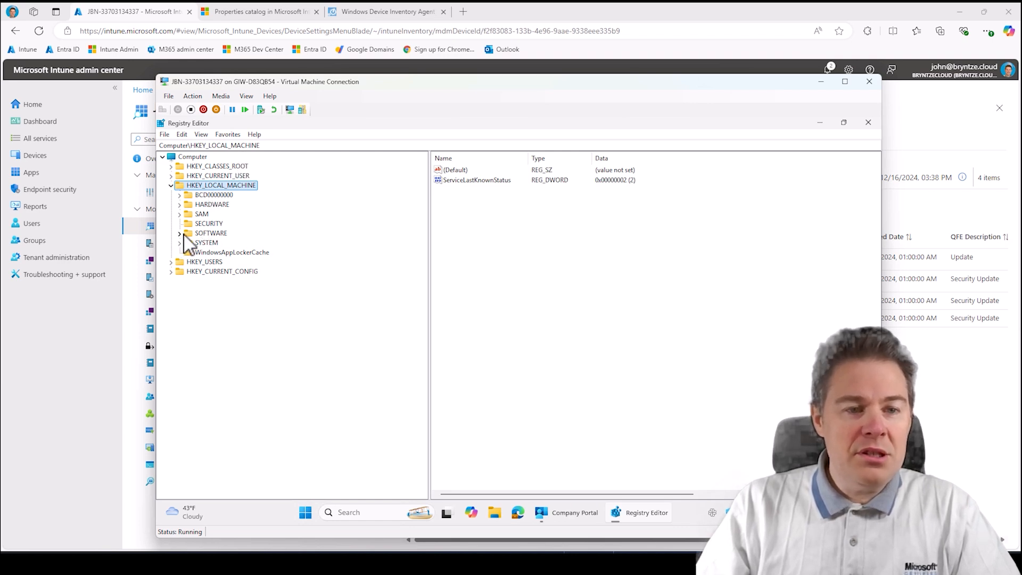
Expand HKLM\SOFTWARE\Microsoft\DeviceInventory\Reports in the registry tree.
click(178, 233)
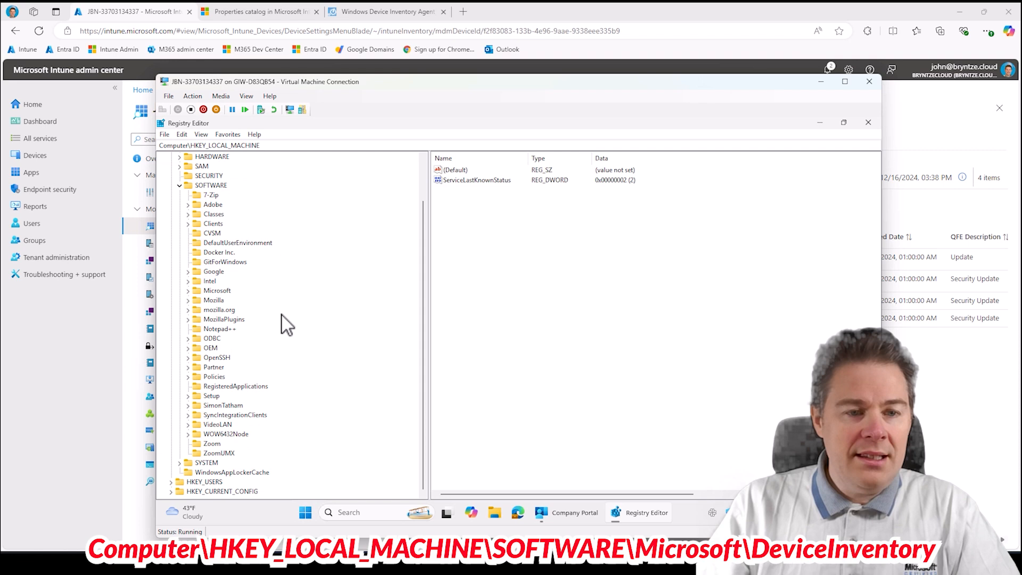
click(216, 289)
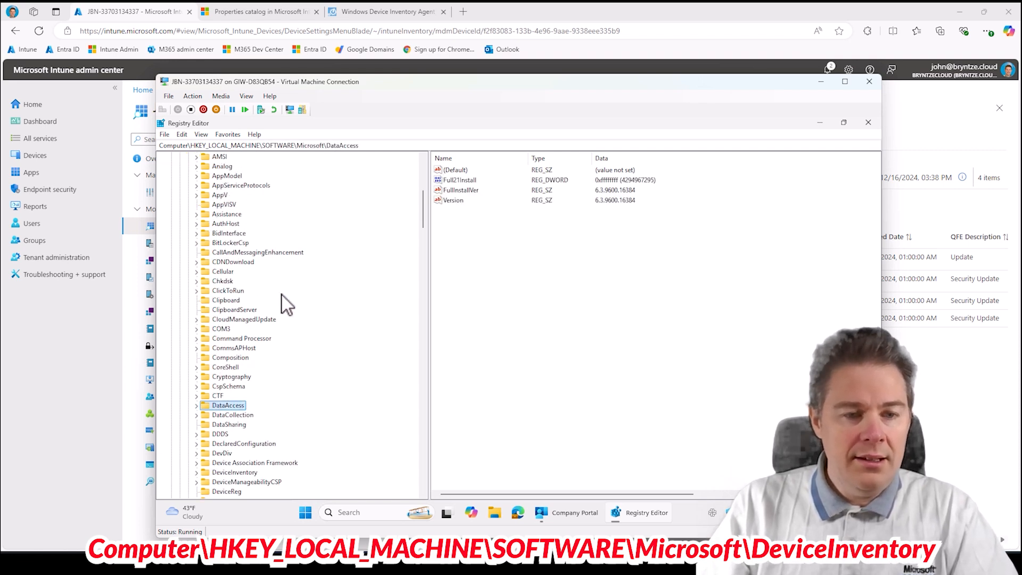
scroll(down, 3)
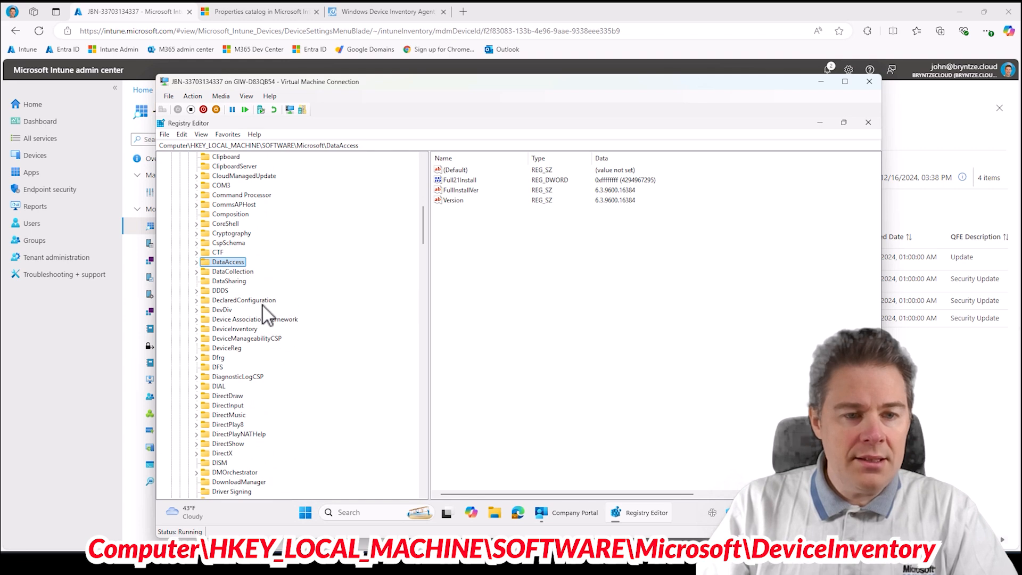
click(197, 329)
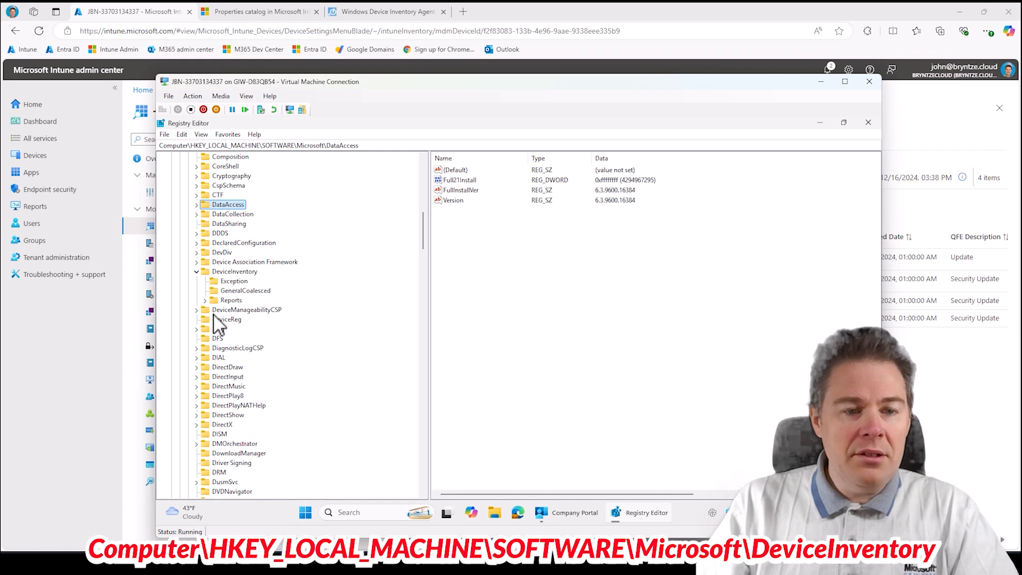
click(205, 300)
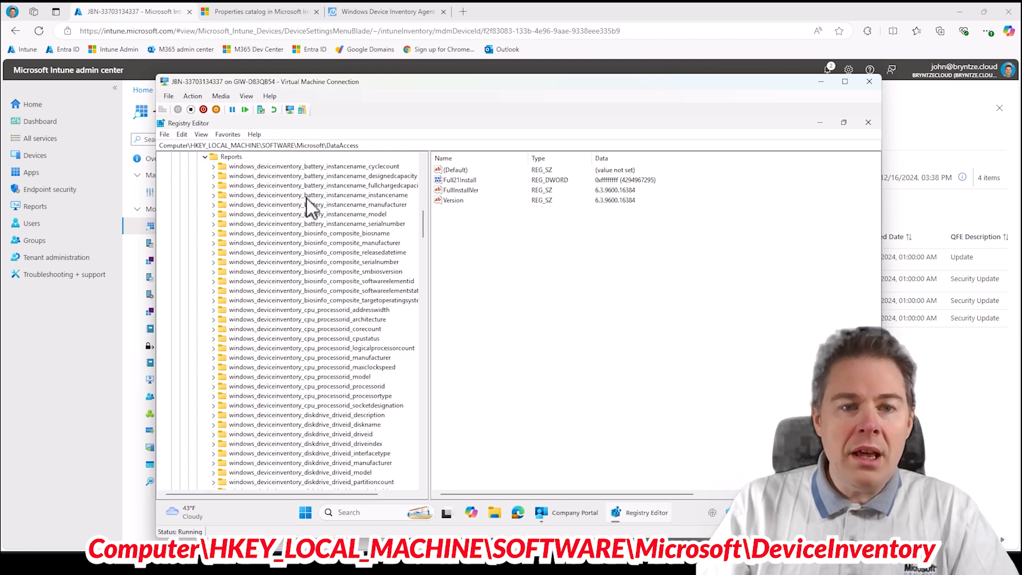
View the battery cycle count report, then select and expand the cpu_processorid_architecture report key.
click(313, 166)
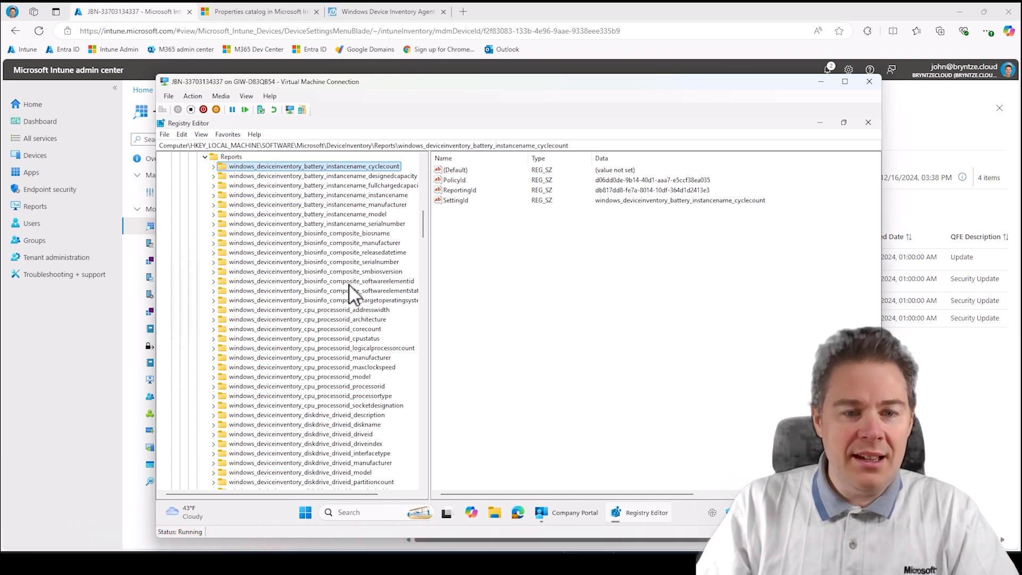
click(307, 318)
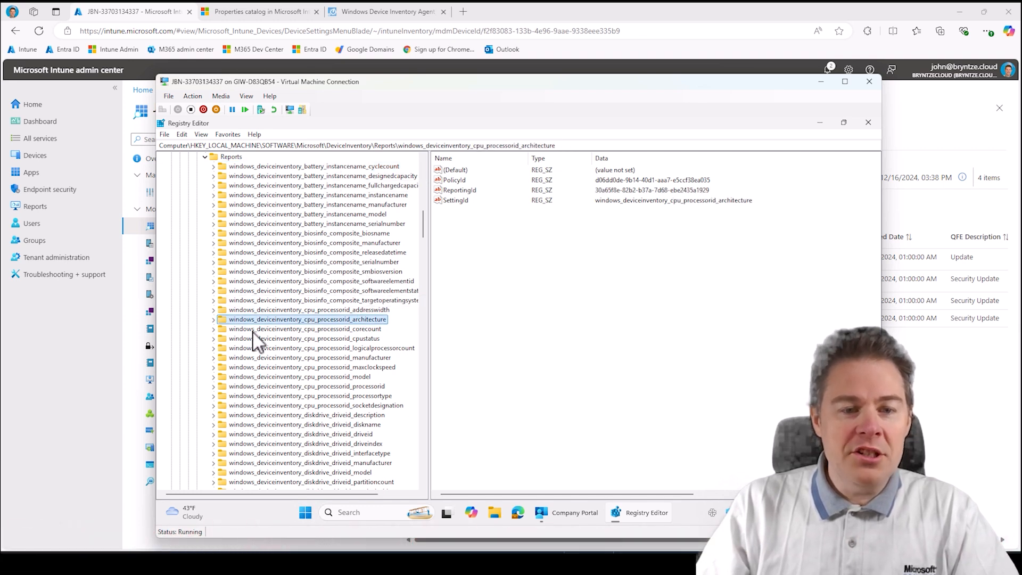
click(213, 319)
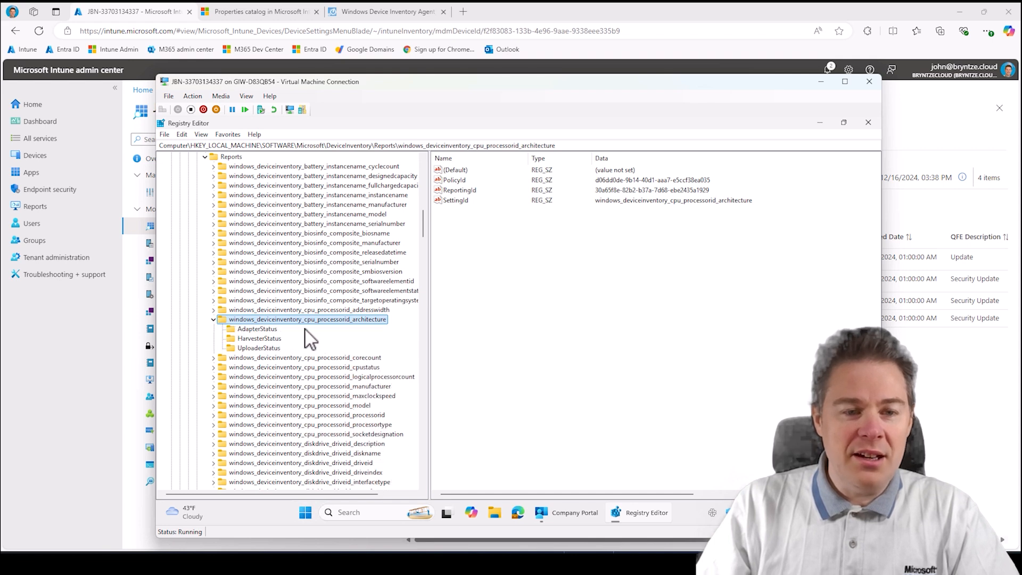
Review AdapterStatus, HarvesterStatus and UploaderStatus values, each showing Status 200 with timestamps.
click(257, 329)
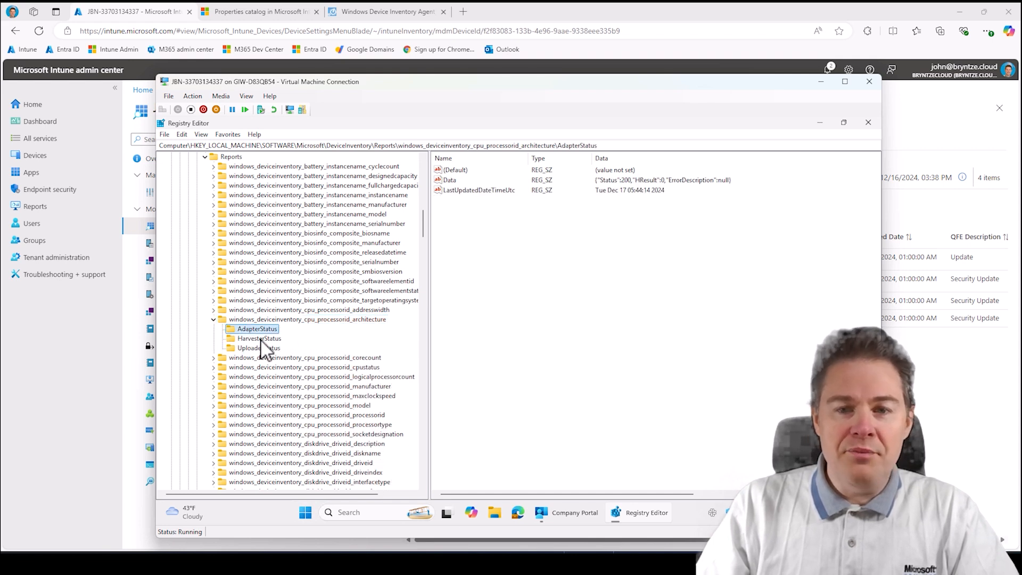
mouse_move(630, 196)
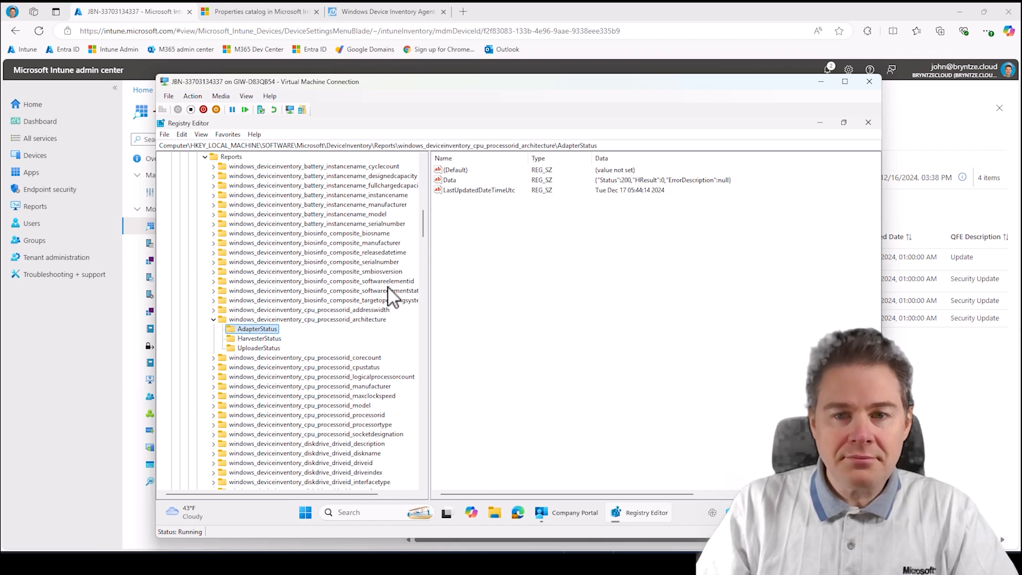
mouse_move(620, 200)
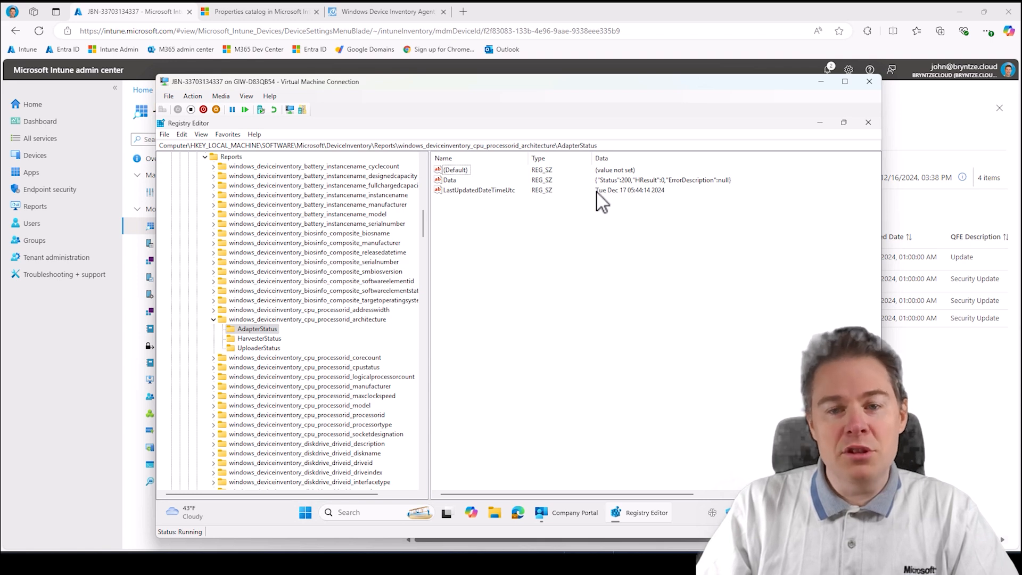
mouse_move(299, 141)
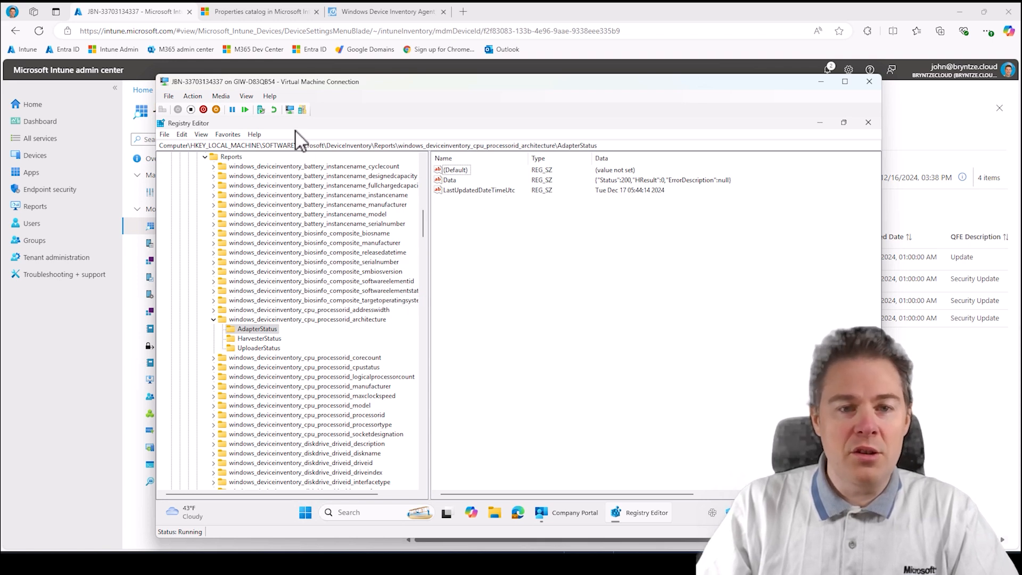
mouse_move(267, 353)
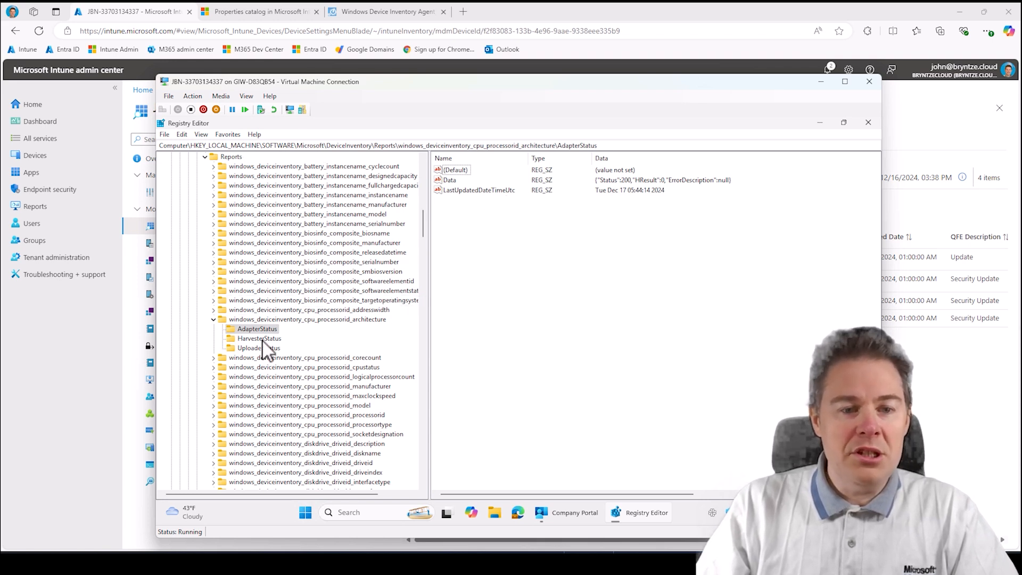
click(259, 337)
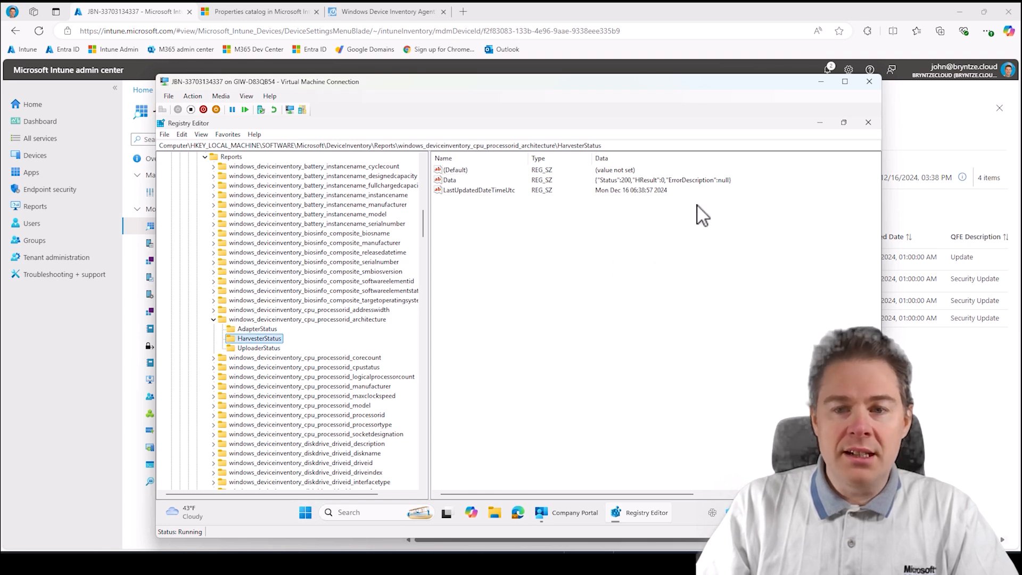
mouse_move(626, 203)
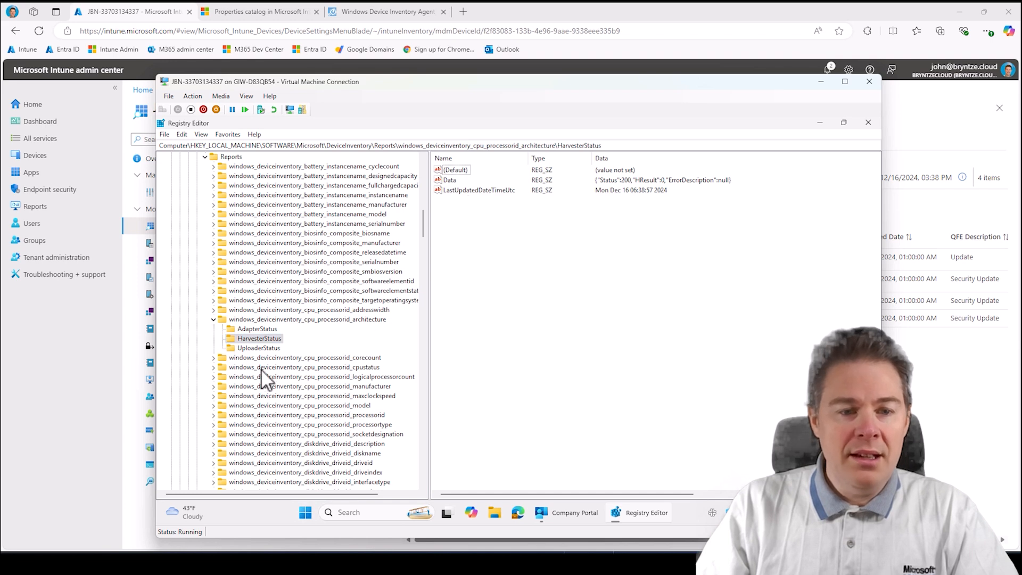
click(259, 347)
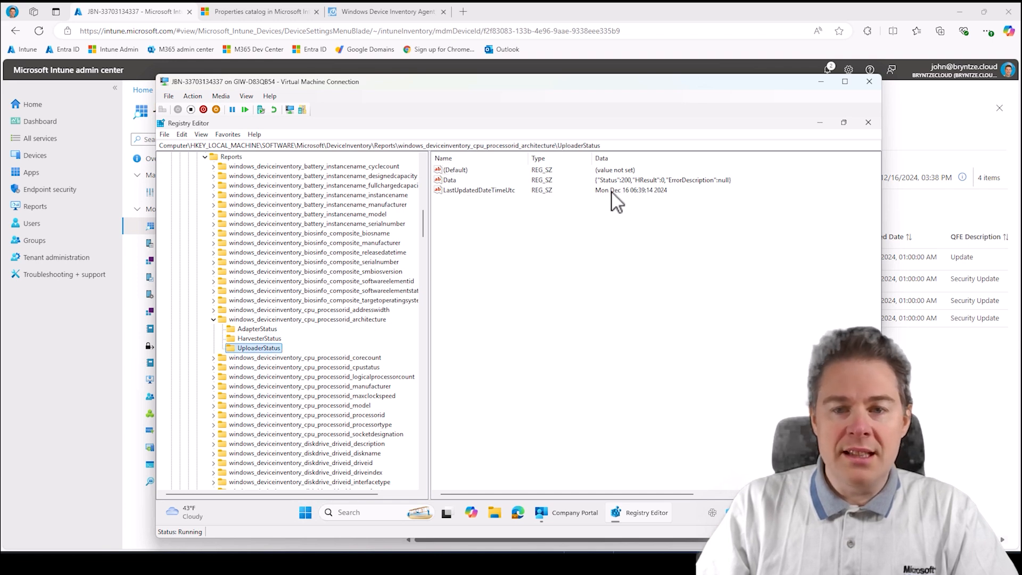
mouse_move(261, 316)
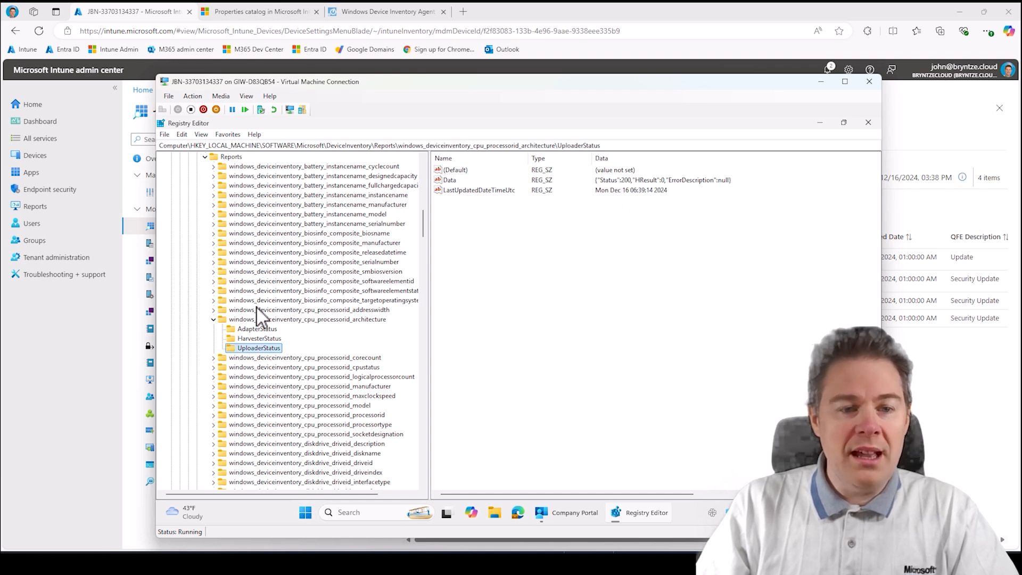
Select the DeviceInventory key to view its AllowedList and harvester policy pipe values.
scroll(up, 3)
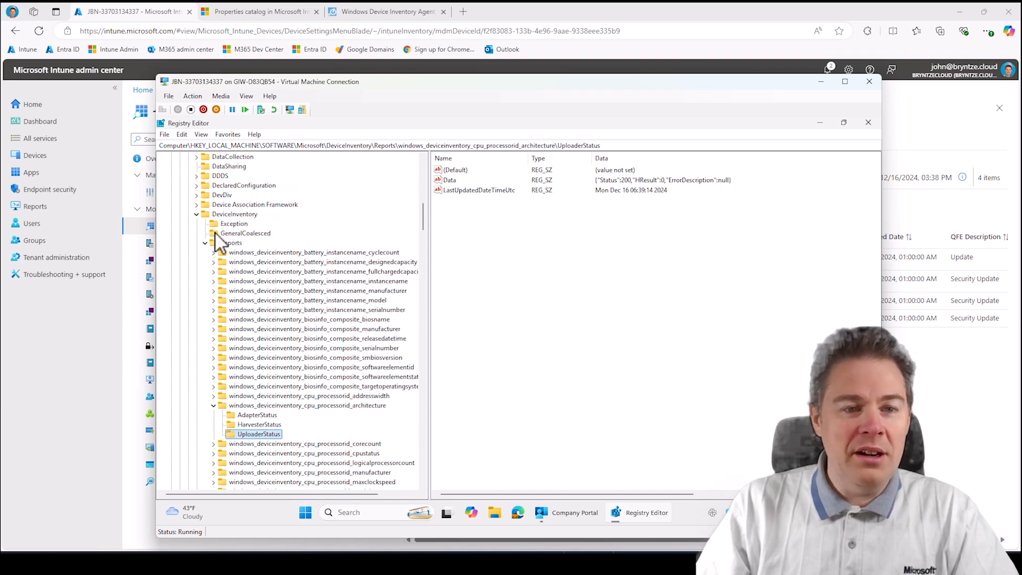
scroll(up, 3)
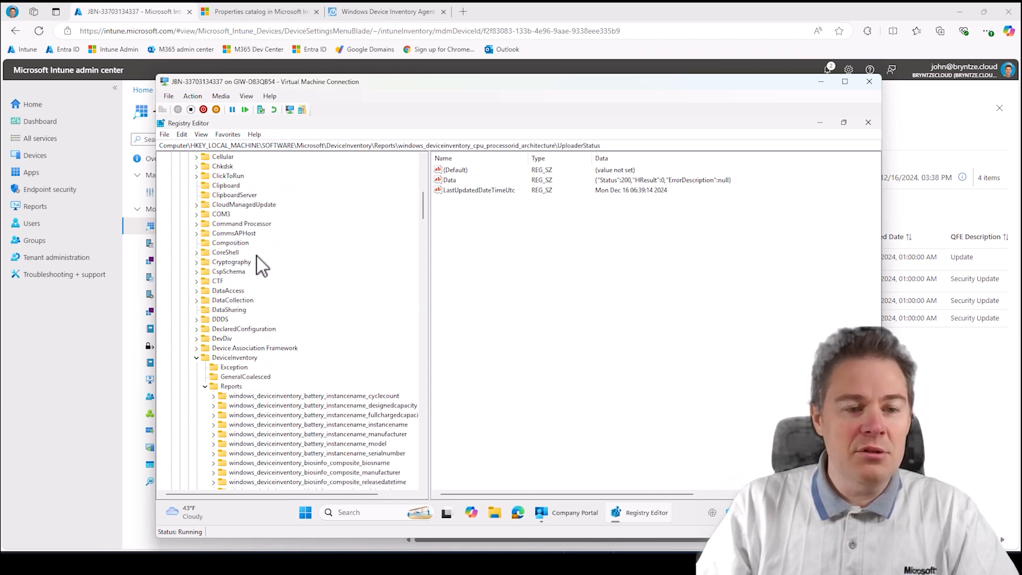
scroll(down, 3)
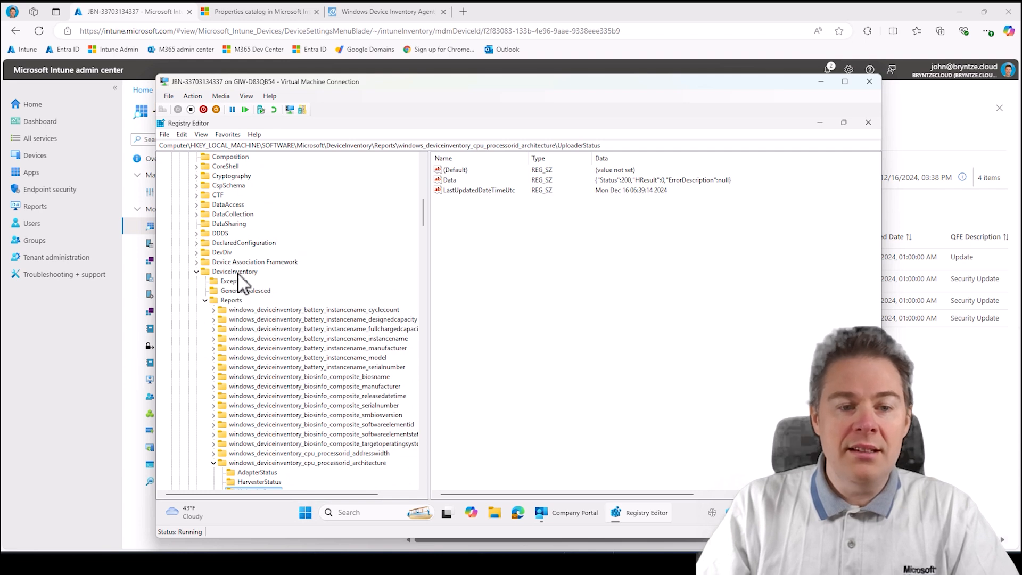
click(234, 272)
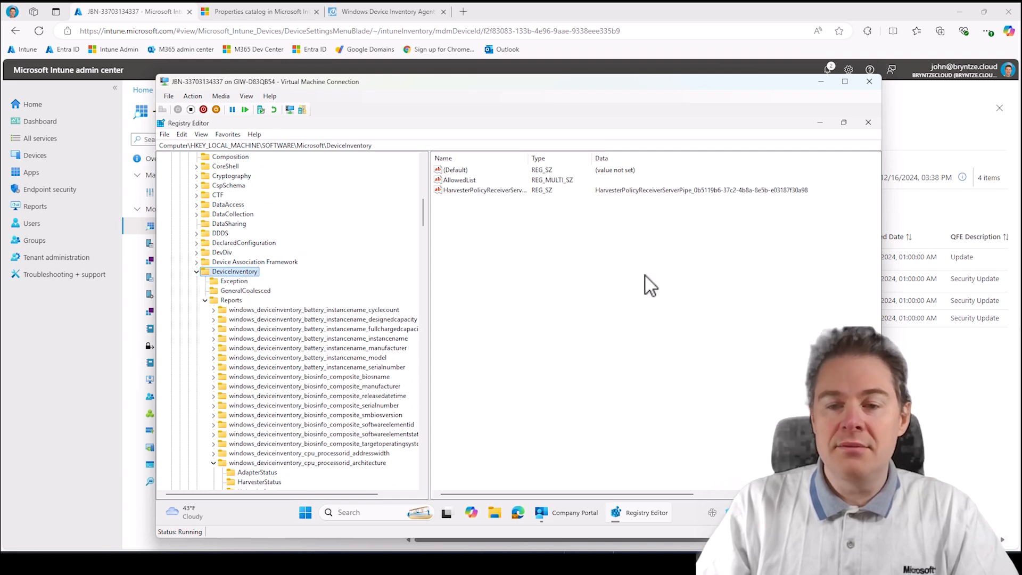
mouse_move(409, 263)
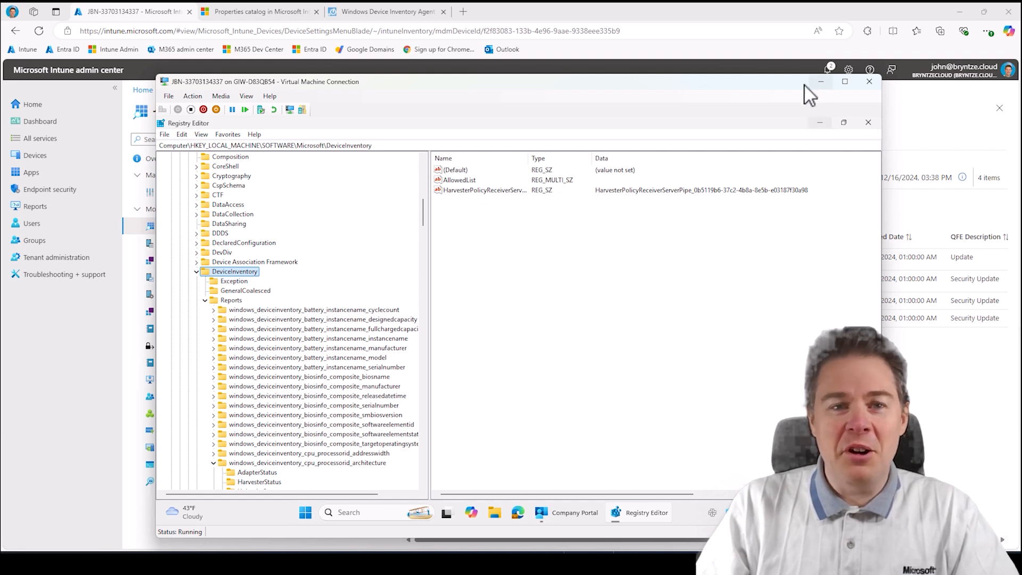
Minimize the VM and show the device's Bios Info (Hyper-V UEFI Release v4.1) in Resource explorer.
click(869, 81)
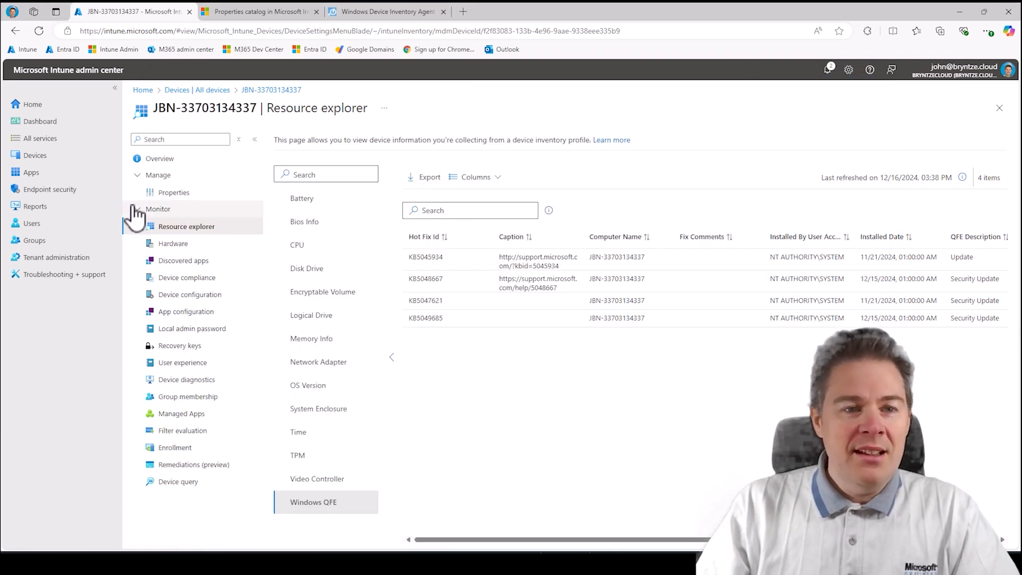
mouse_move(186, 226)
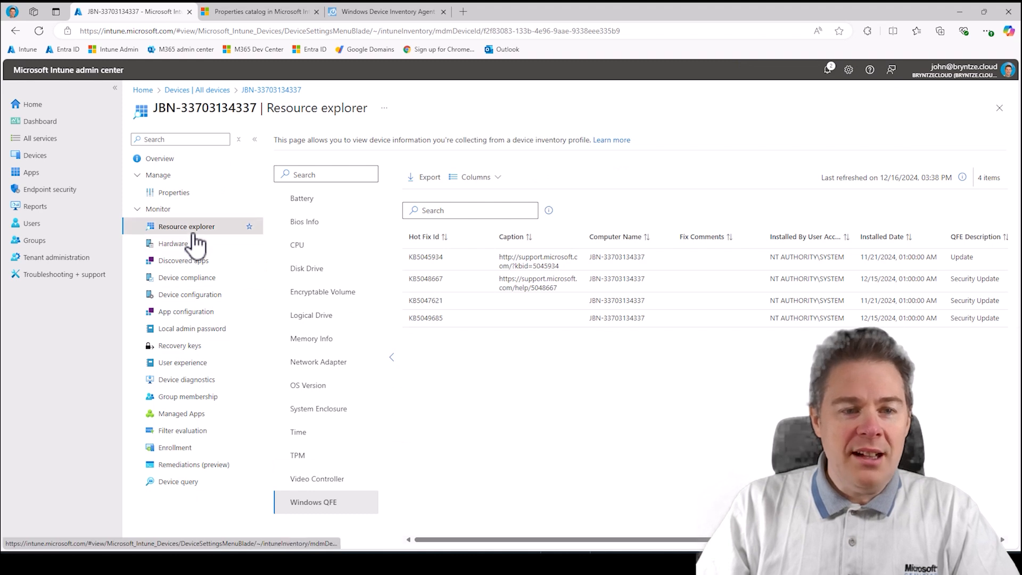
click(304, 222)
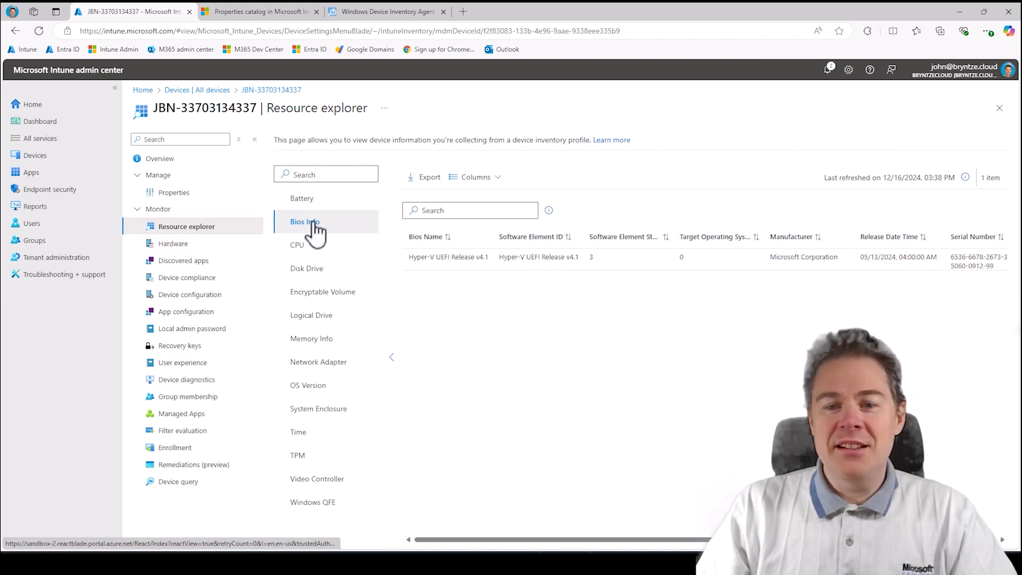